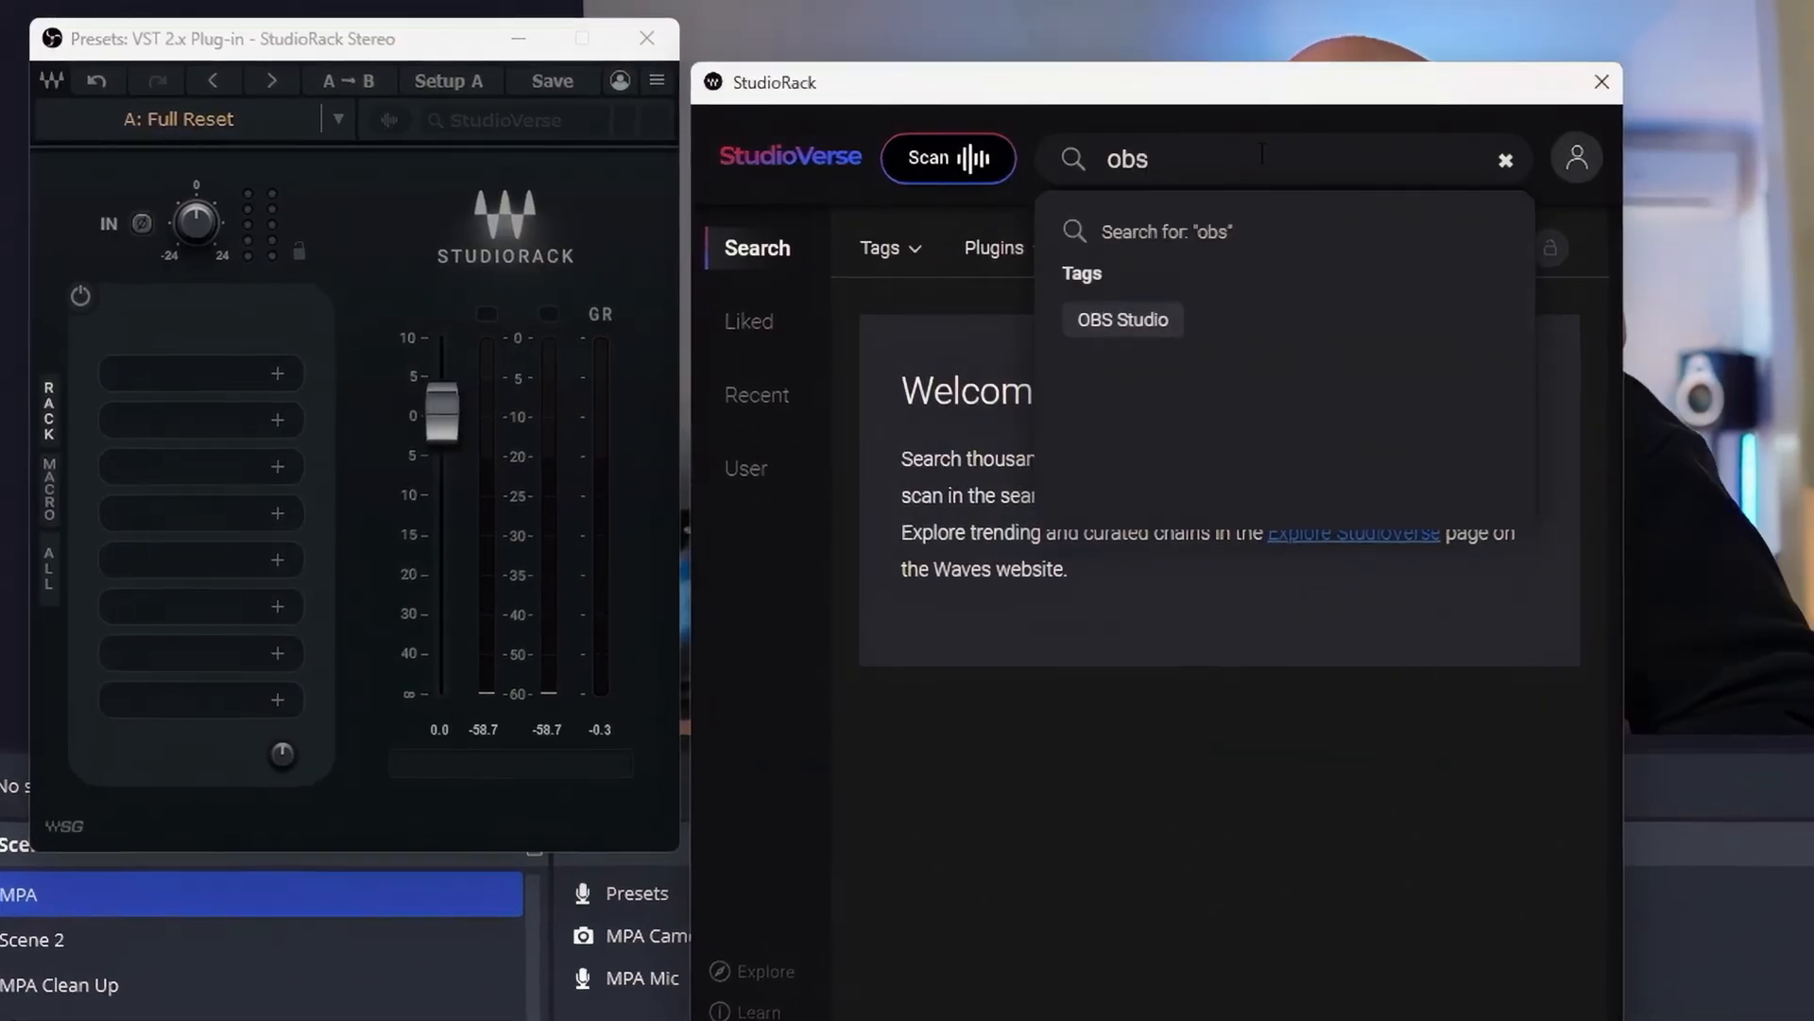
Step: Search StudioVerse for OBS Studio plug-in chains
click(1120, 319)
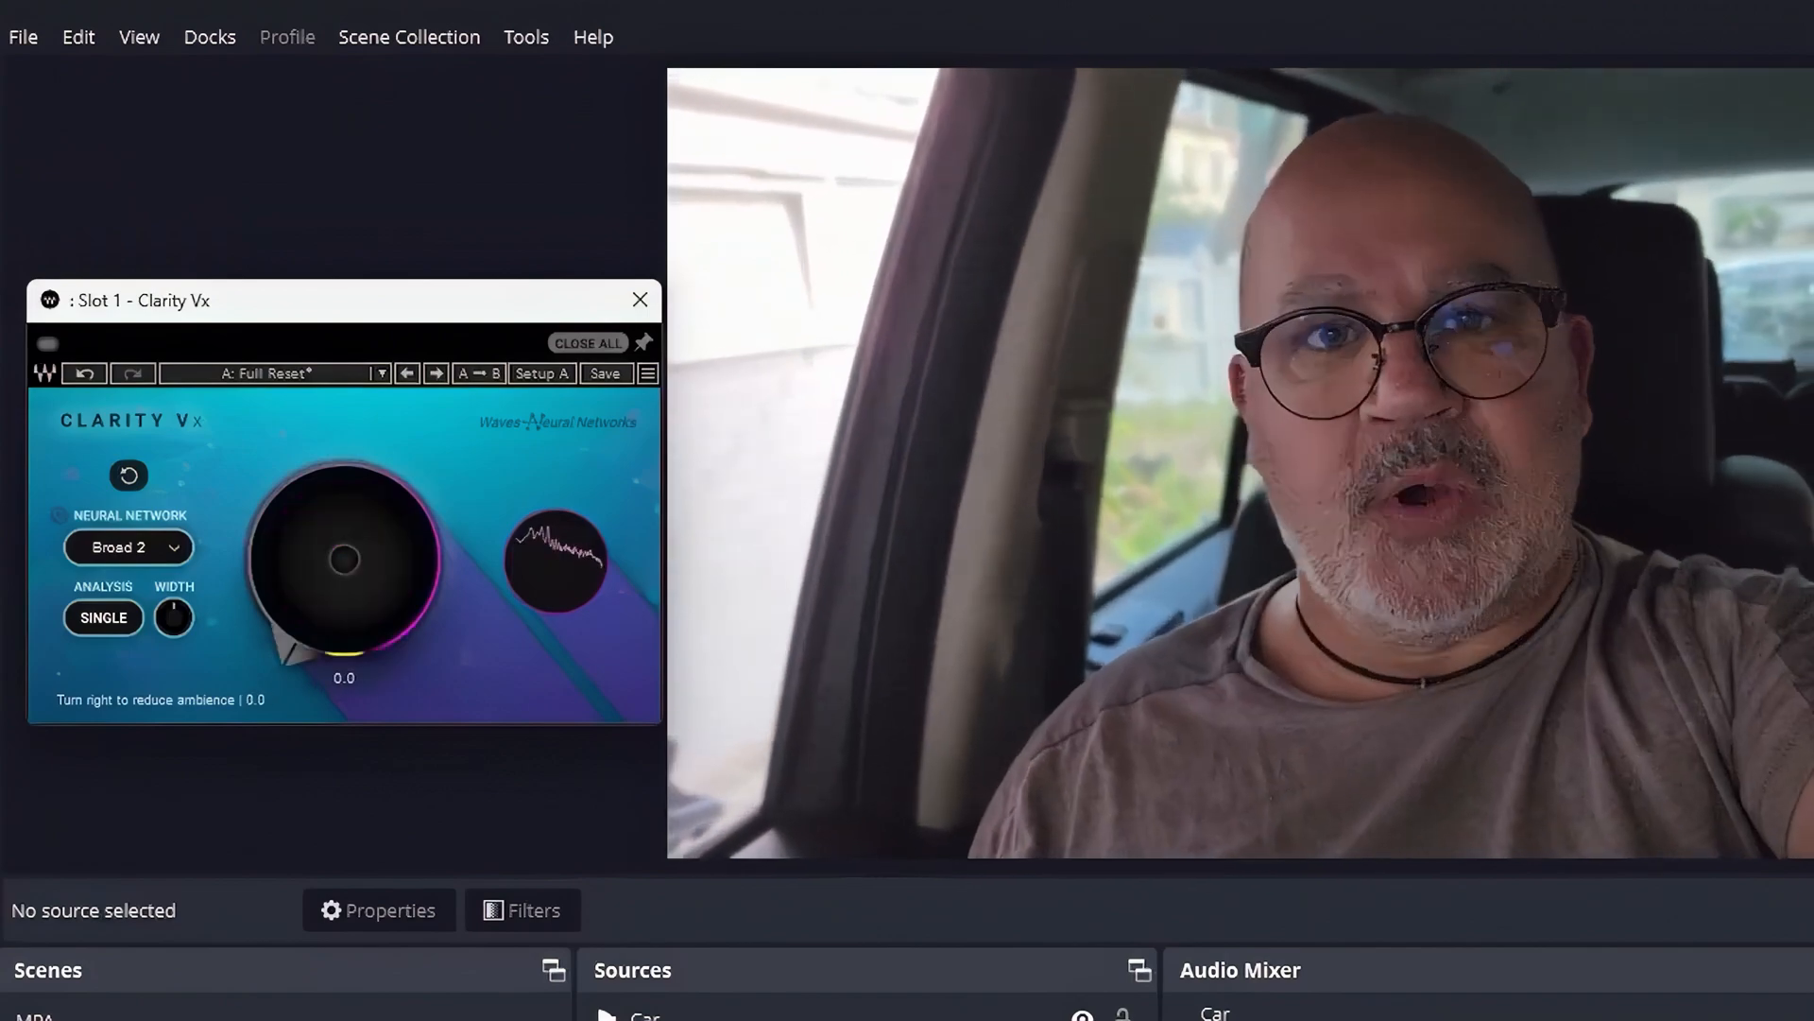
Step: Switch the main OBS window to the MPA scene with its camera and mic sources
click(47, 342)
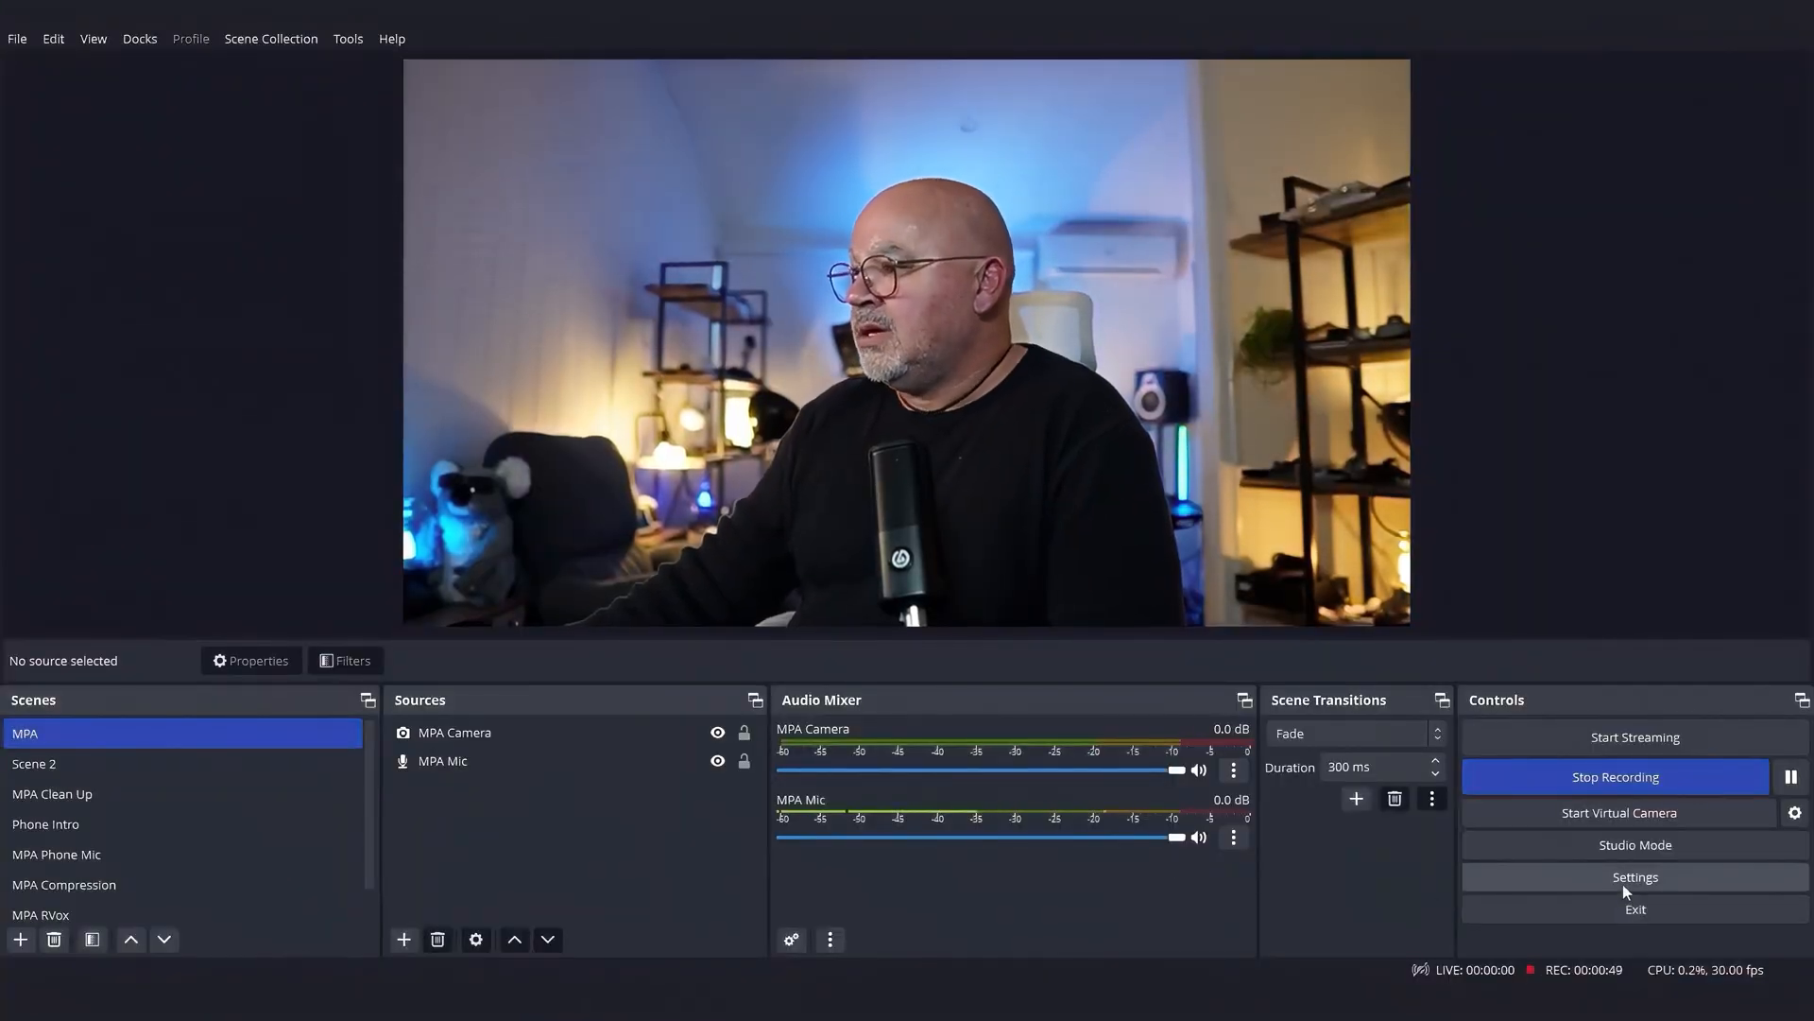
Step: Show the Audio page of OBS Settings, where all global audio devices are disabled
click(1633, 875)
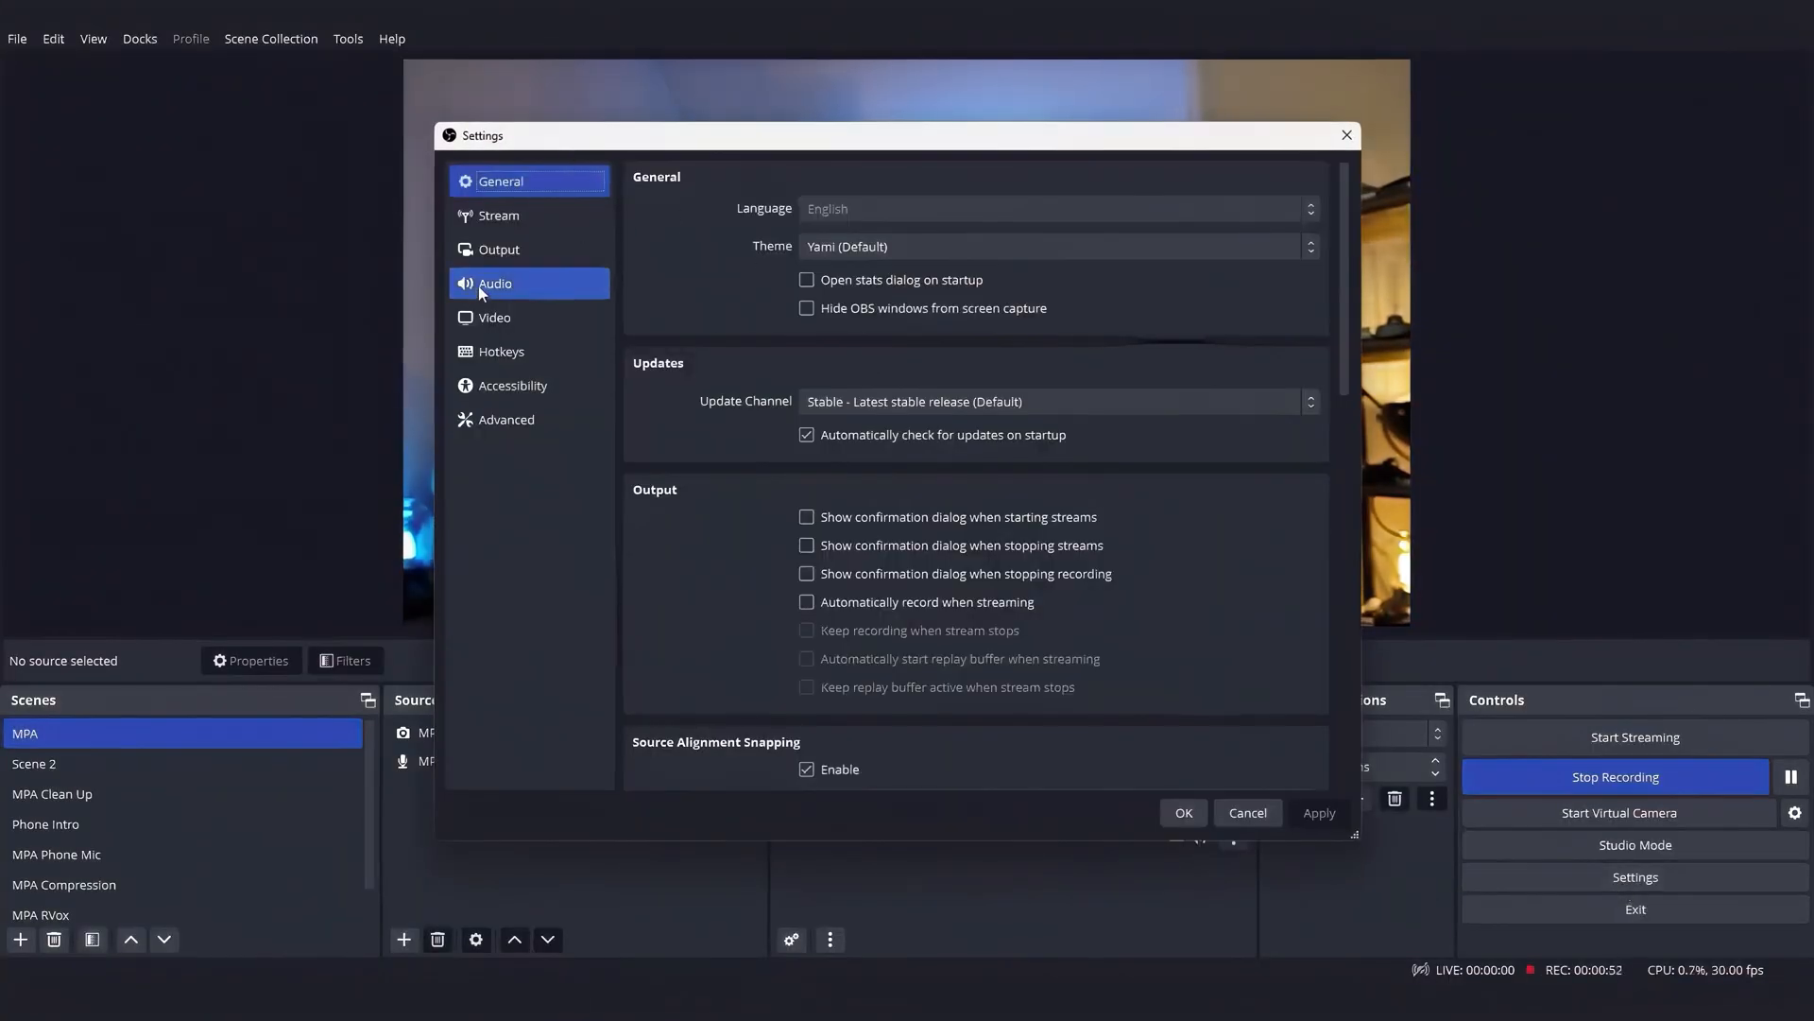
click(493, 282)
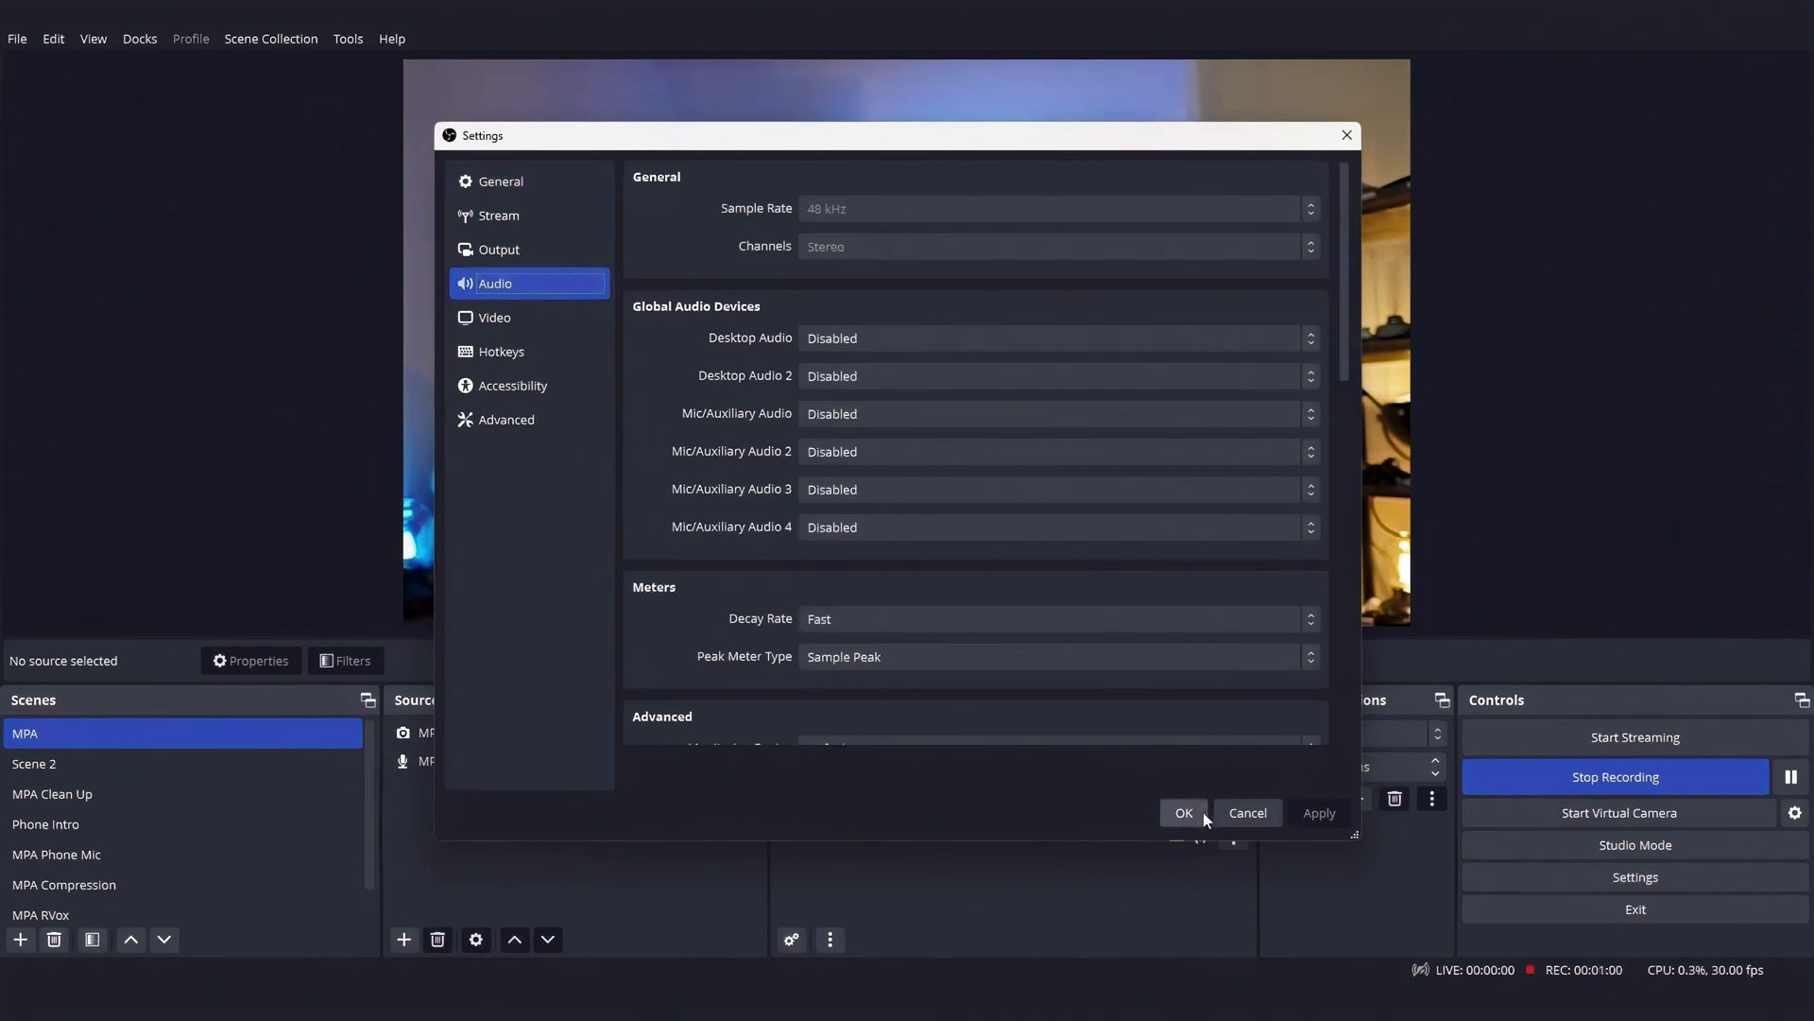
Step: Confirm and close the Settings window, returning to the MPA scene
click(1184, 811)
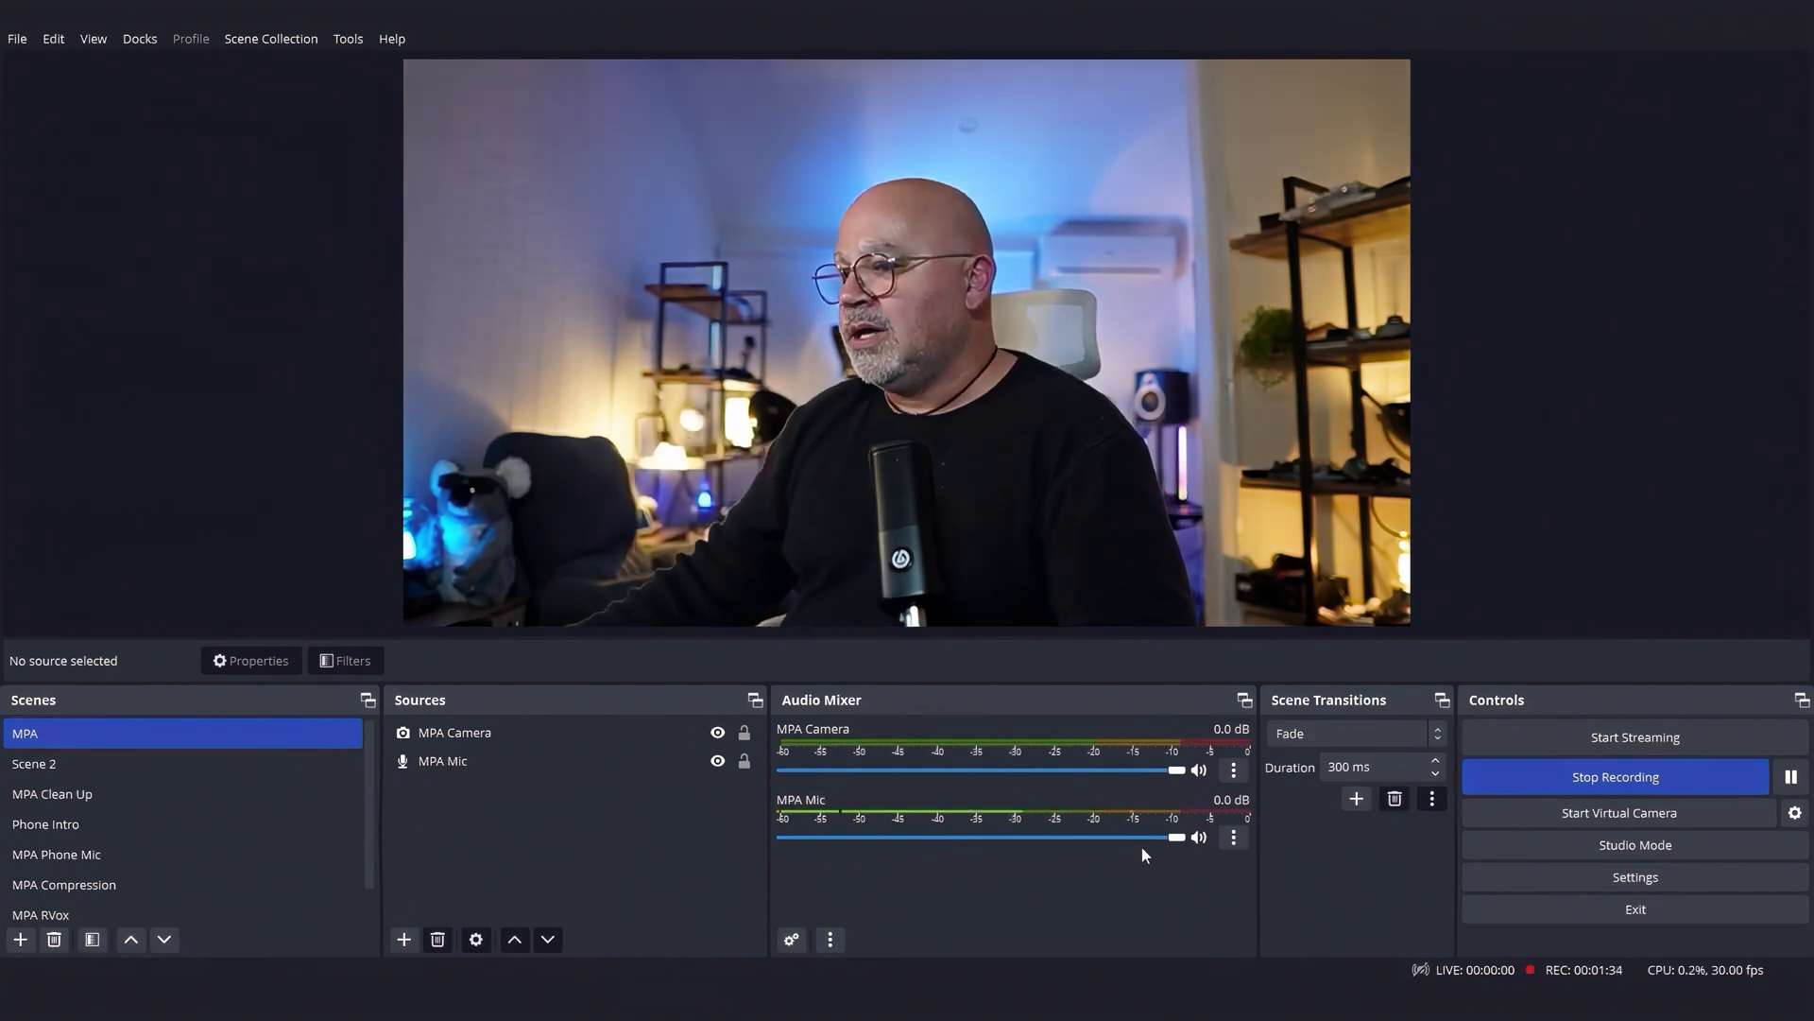
mouse_move(958, 905)
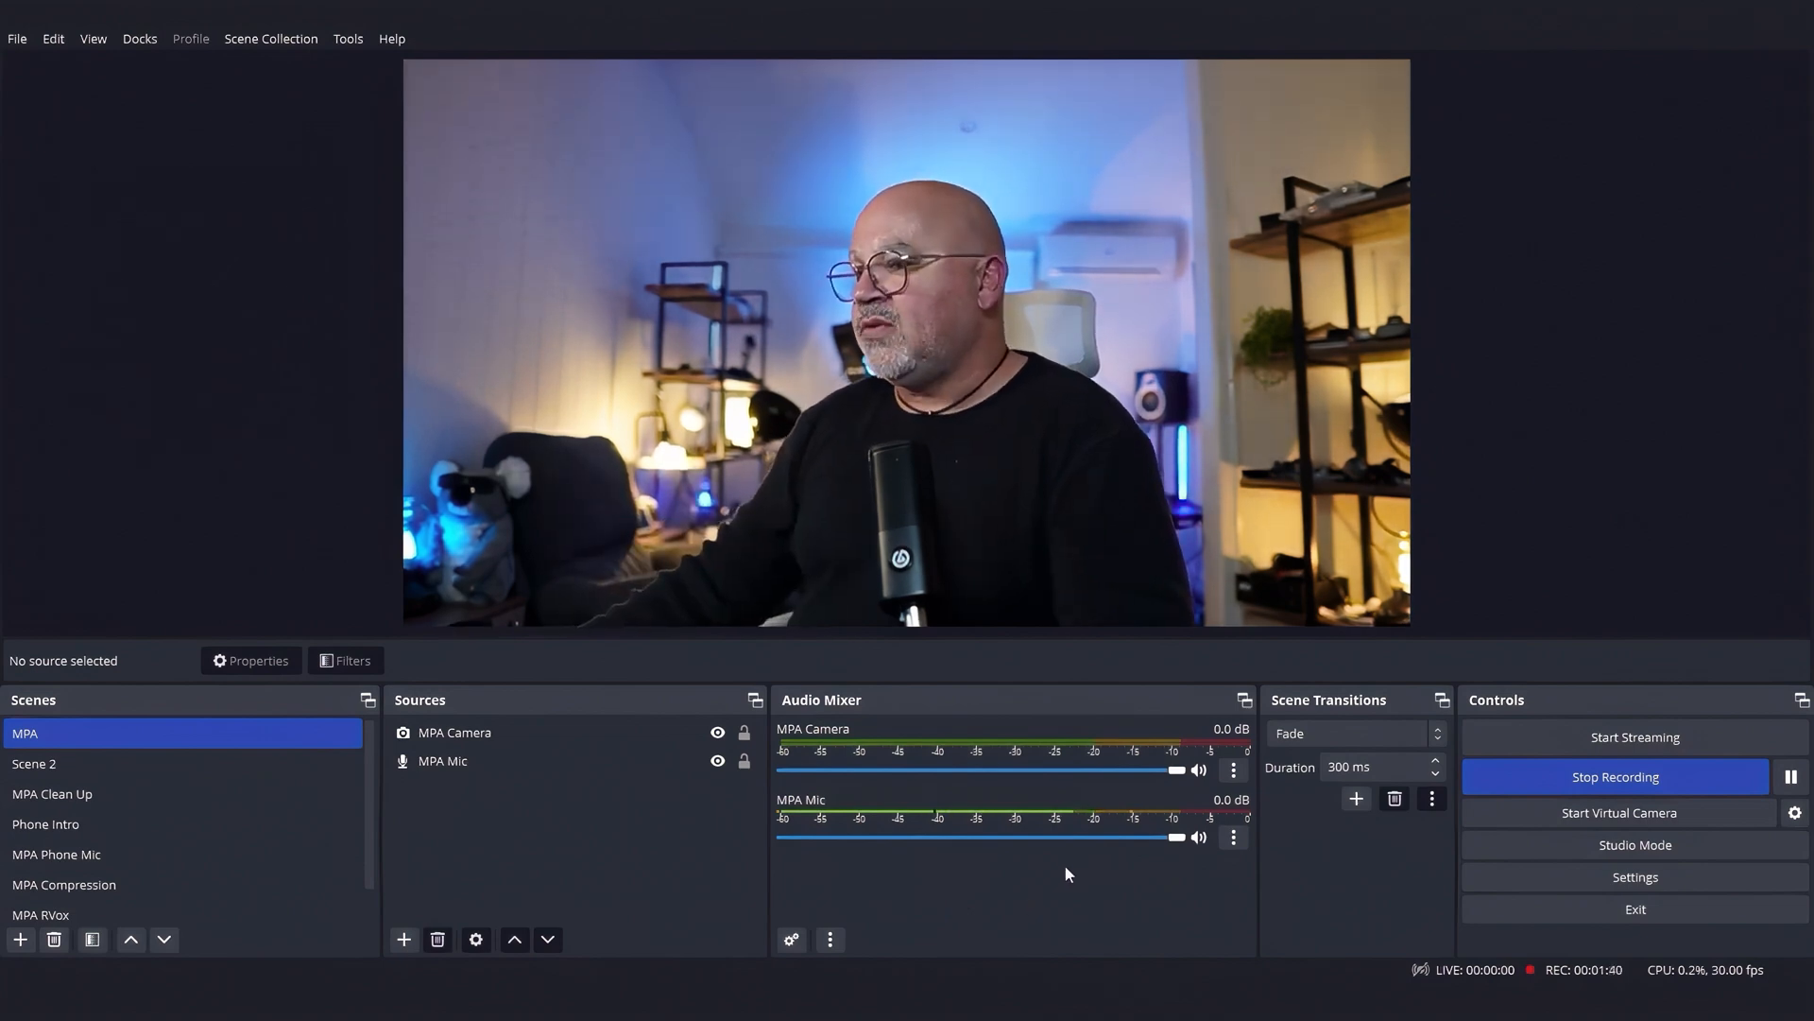
mouse_move(1064, 824)
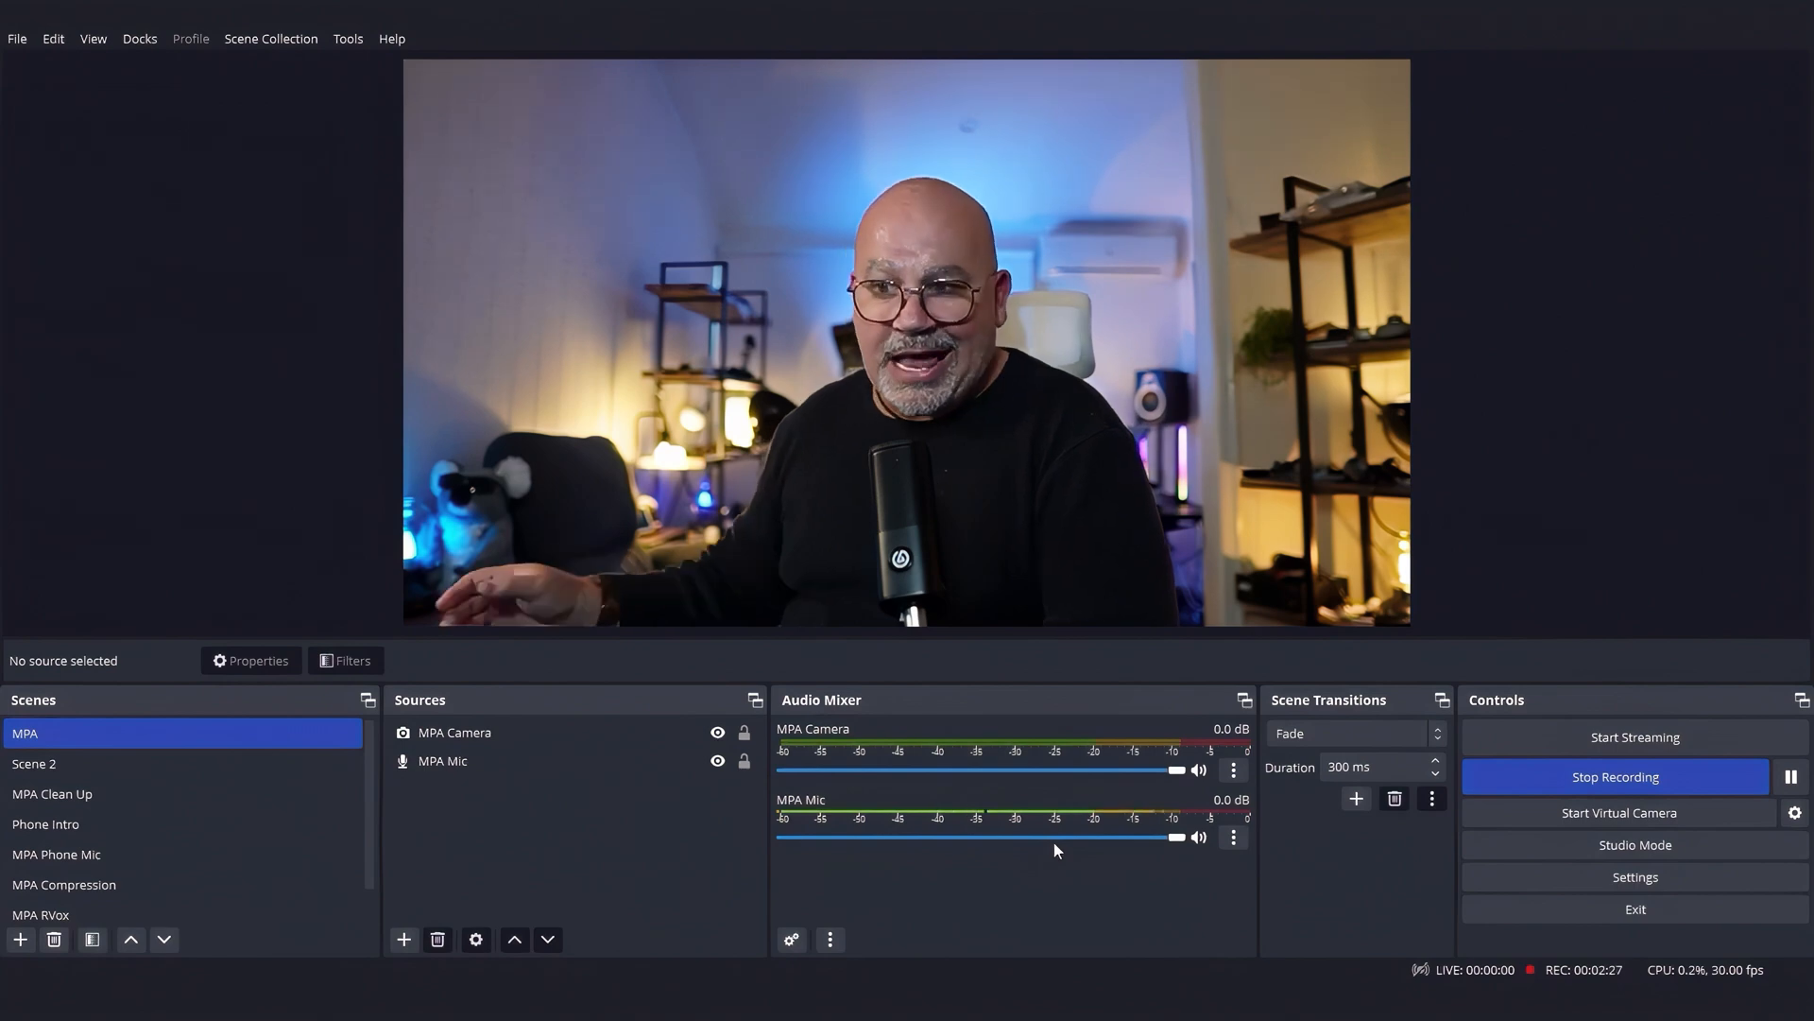
Step: Bring up the empty Filters window for the MPA Mic source via its context menu
click(443, 759)
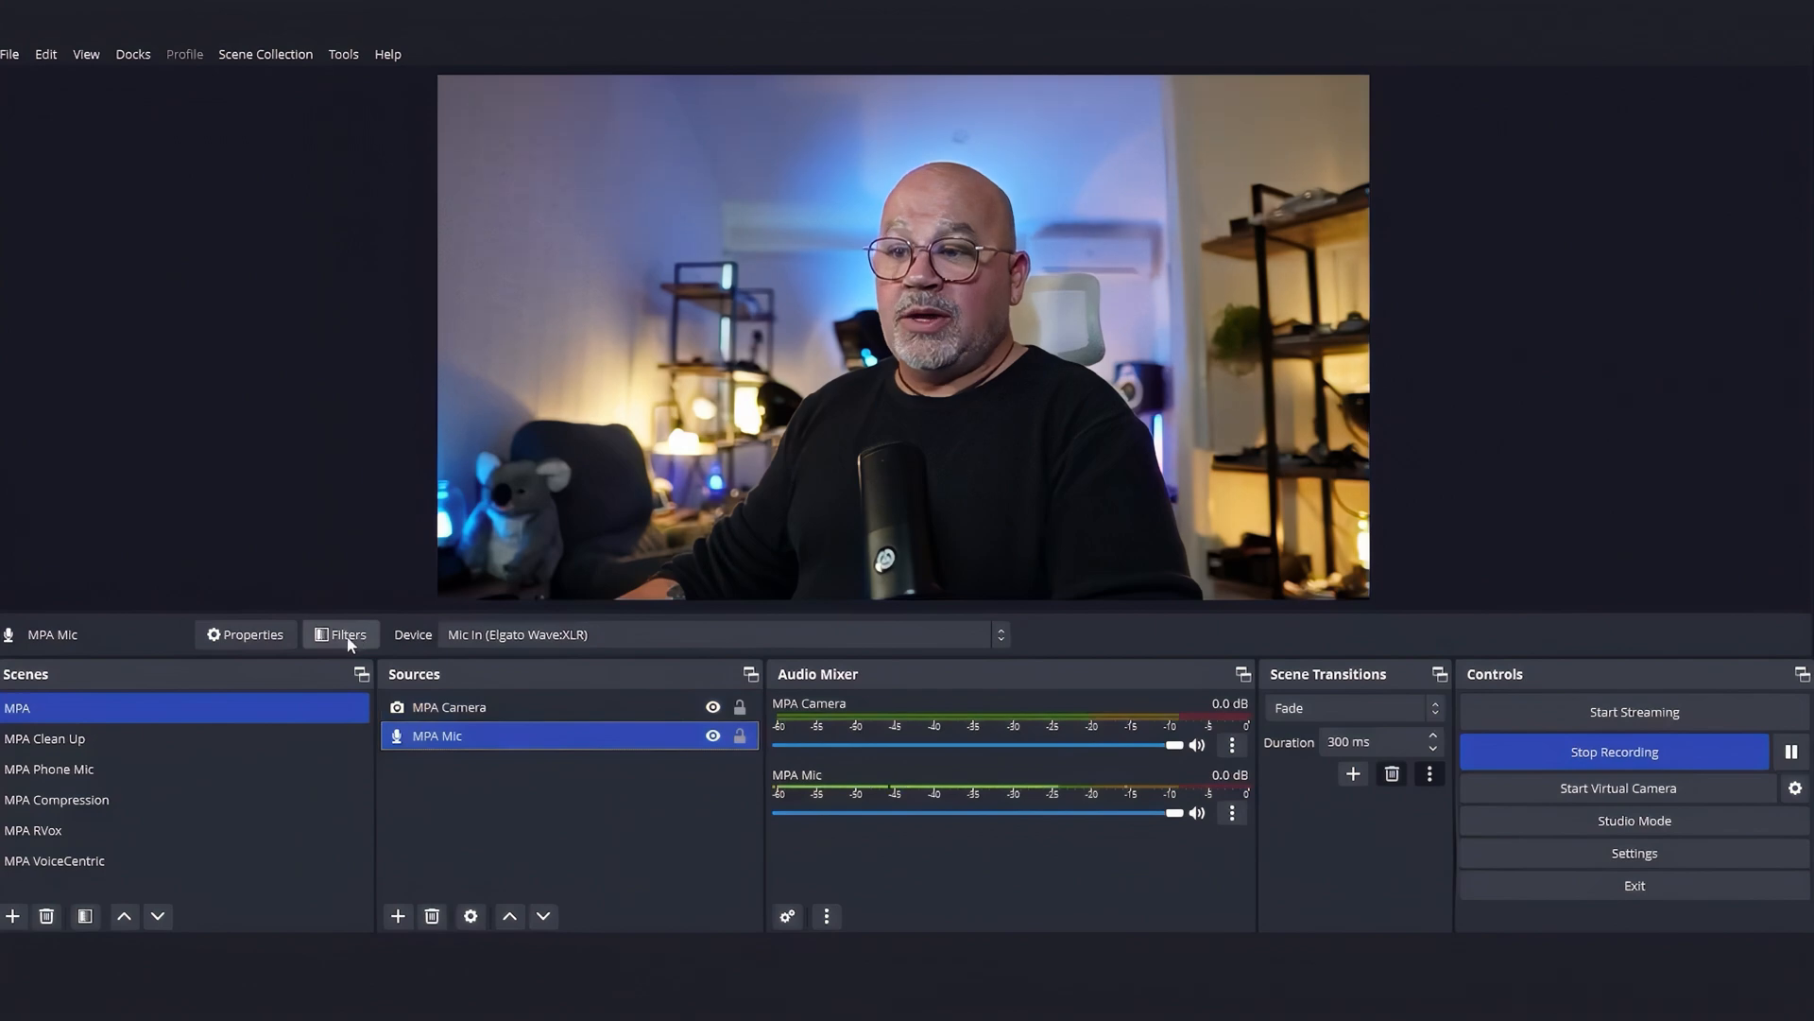
click(348, 635)
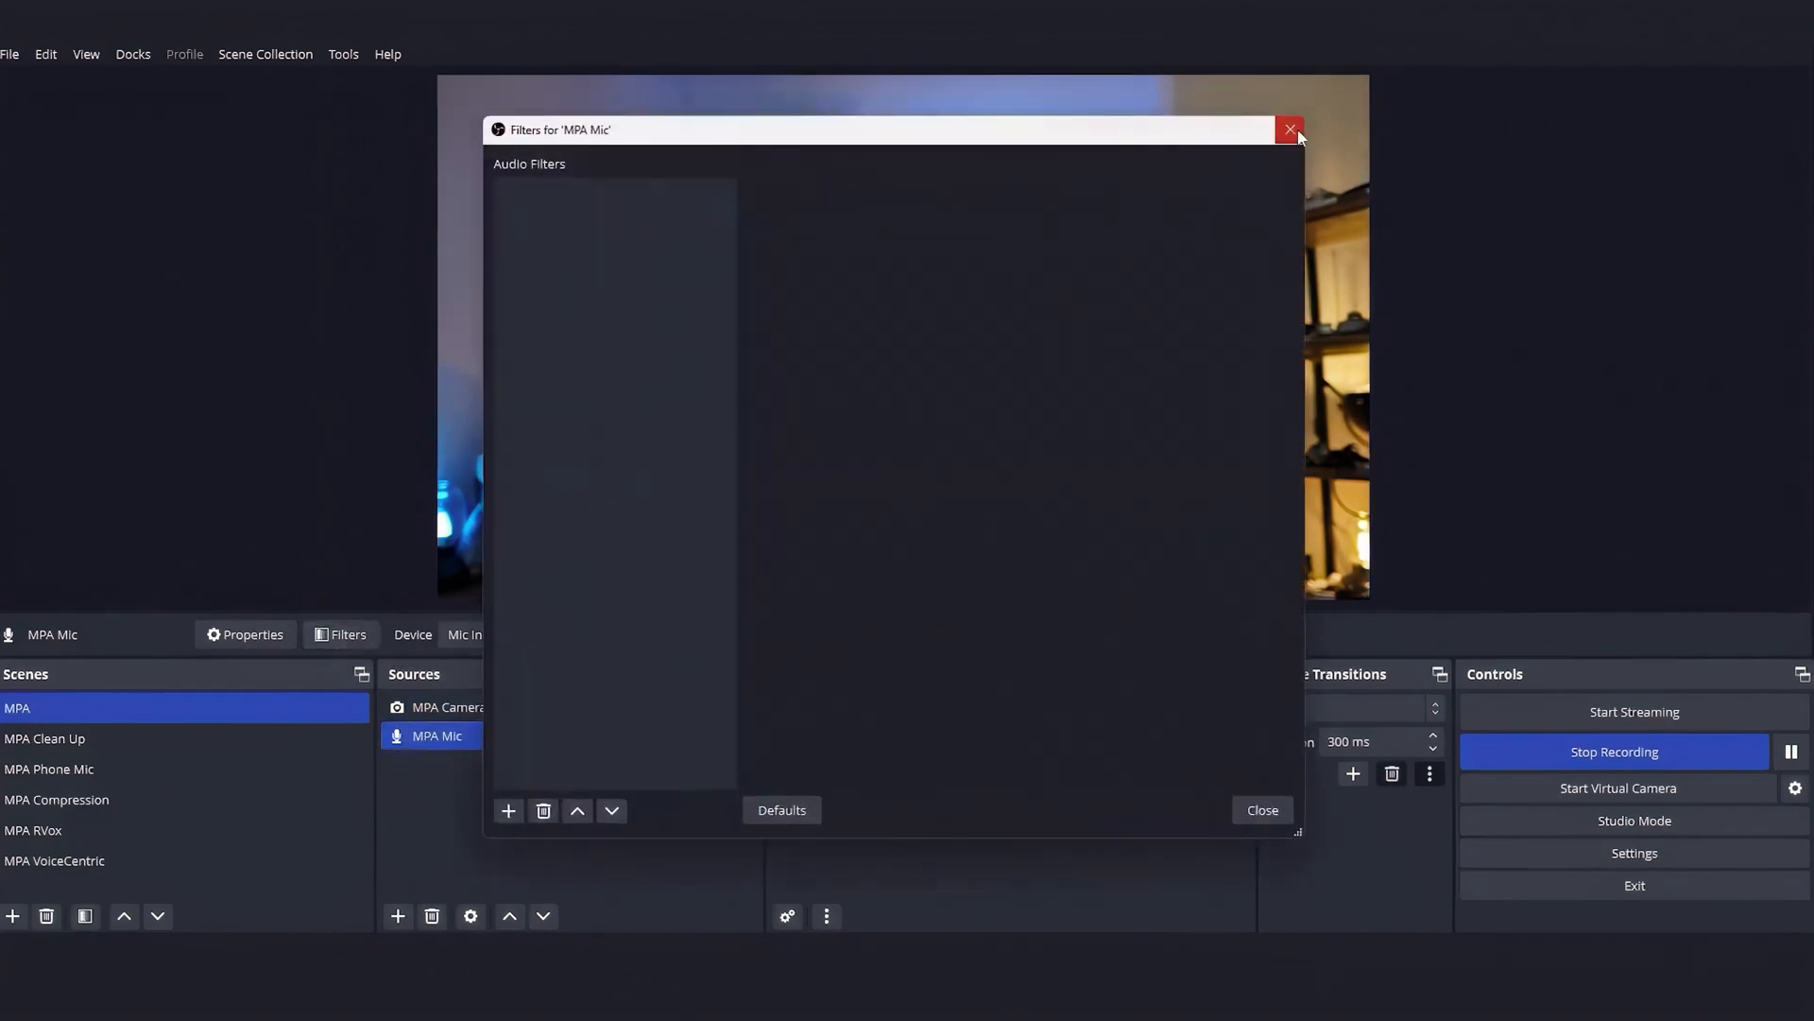
click(1287, 129)
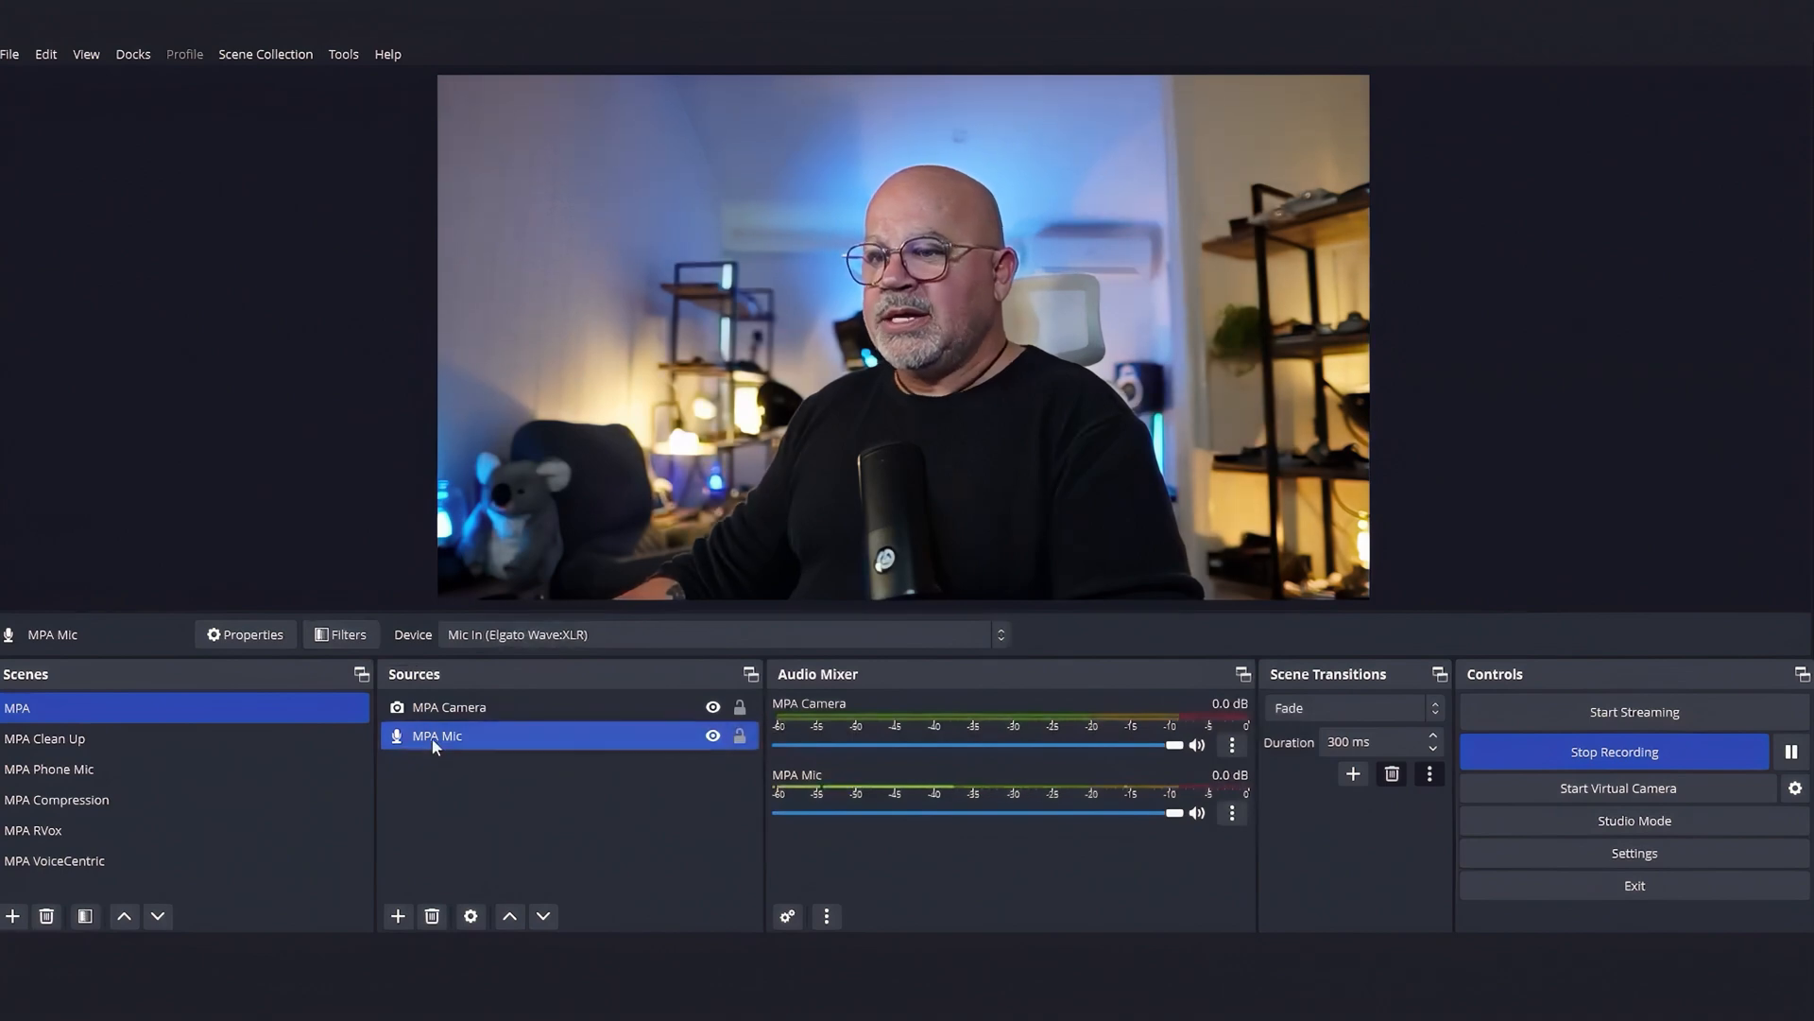
right_click(437, 735)
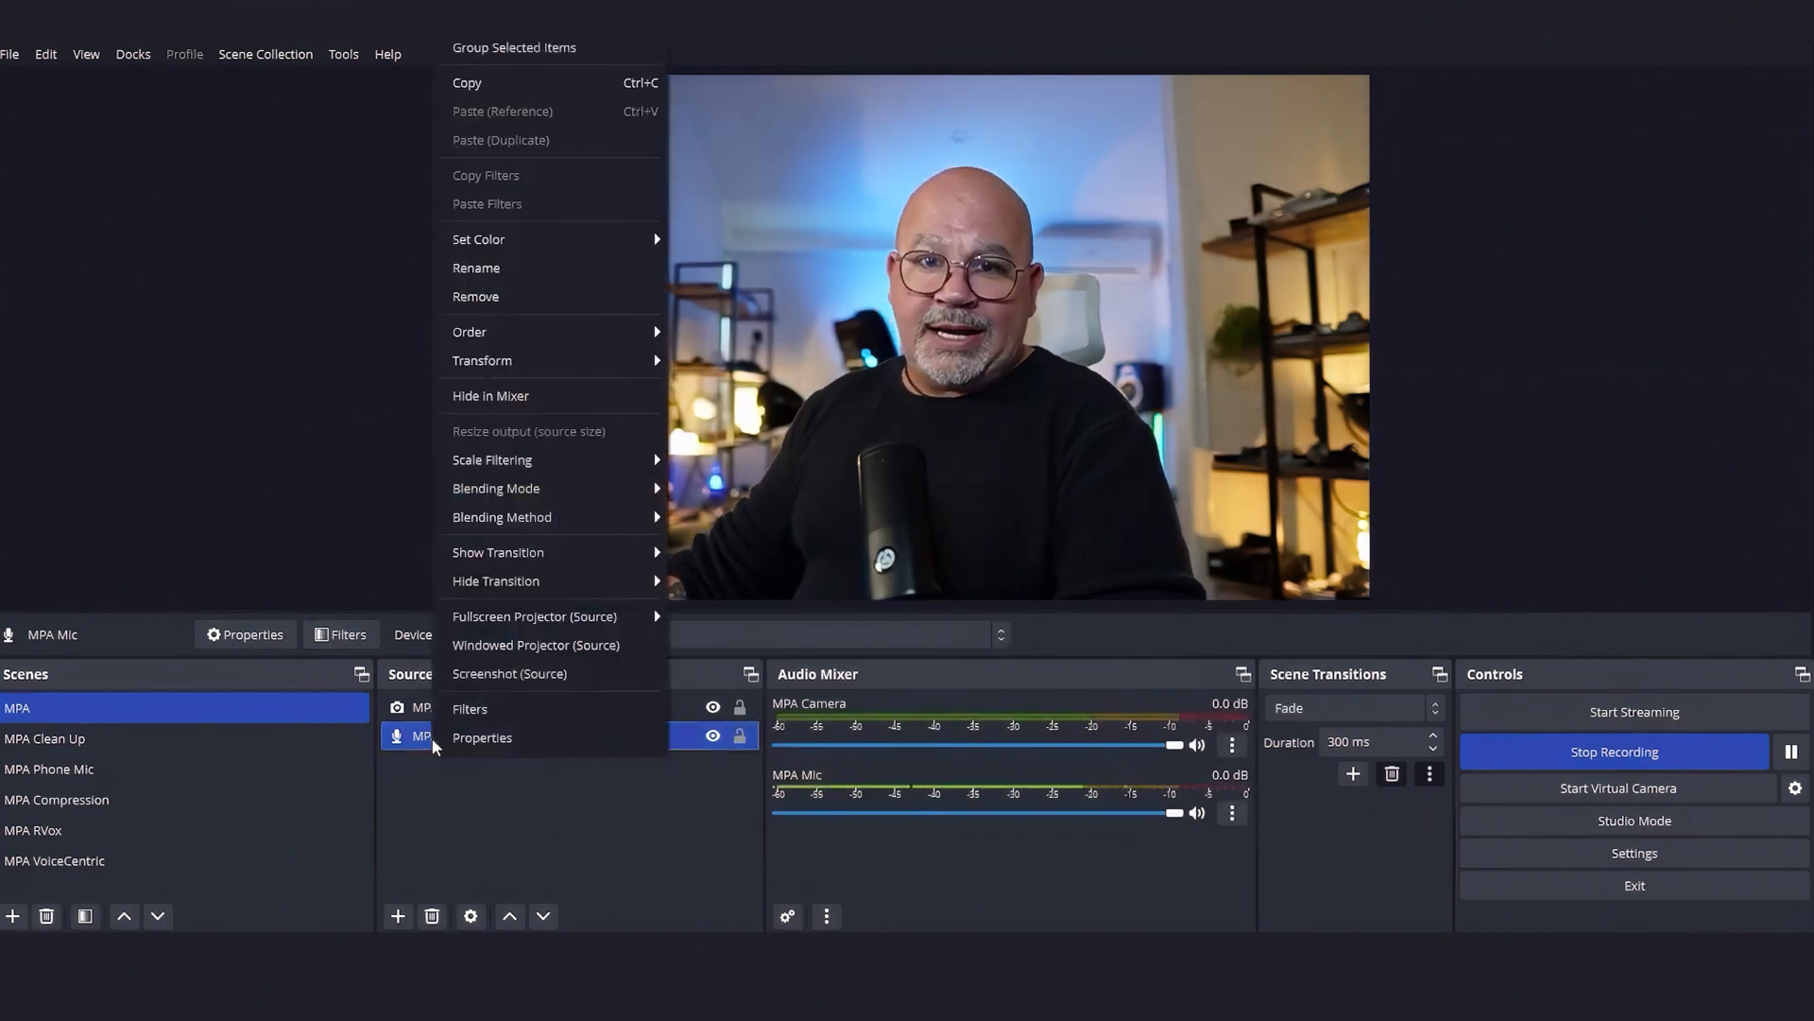
mouse_move(469, 709)
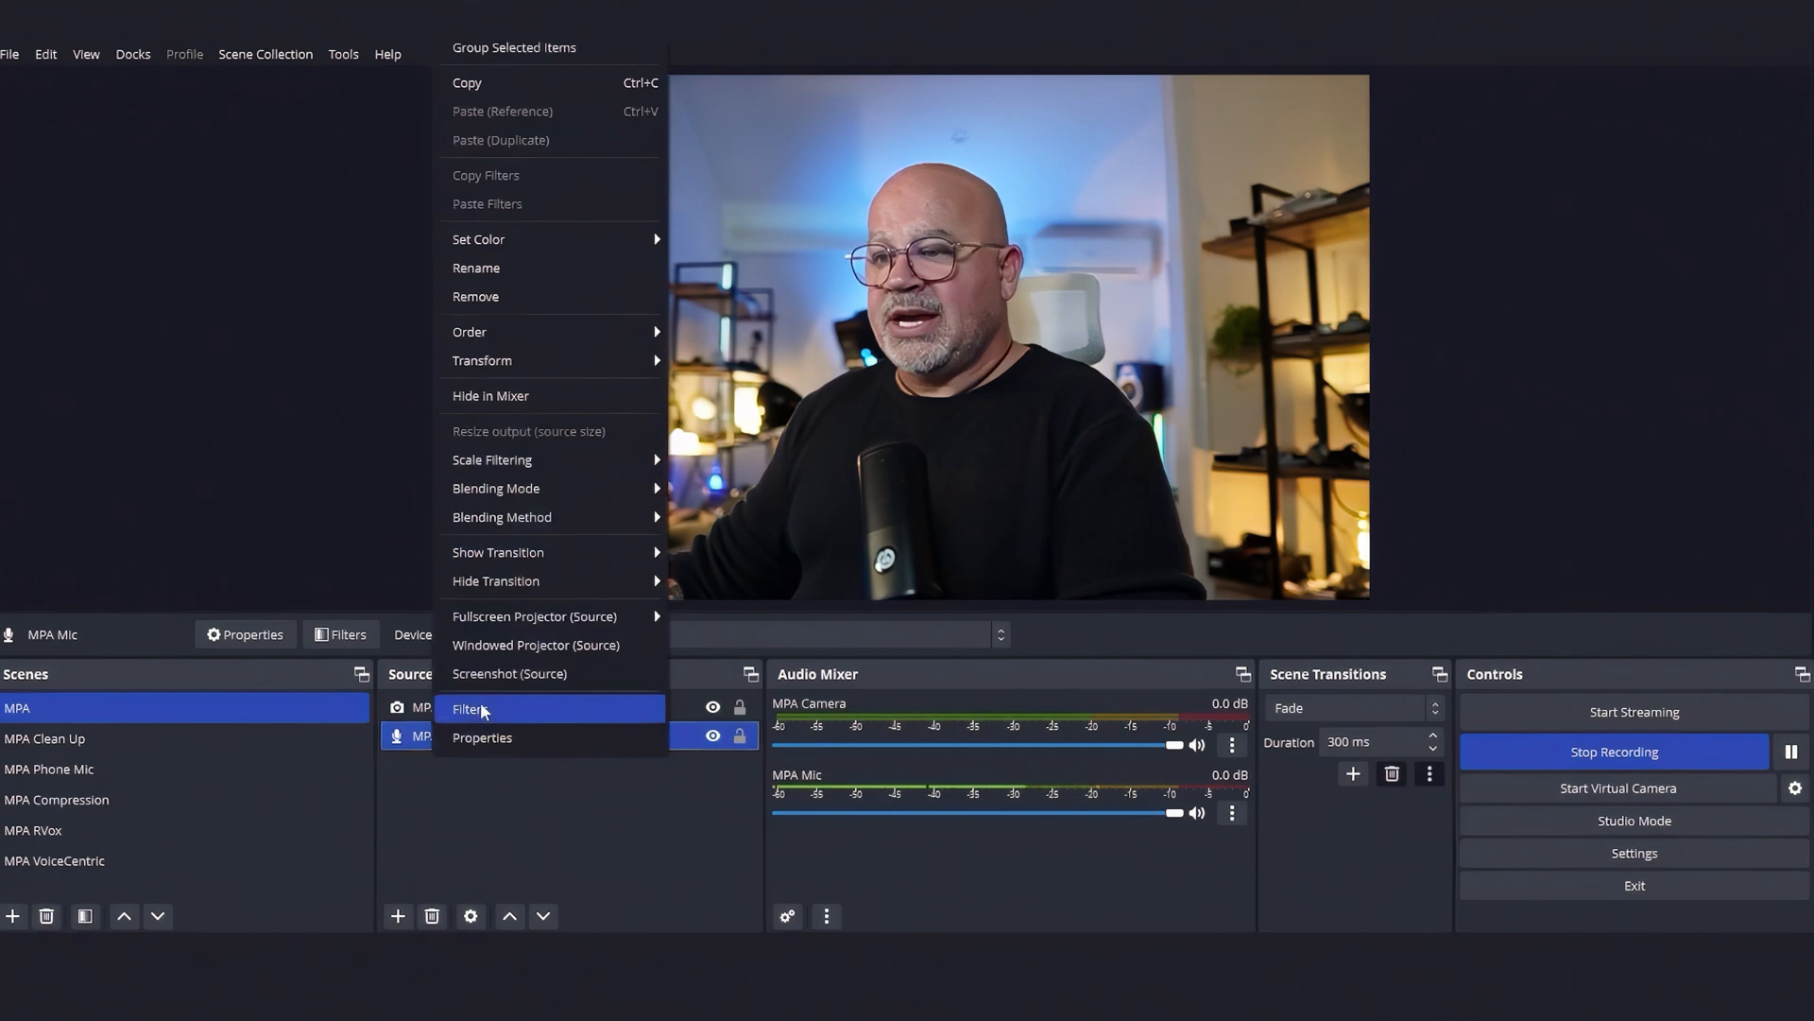
click(470, 709)
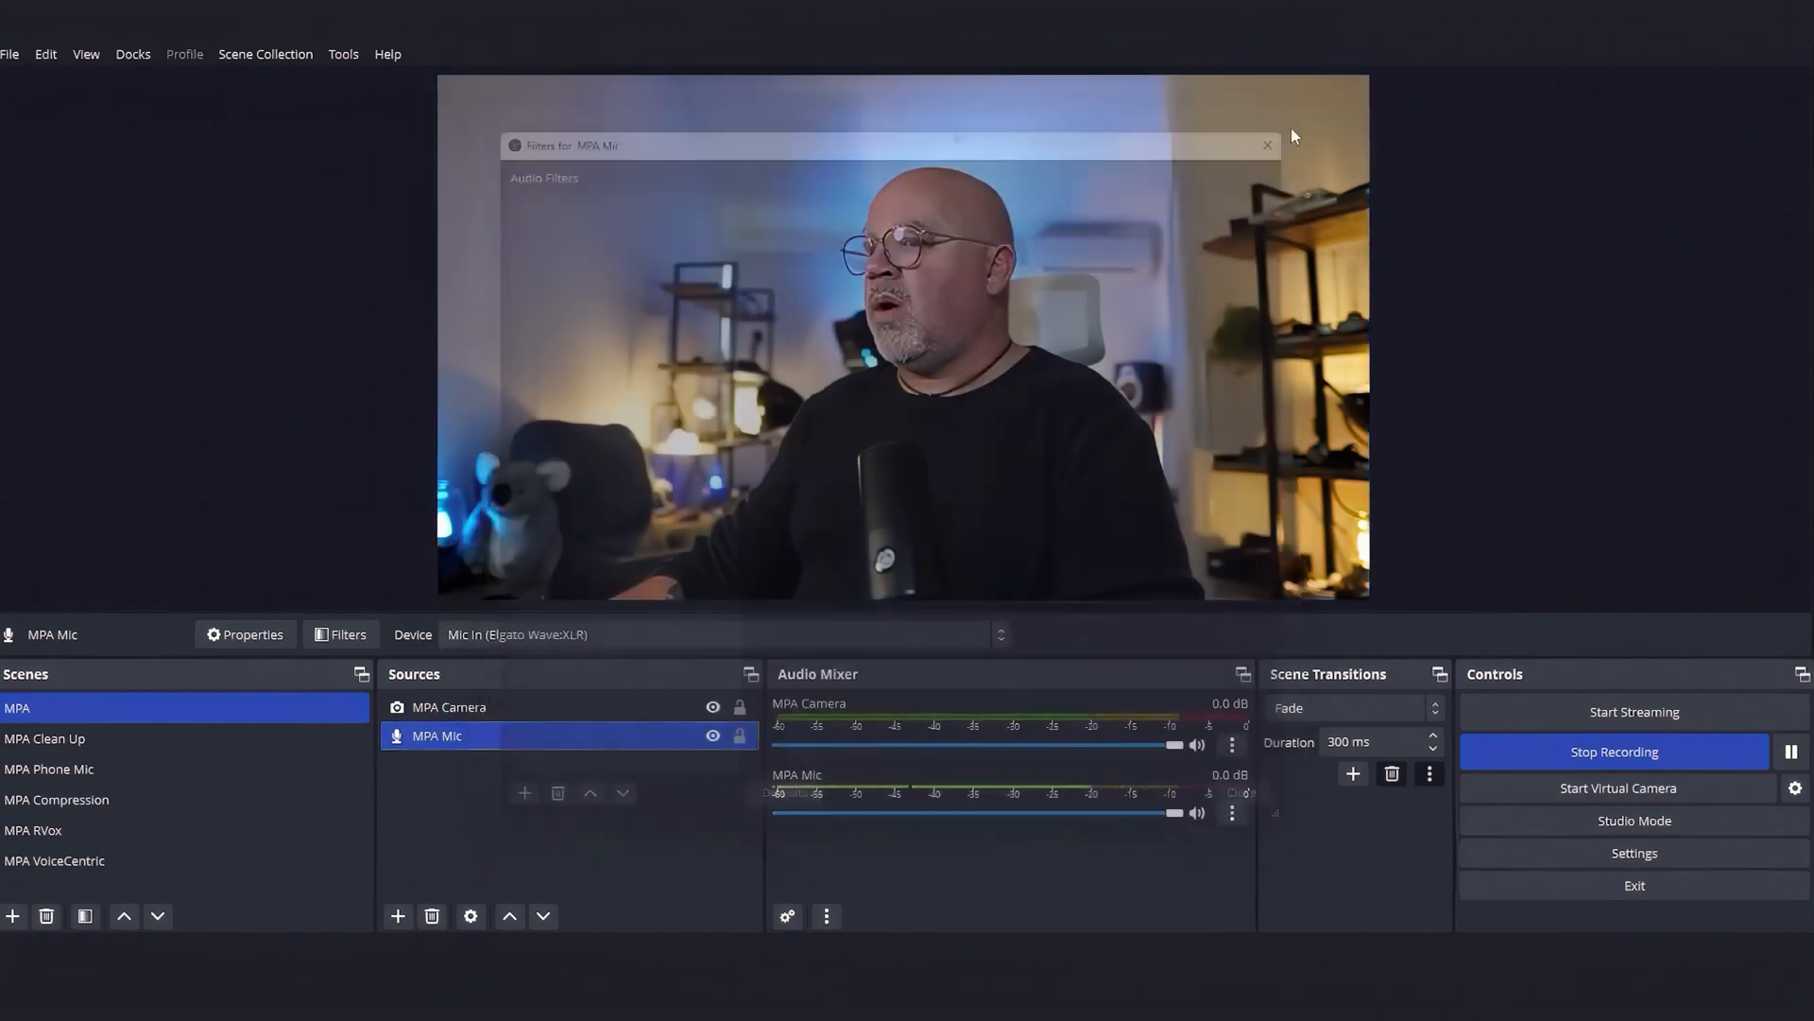
click(1266, 145)
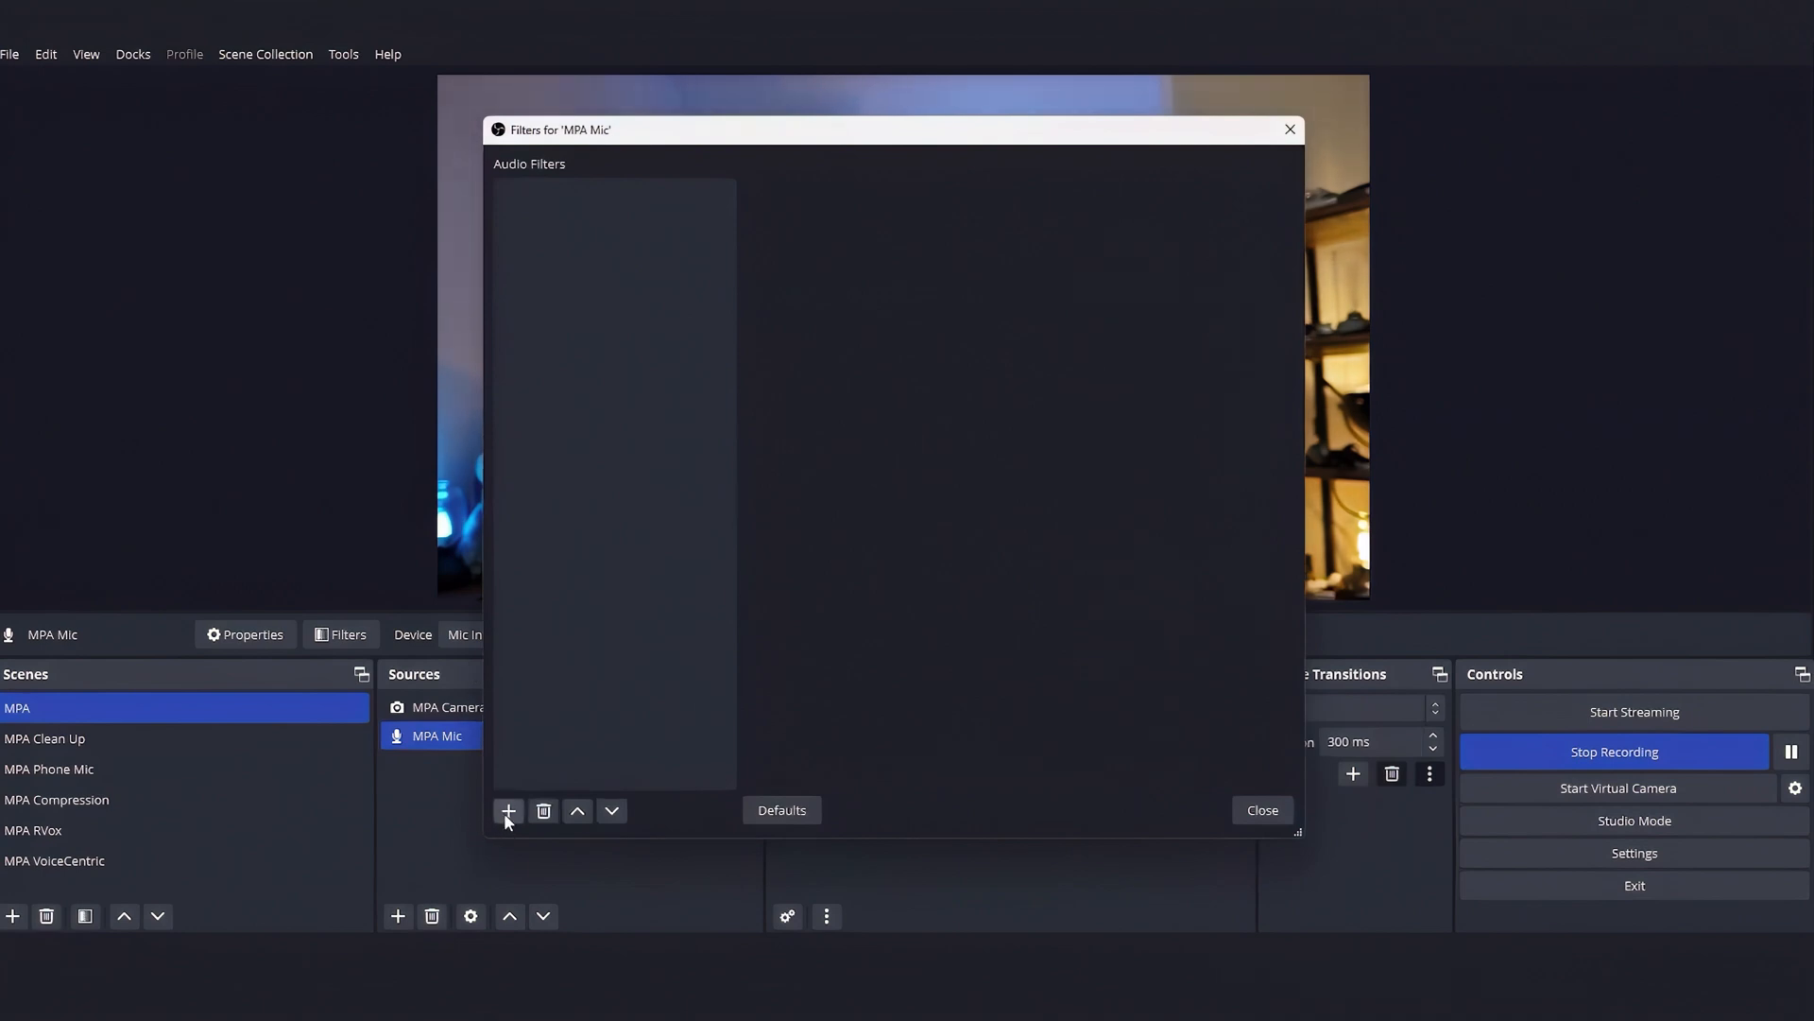
Step: Add a VST 2.x filter named StudioRack to MPA Mic and host StudioRackOBS-VST in it
click(507, 811)
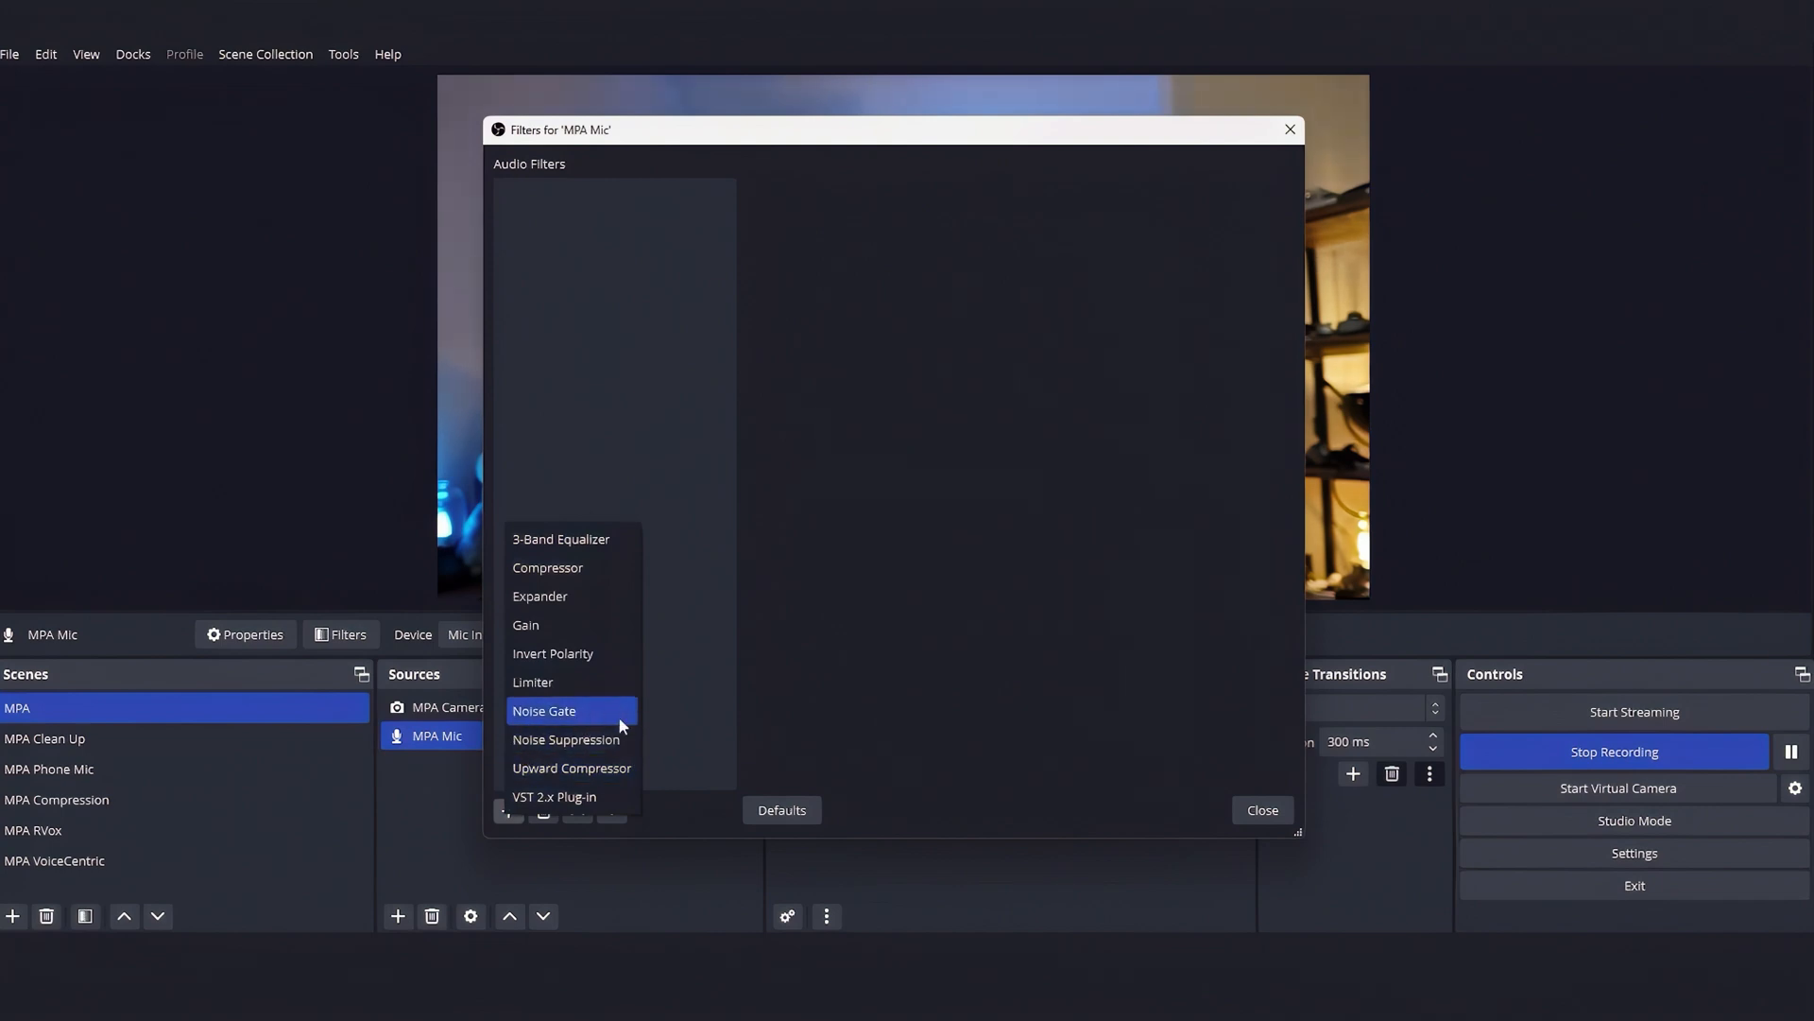
mouse_move(559, 803)
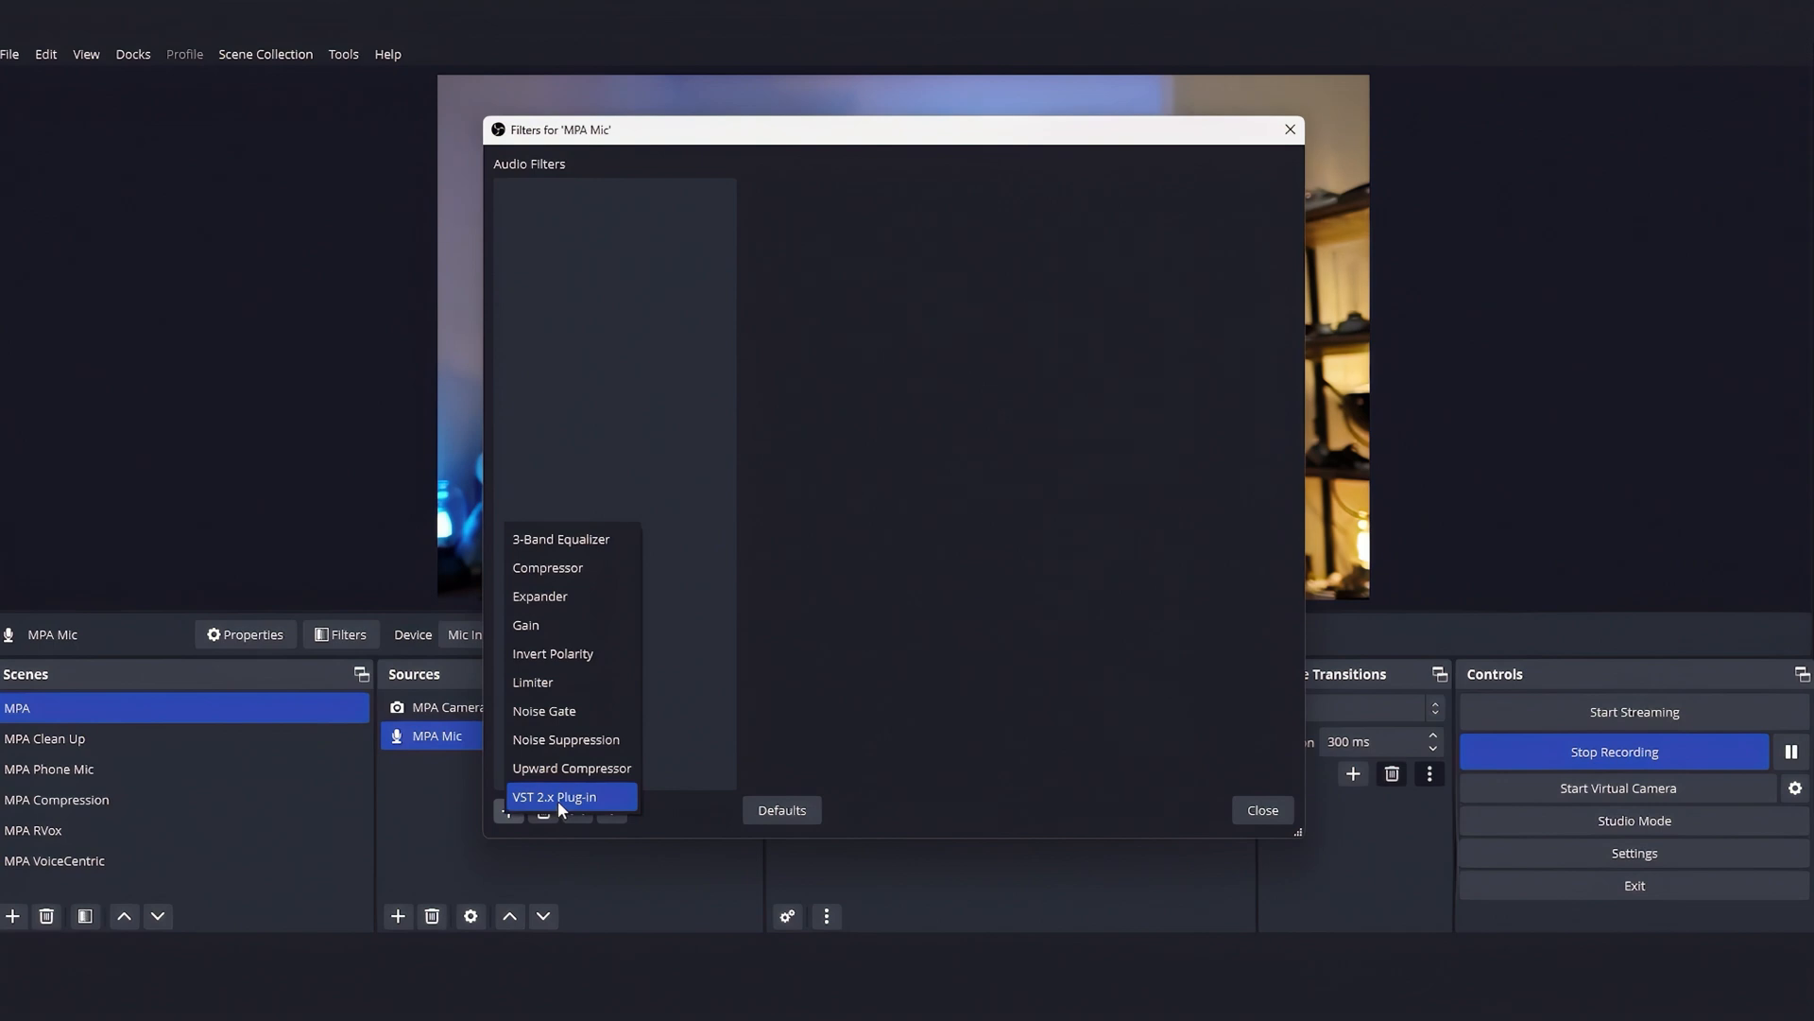
click(553, 795)
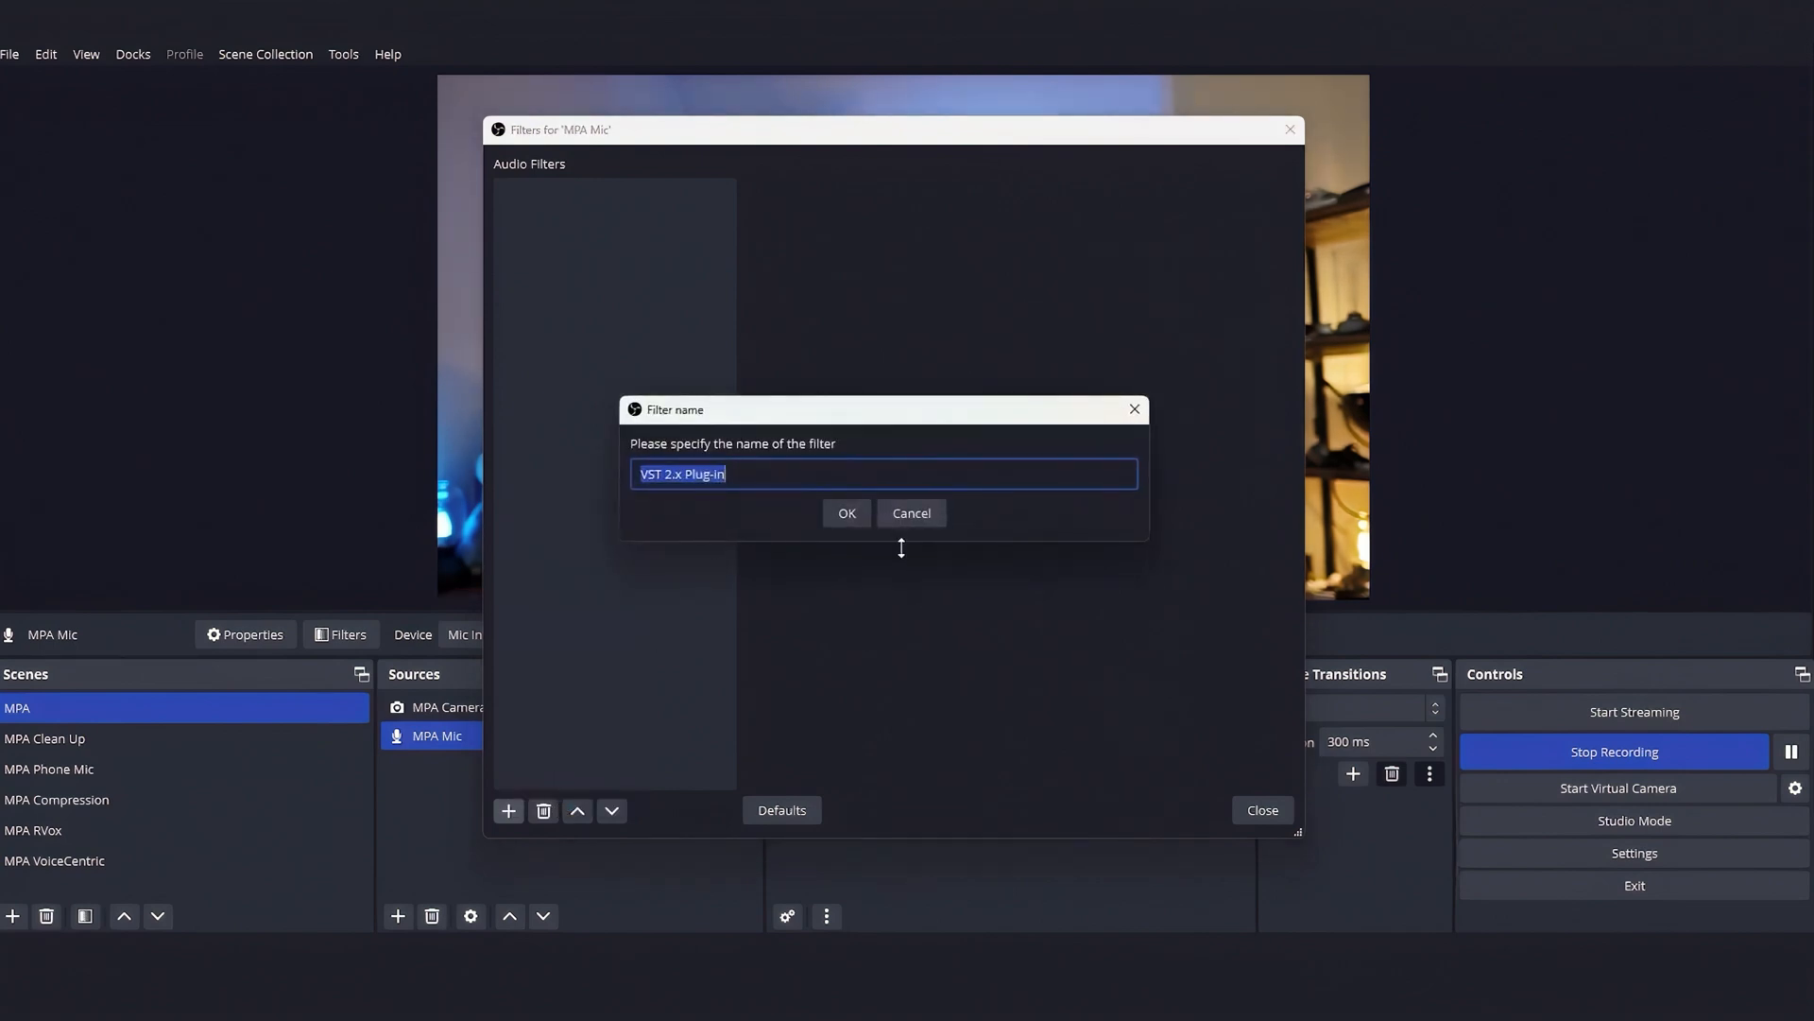
text(StudioRack)
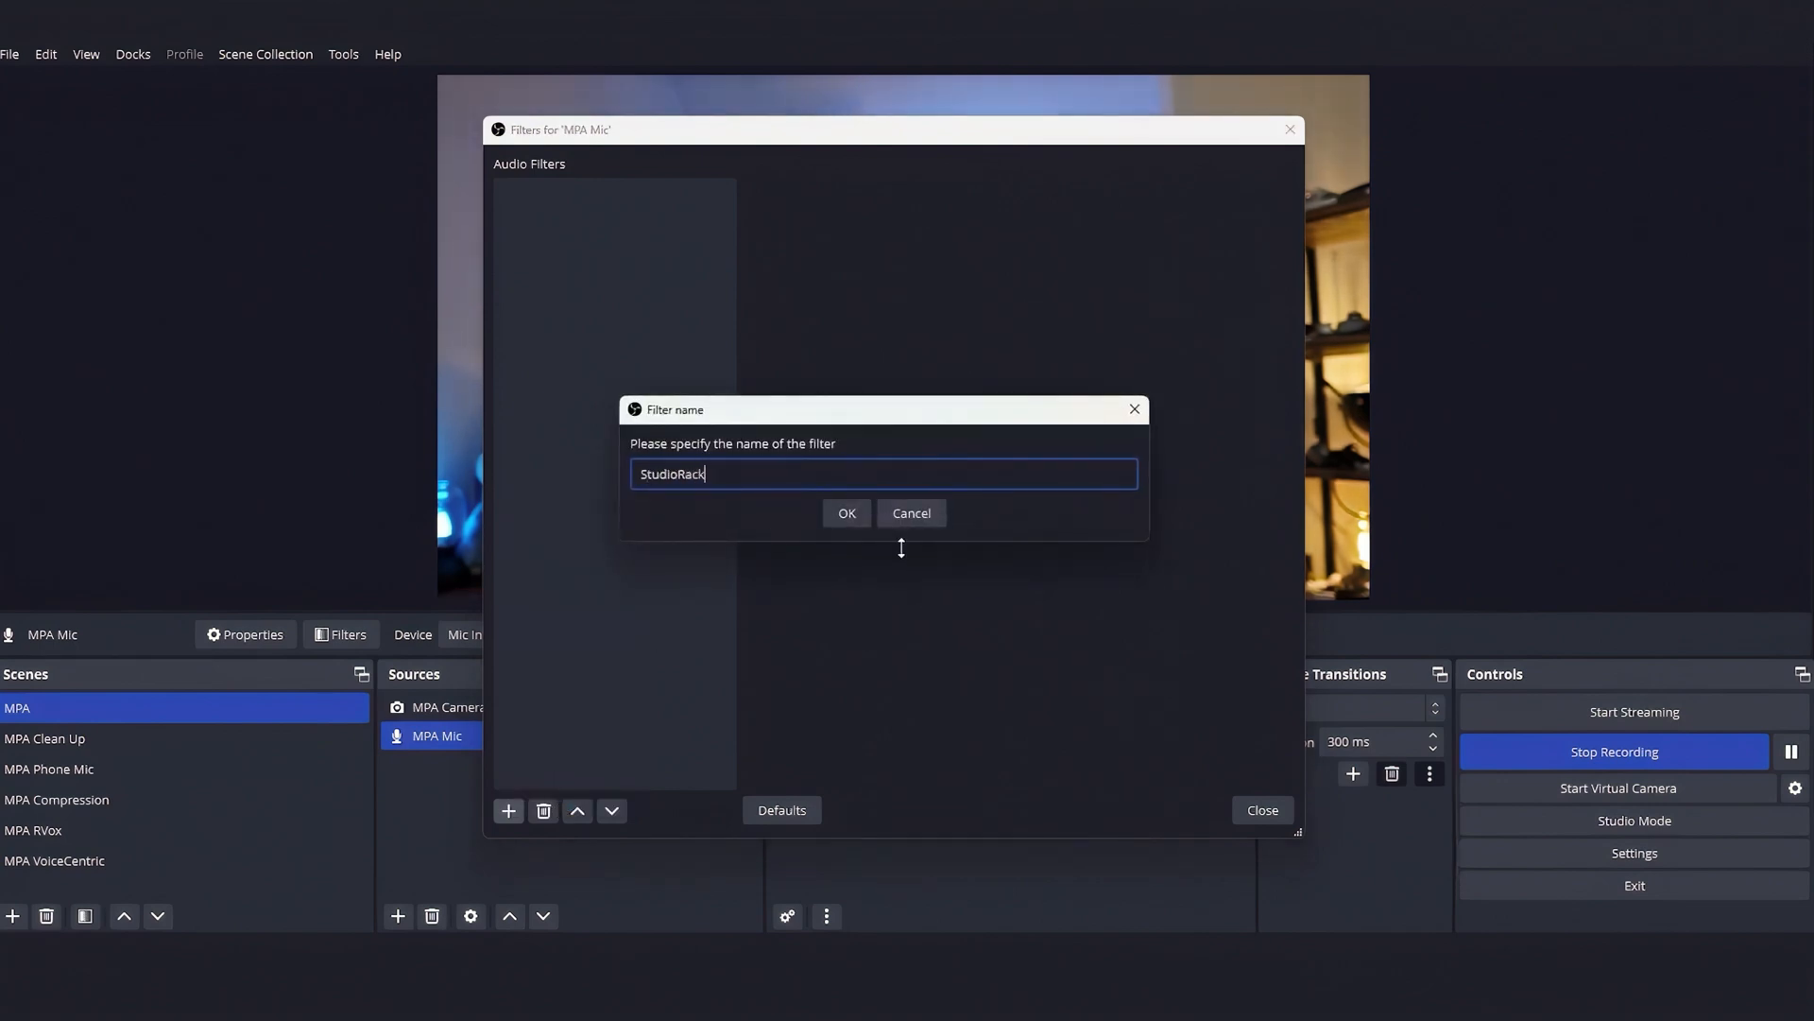
click(847, 512)
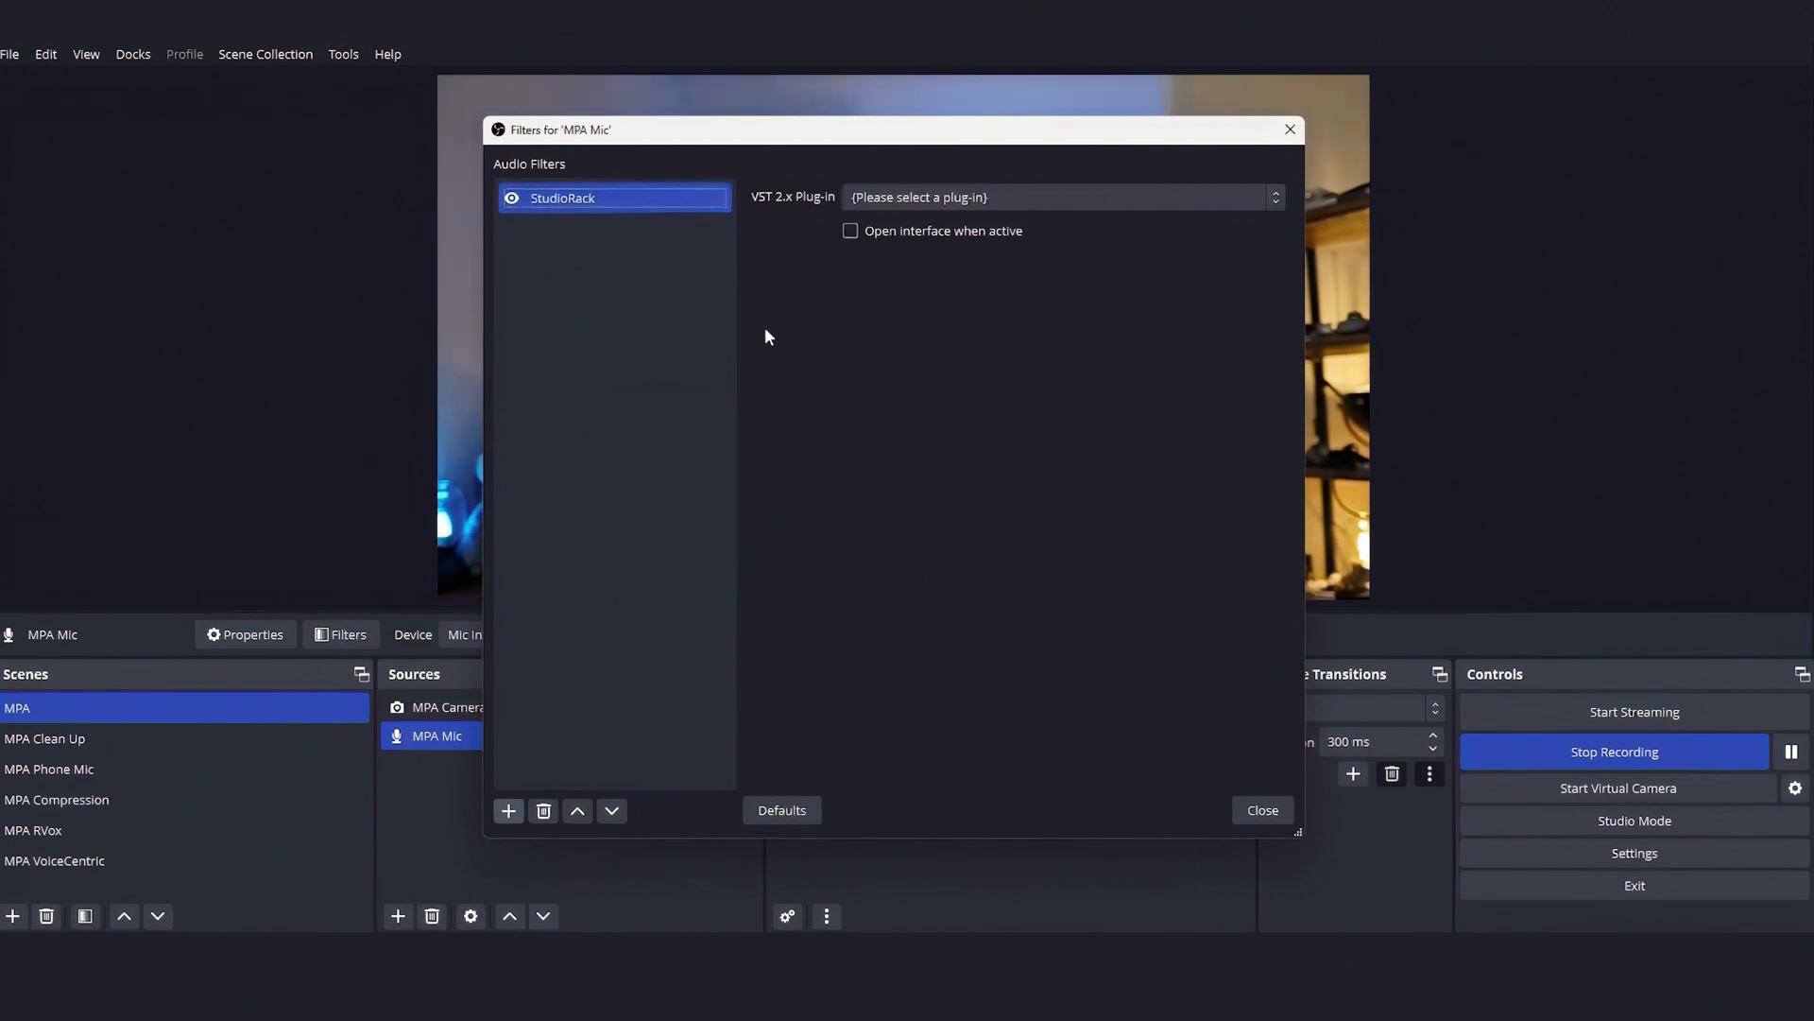
click(1059, 196)
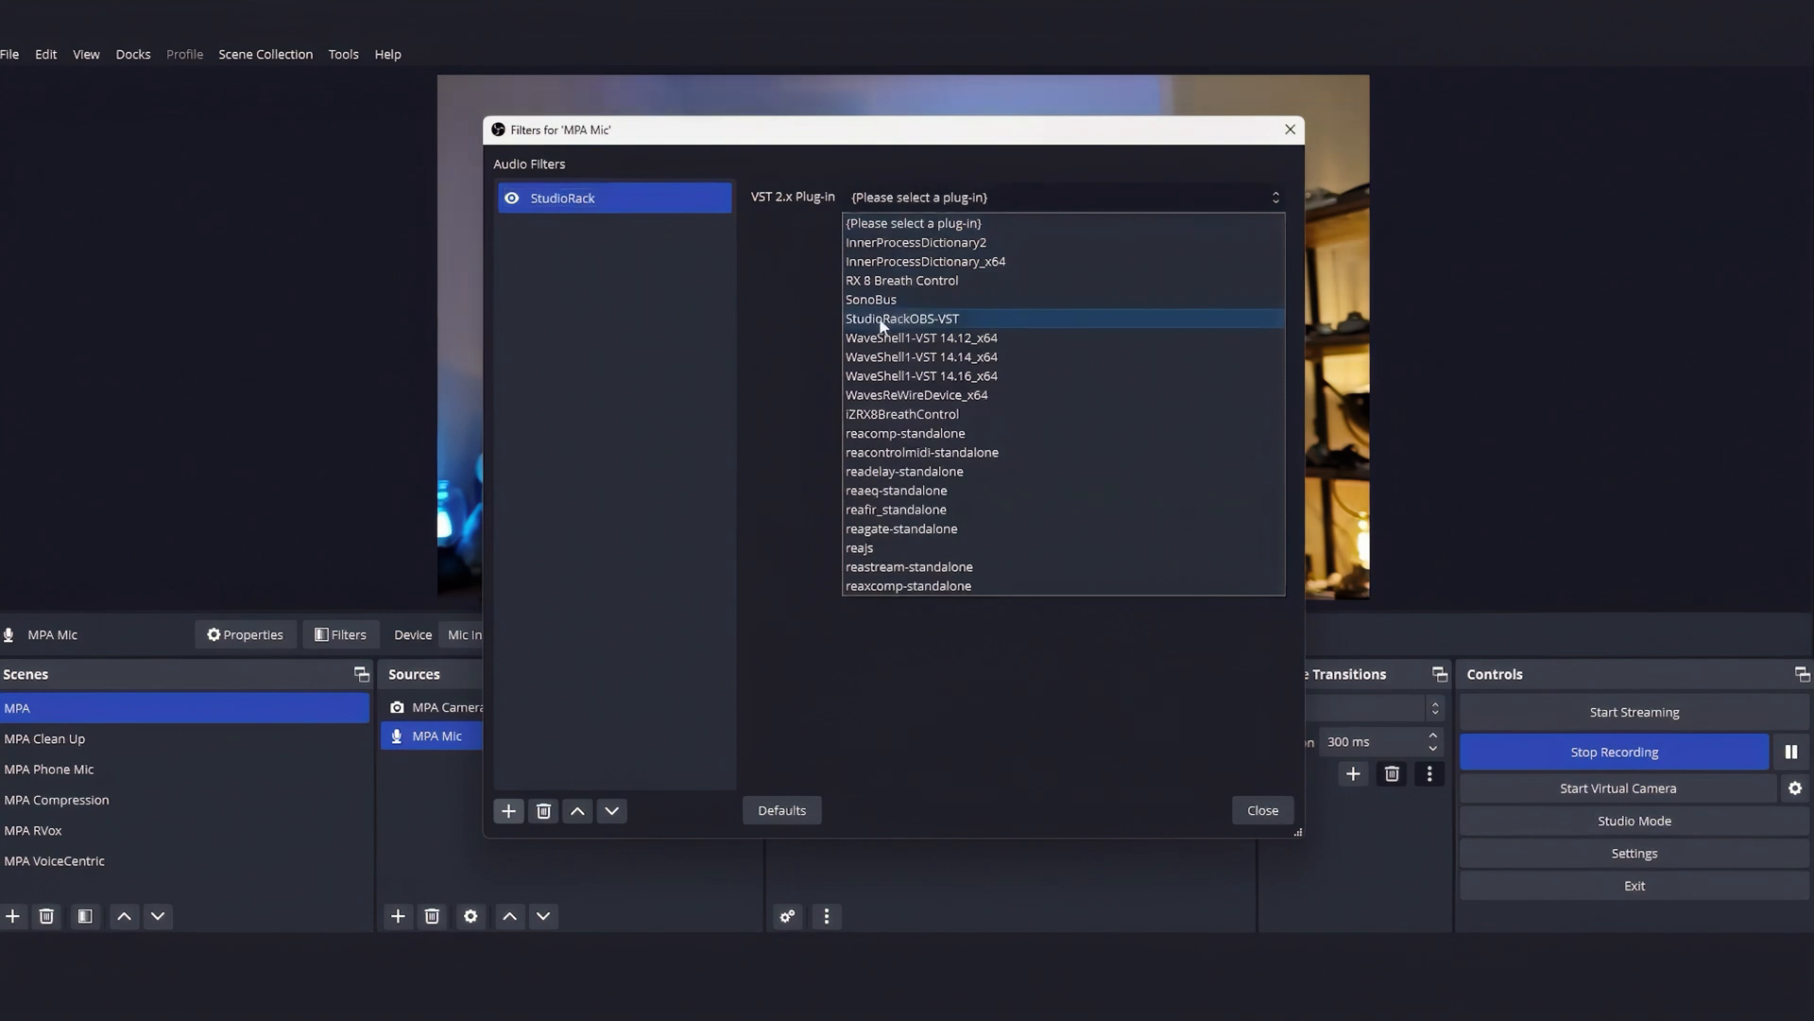
click(902, 318)
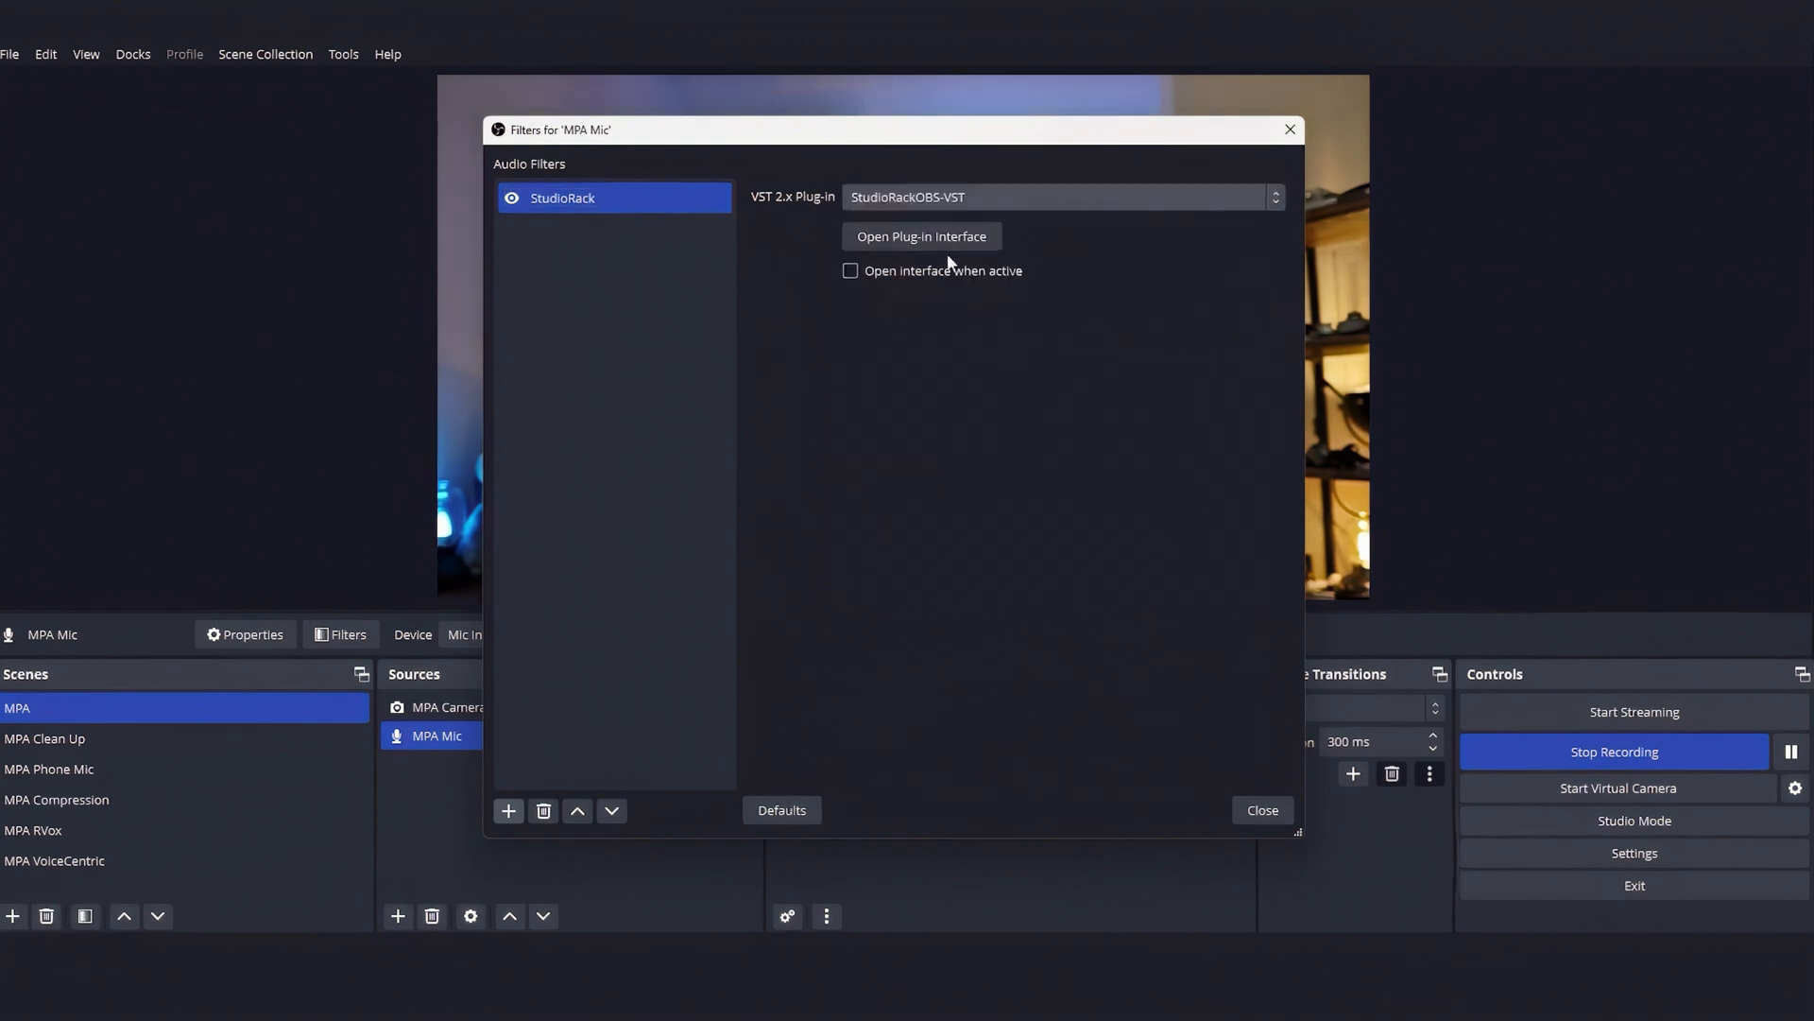
click(920, 236)
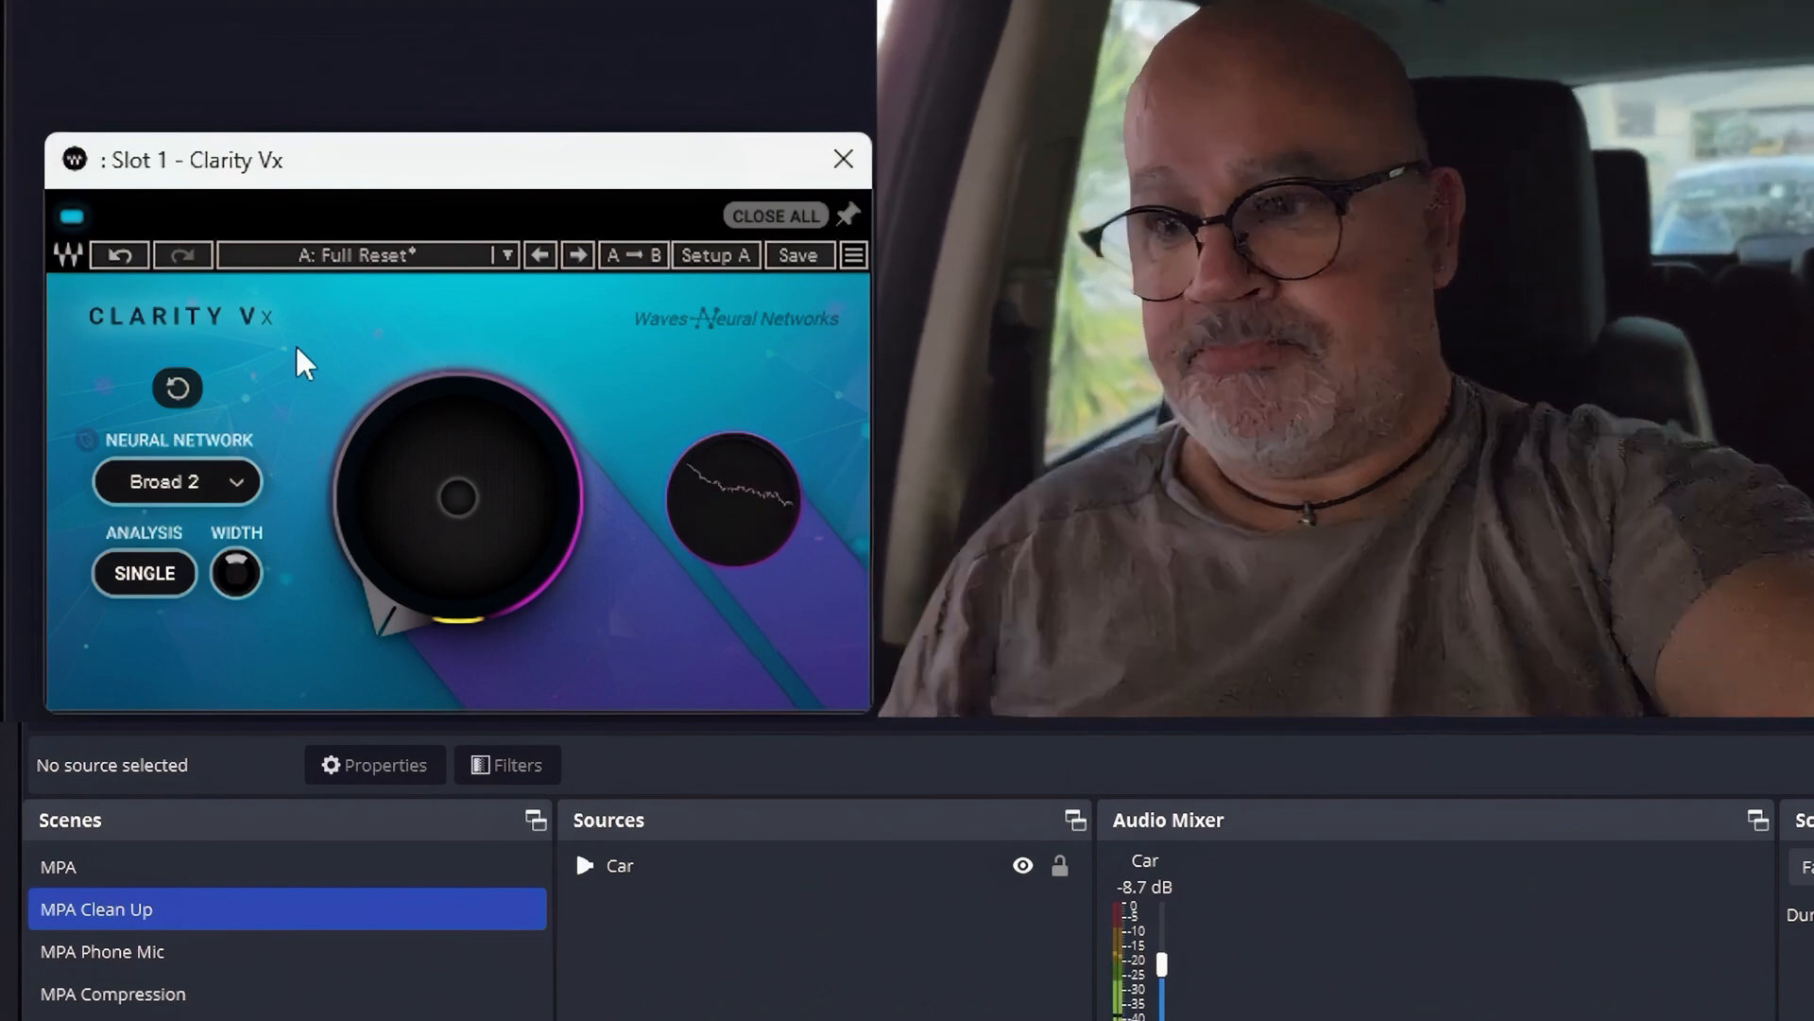
mouse_move(338, 644)
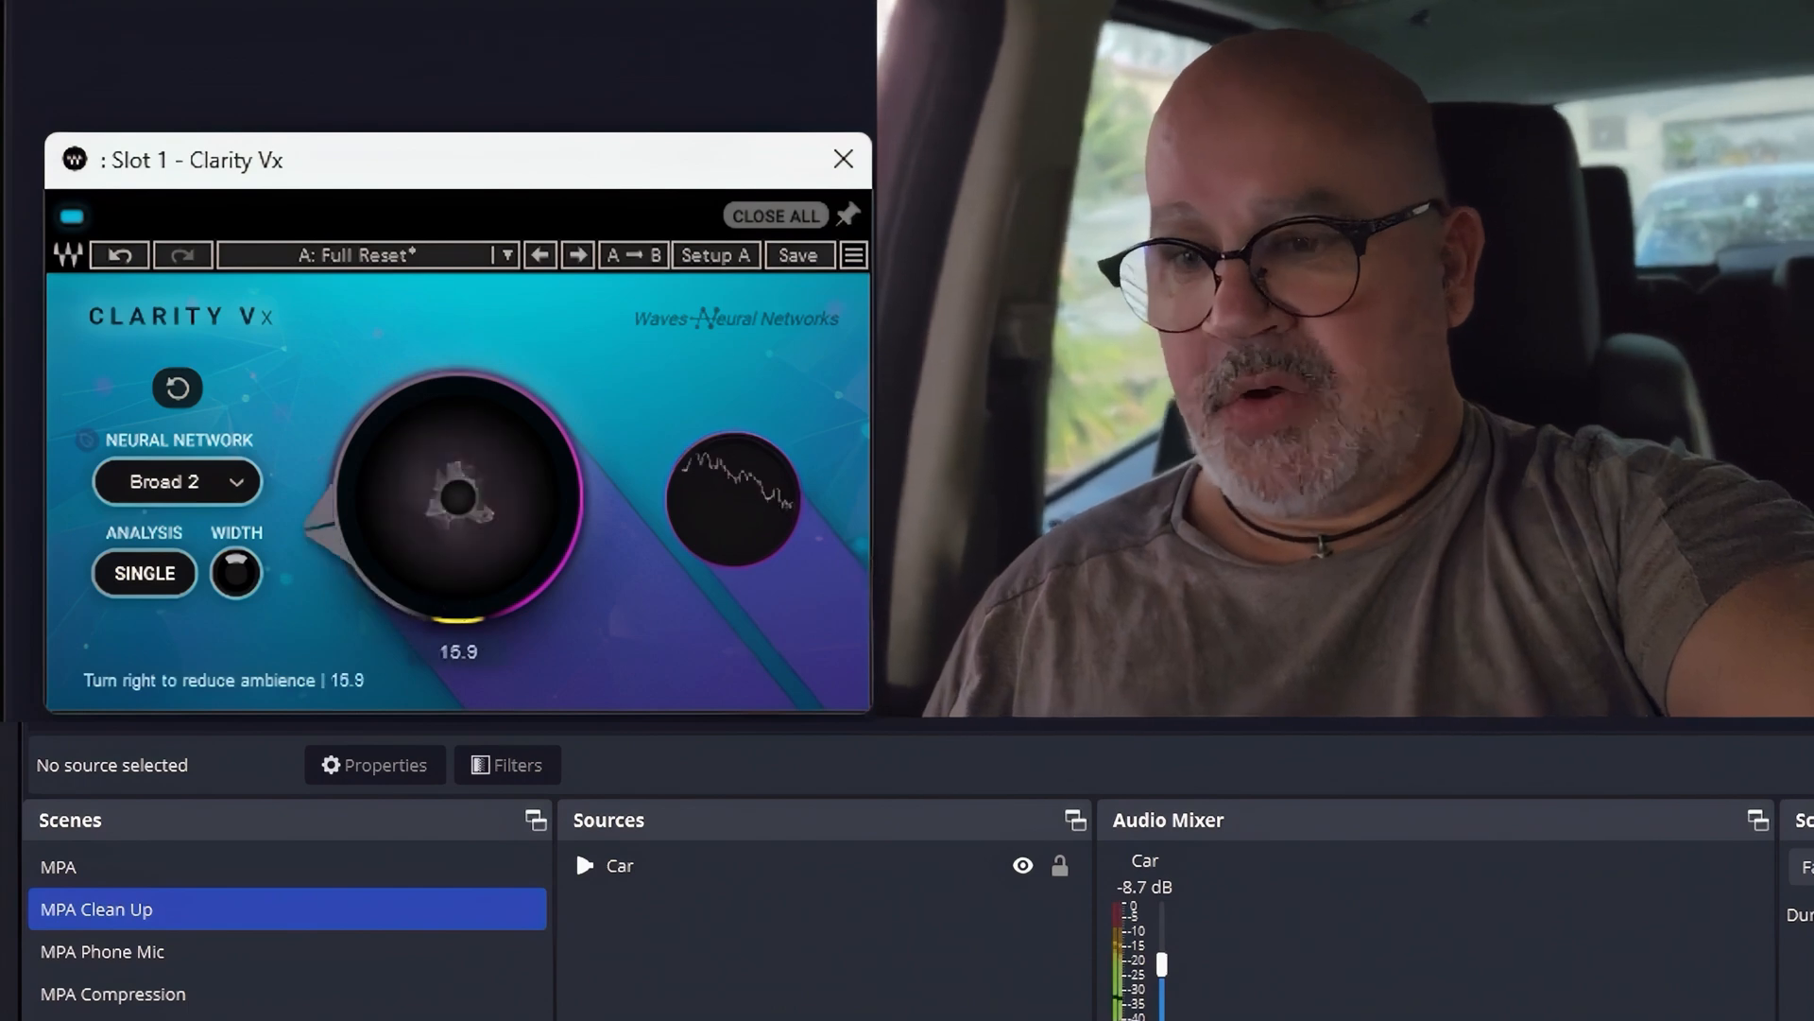
Step: Raise ambience reduction, set width near 28%, and bypass versus engage Clarity Vx
drag(451, 497, 486, 416)
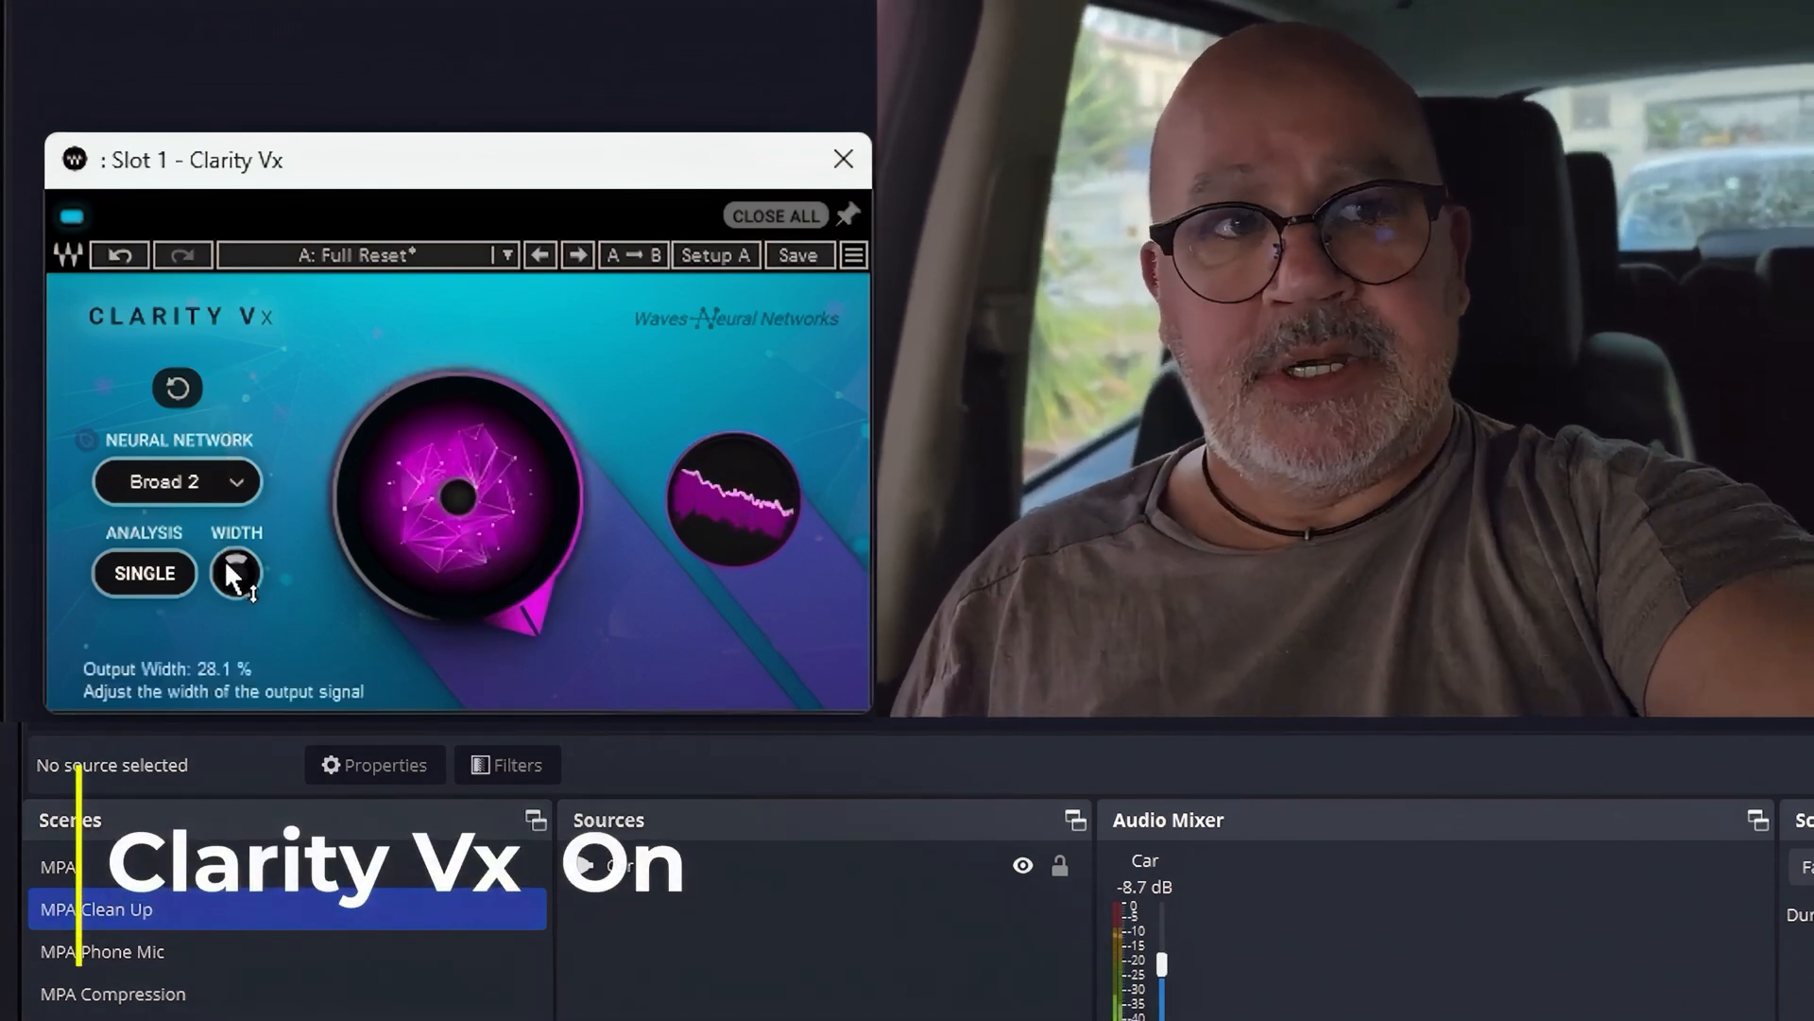
drag(236, 573, 236, 533)
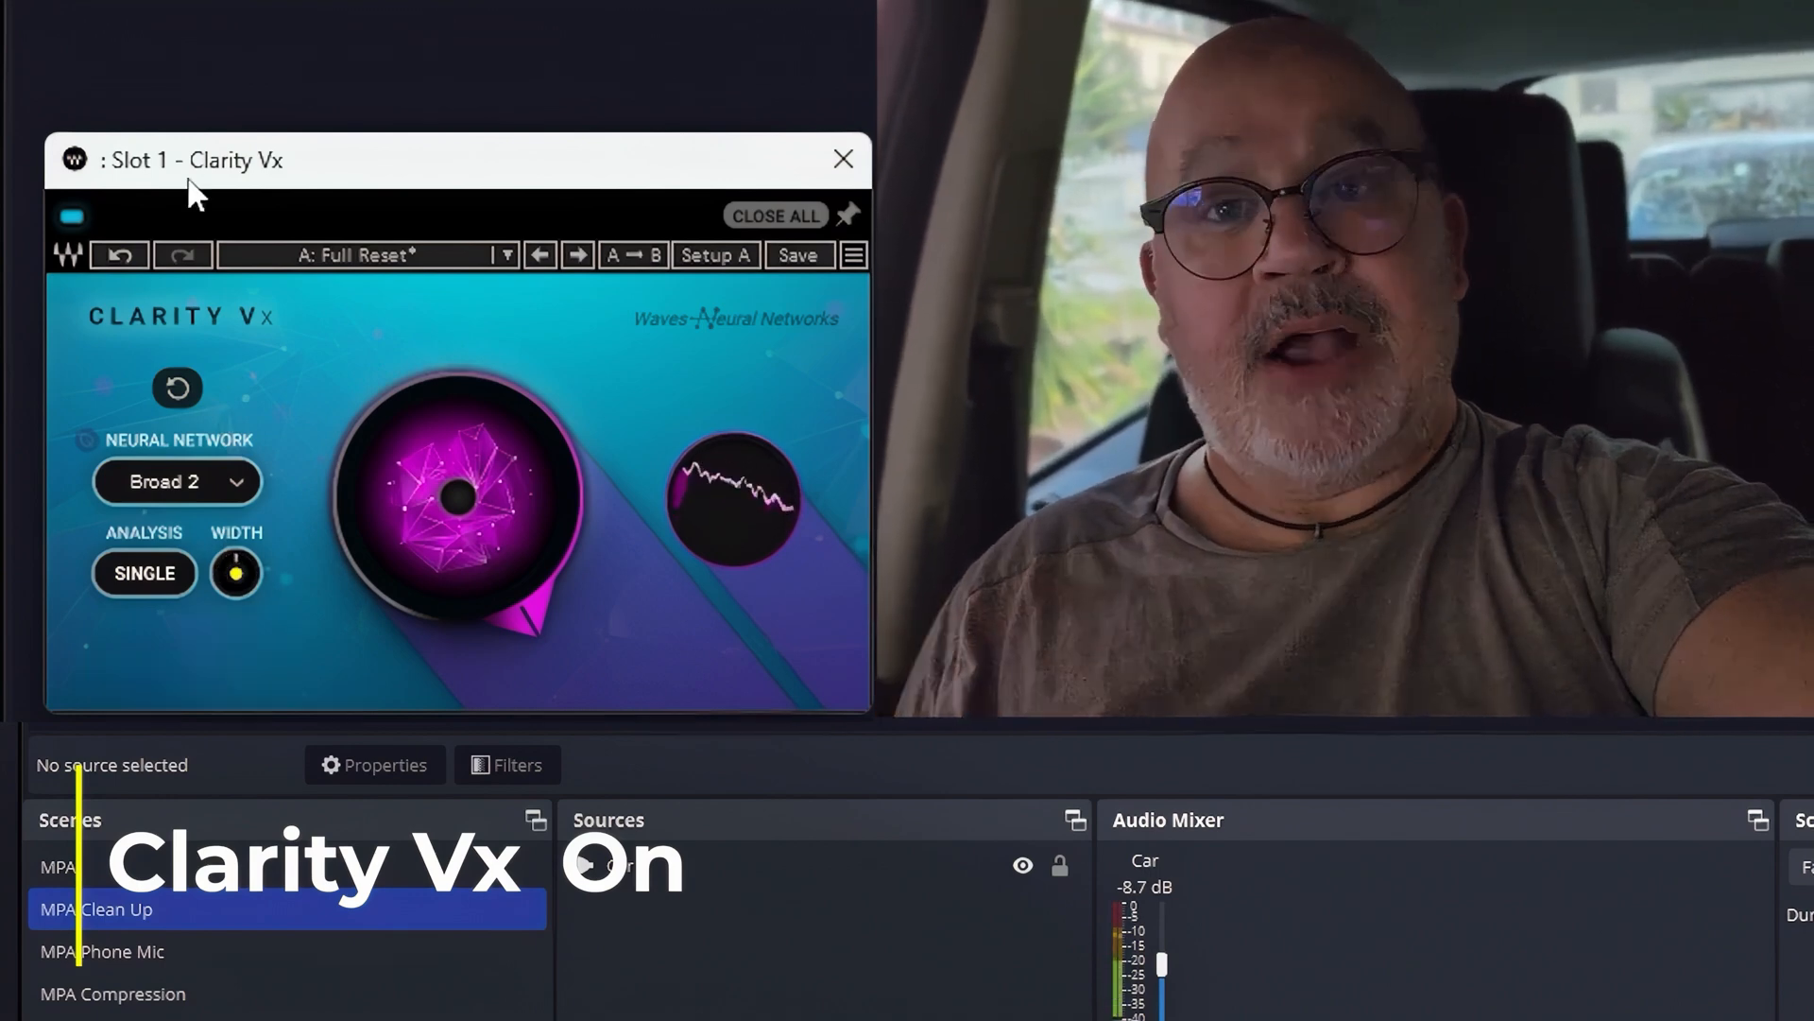
click(70, 216)
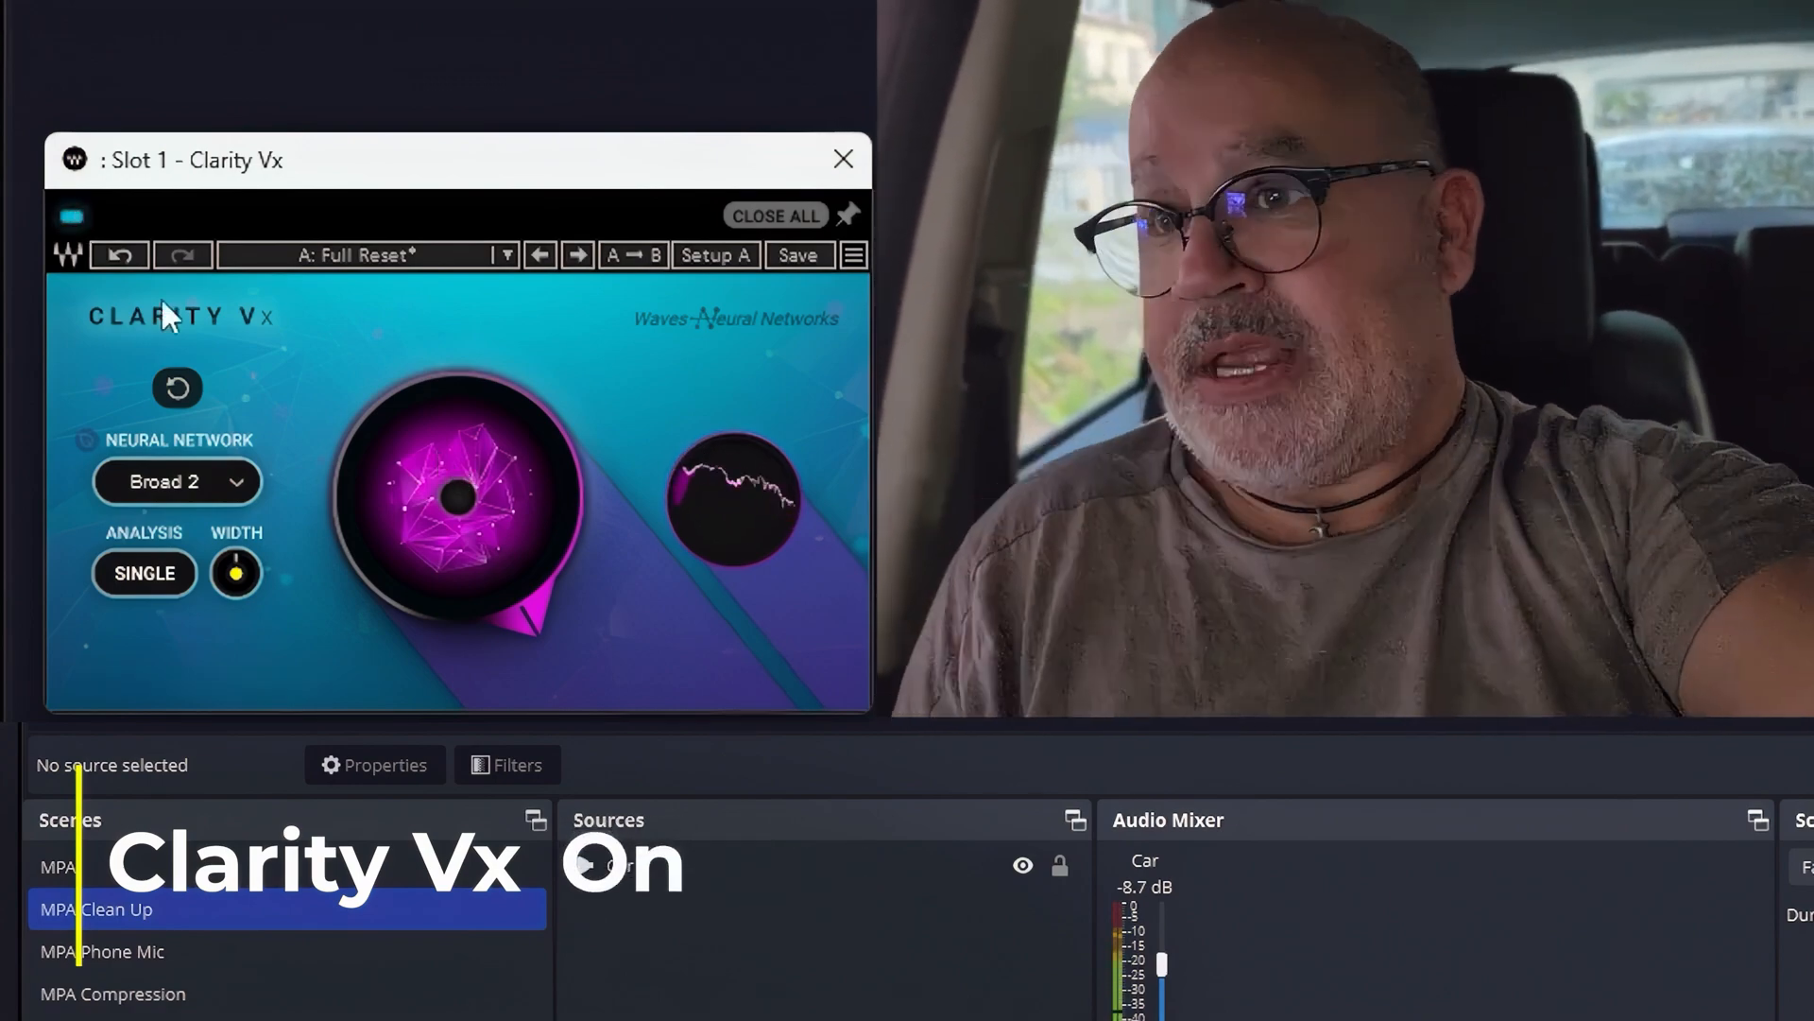
click(72, 216)
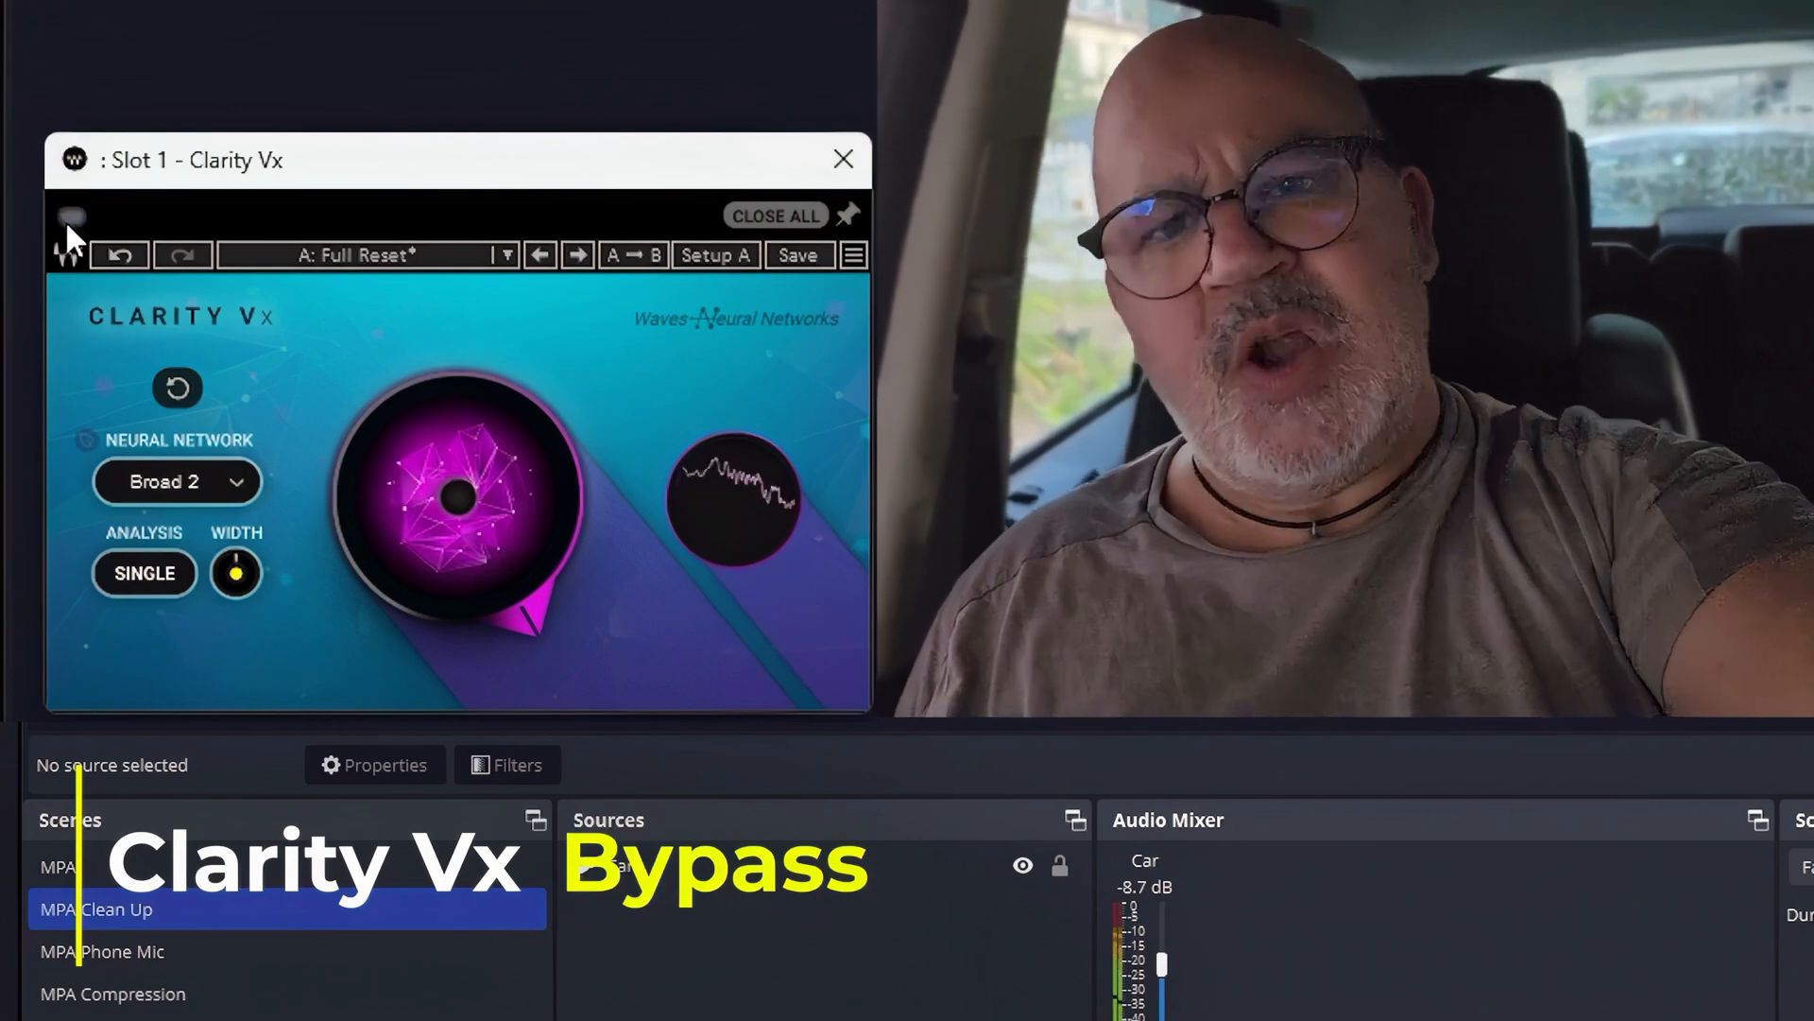
click(70, 217)
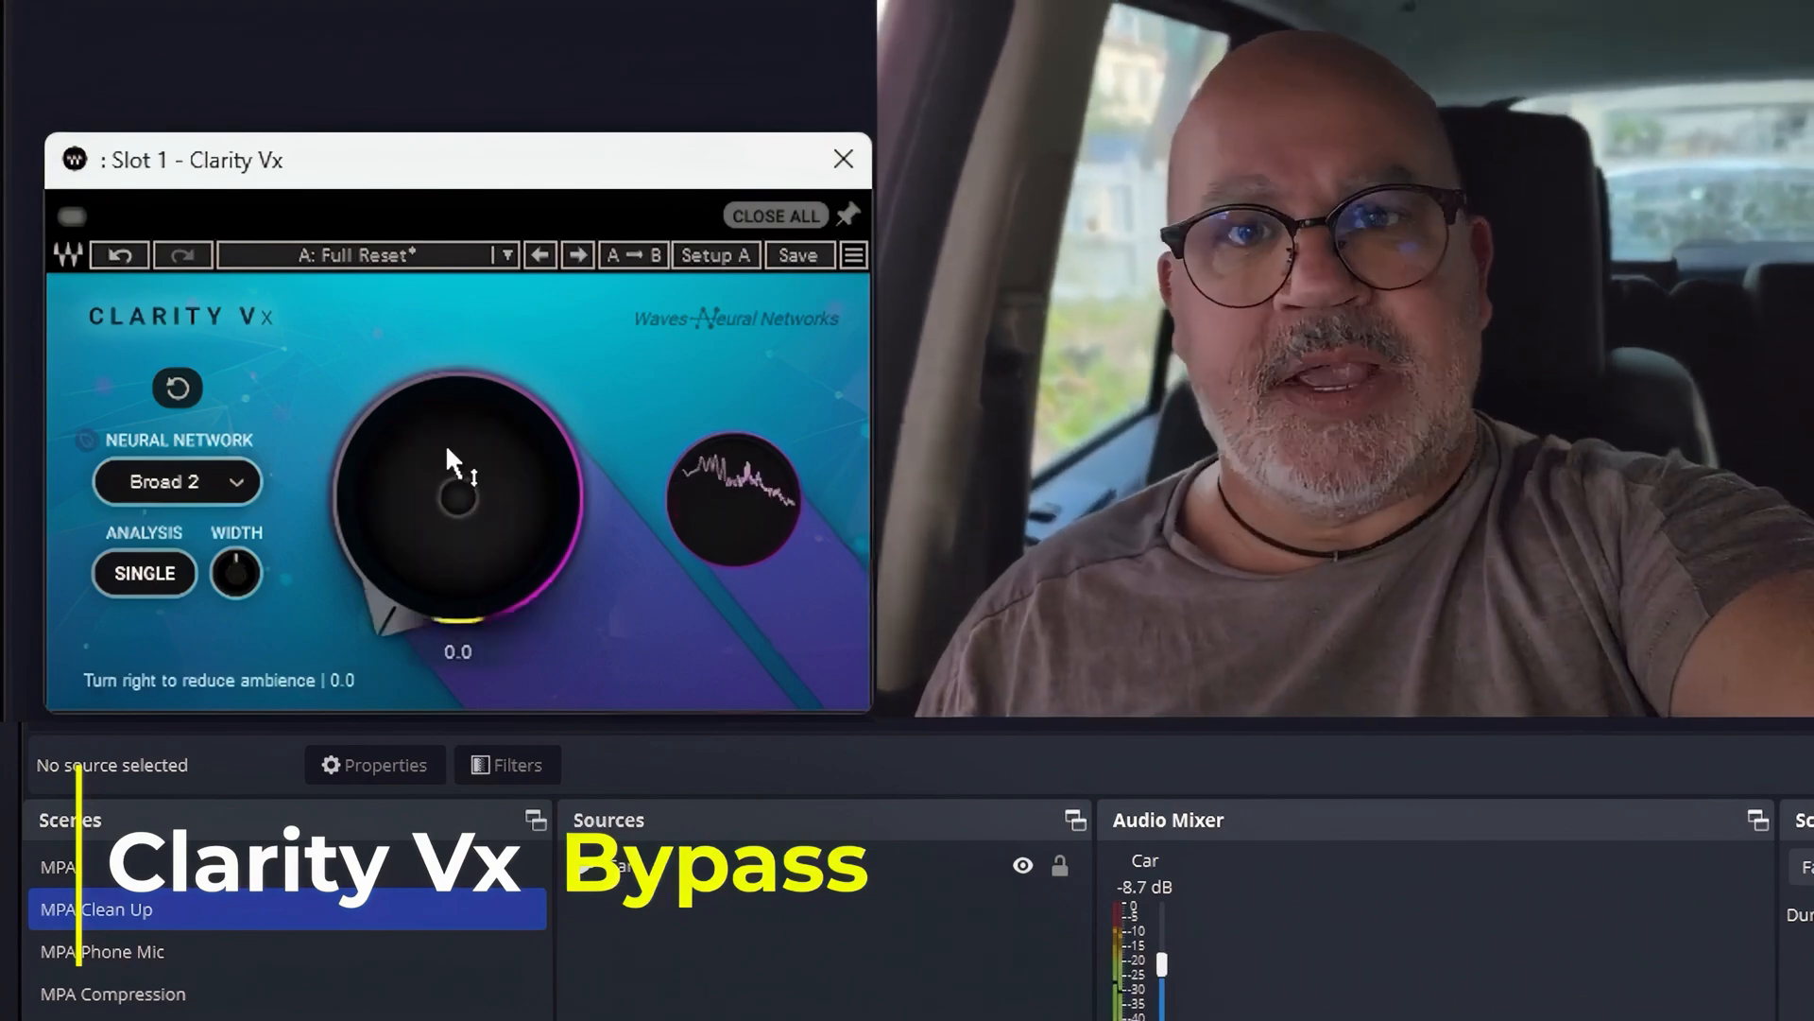
click(68, 216)
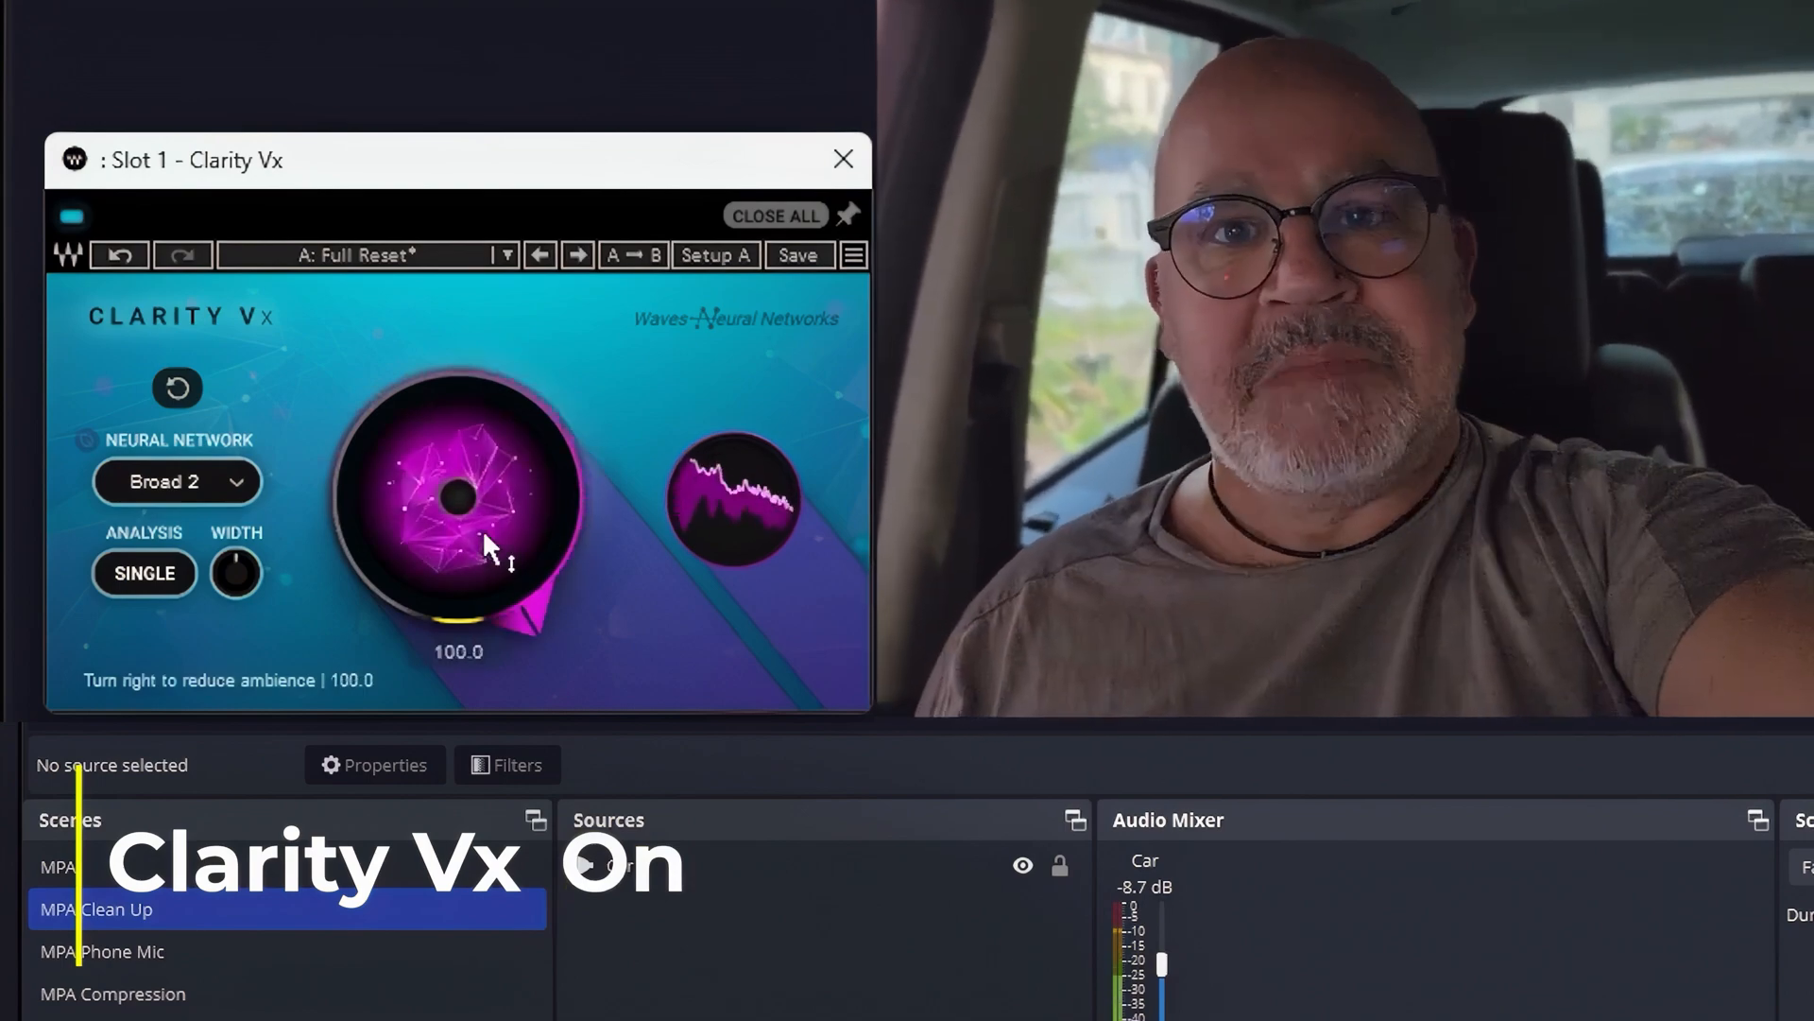
mouse_move(301, 376)
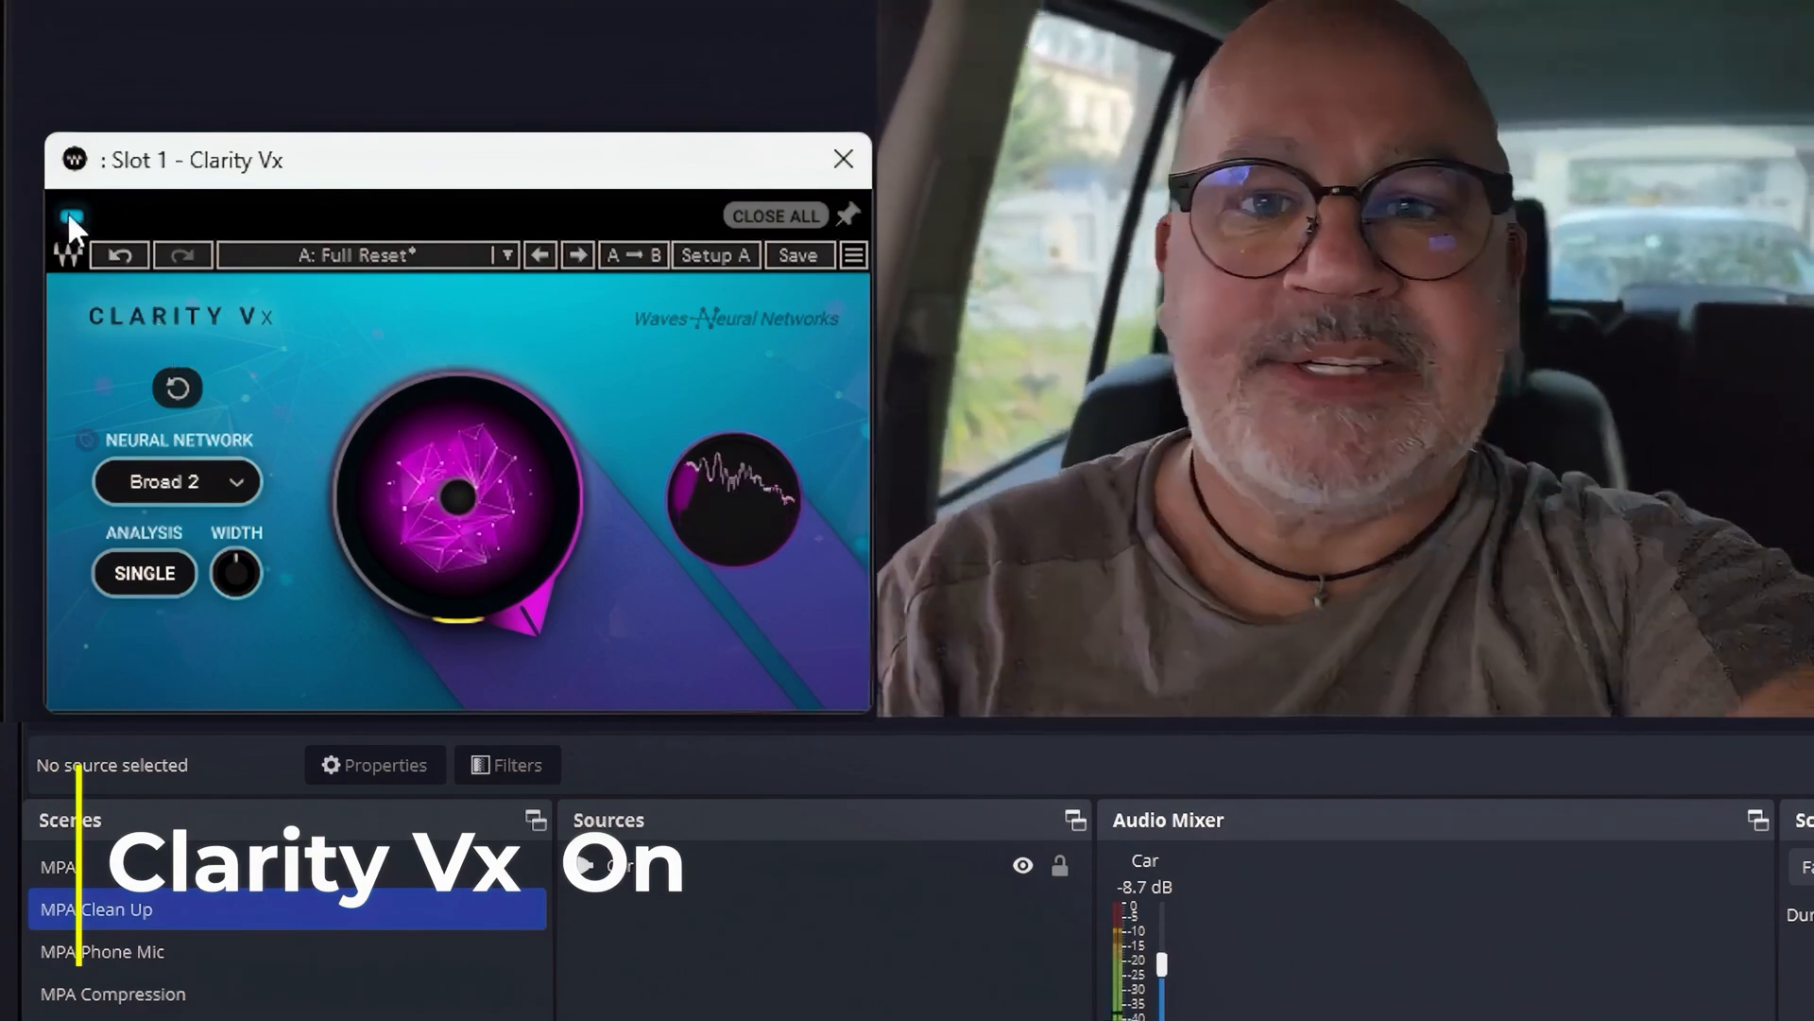
Step: Bypass and re-enable Clarity Vx once more, then show its factory preset list
click(70, 223)
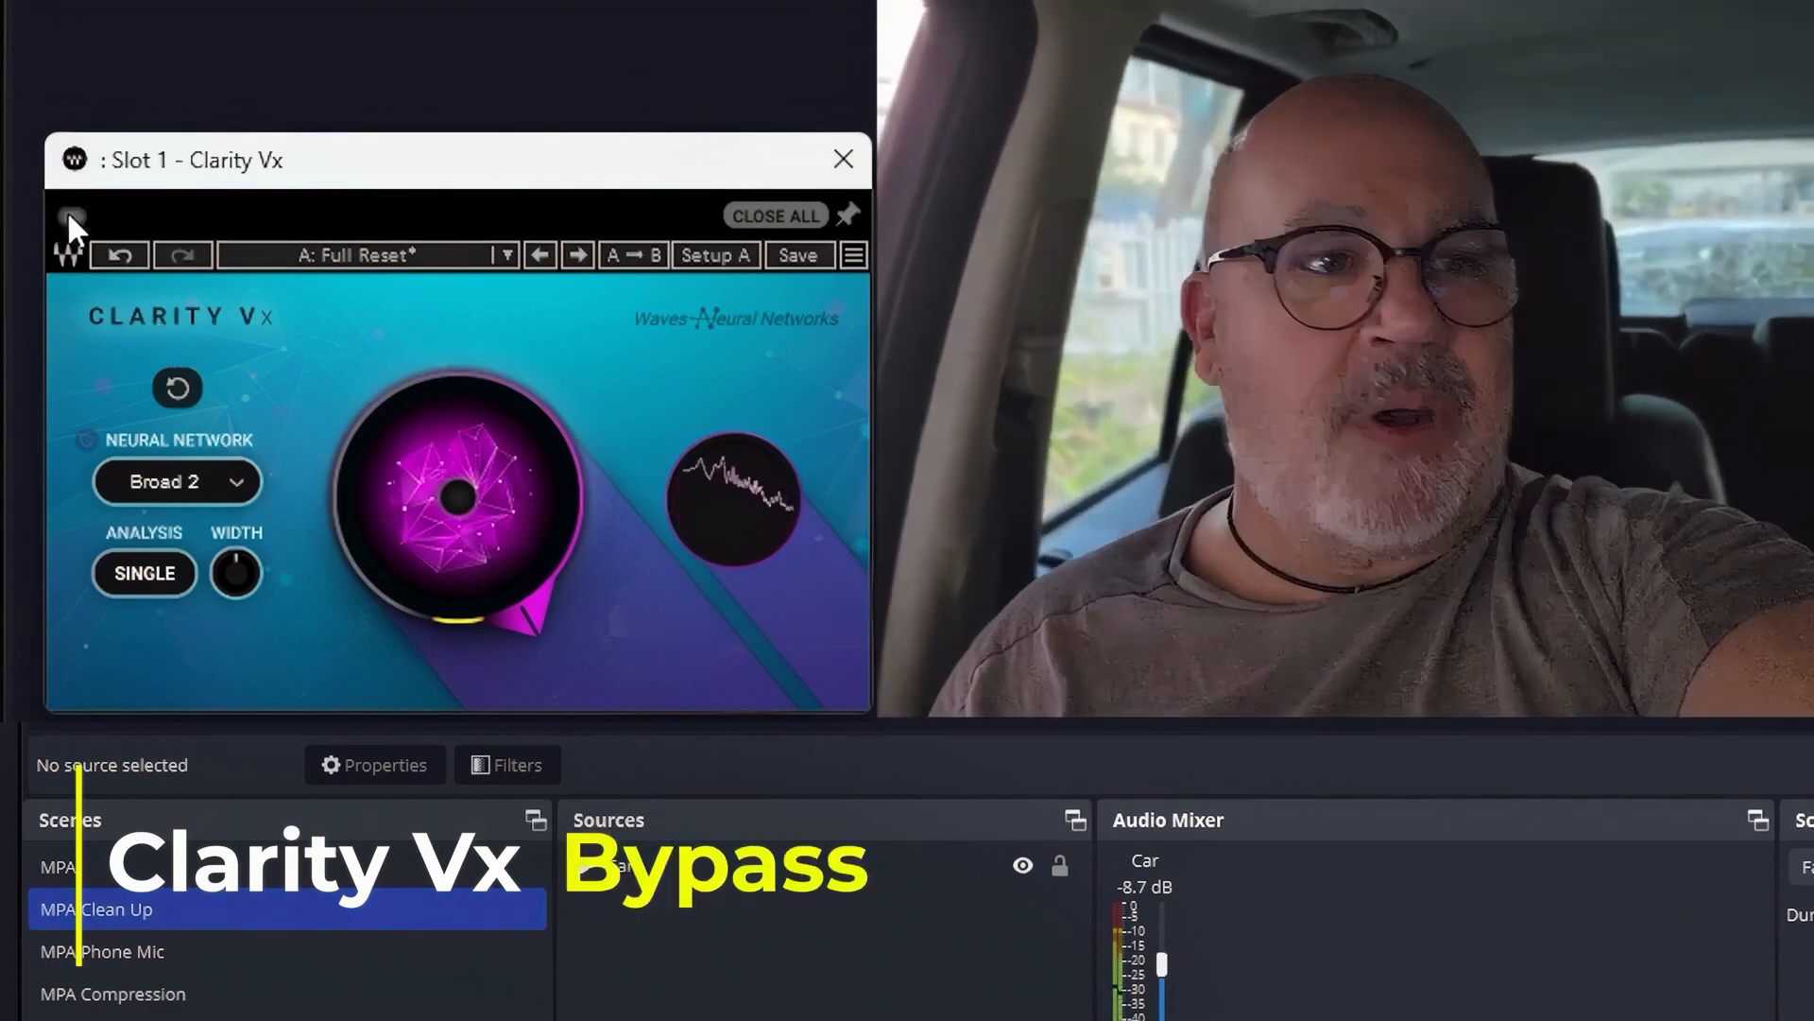
click(71, 225)
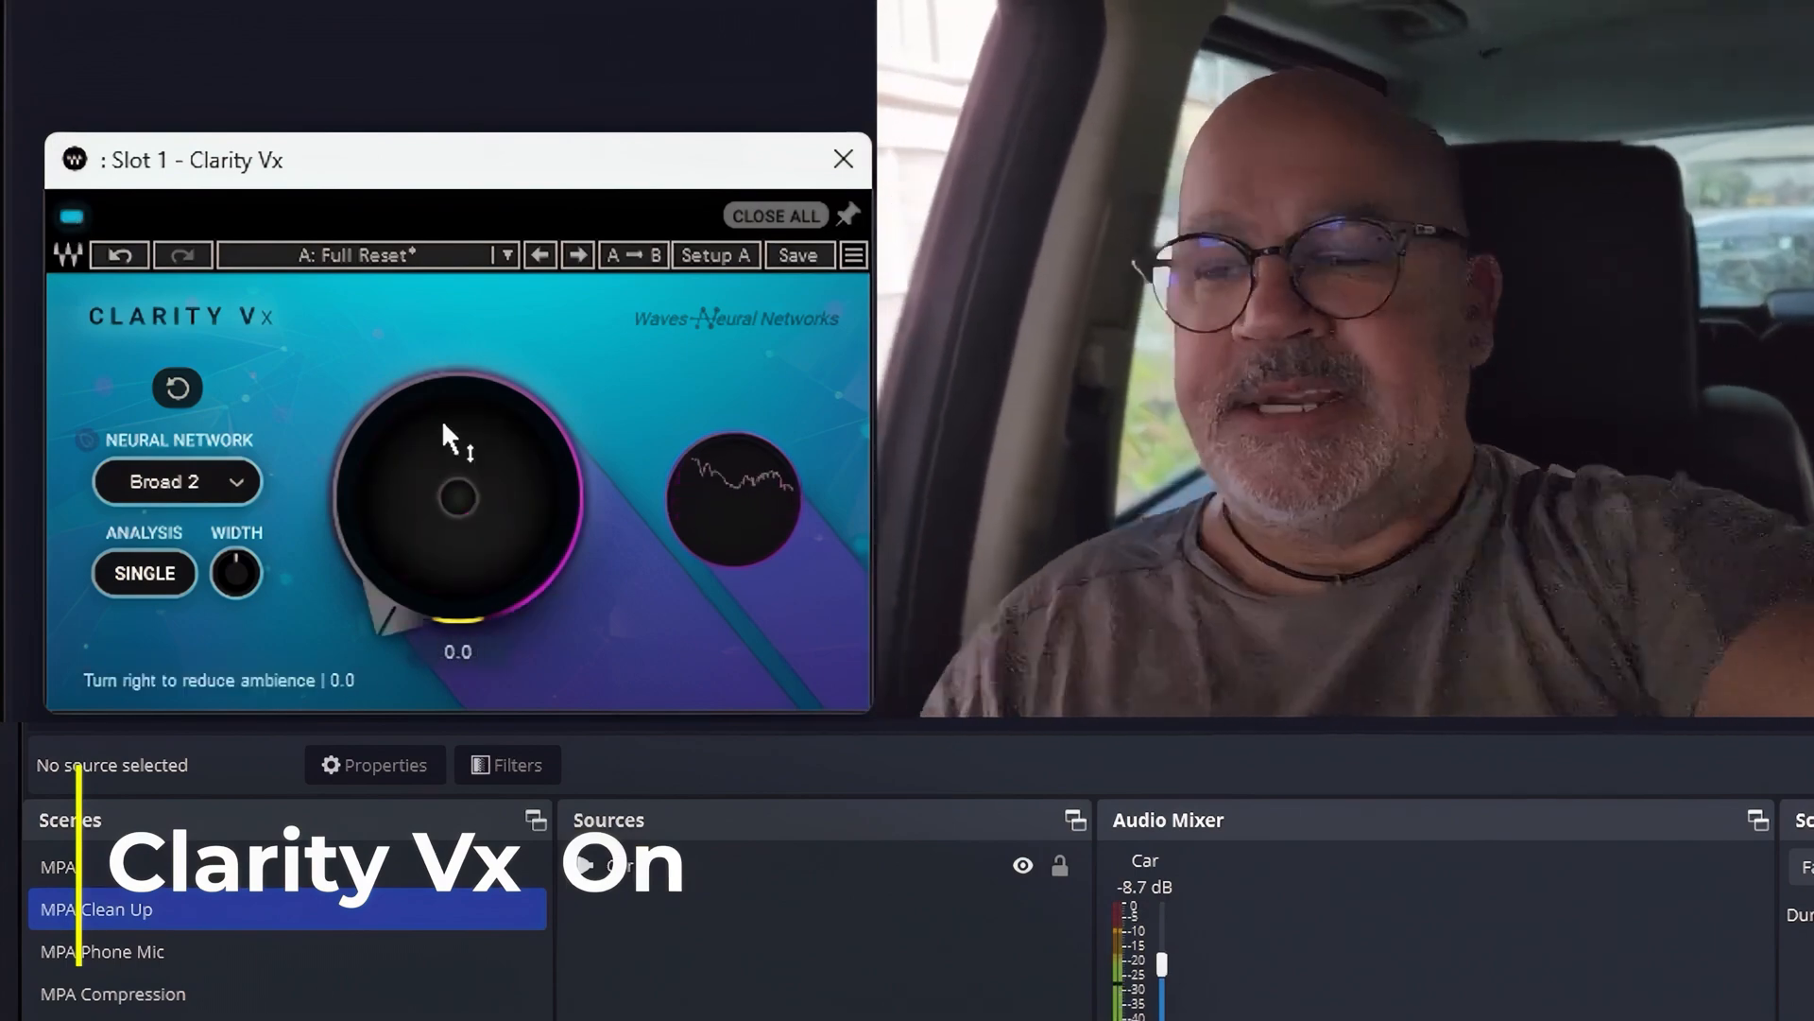
click(365, 255)
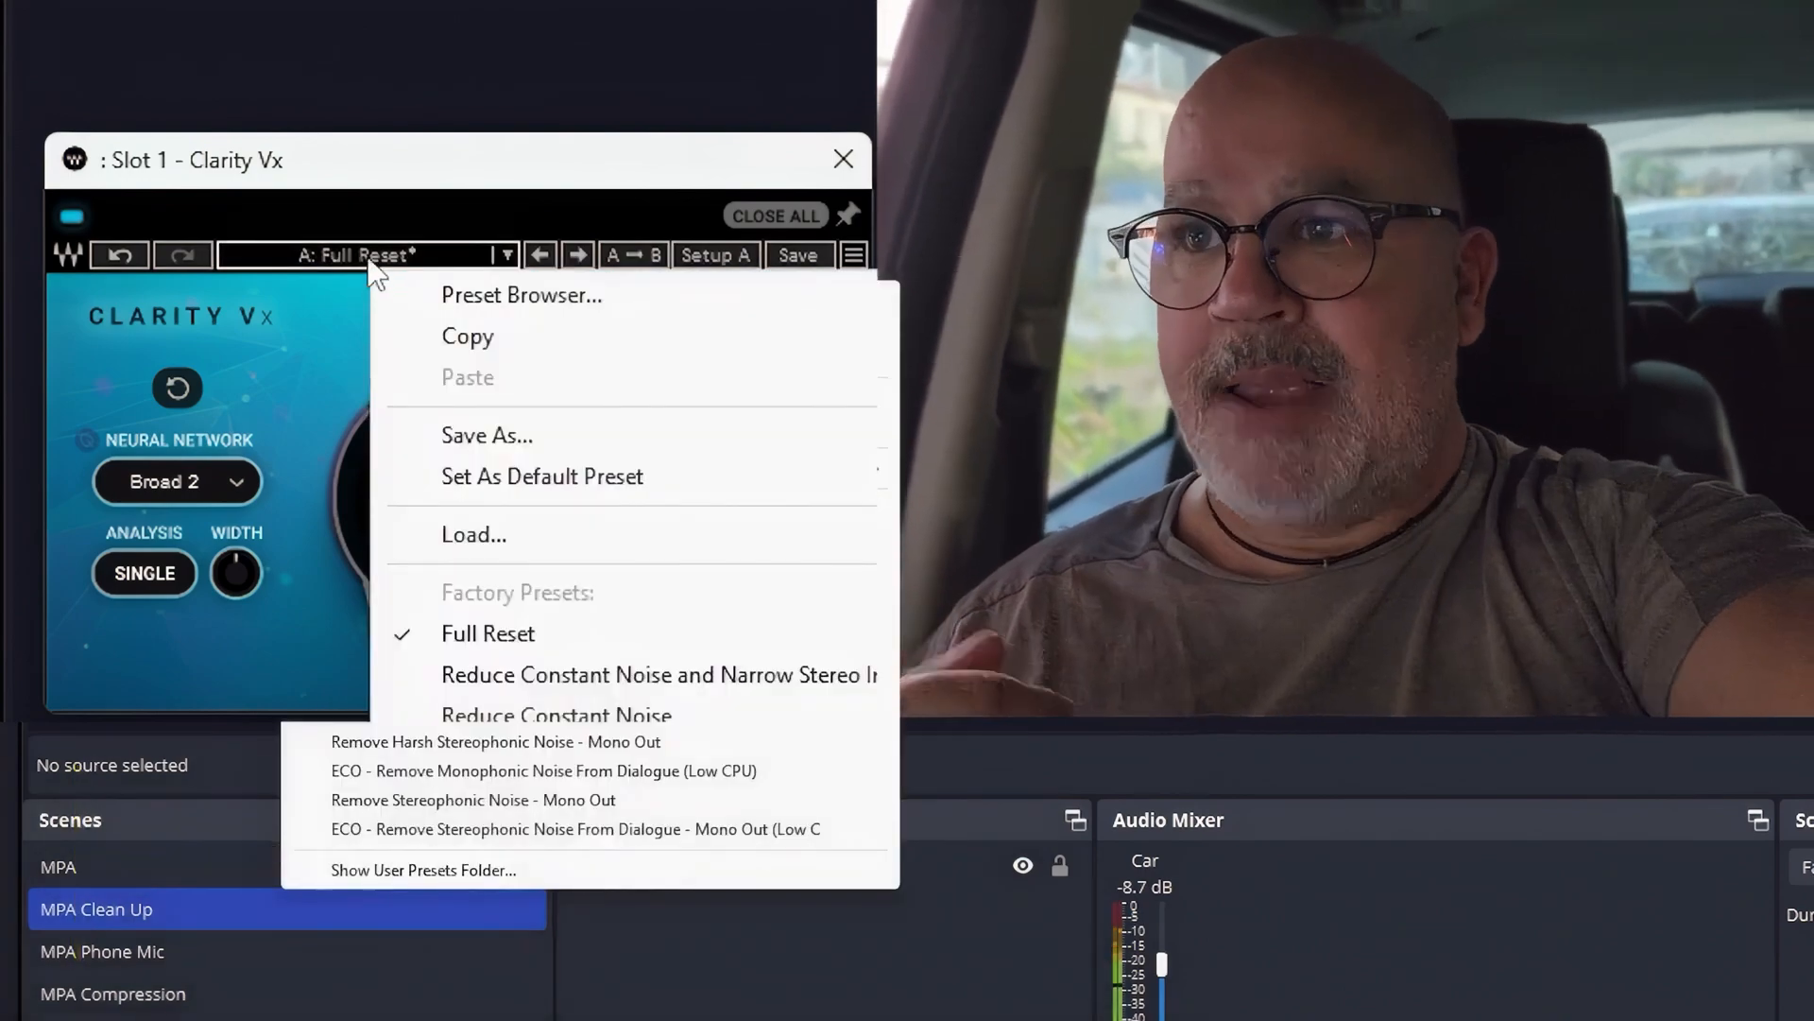
mouse_move(499, 643)
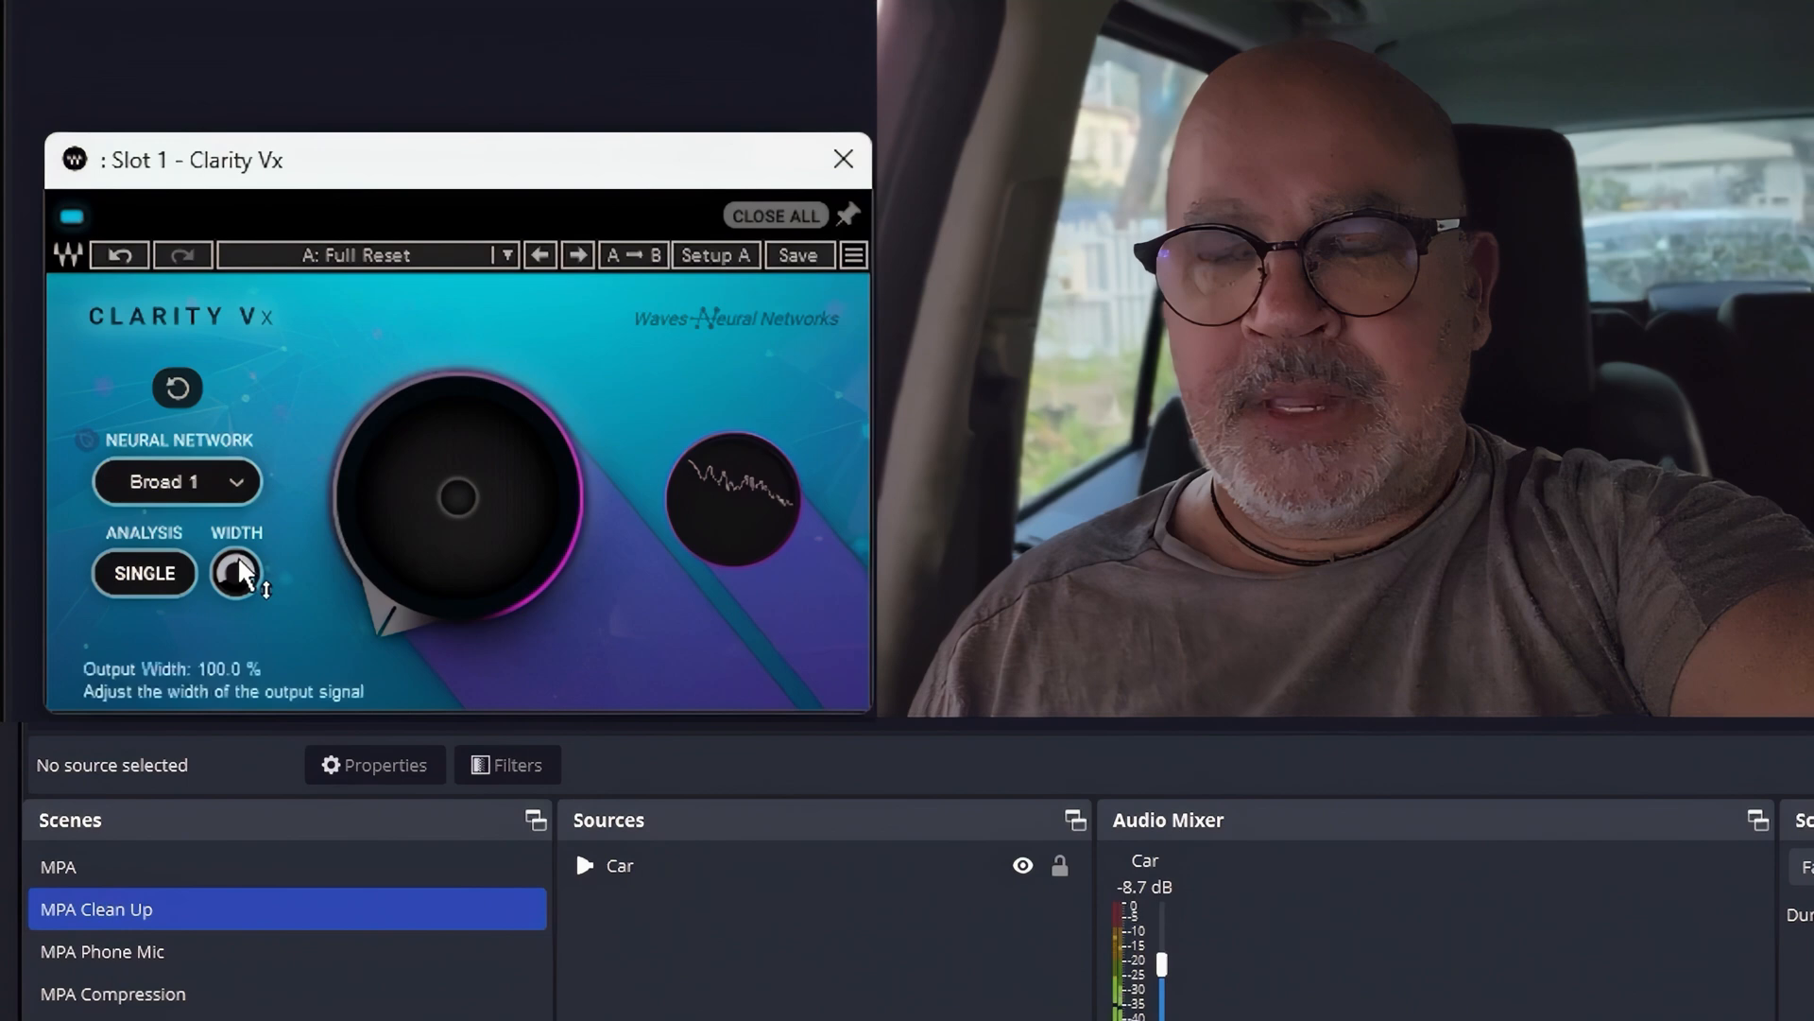
Step: Narrow the width, push ambience reduction to 100 and select the Broad 2 neural network
drag(236, 573, 236, 606)
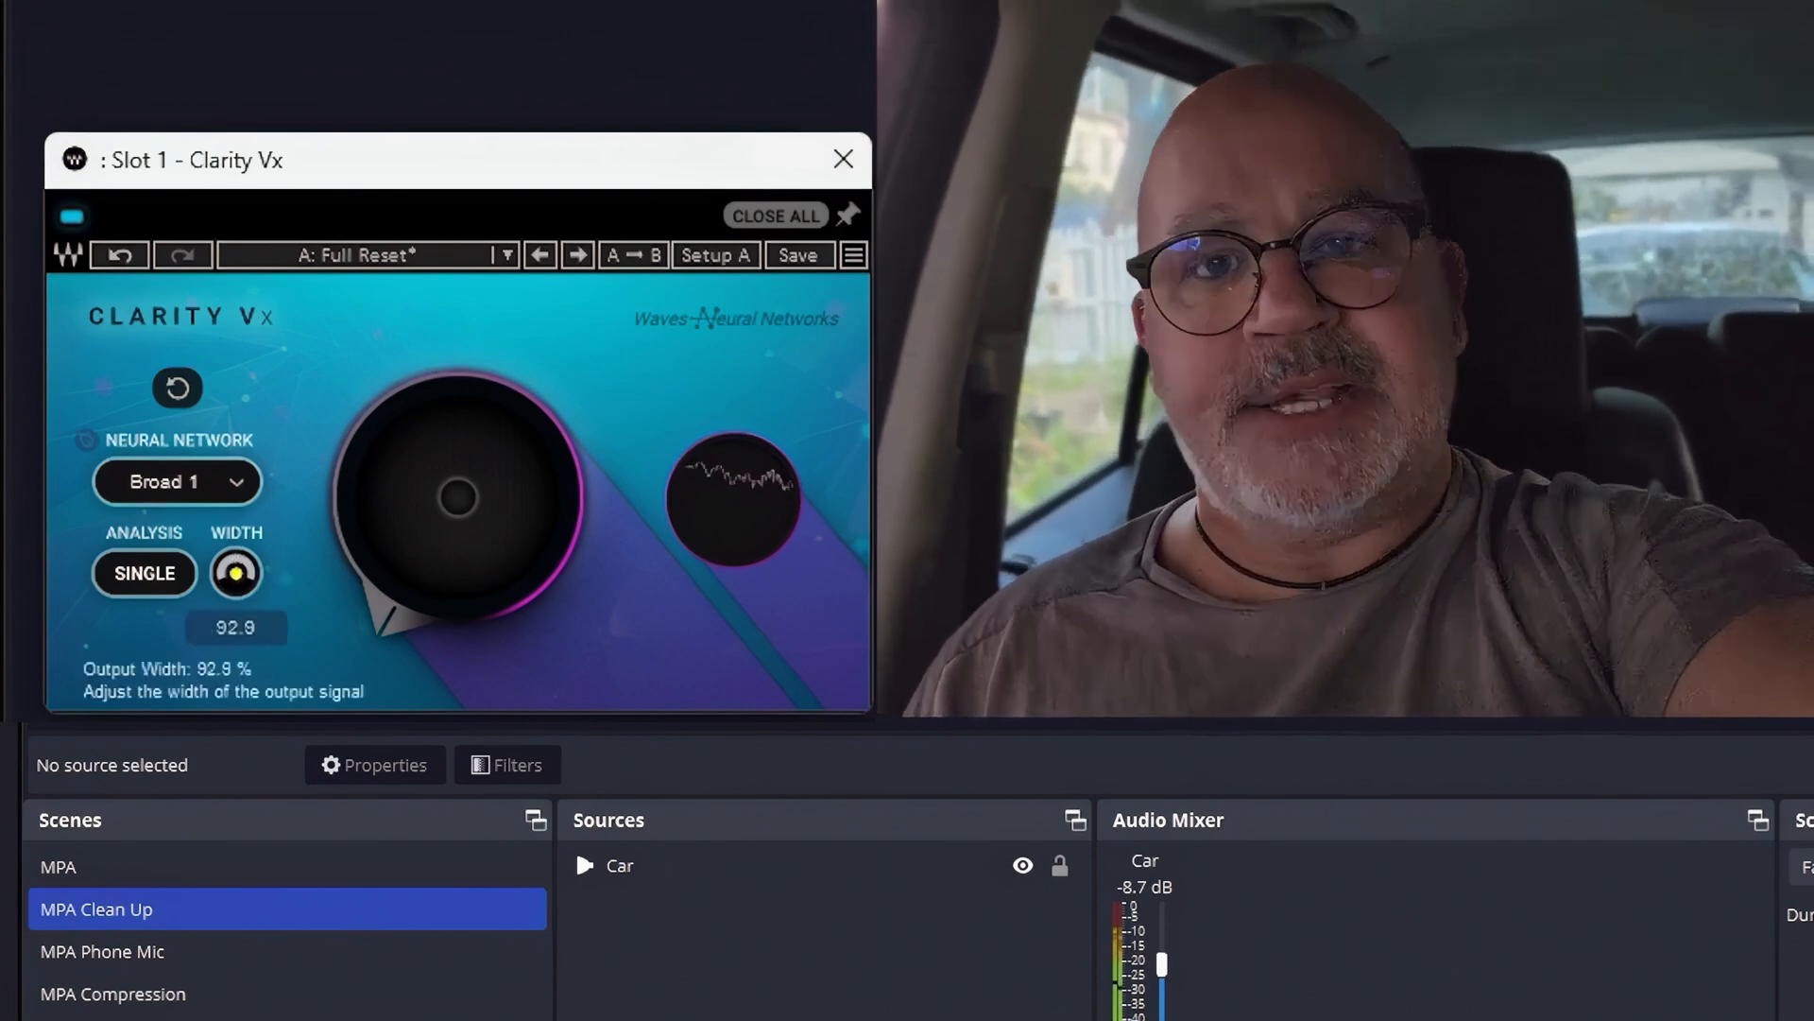
drag(455, 497, 456, 601)
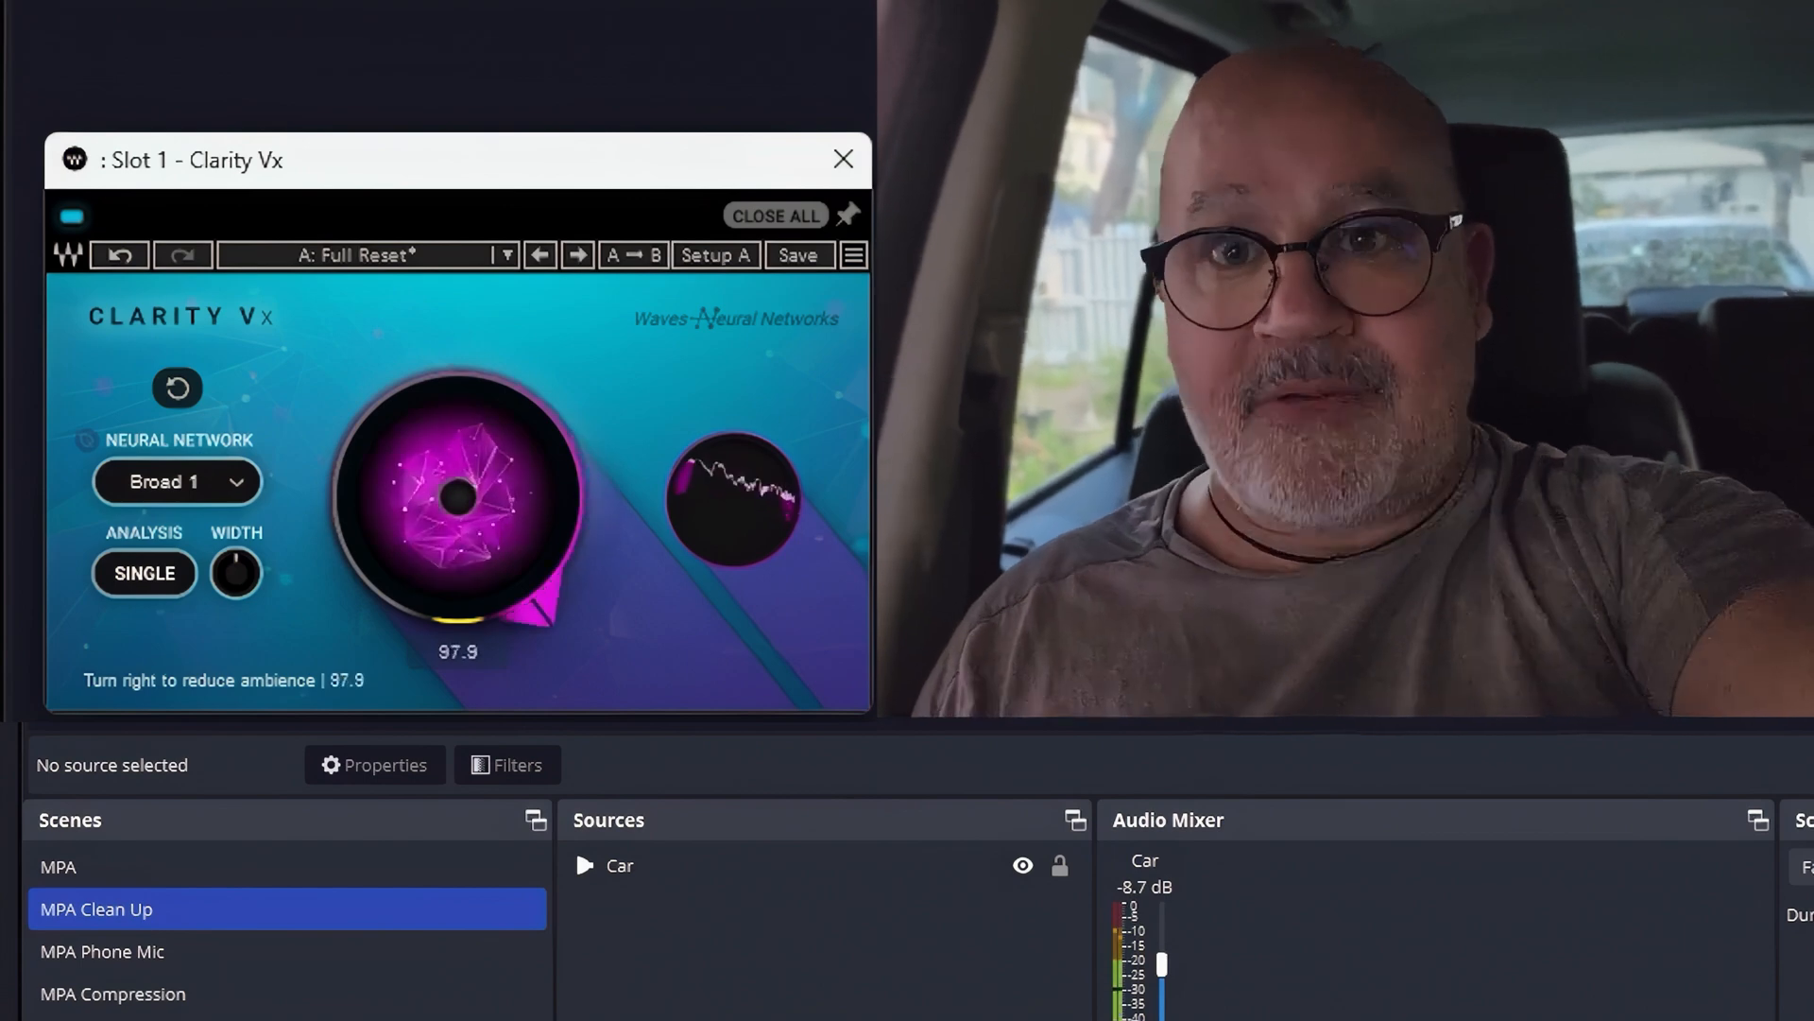
drag(457, 508, 469, 486)
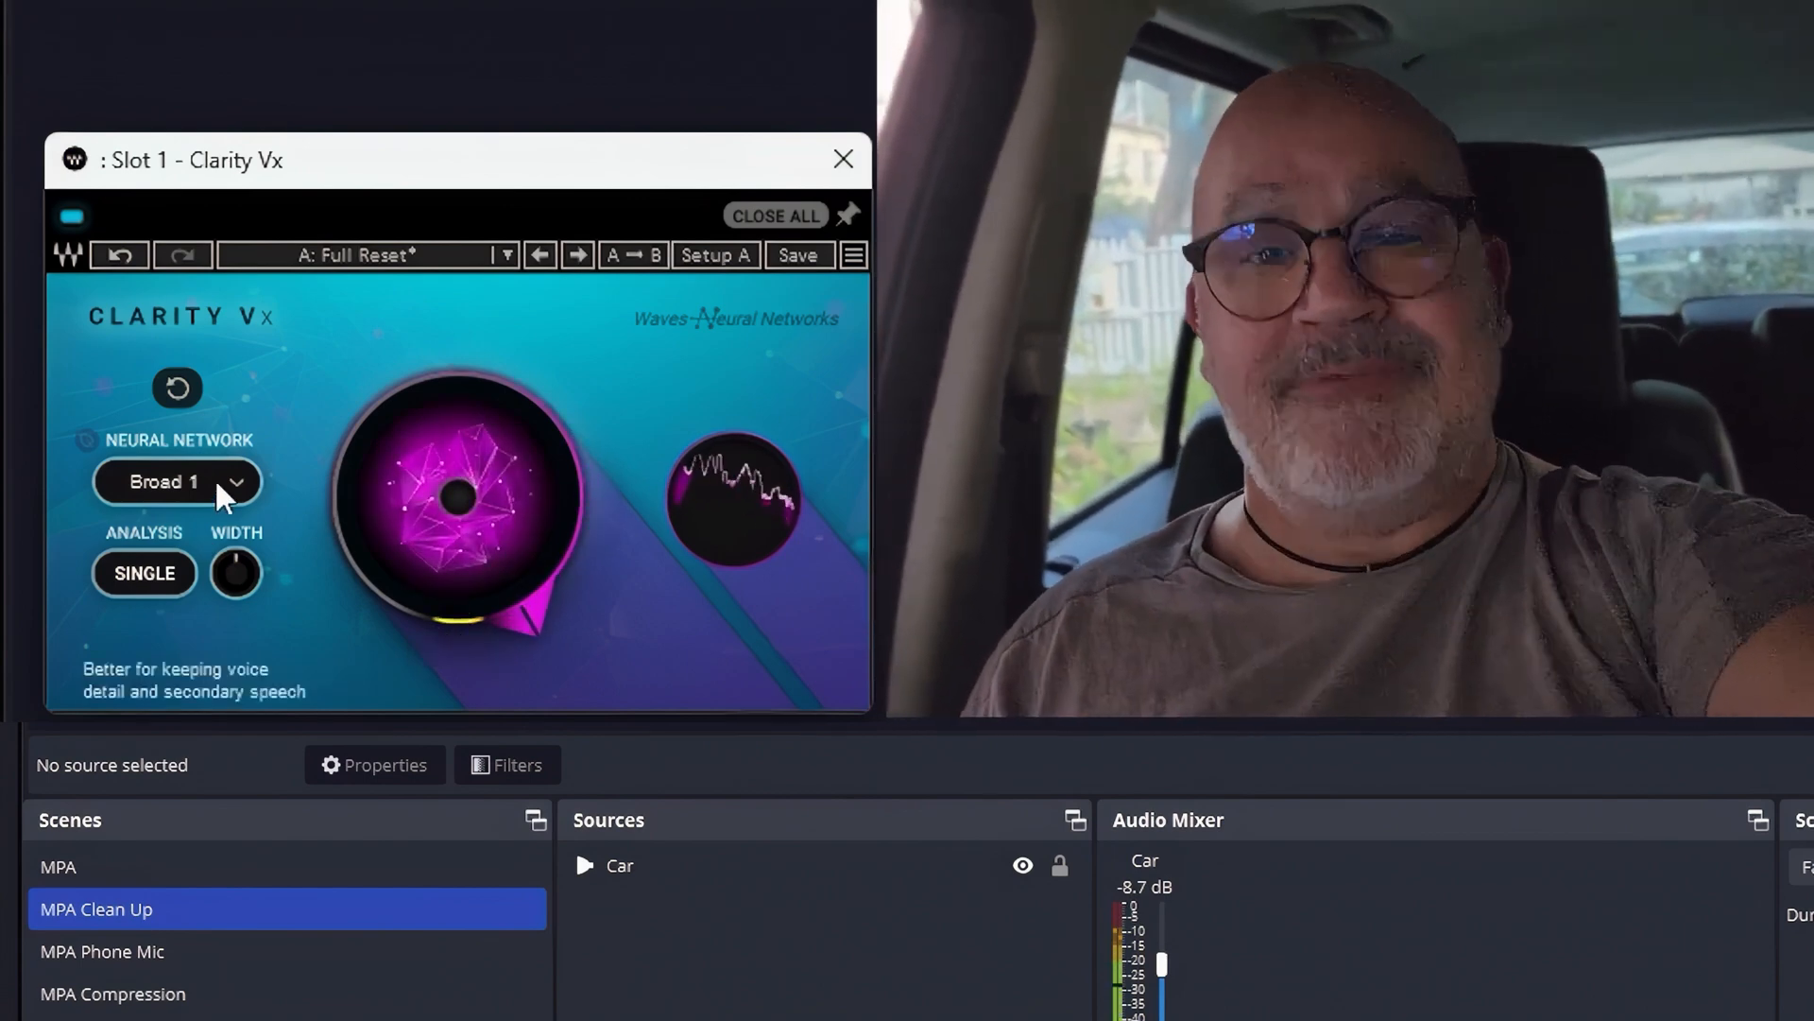
click(177, 482)
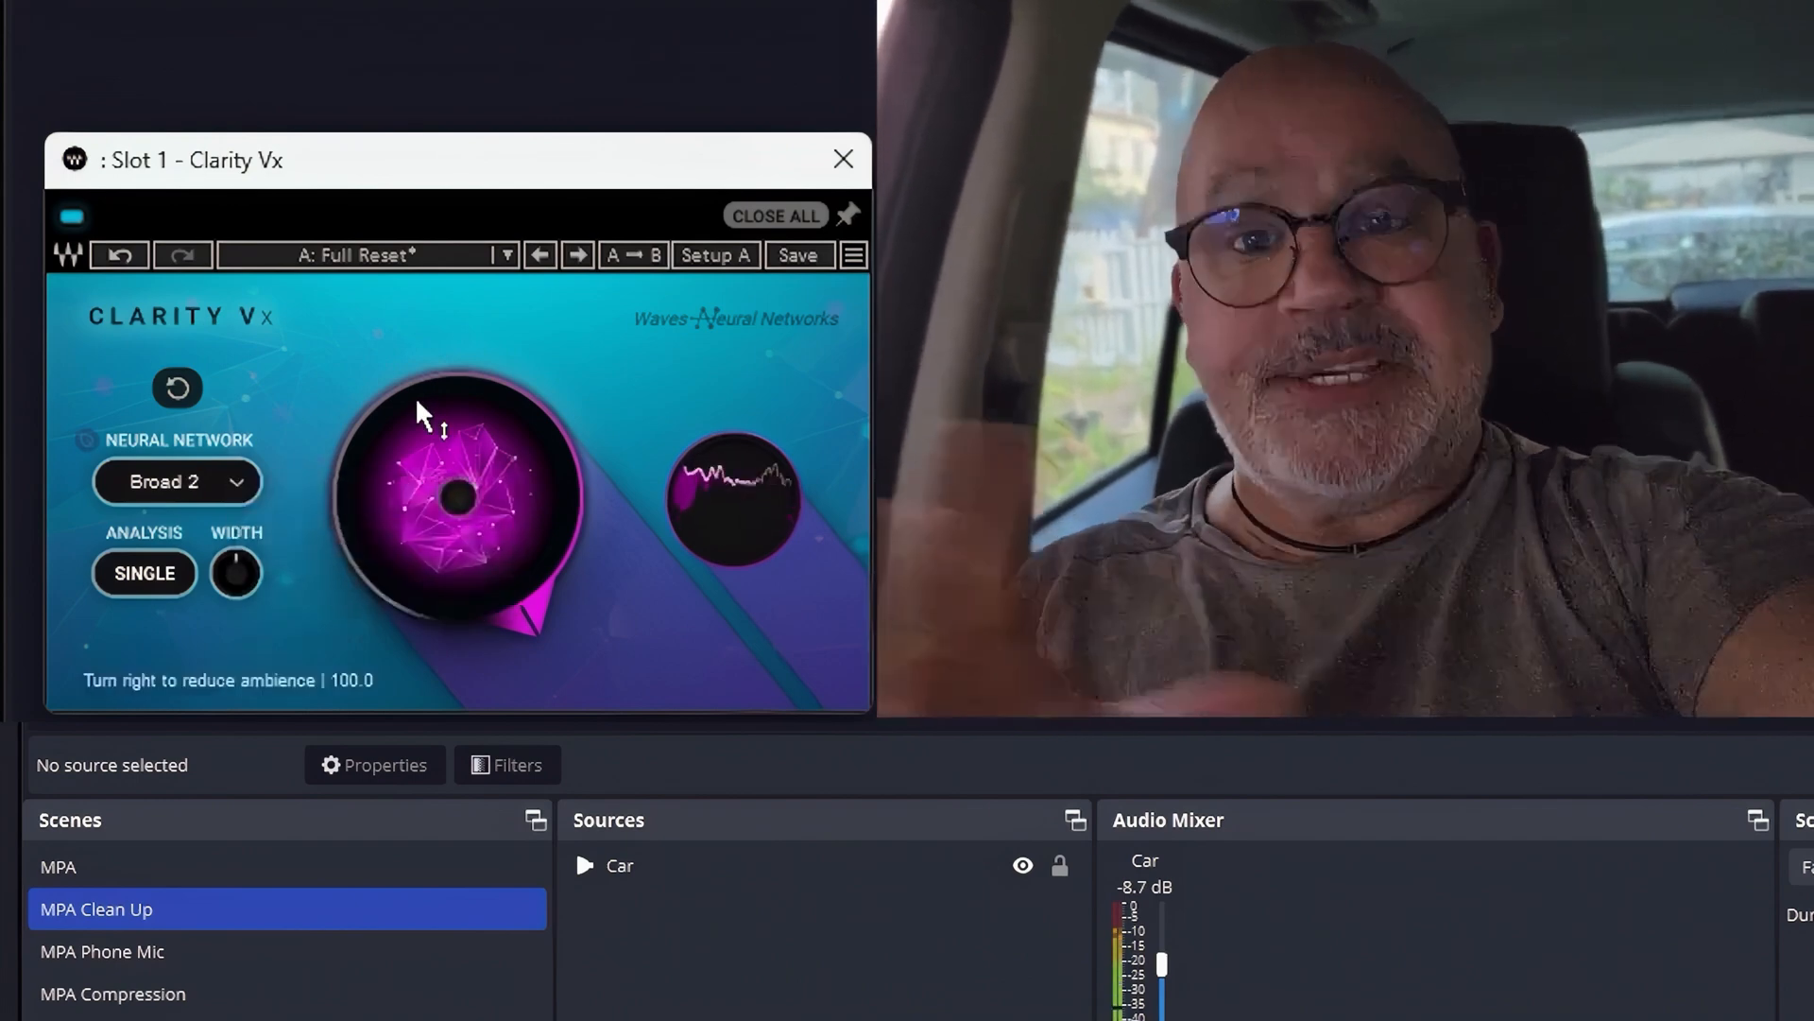
mouse_move(225, 376)
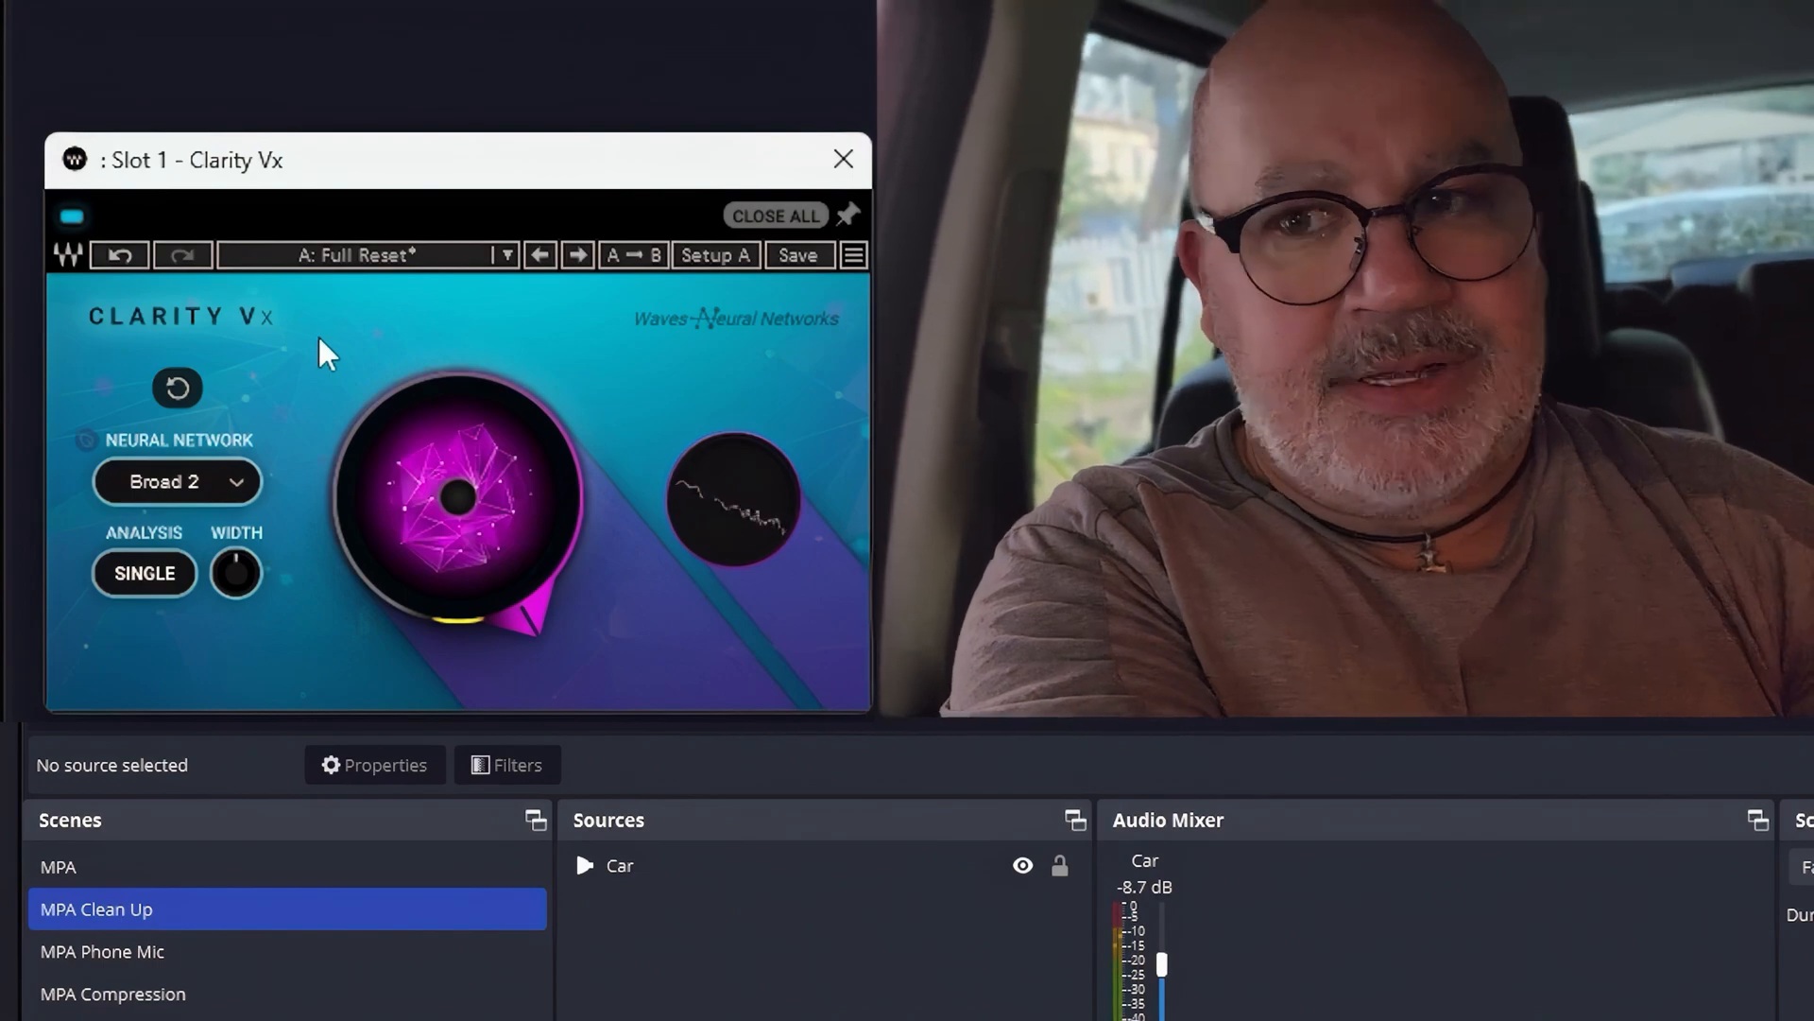
mouse_move(353, 358)
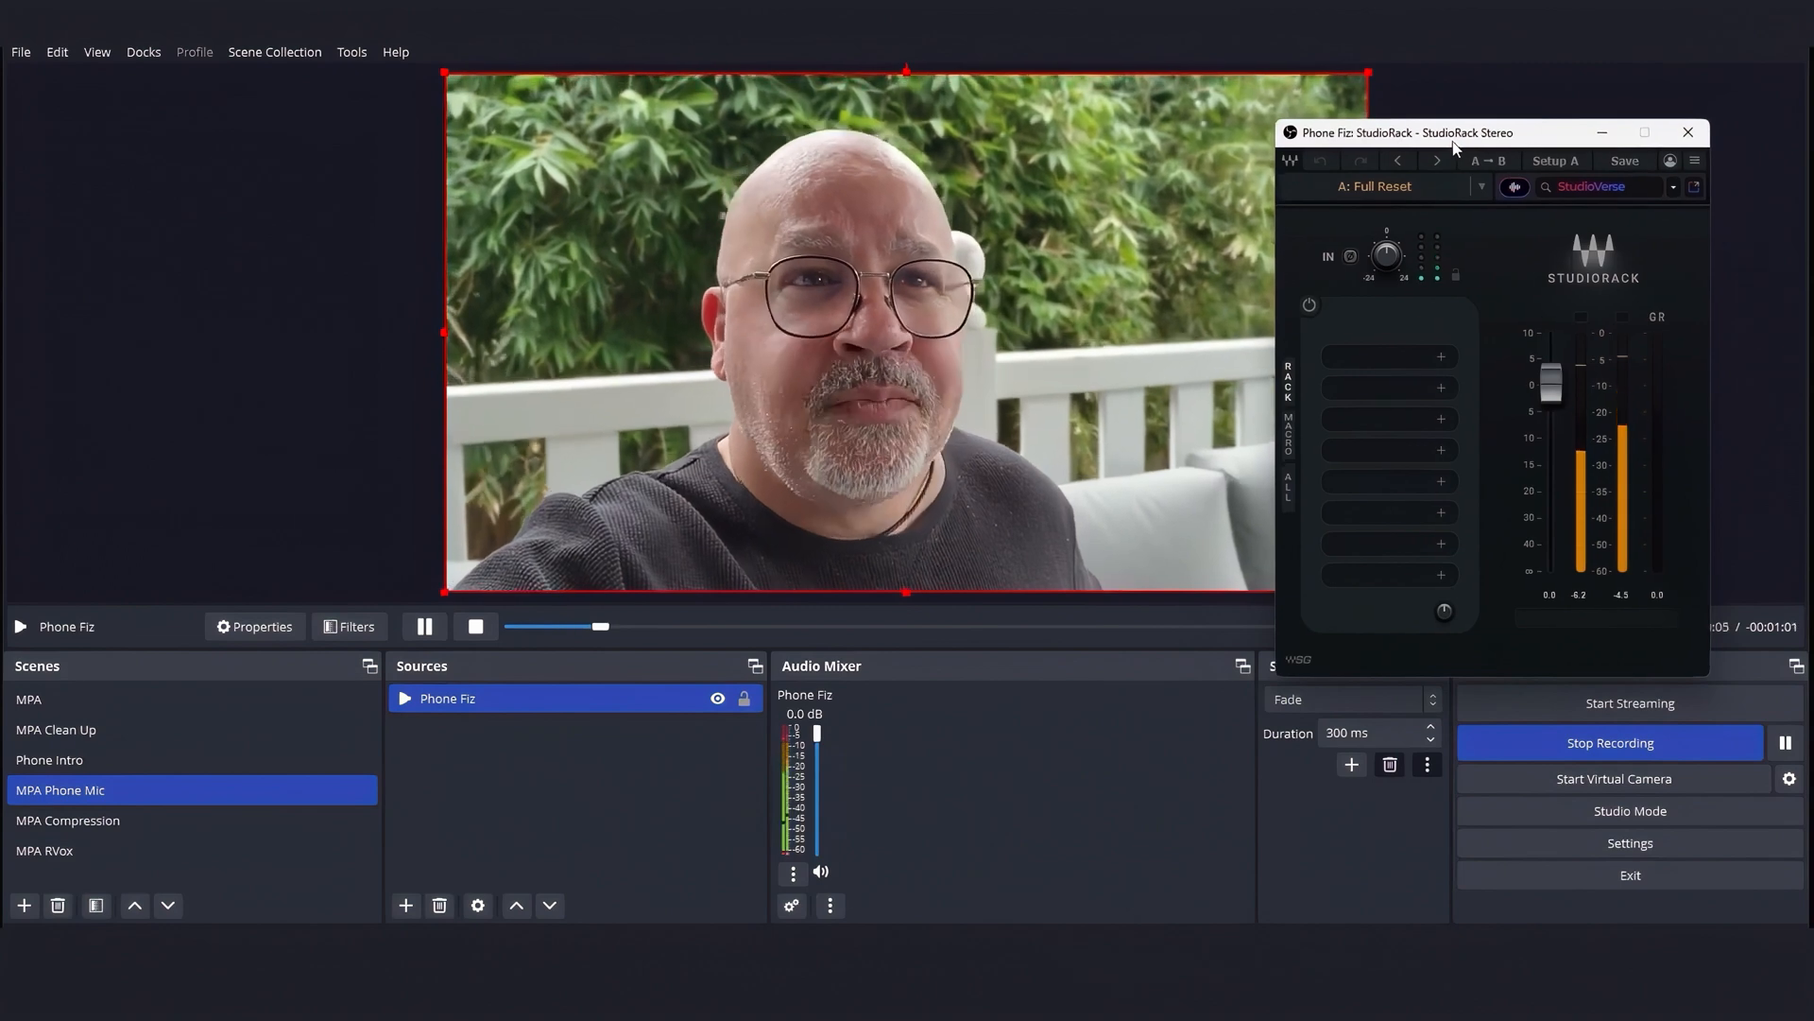
Step: Load Clarity Vx into Phone Fiz's first StudioRack slot and move its window aside
click(1688, 132)
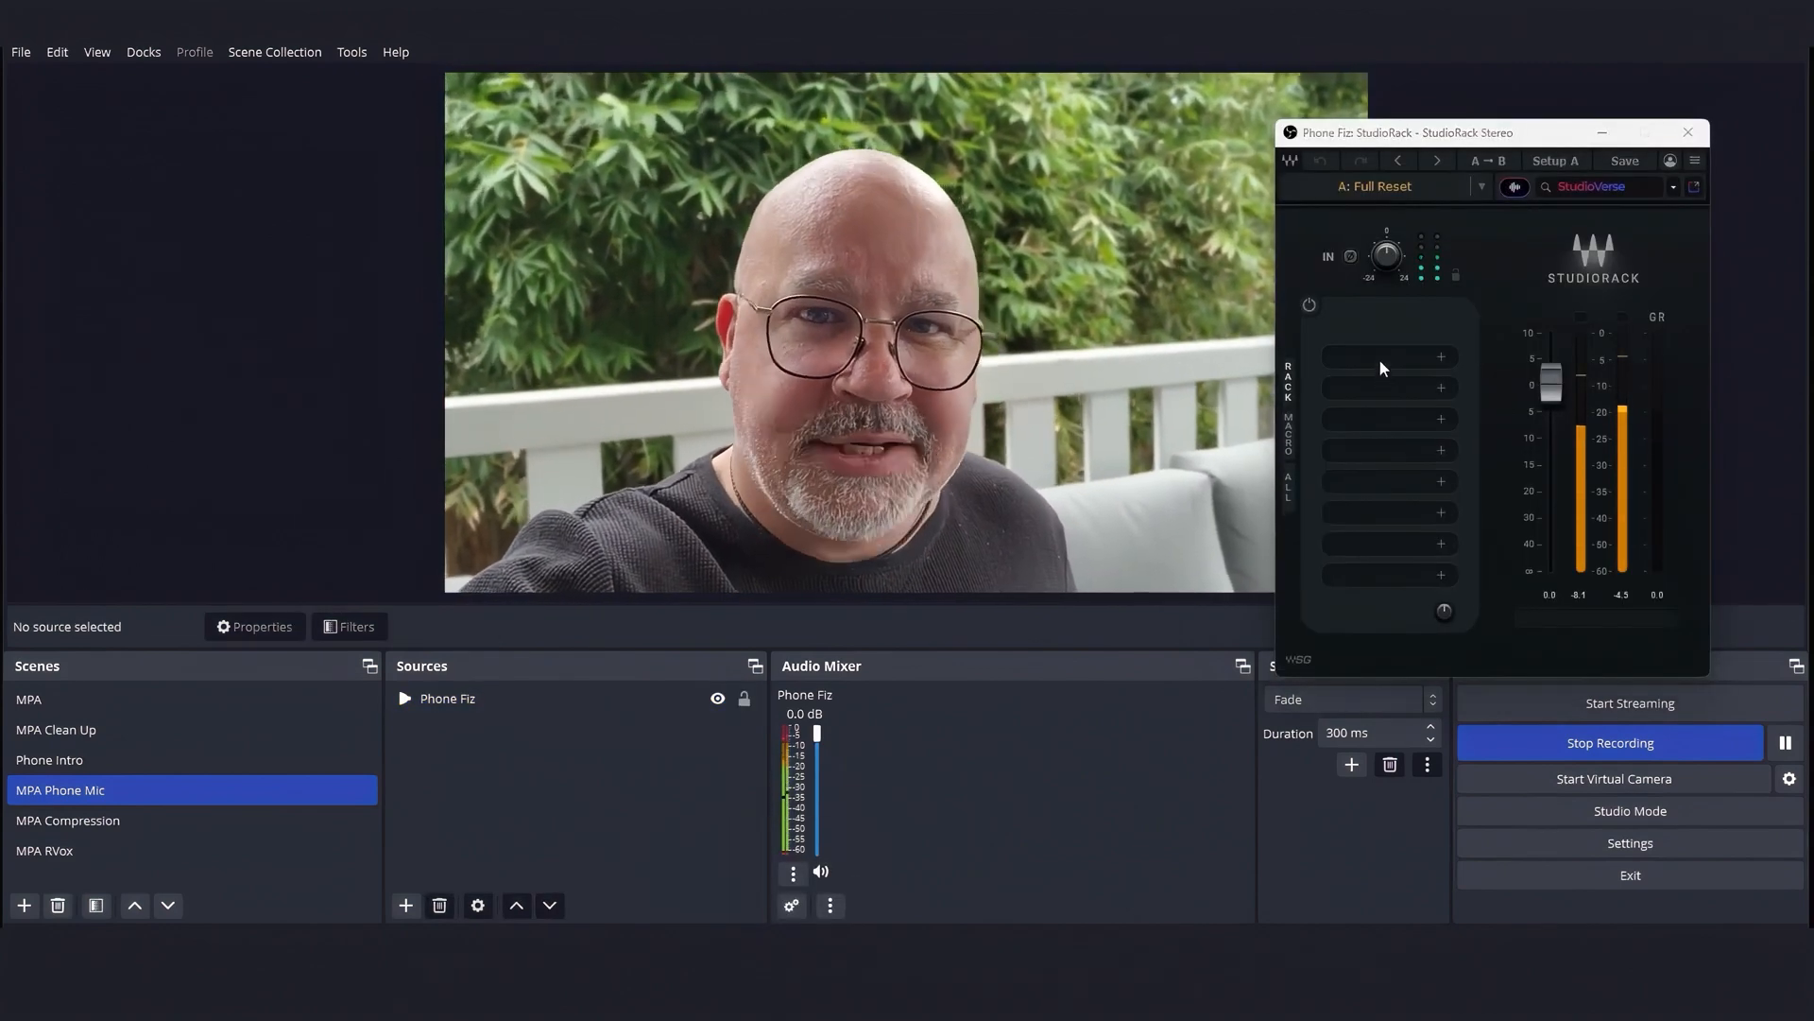
text(clarity)
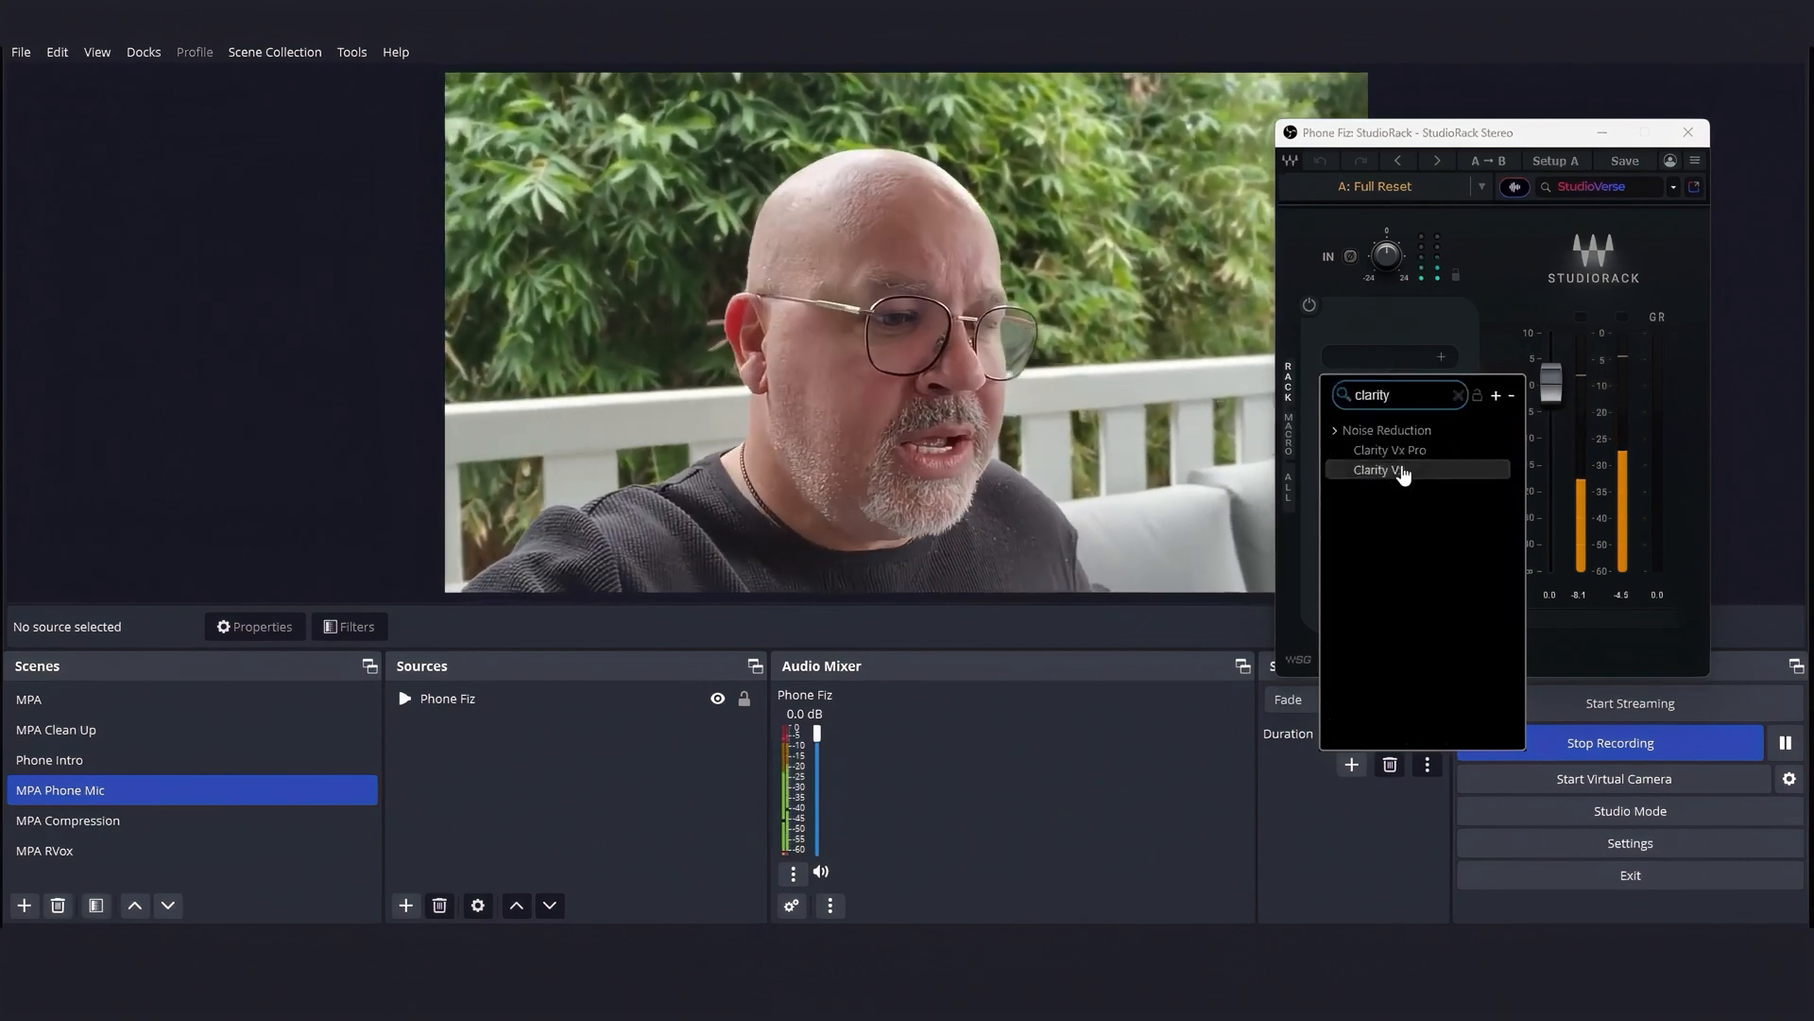
click(1378, 470)
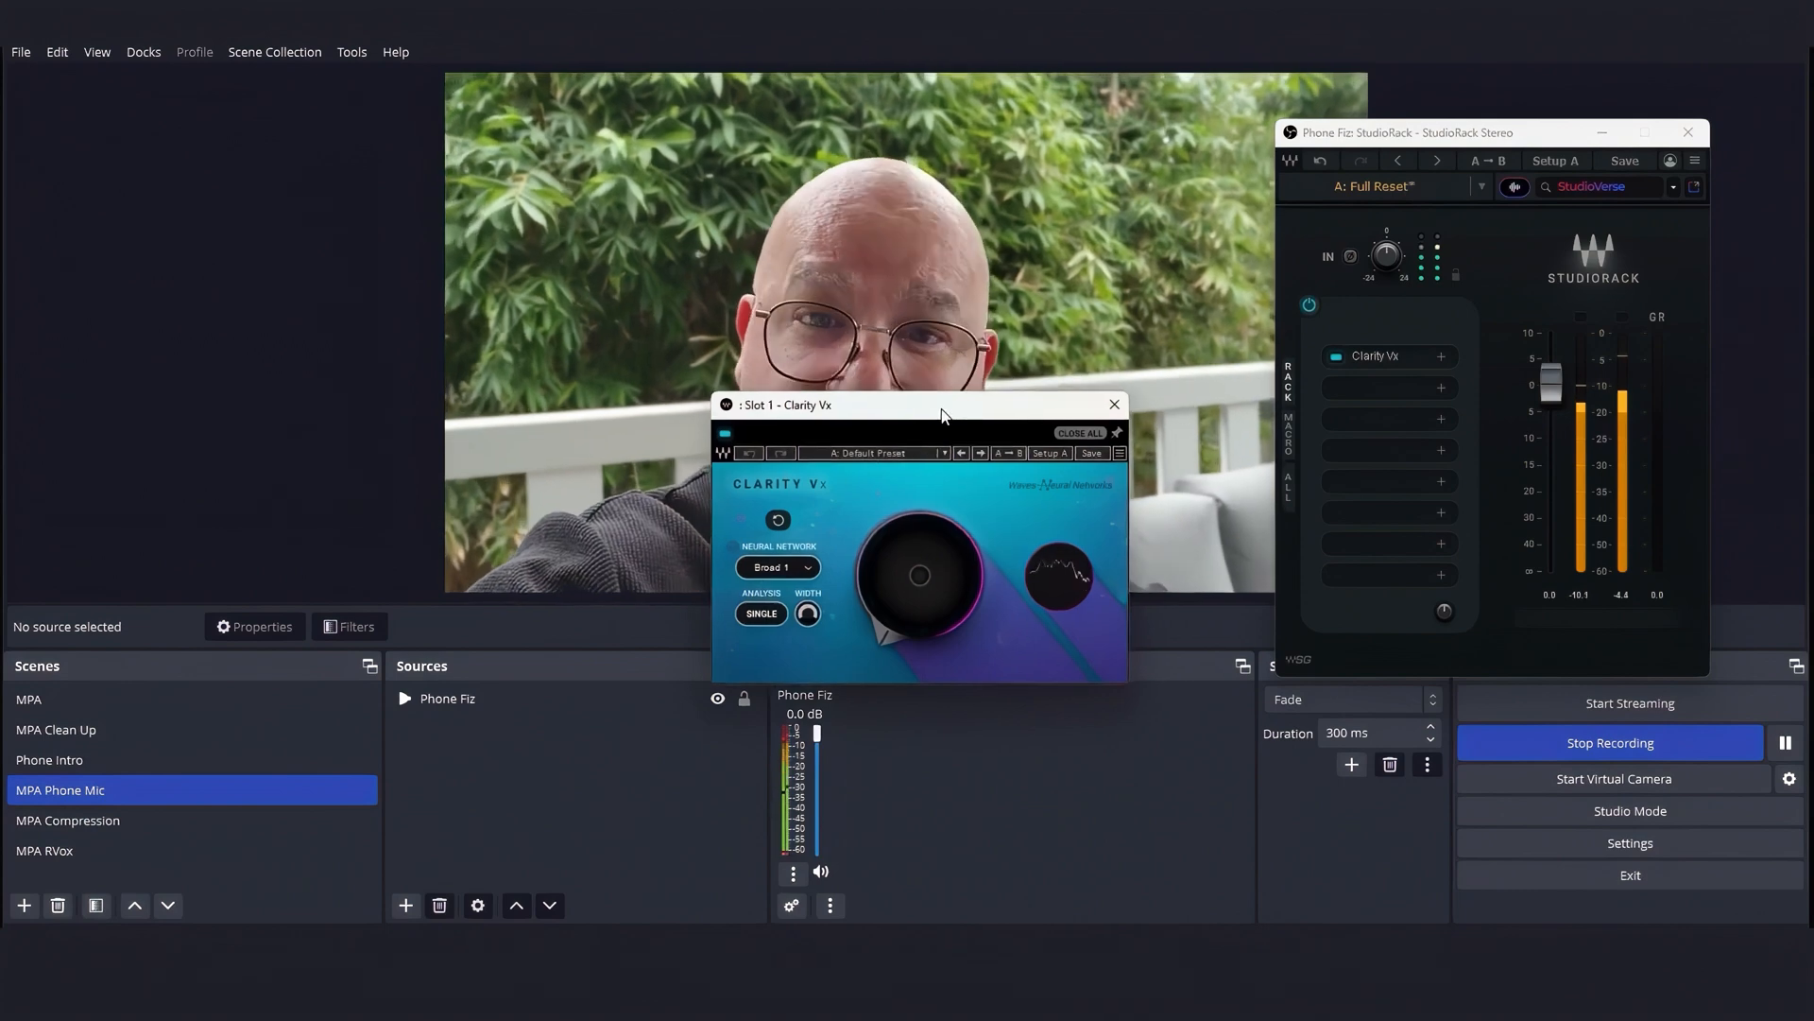
drag(941, 405, 210, 261)
text(vox)
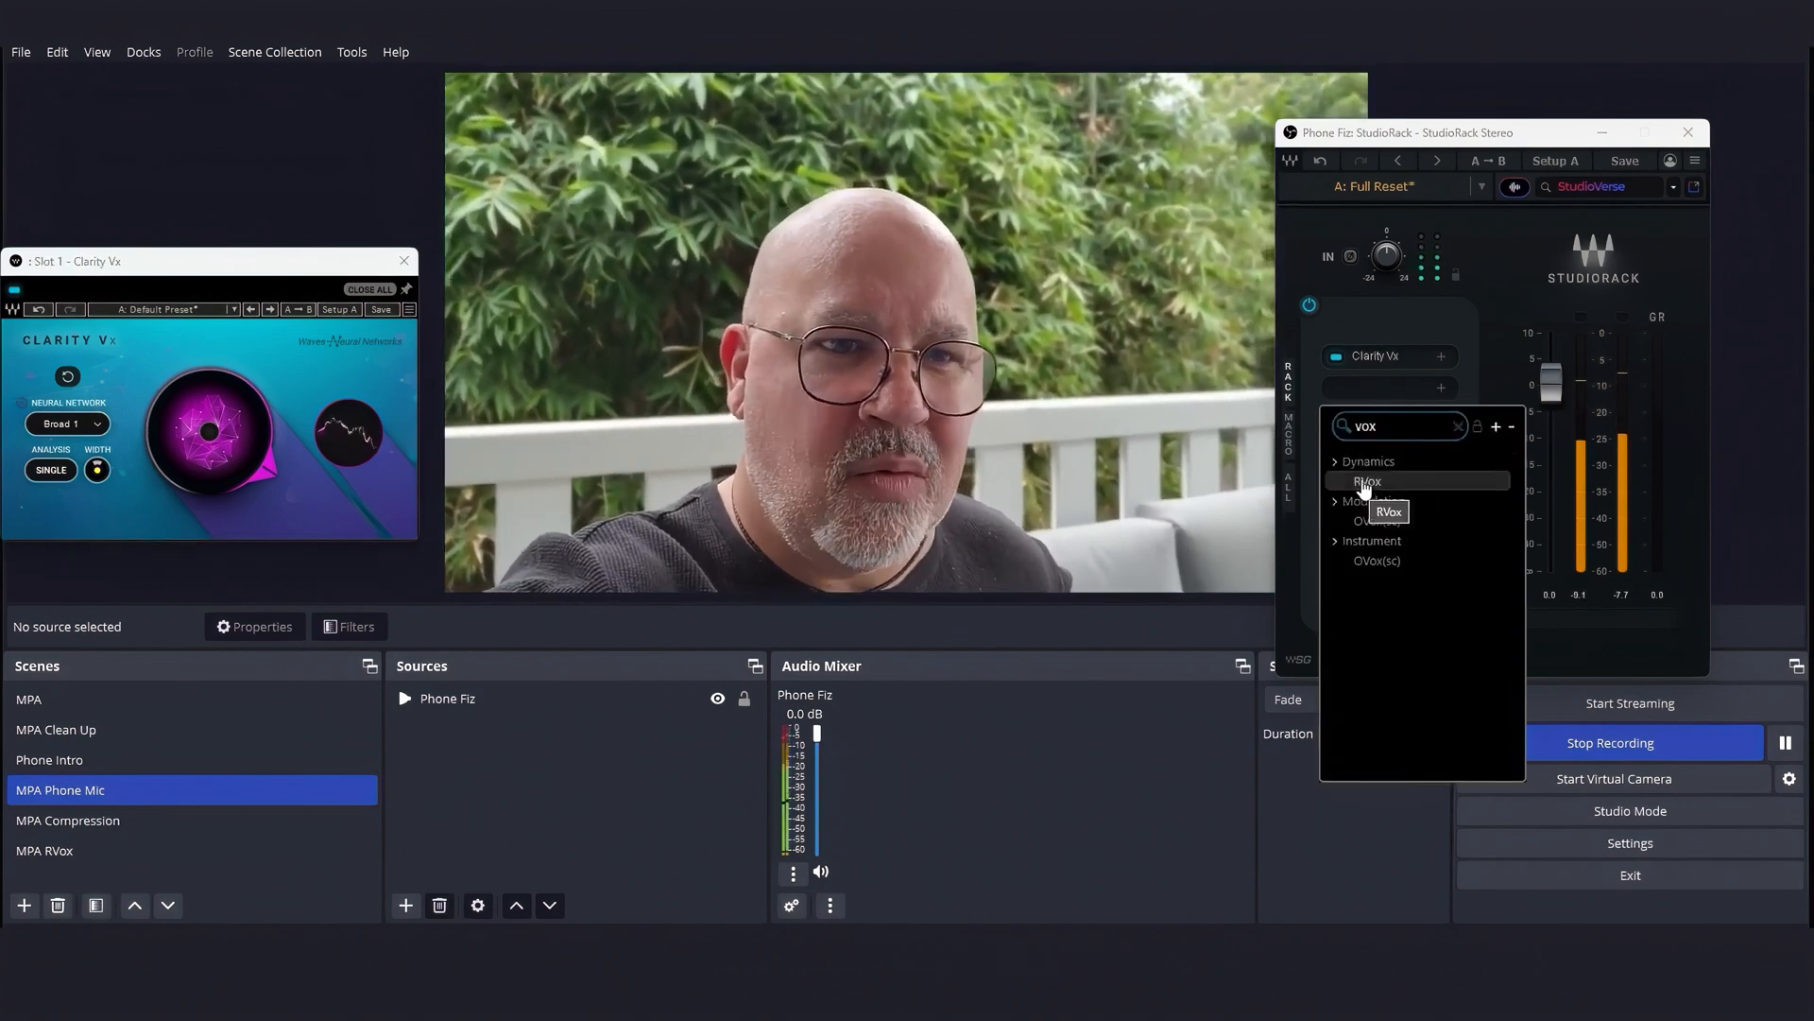
Step: Load RVox into slot two, compare the chain bypassed versus on, and start slot three's search
click(1366, 482)
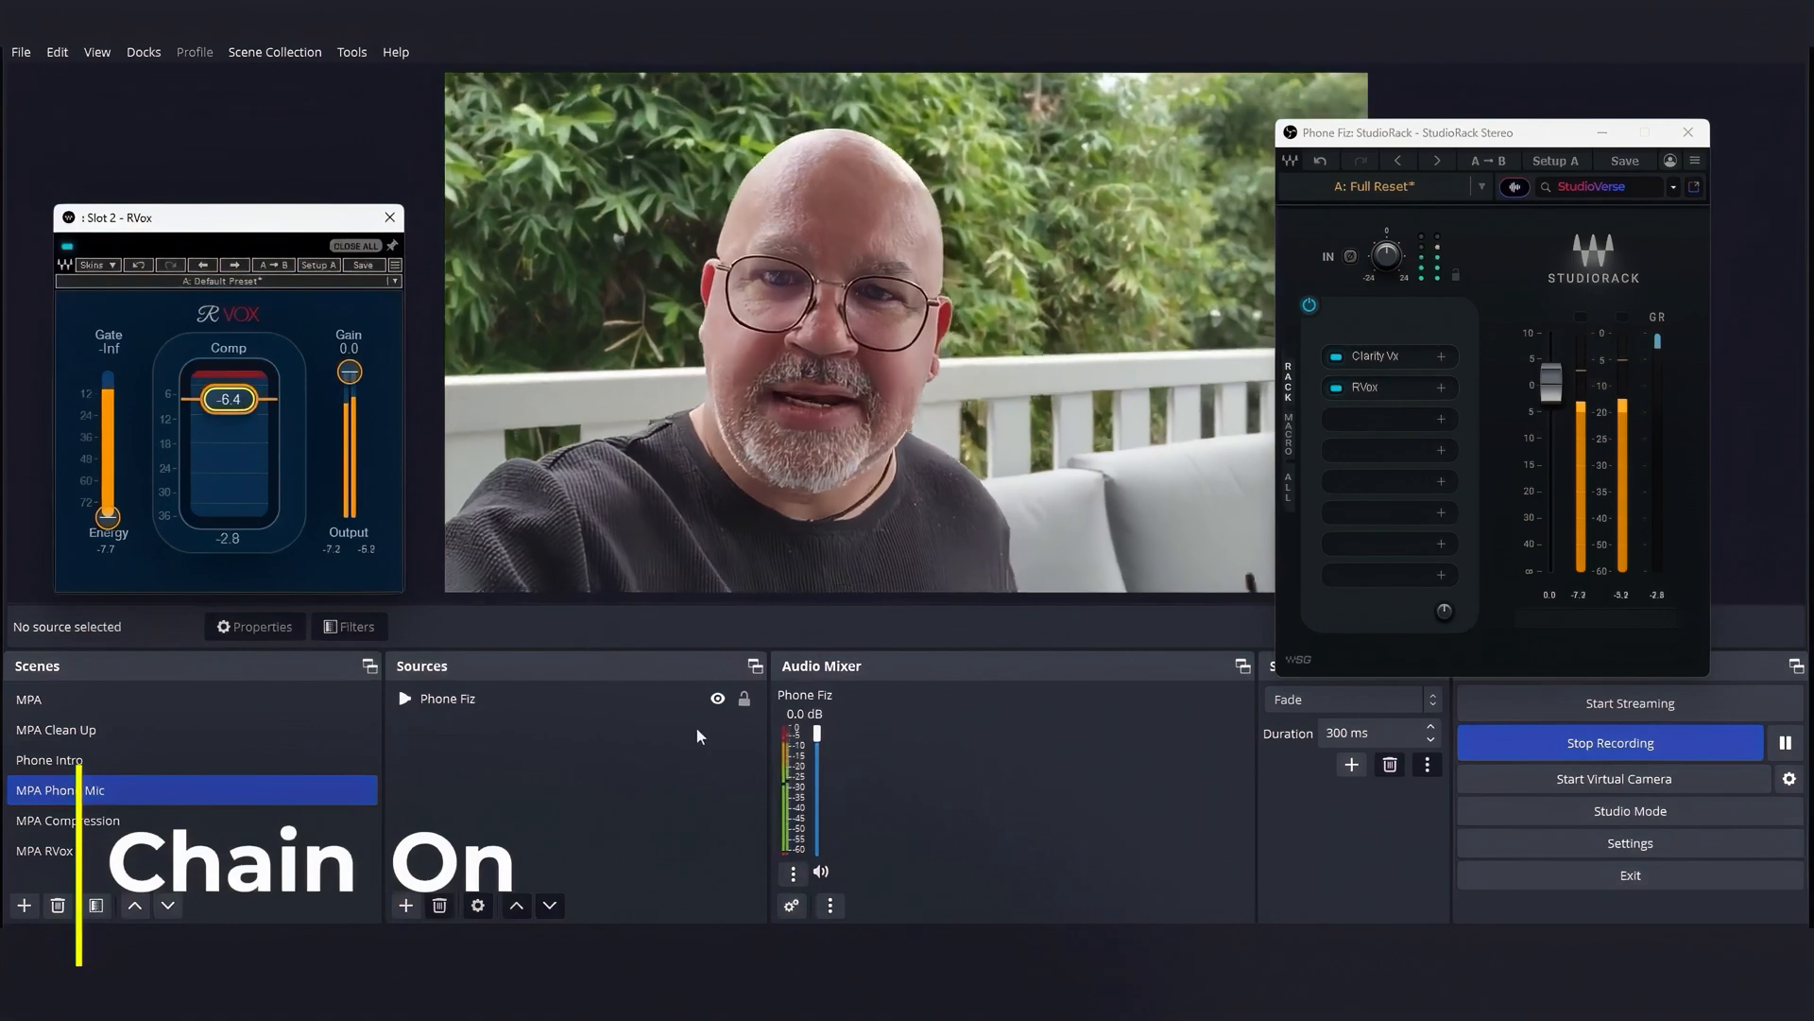
click(1688, 132)
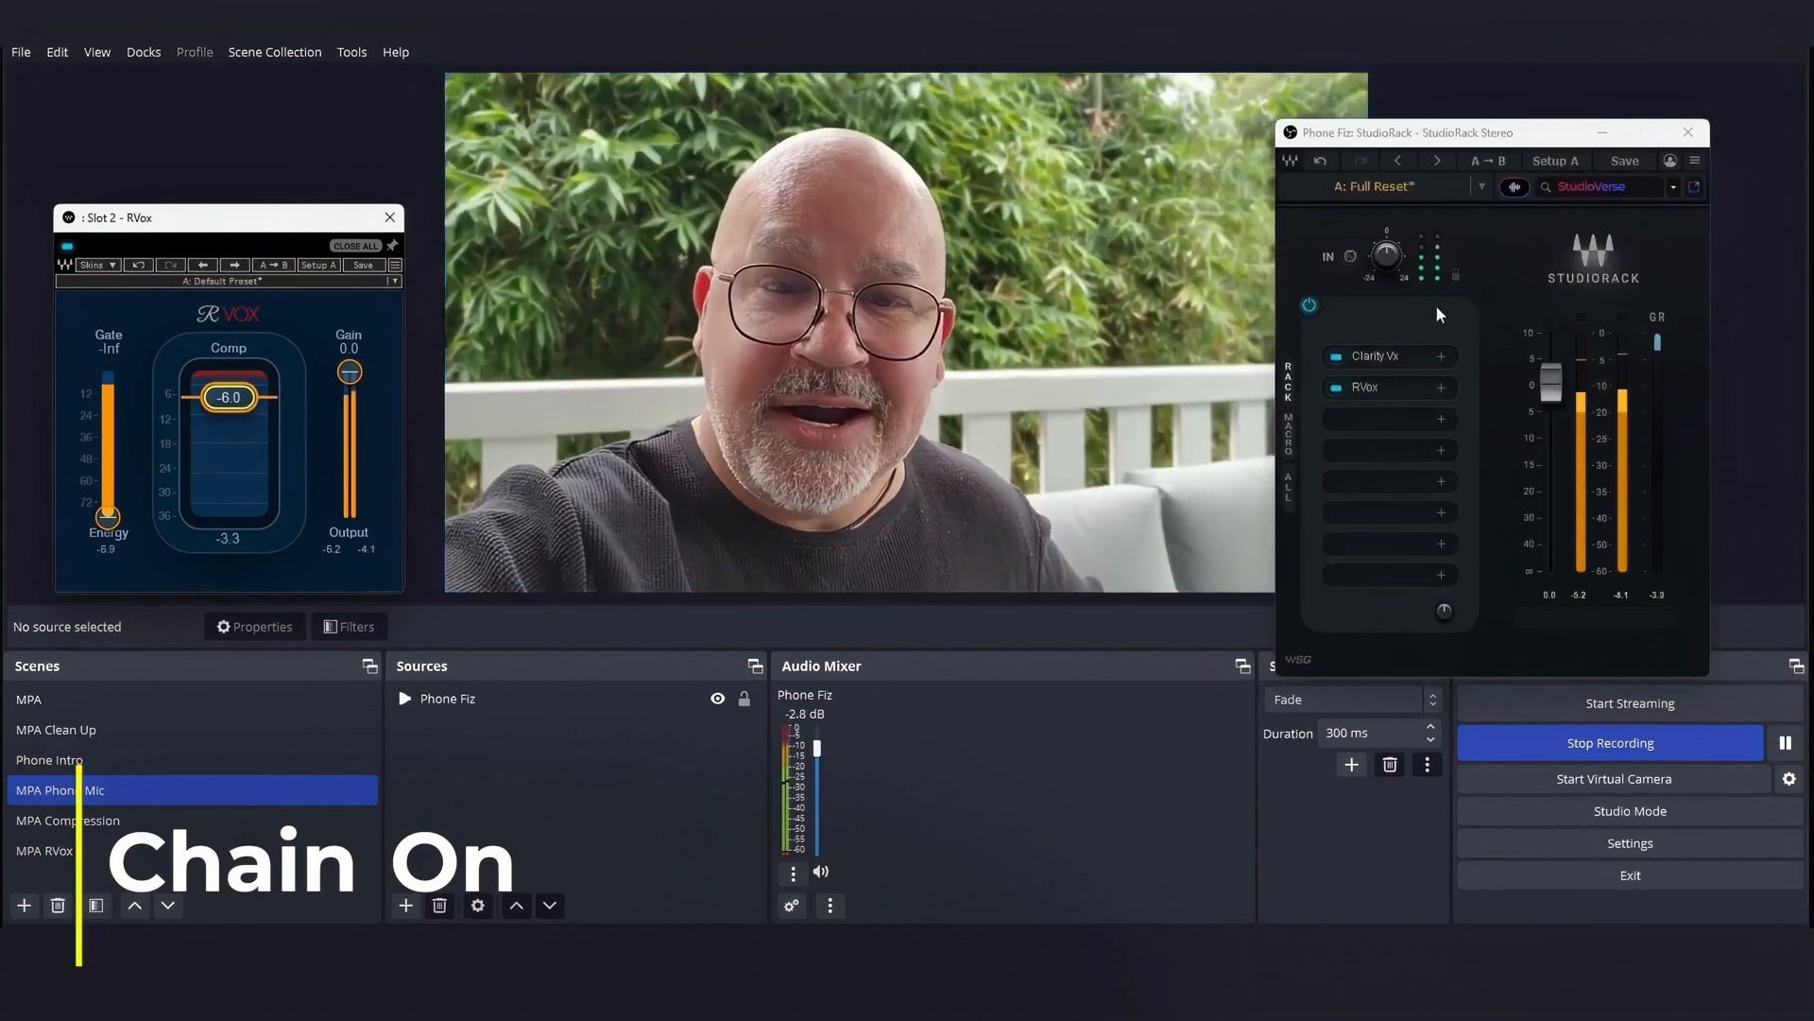
click(1308, 306)
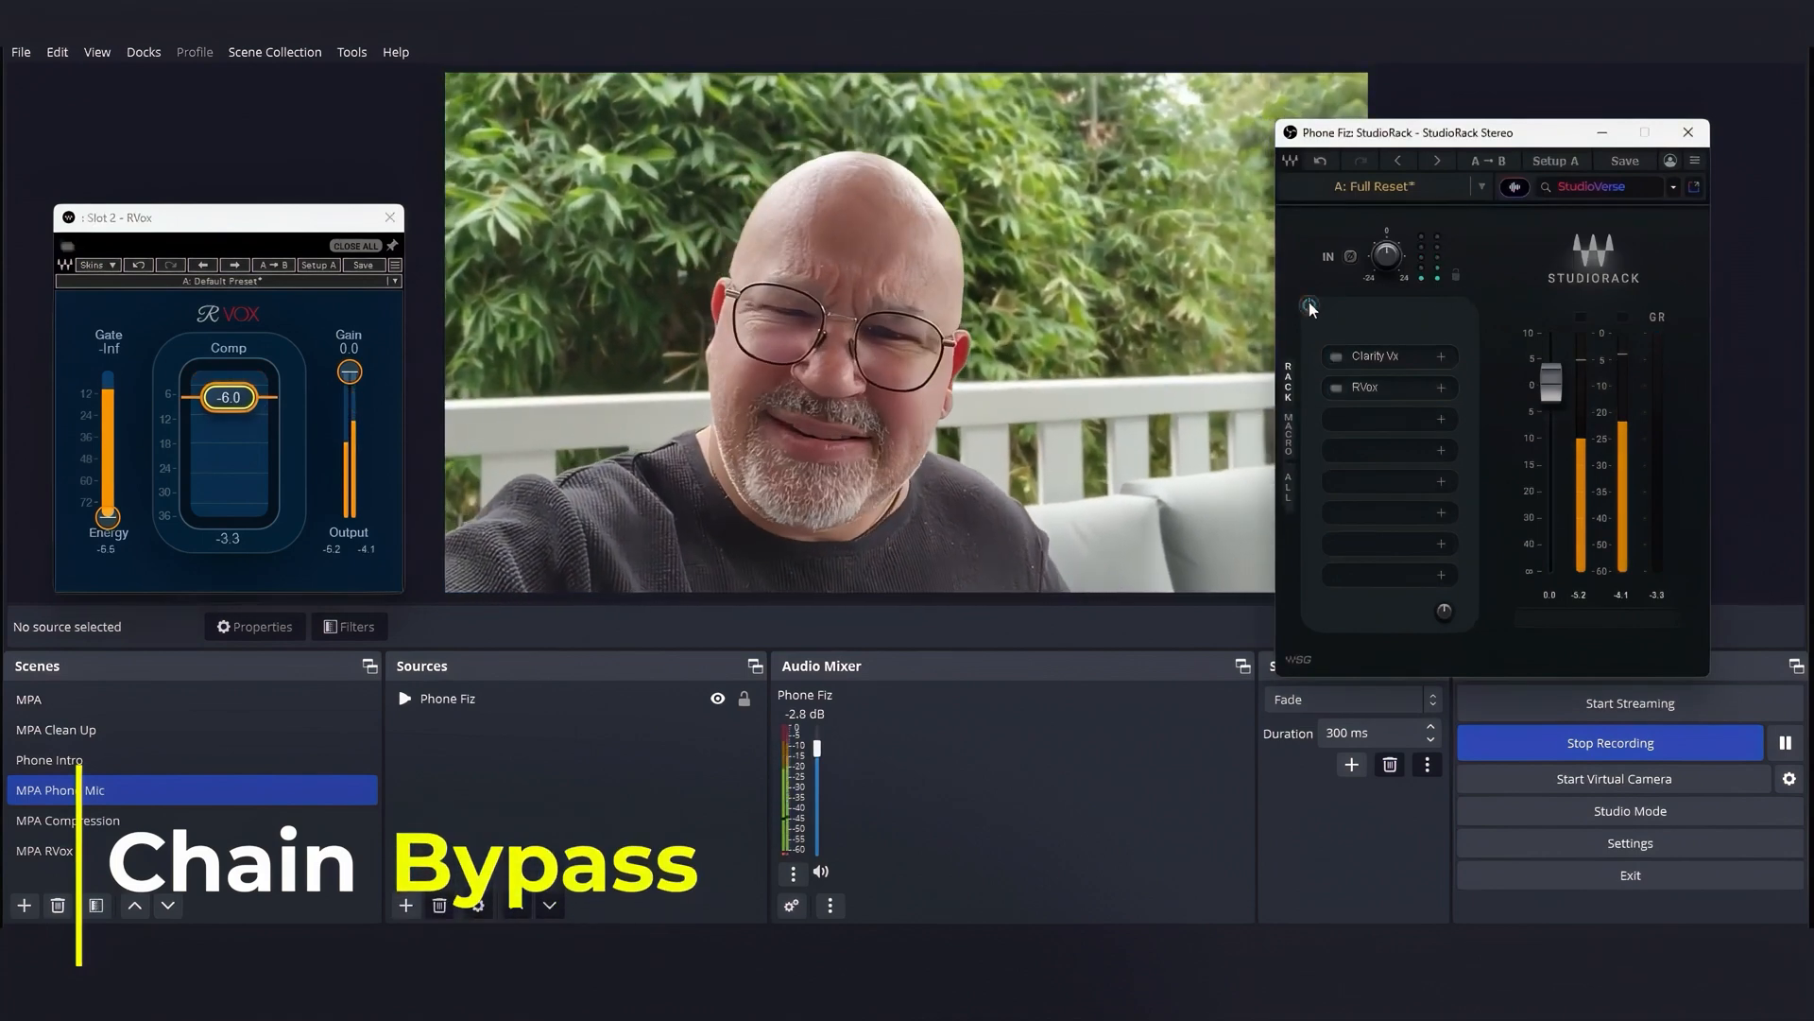
click(1308, 304)
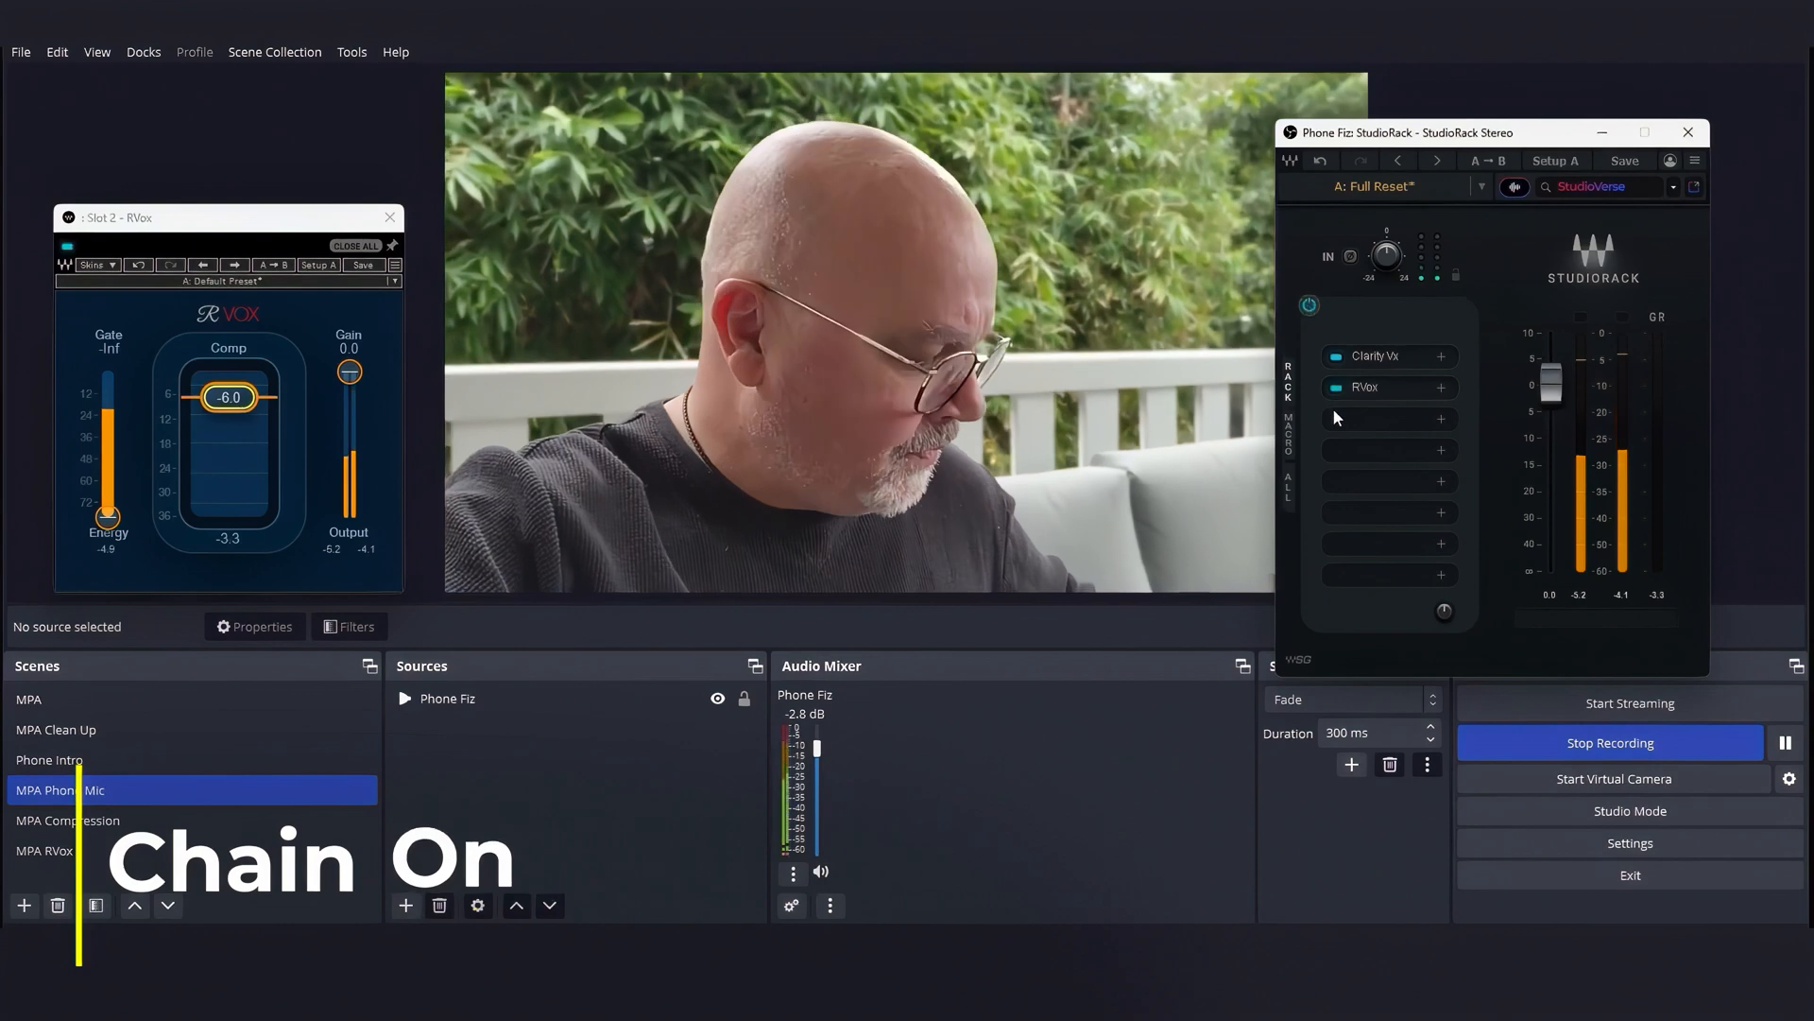
click(1442, 420)
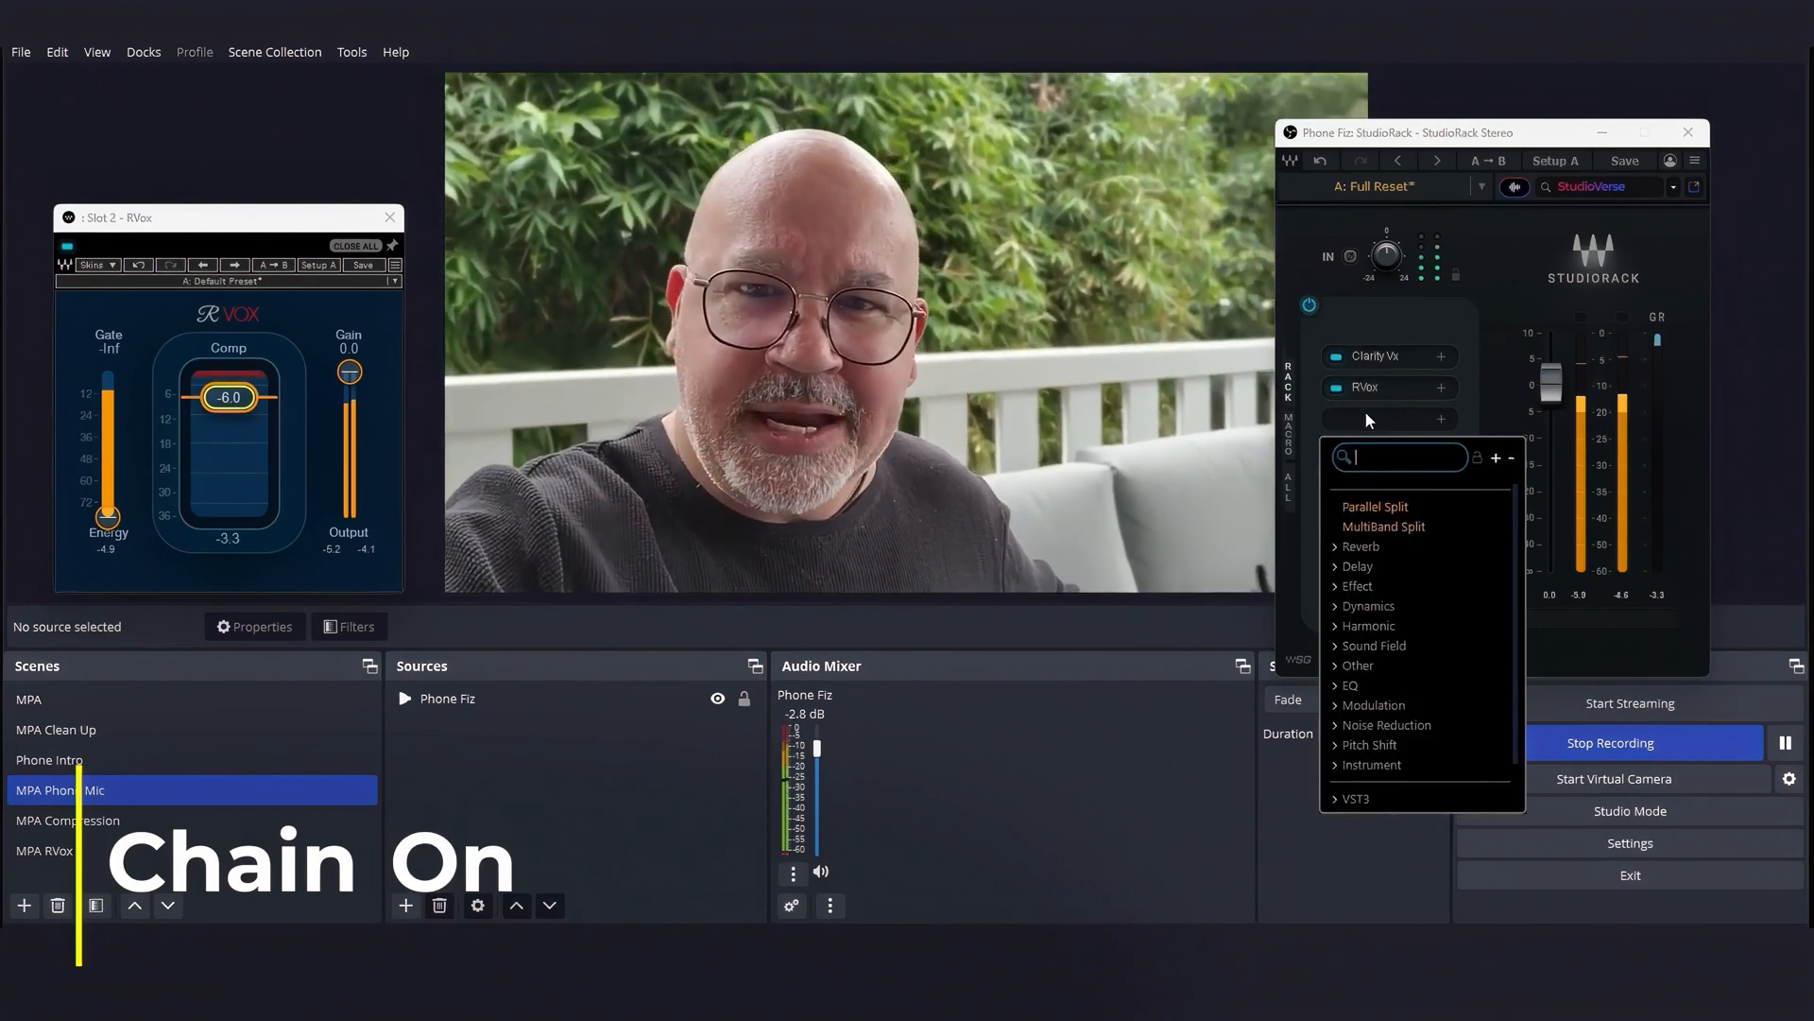
Step: Search 'bass' for the third slot, then bypass the StudioRack chain and switch it back on
text(bass)
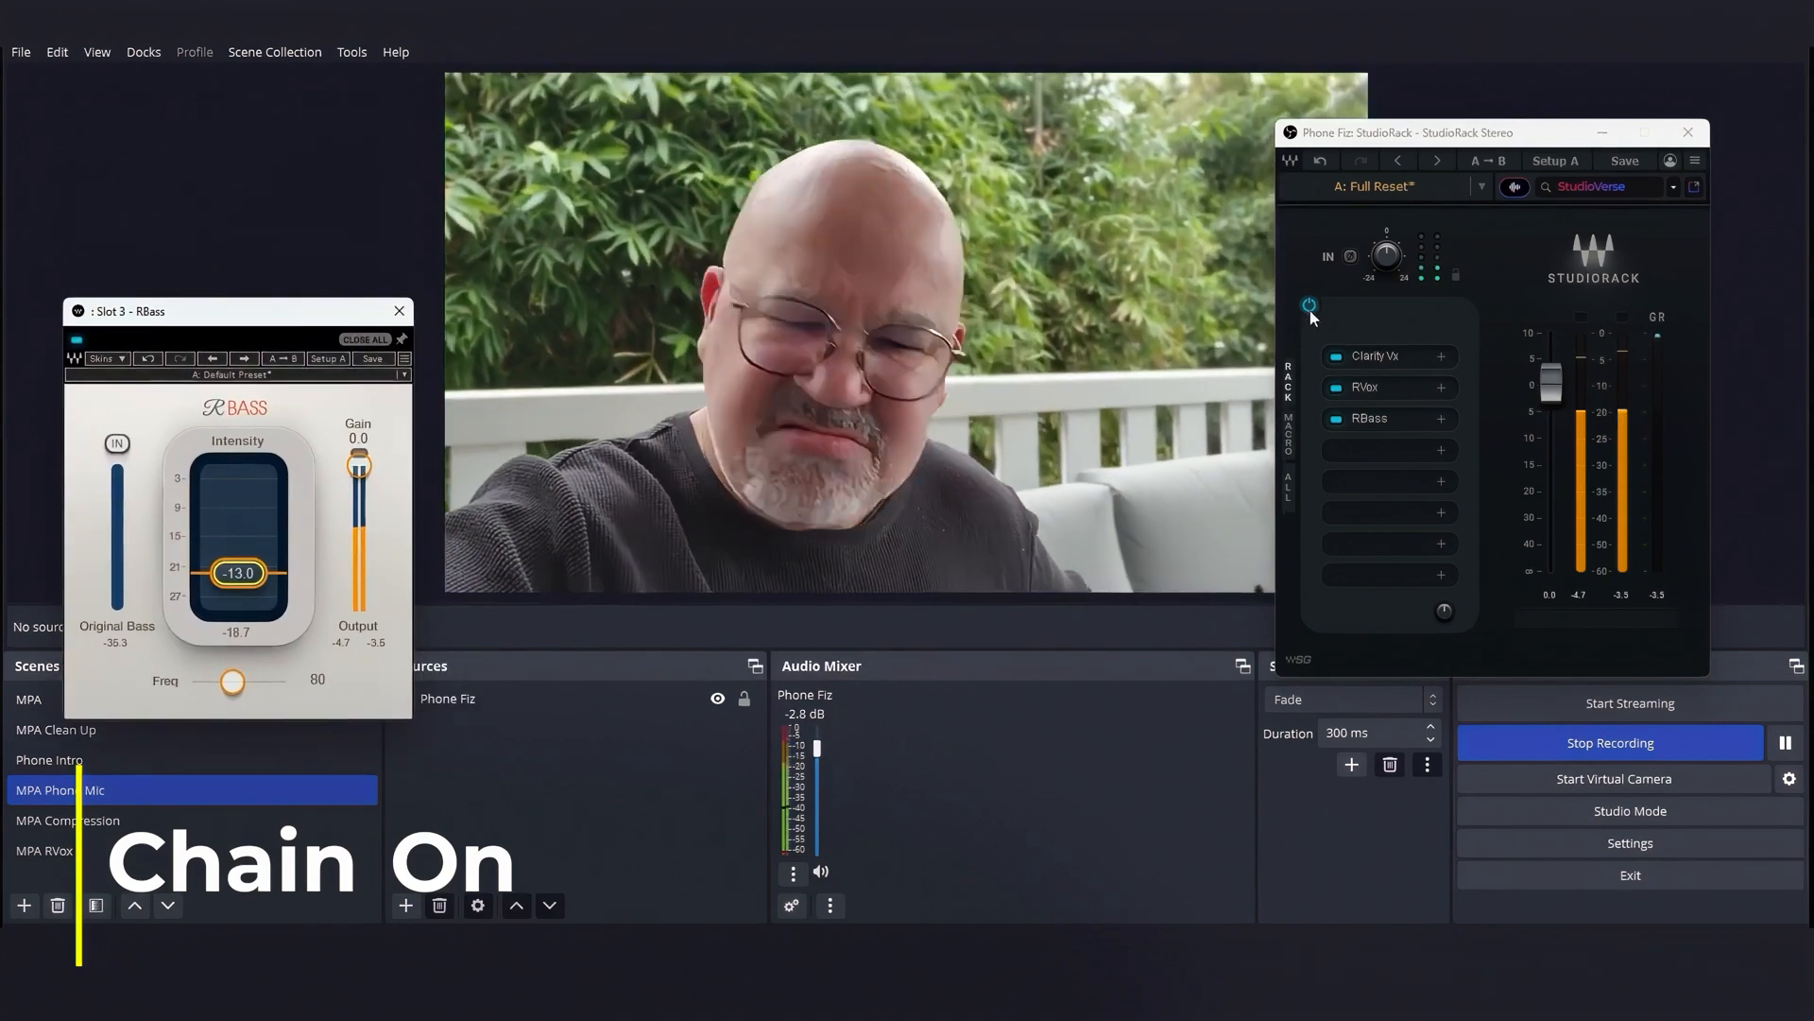
click(1311, 308)
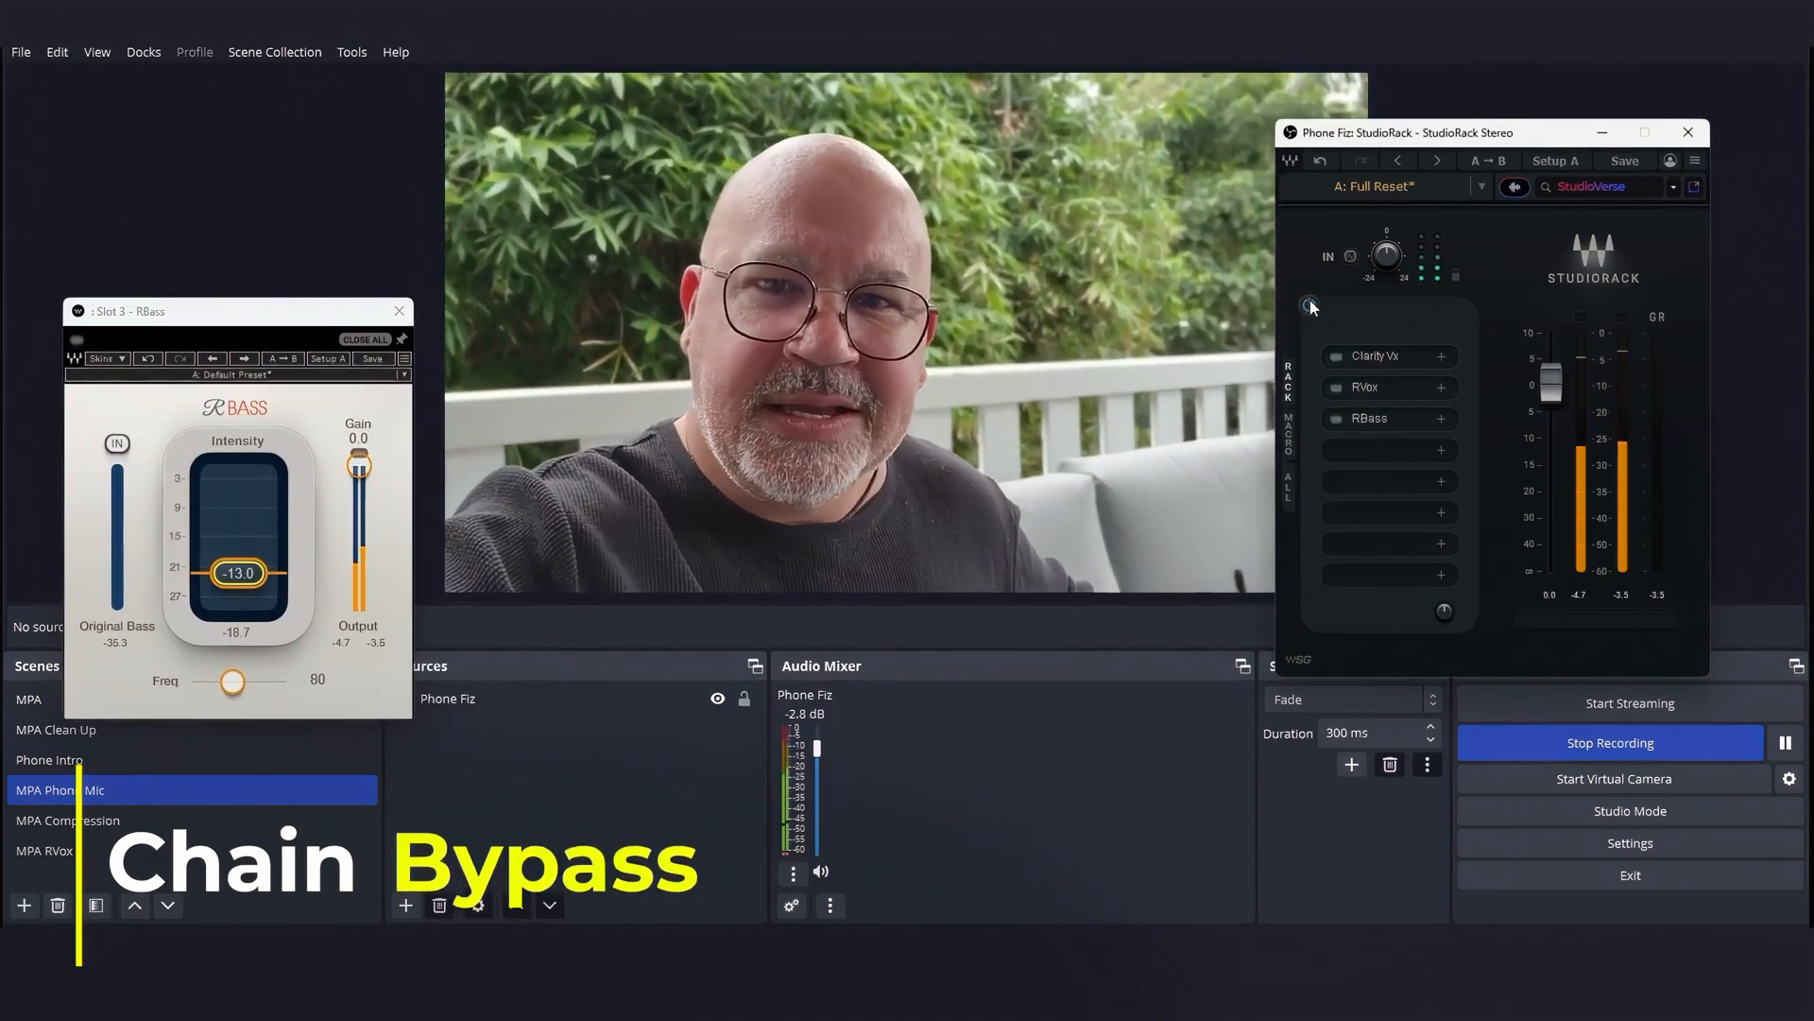
click(1312, 306)
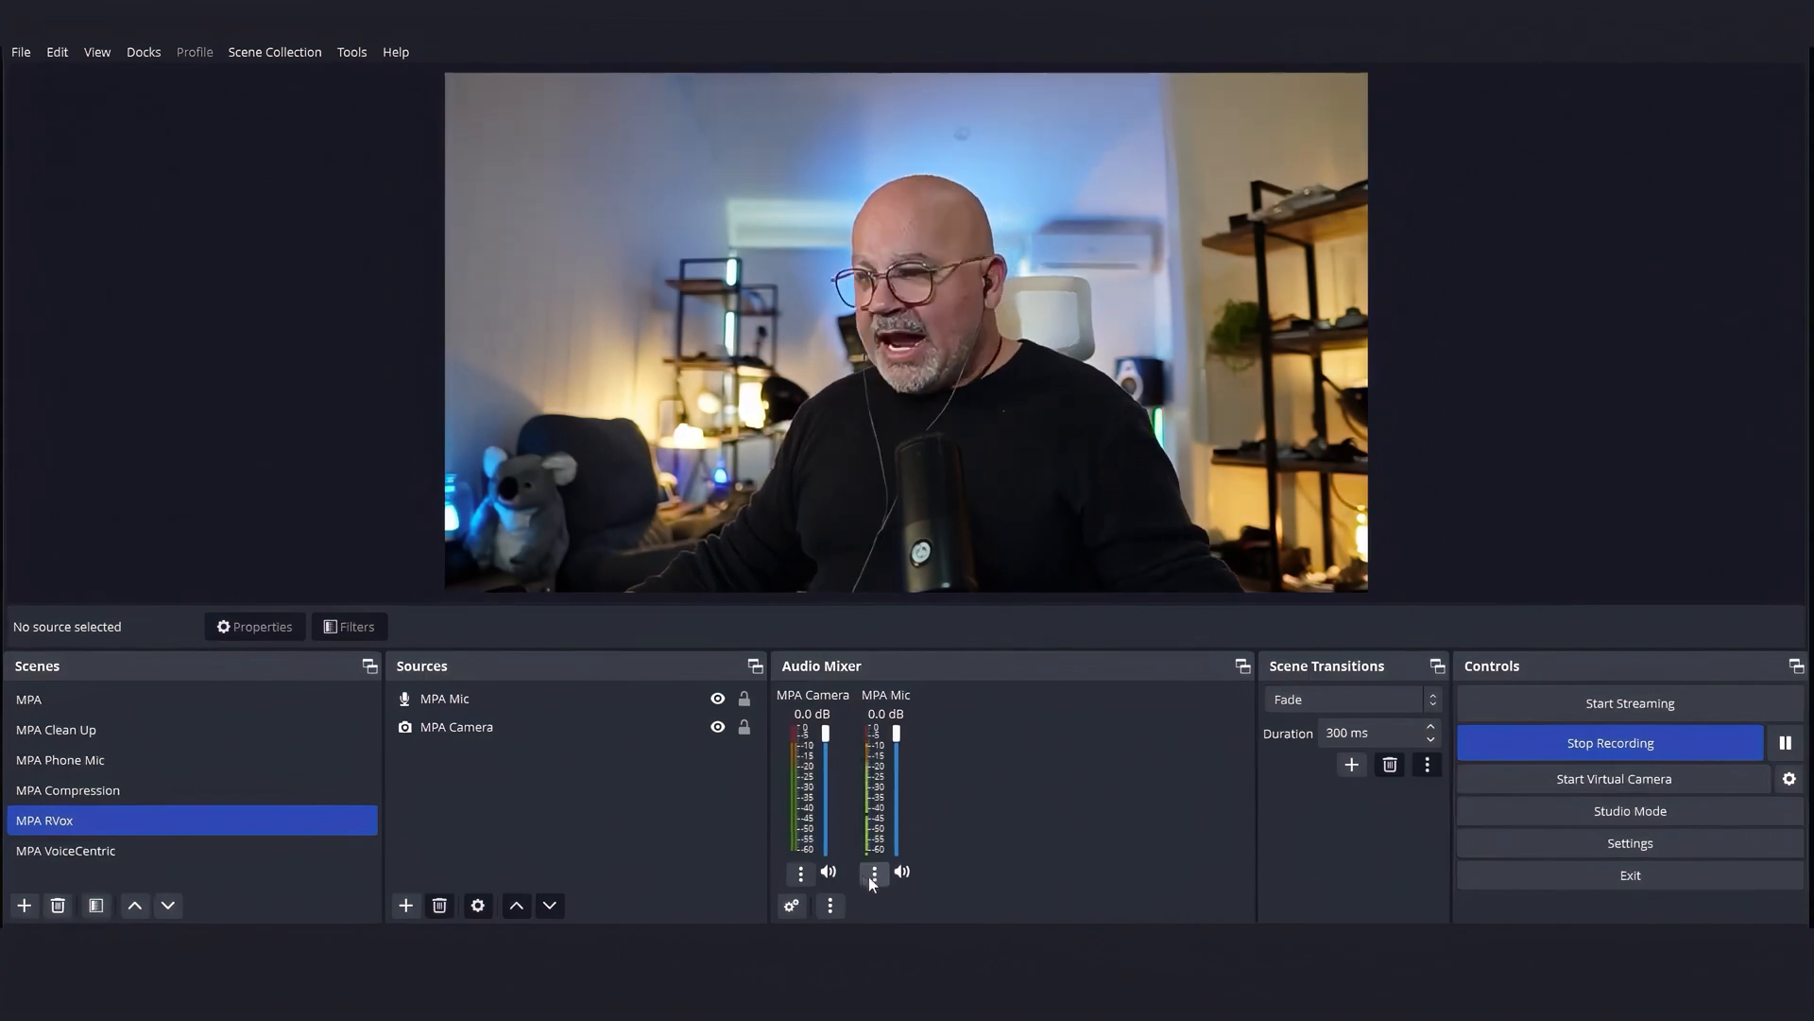
Step: Bring up the MPA Mic's filters and its StudioRack plug-in window
click(873, 873)
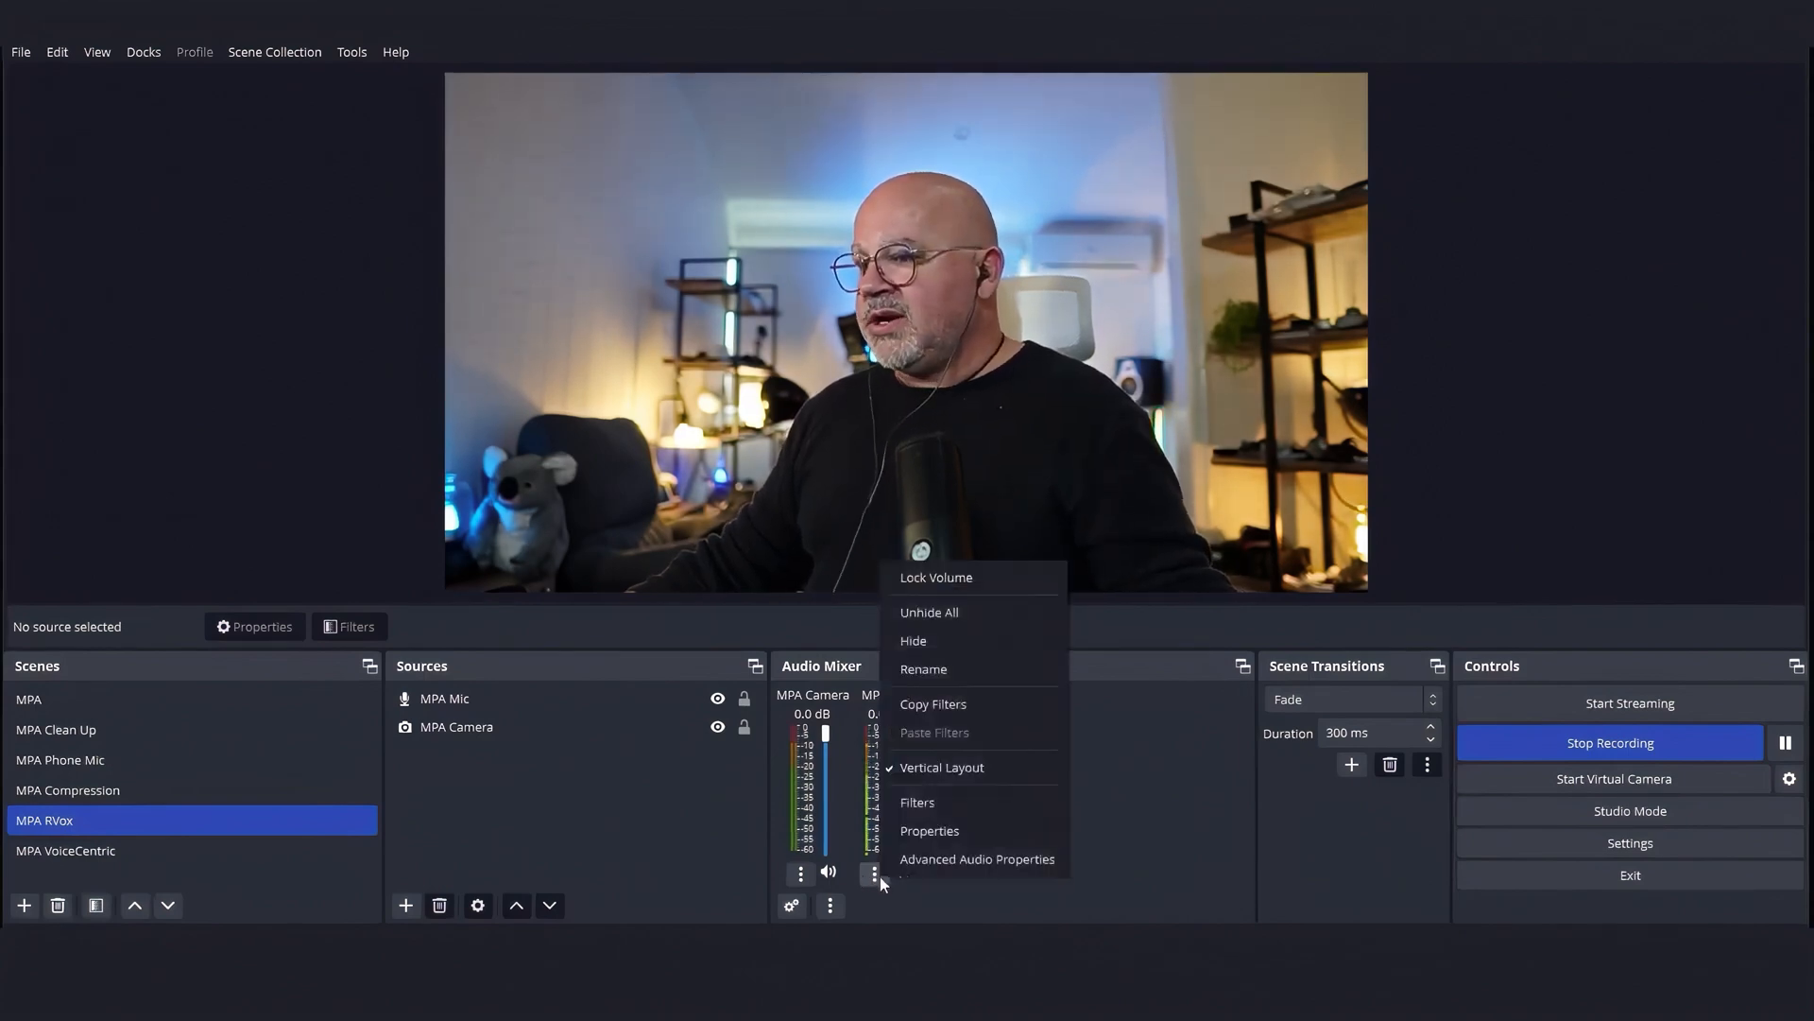
click(919, 801)
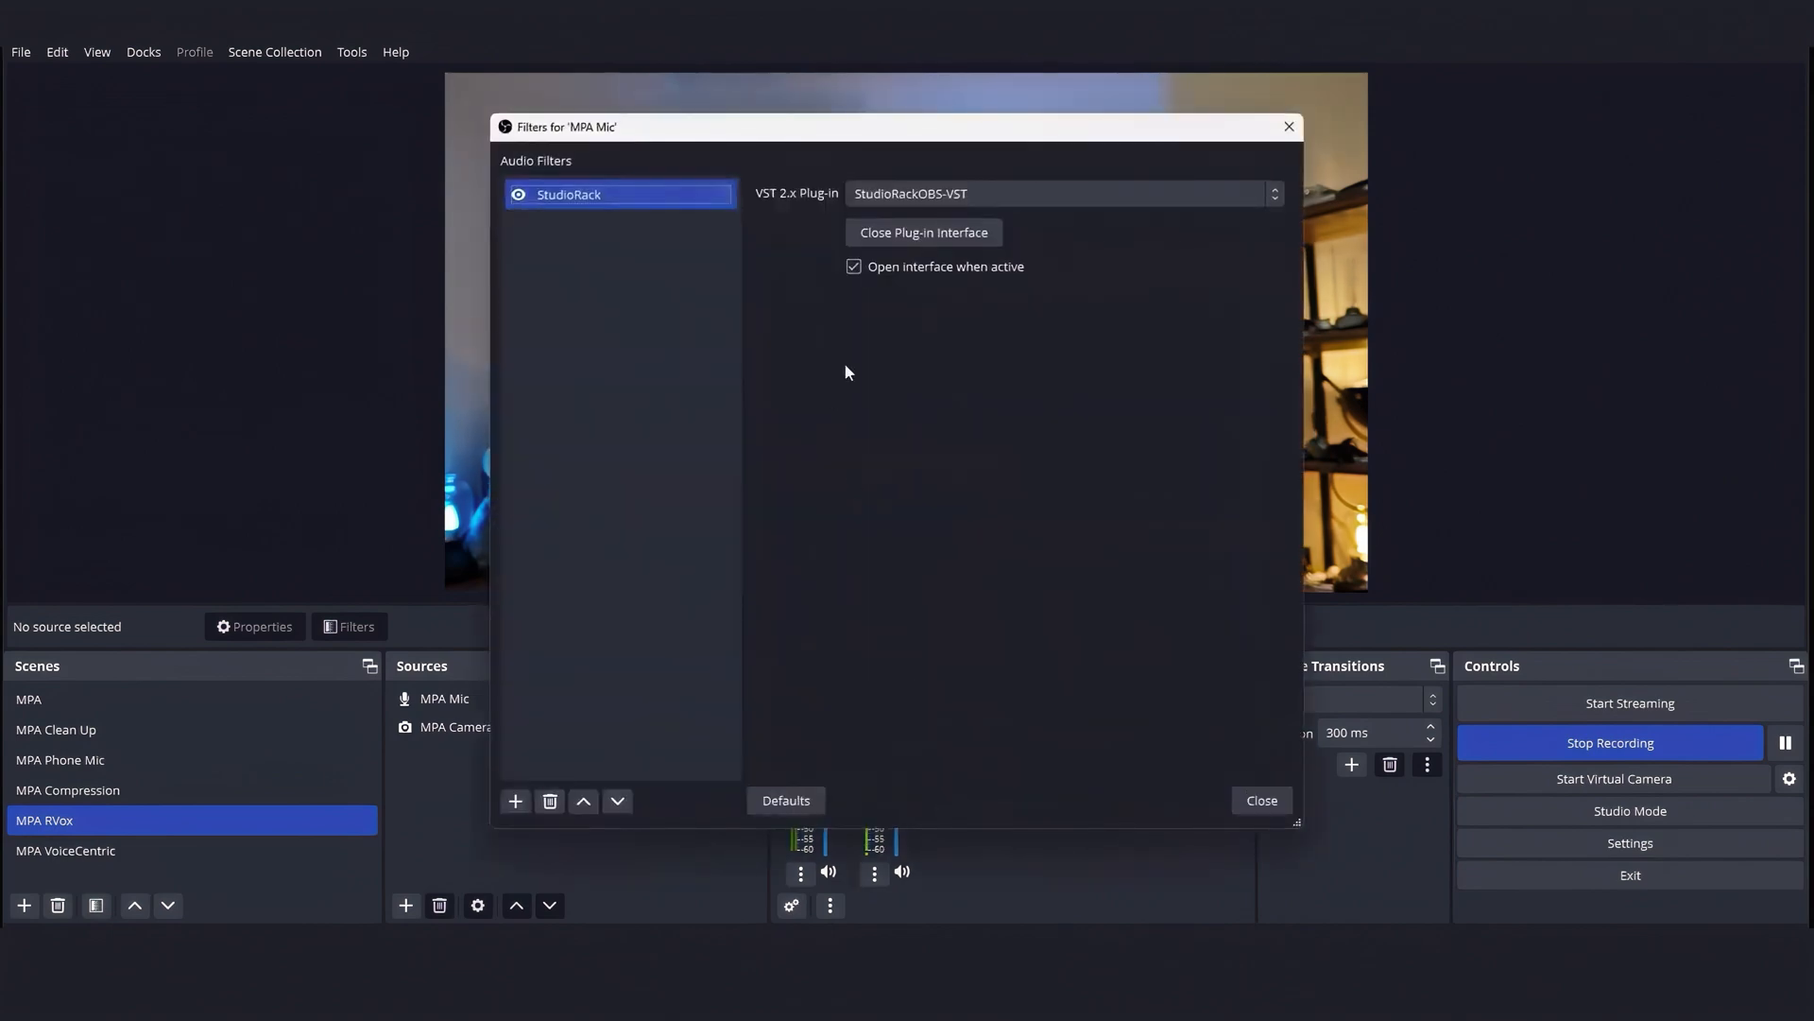
click(924, 232)
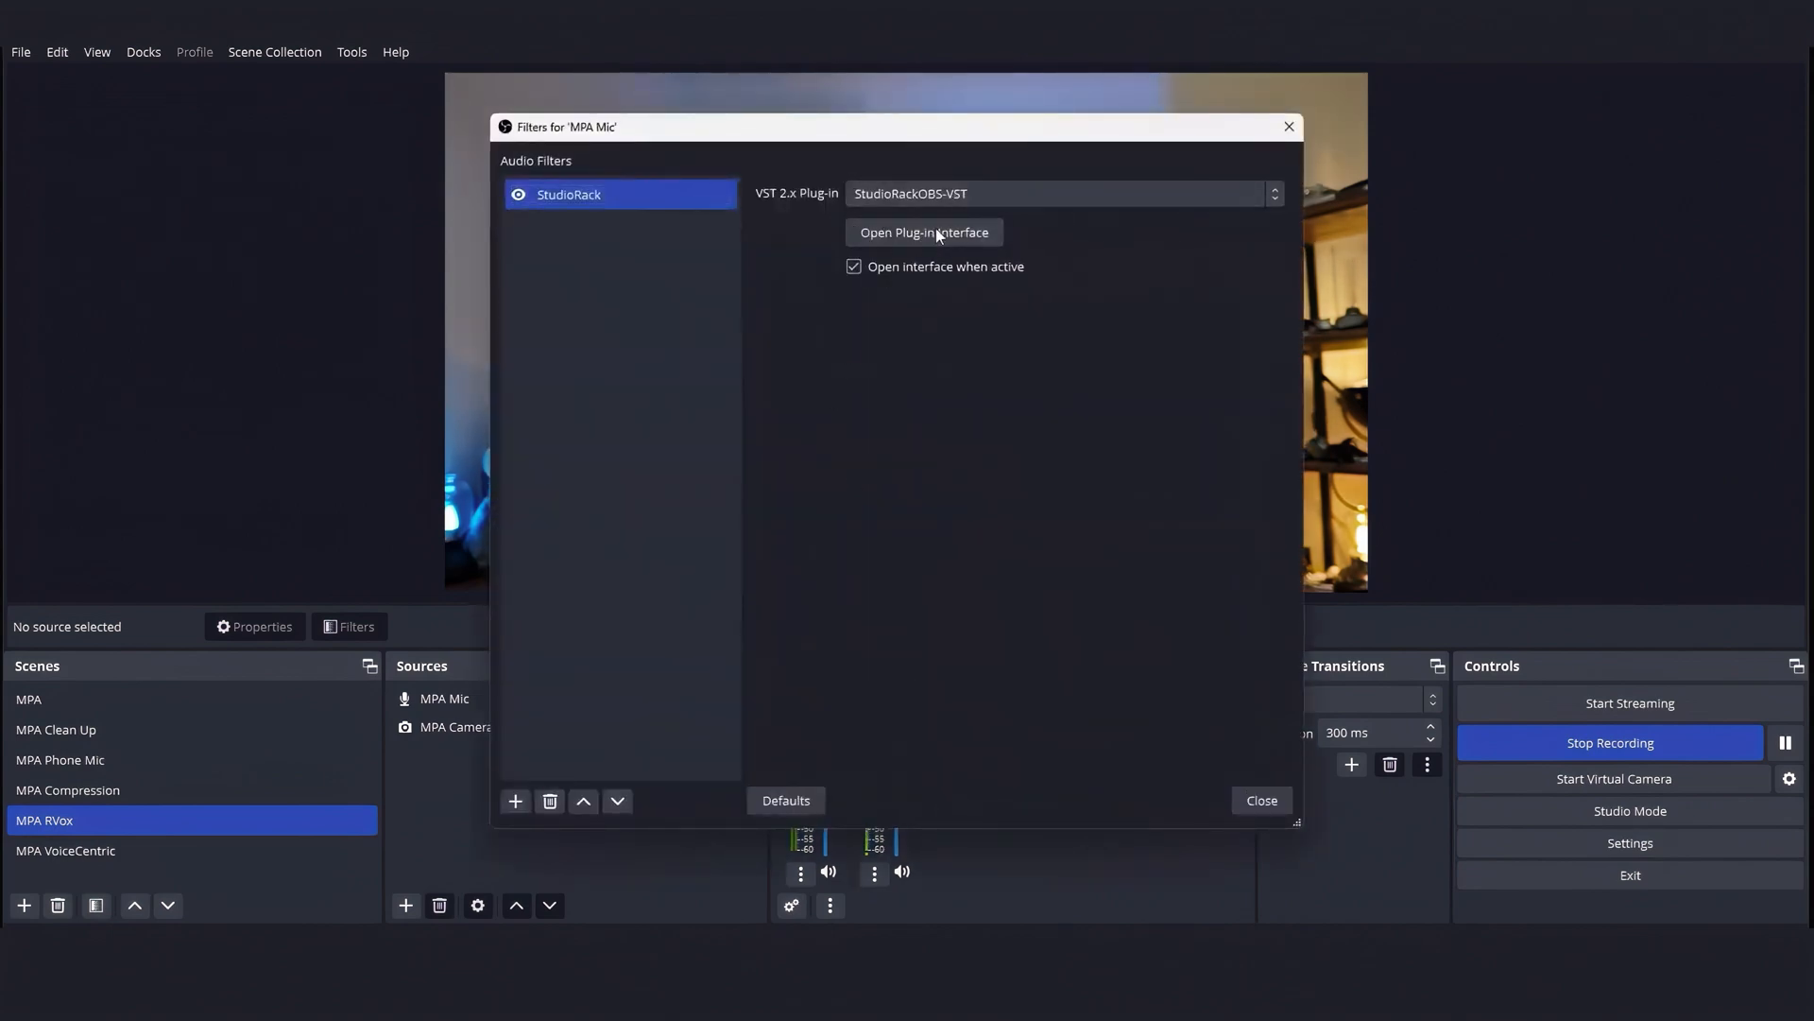
click(924, 232)
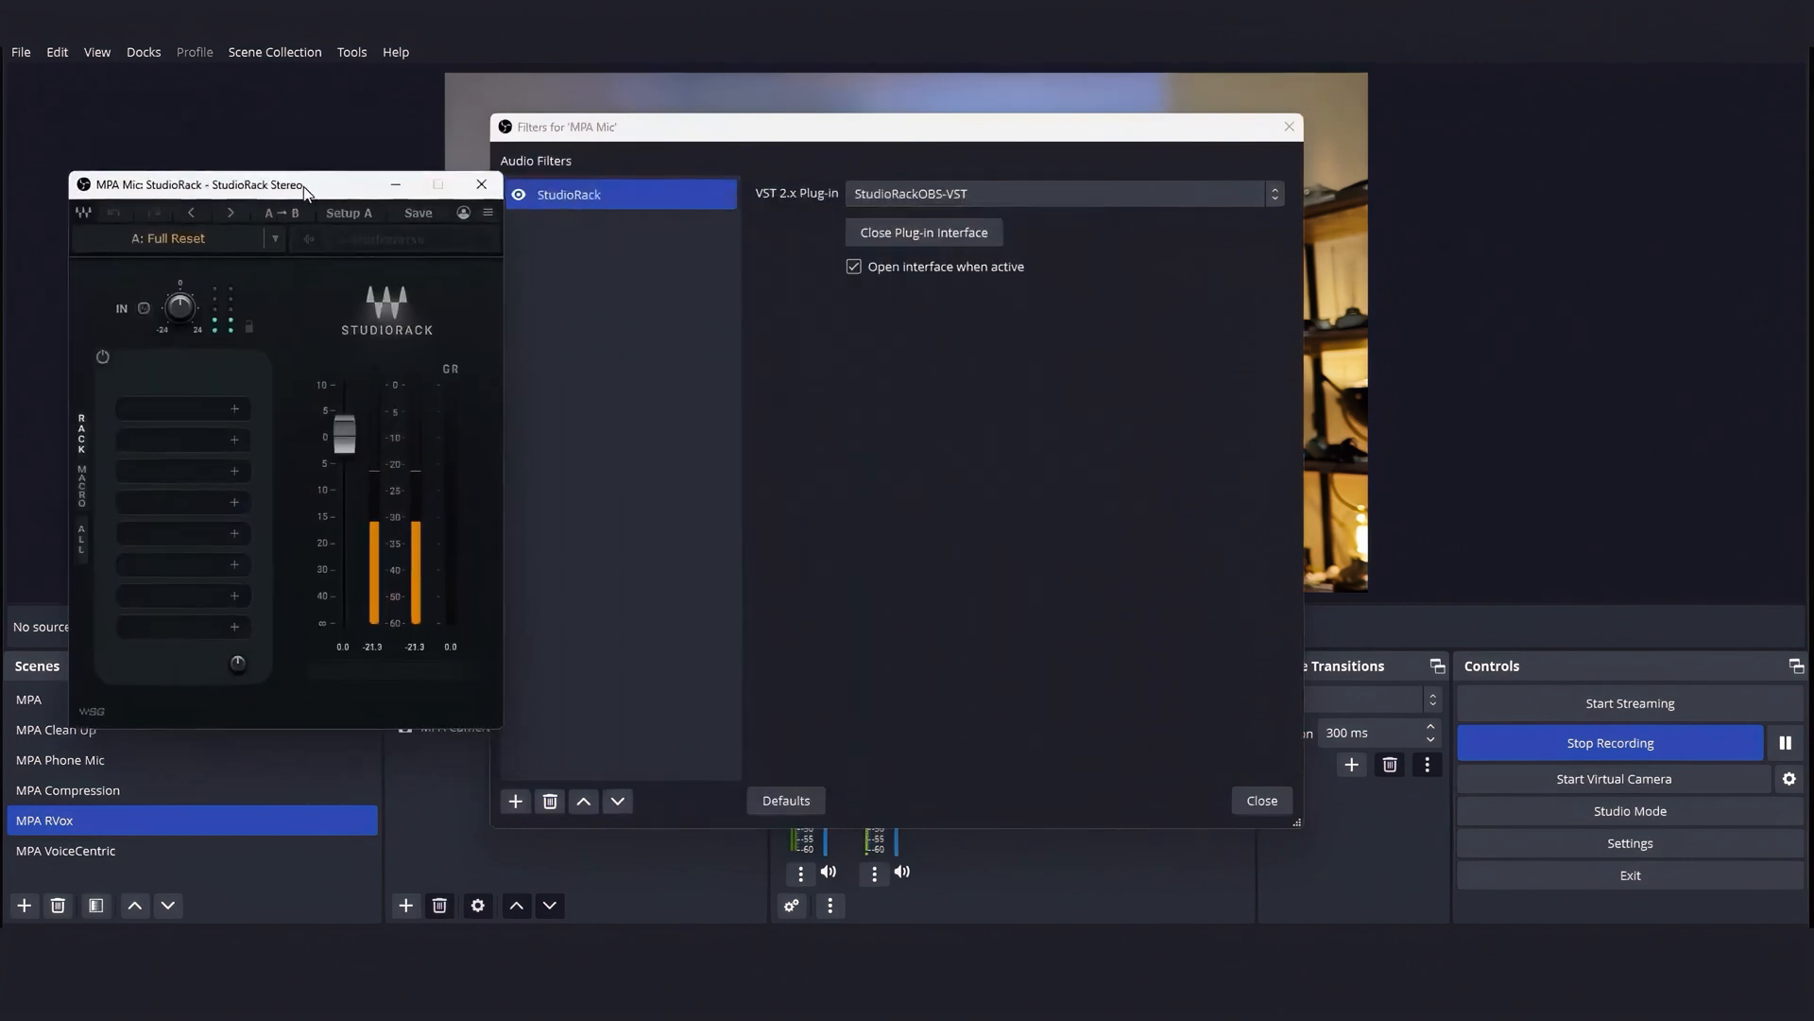
Step: Search 'vox' in the first rack slot and load RVox under Dynamics
click(234, 409)
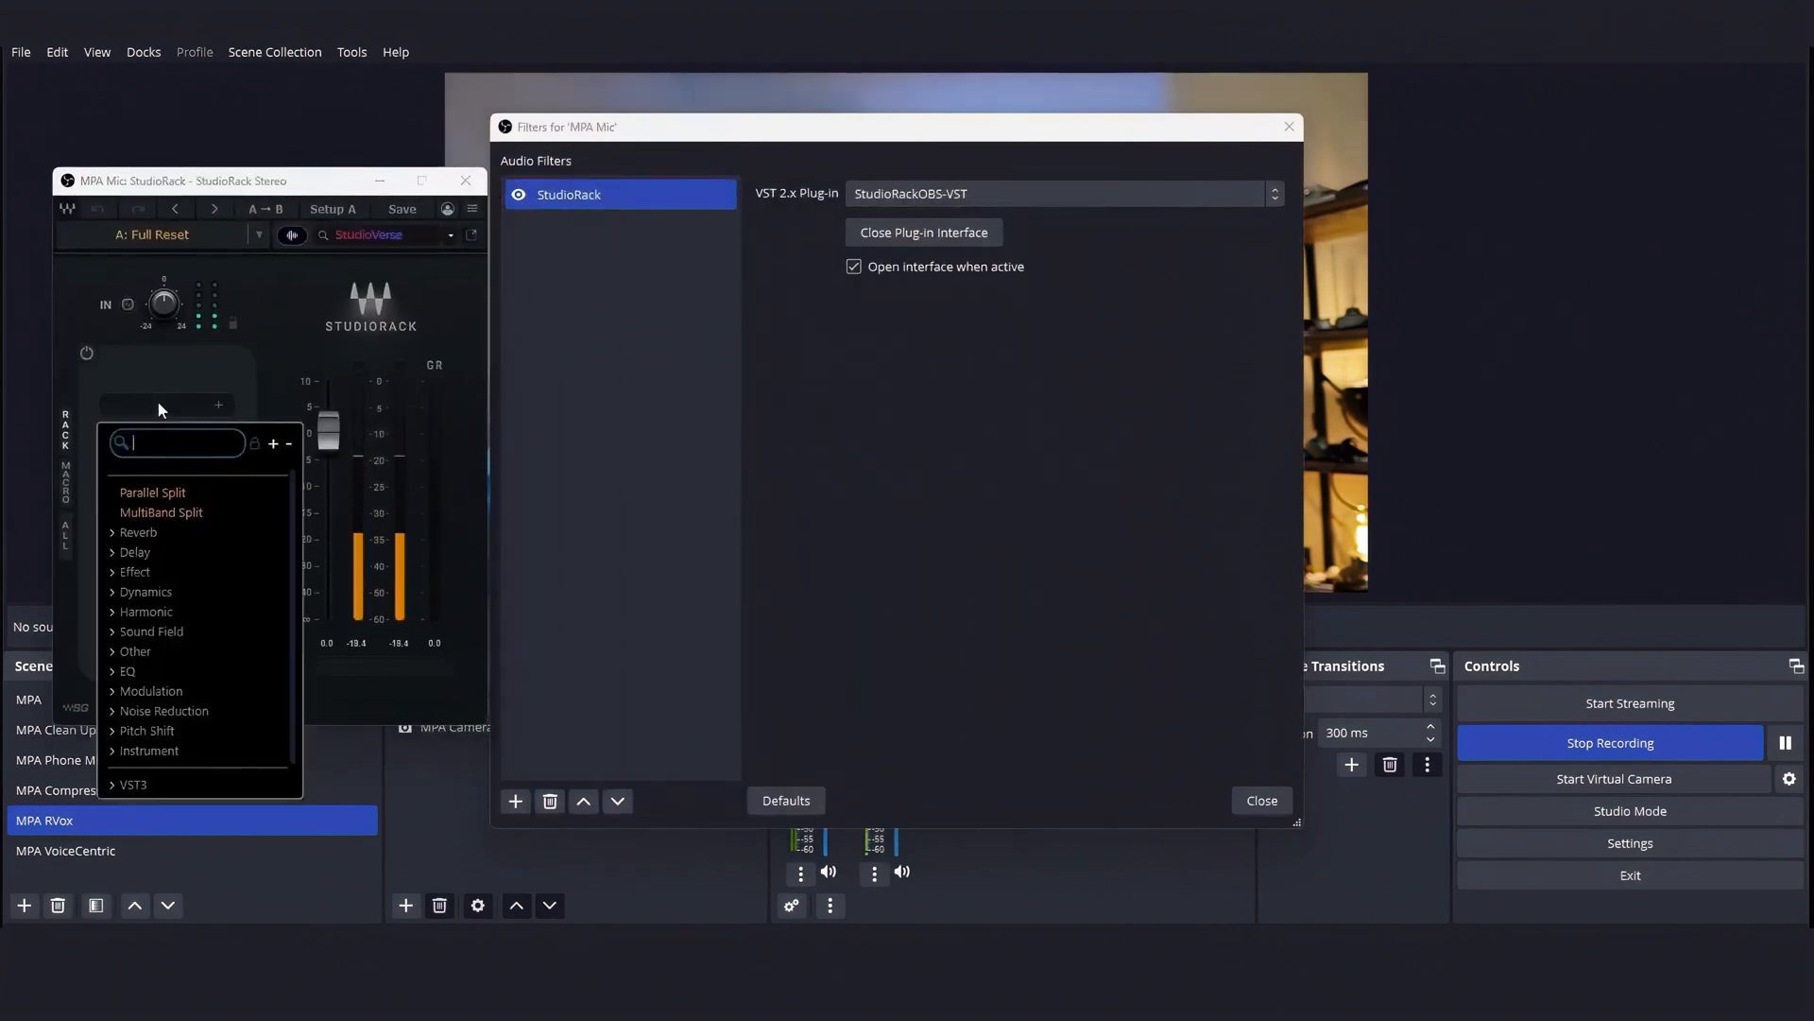
text(vox)
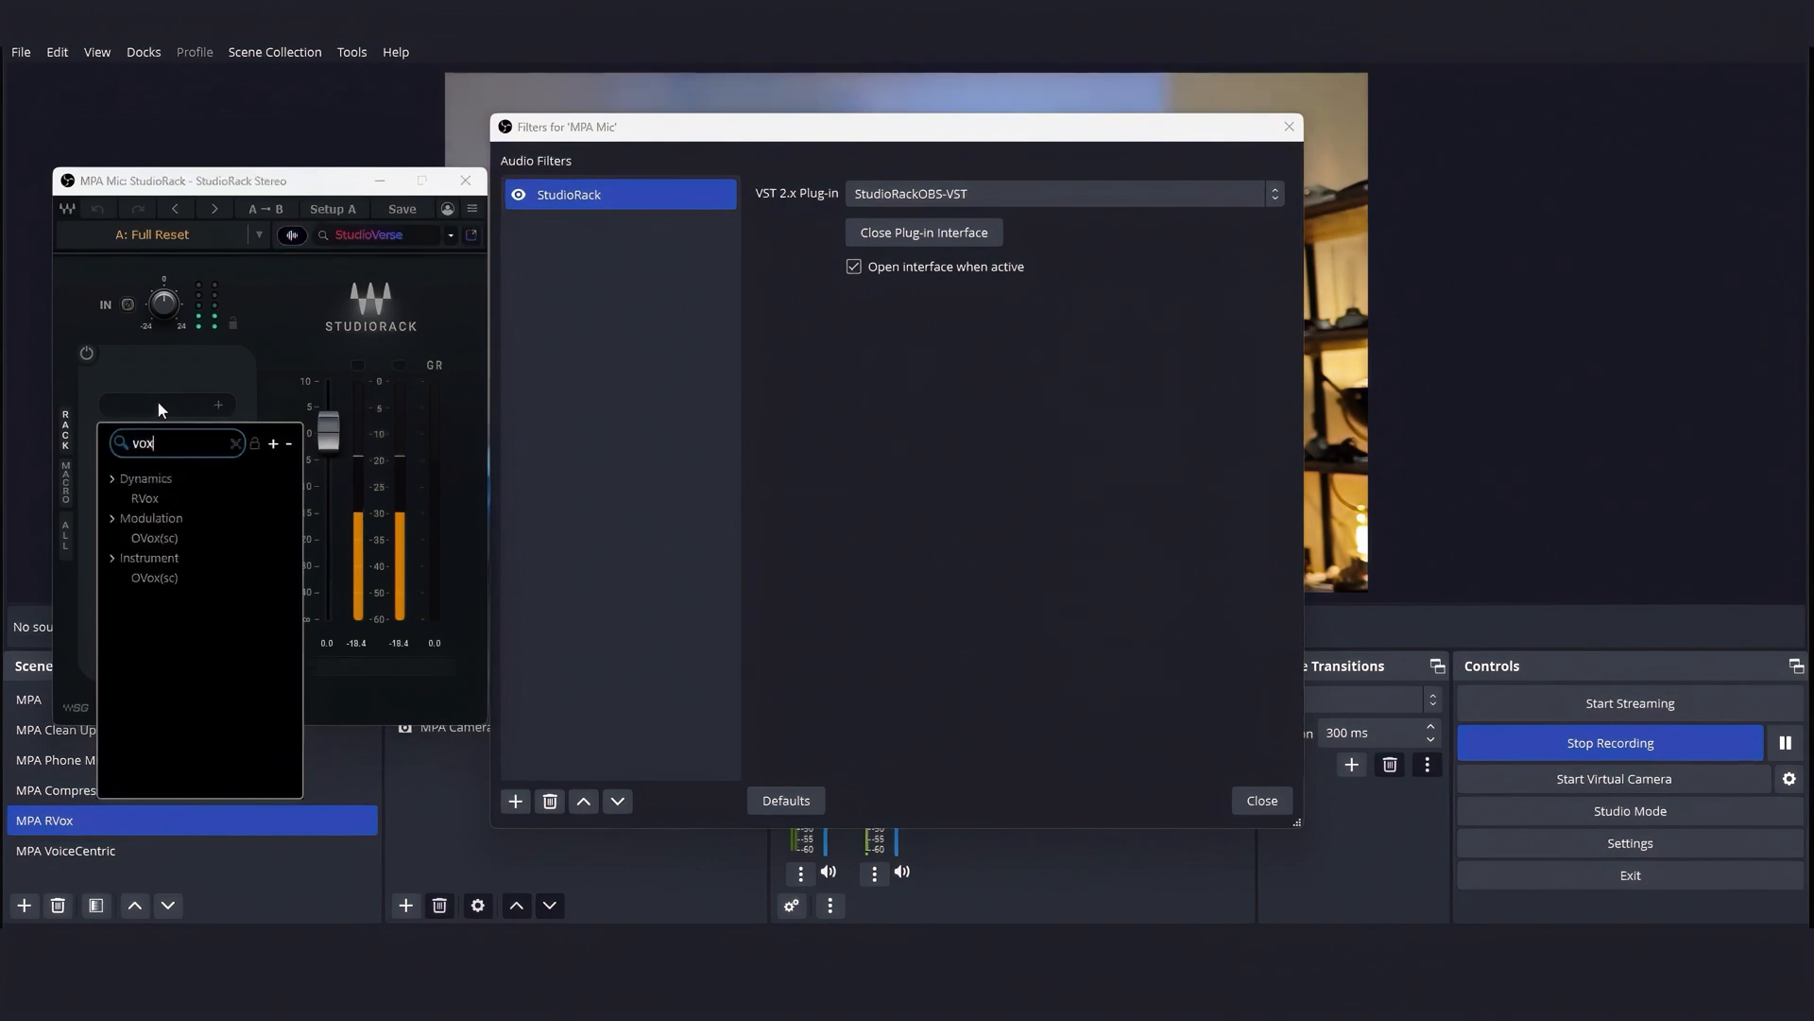
mouse_move(145, 499)
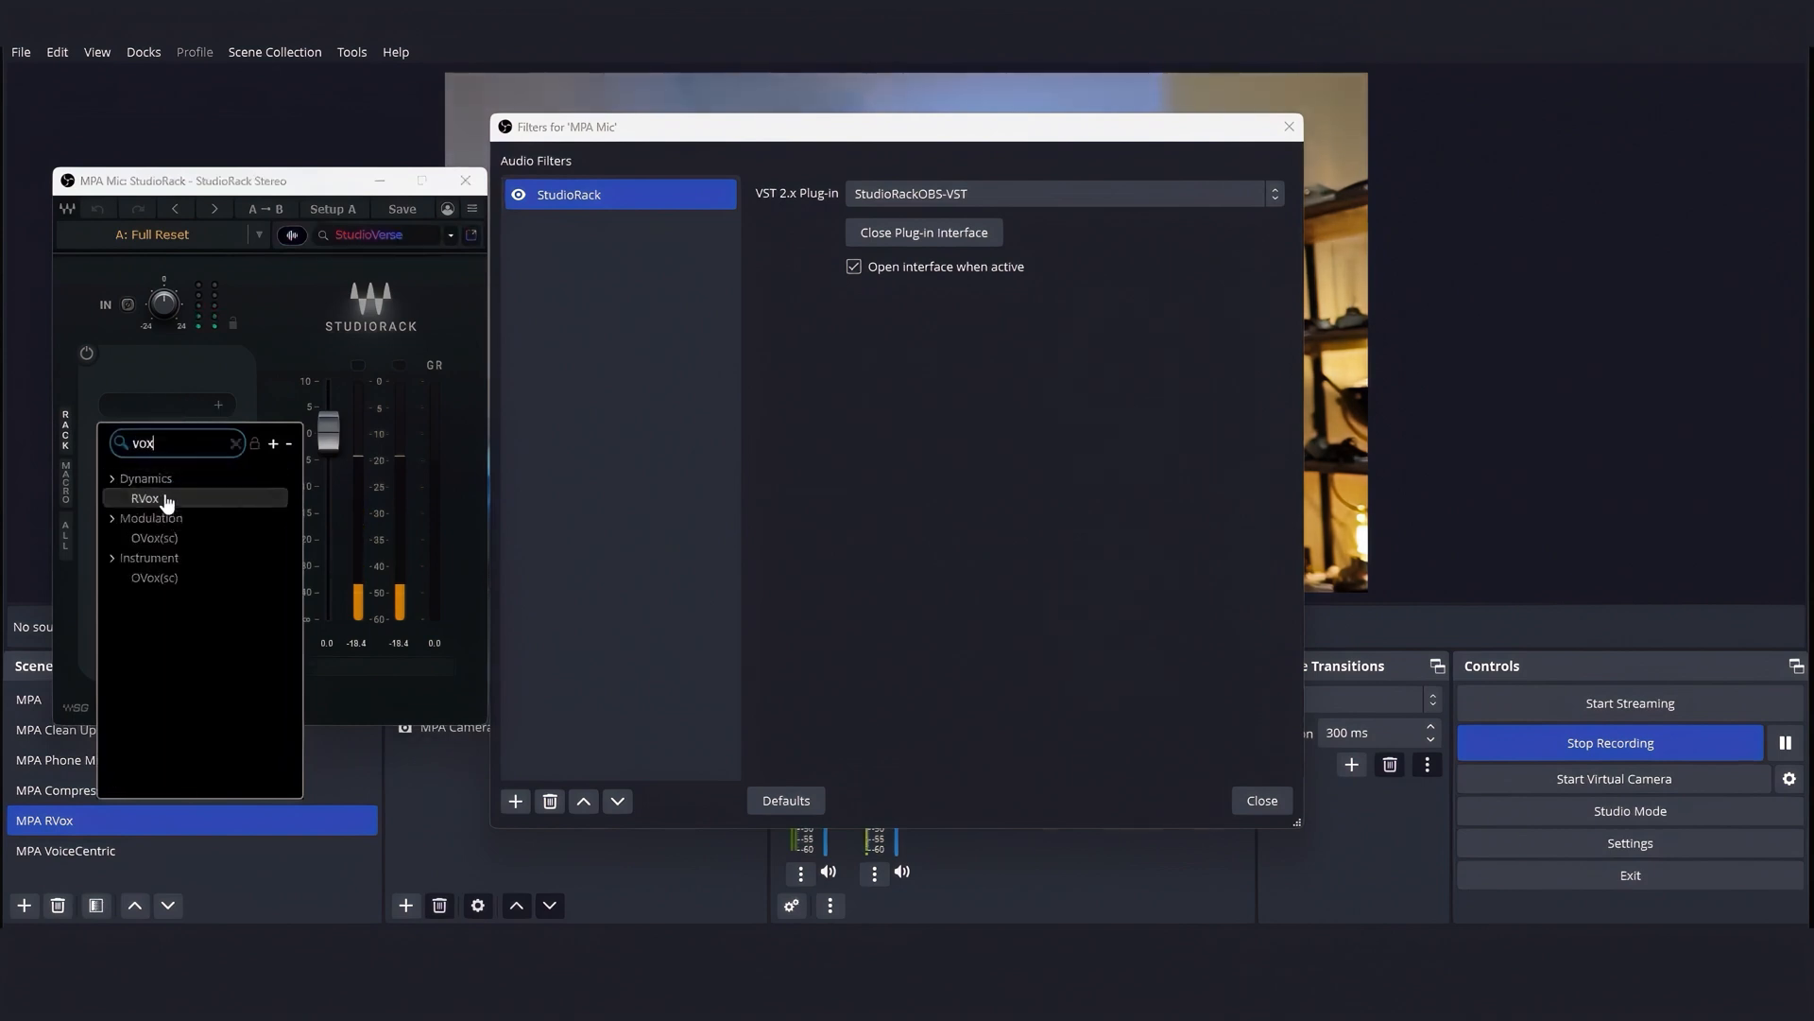
click(145, 497)
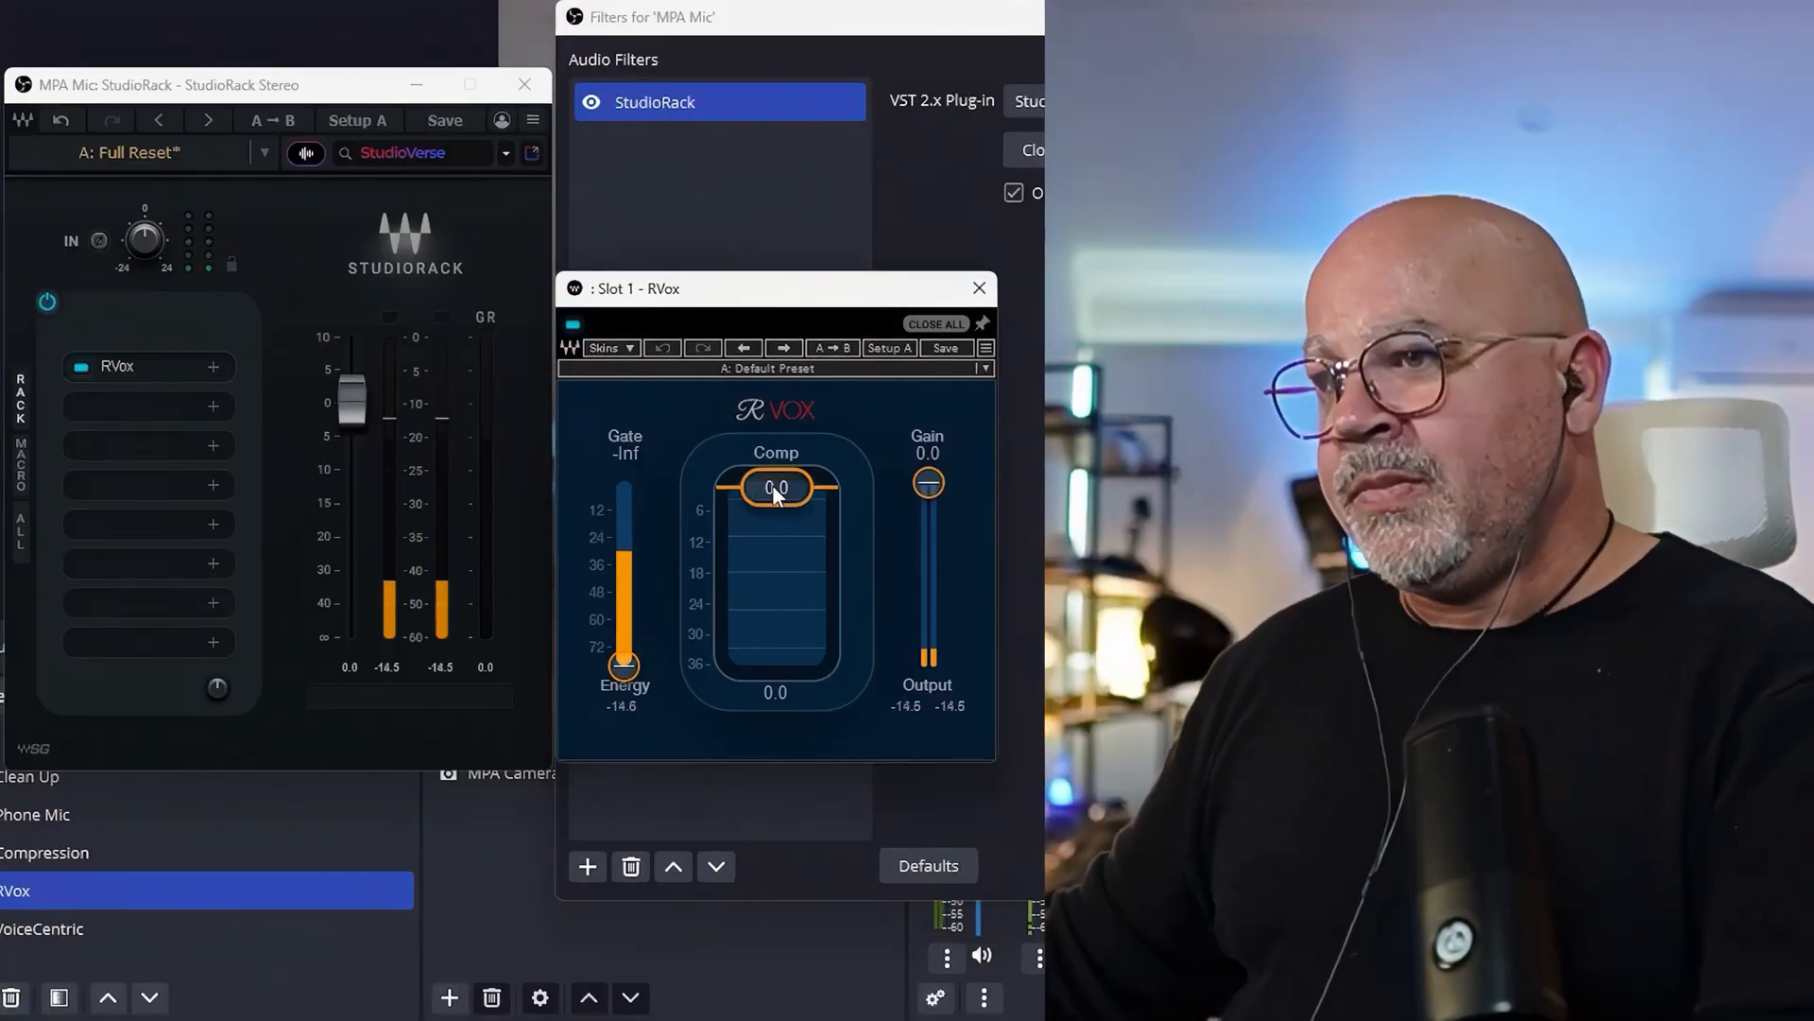
Step: Lower the RVox compression threshold step by step to about -16.9
drag(775, 486, 775, 493)
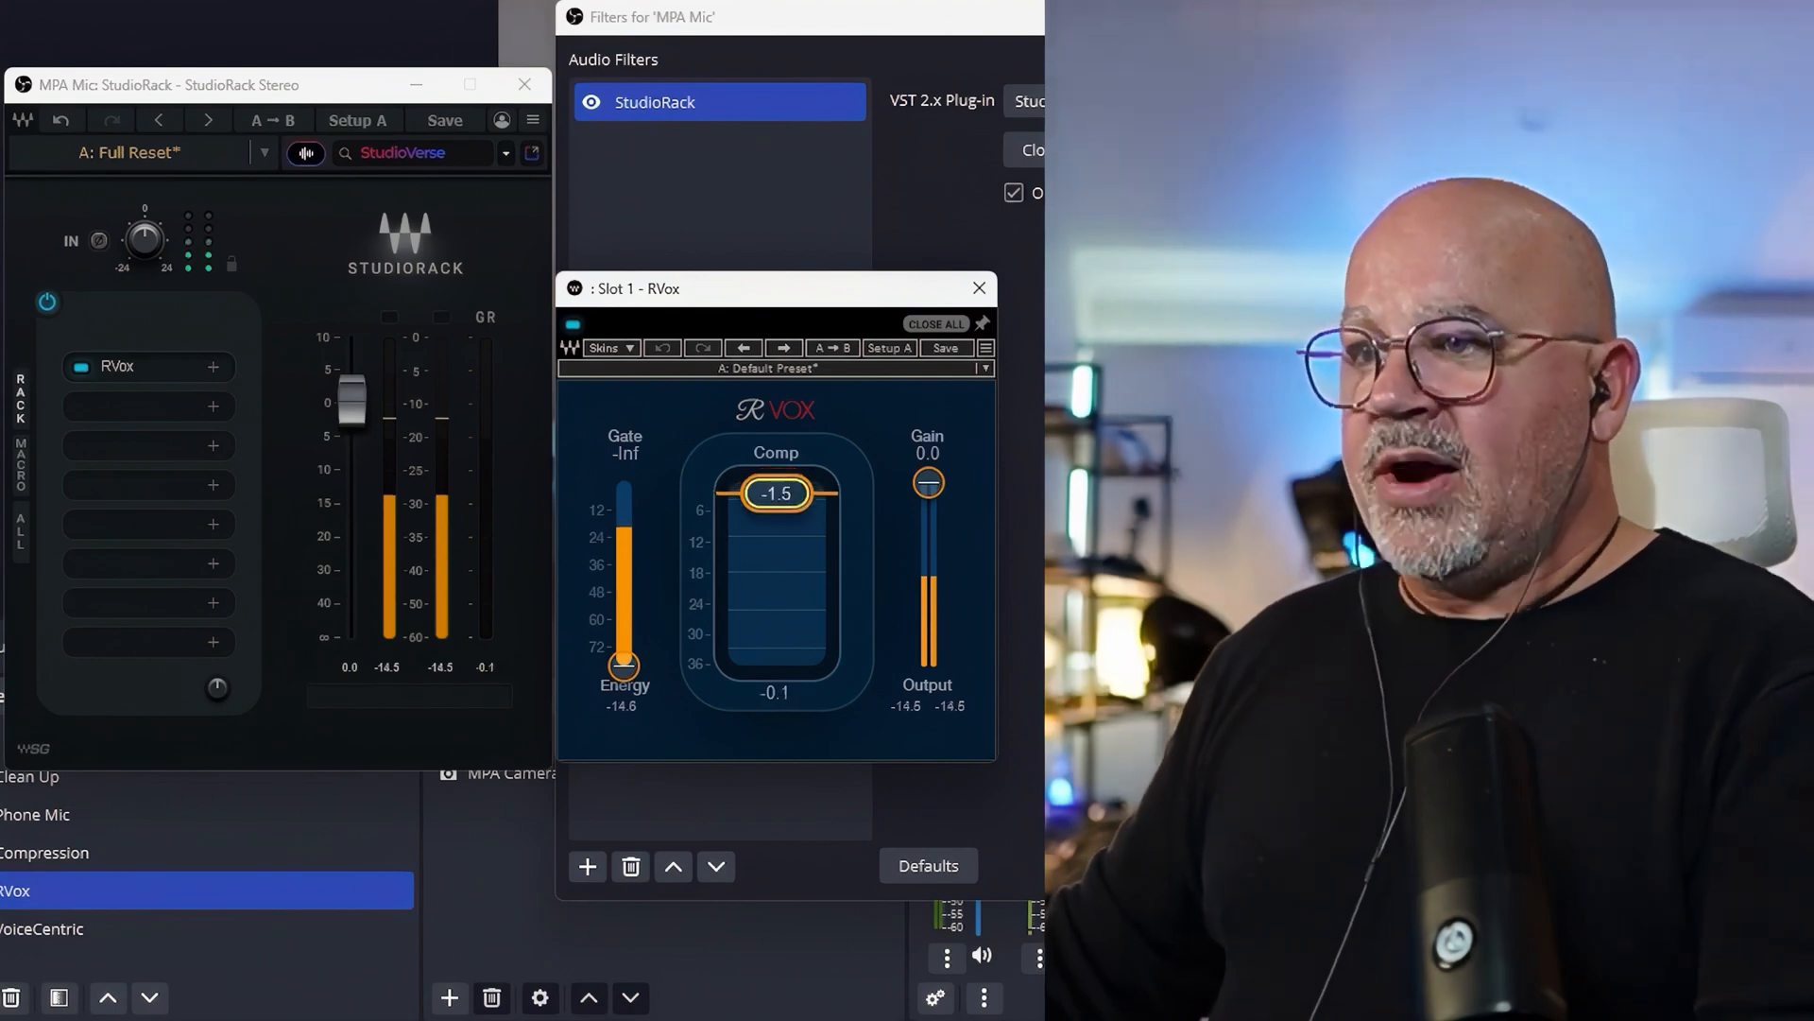
drag(777, 493, 777, 533)
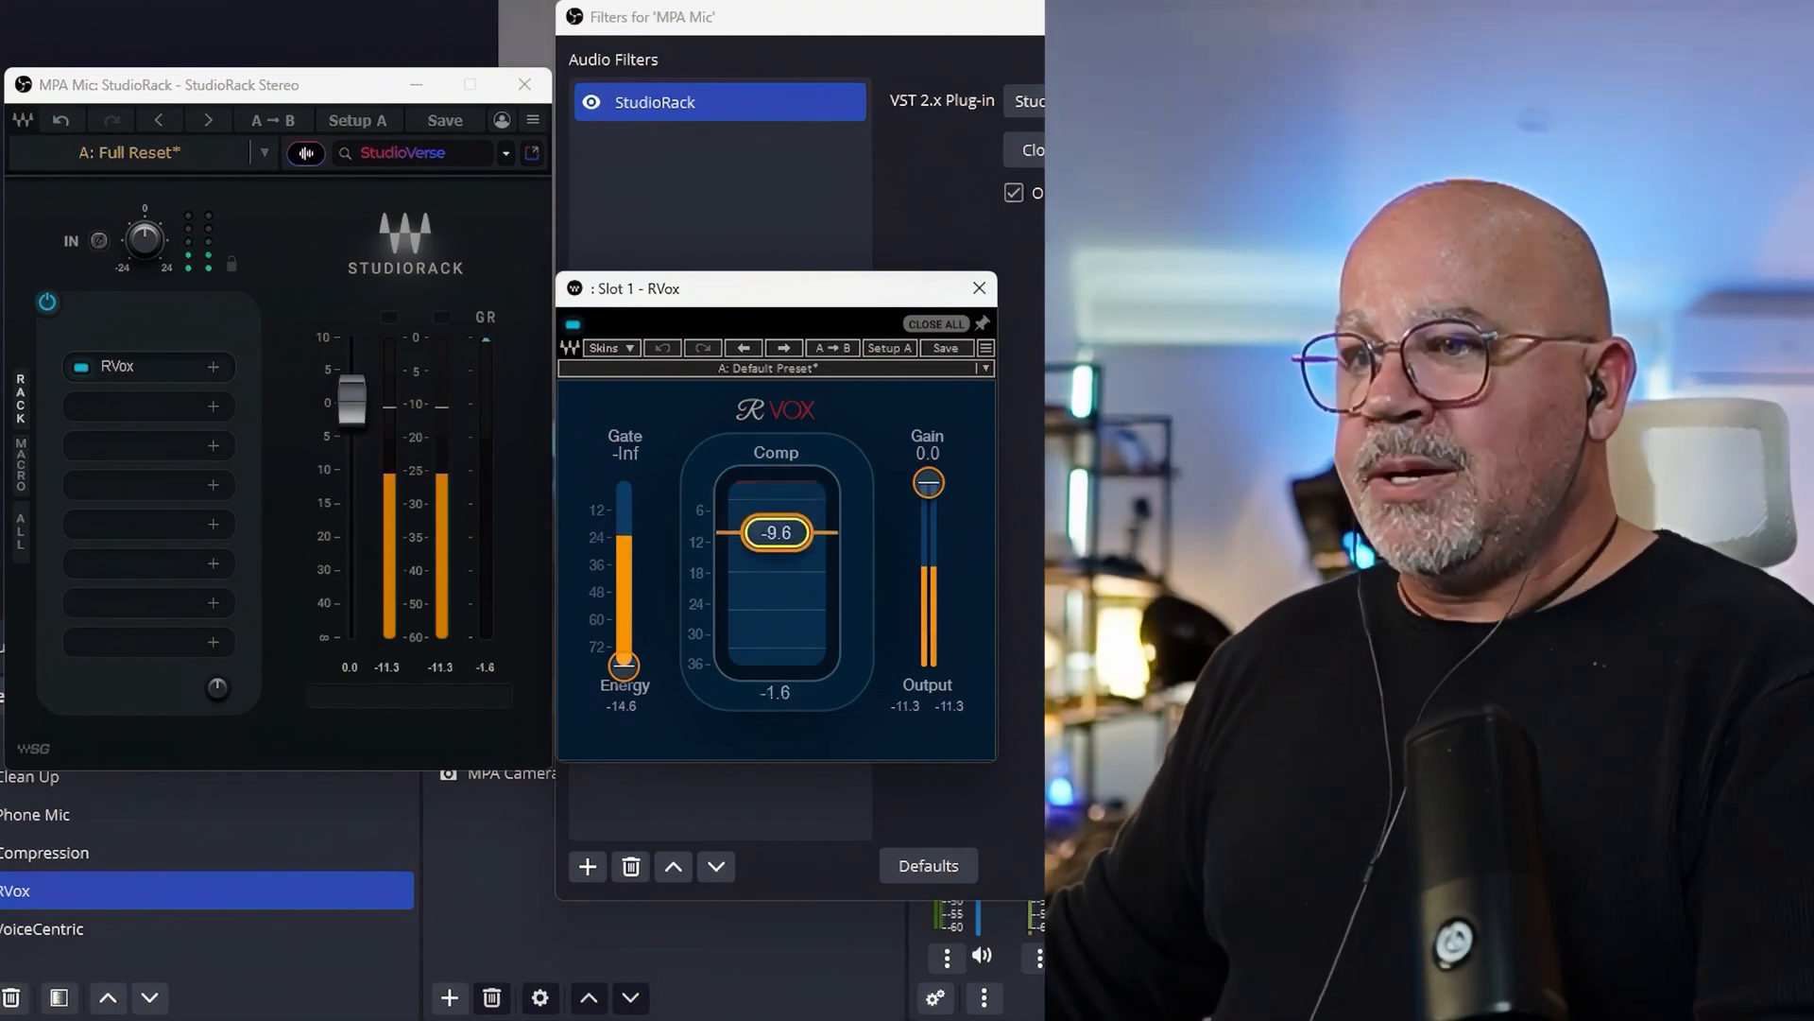
drag(776, 533, 777, 554)
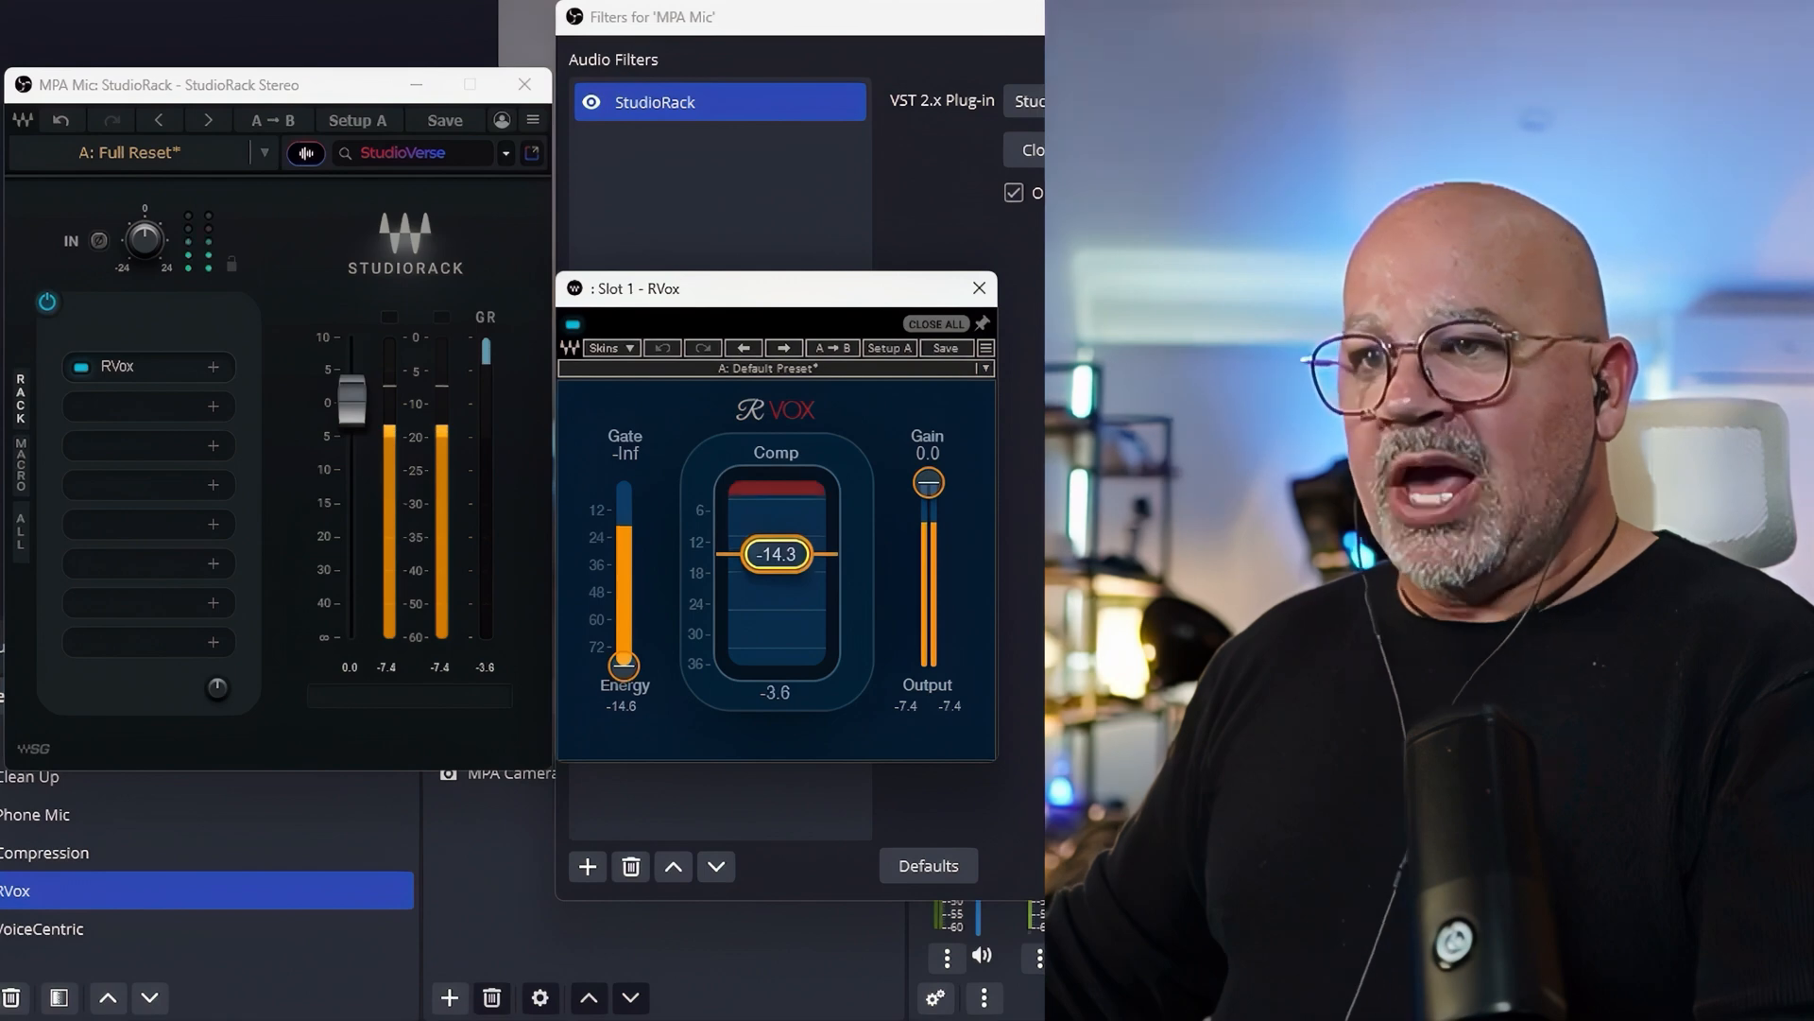
drag(777, 554, 777, 568)
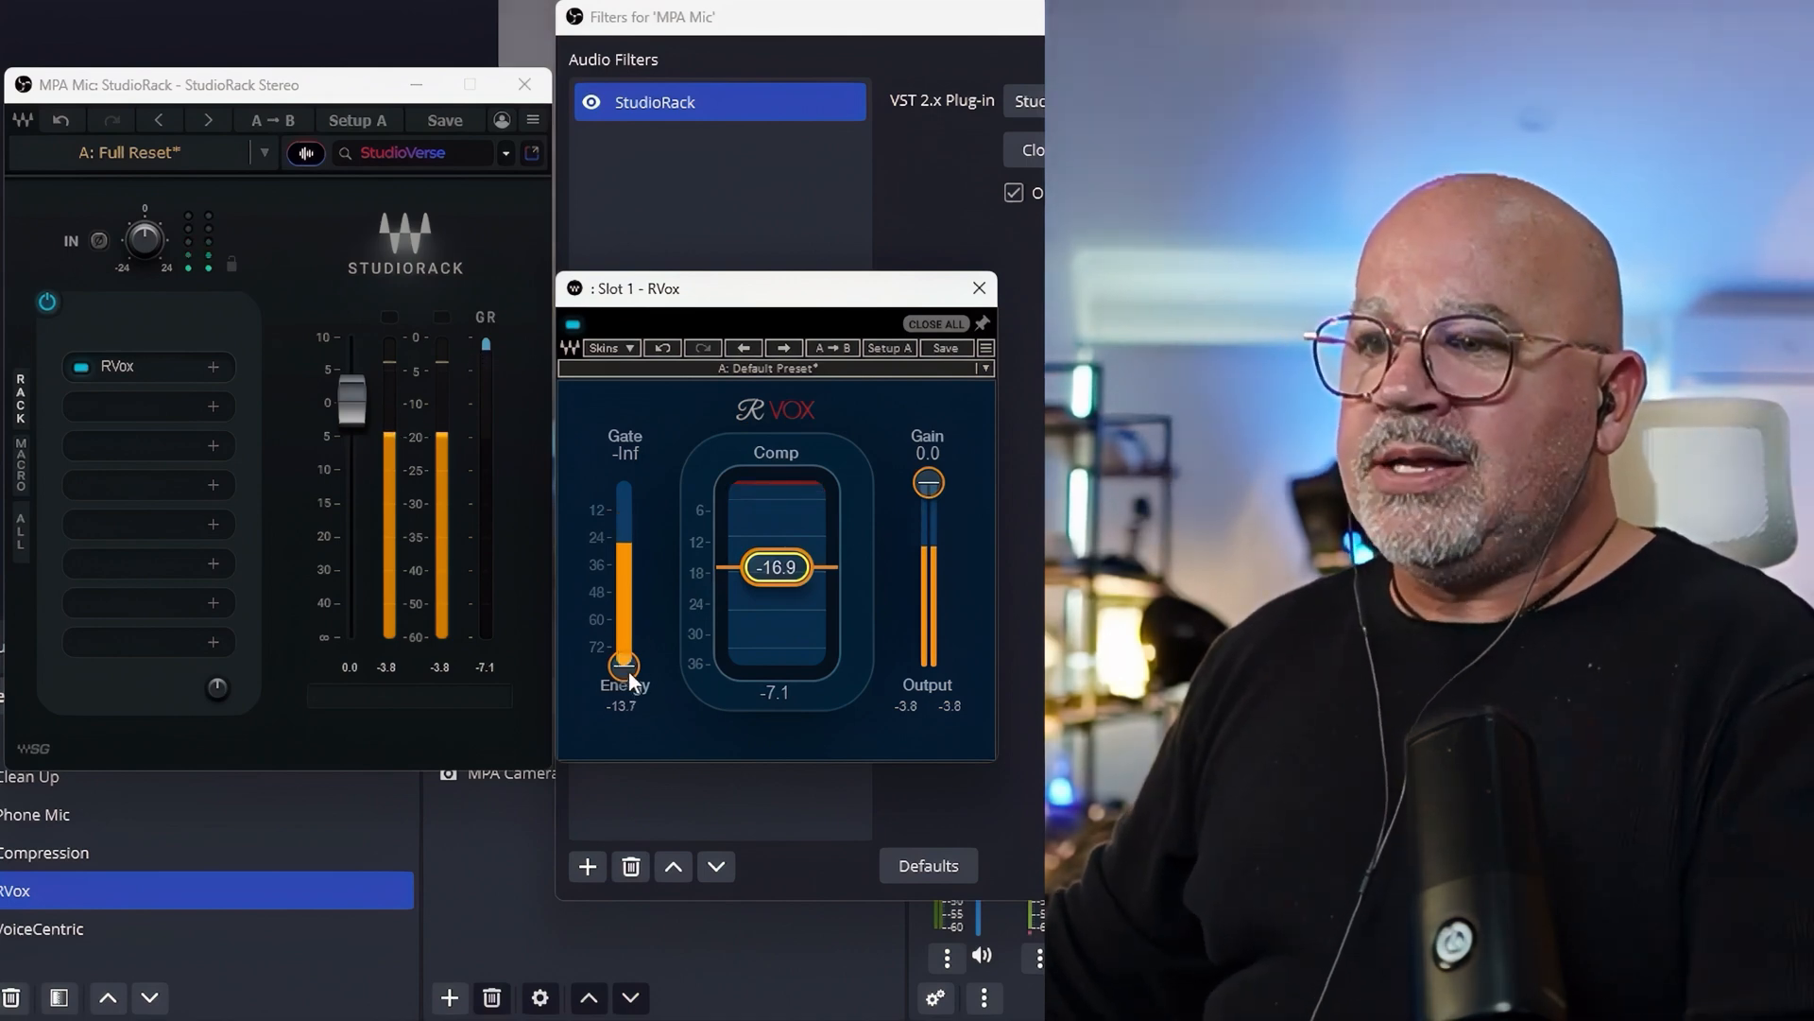
Step: Adjust the RVox gate threshold around -60 to -27, settling near -27 before lowering it again
drag(621, 665, 622, 620)
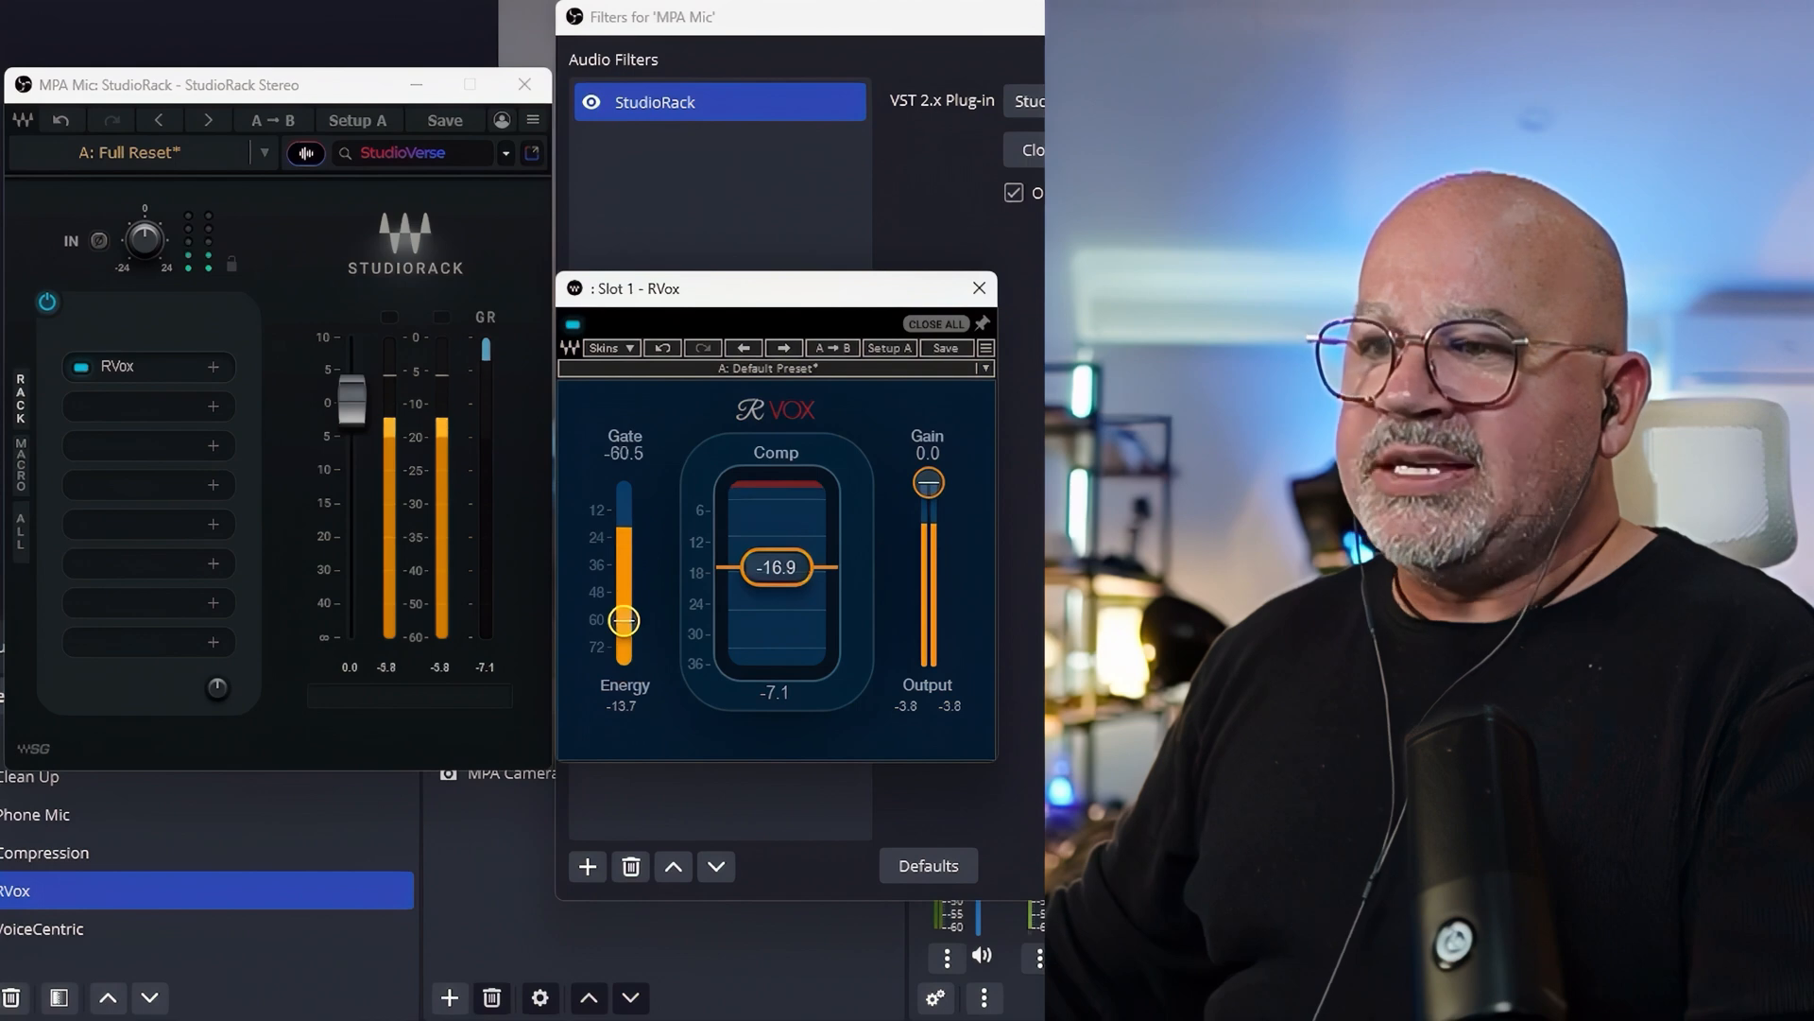
drag(624, 620, 624, 544)
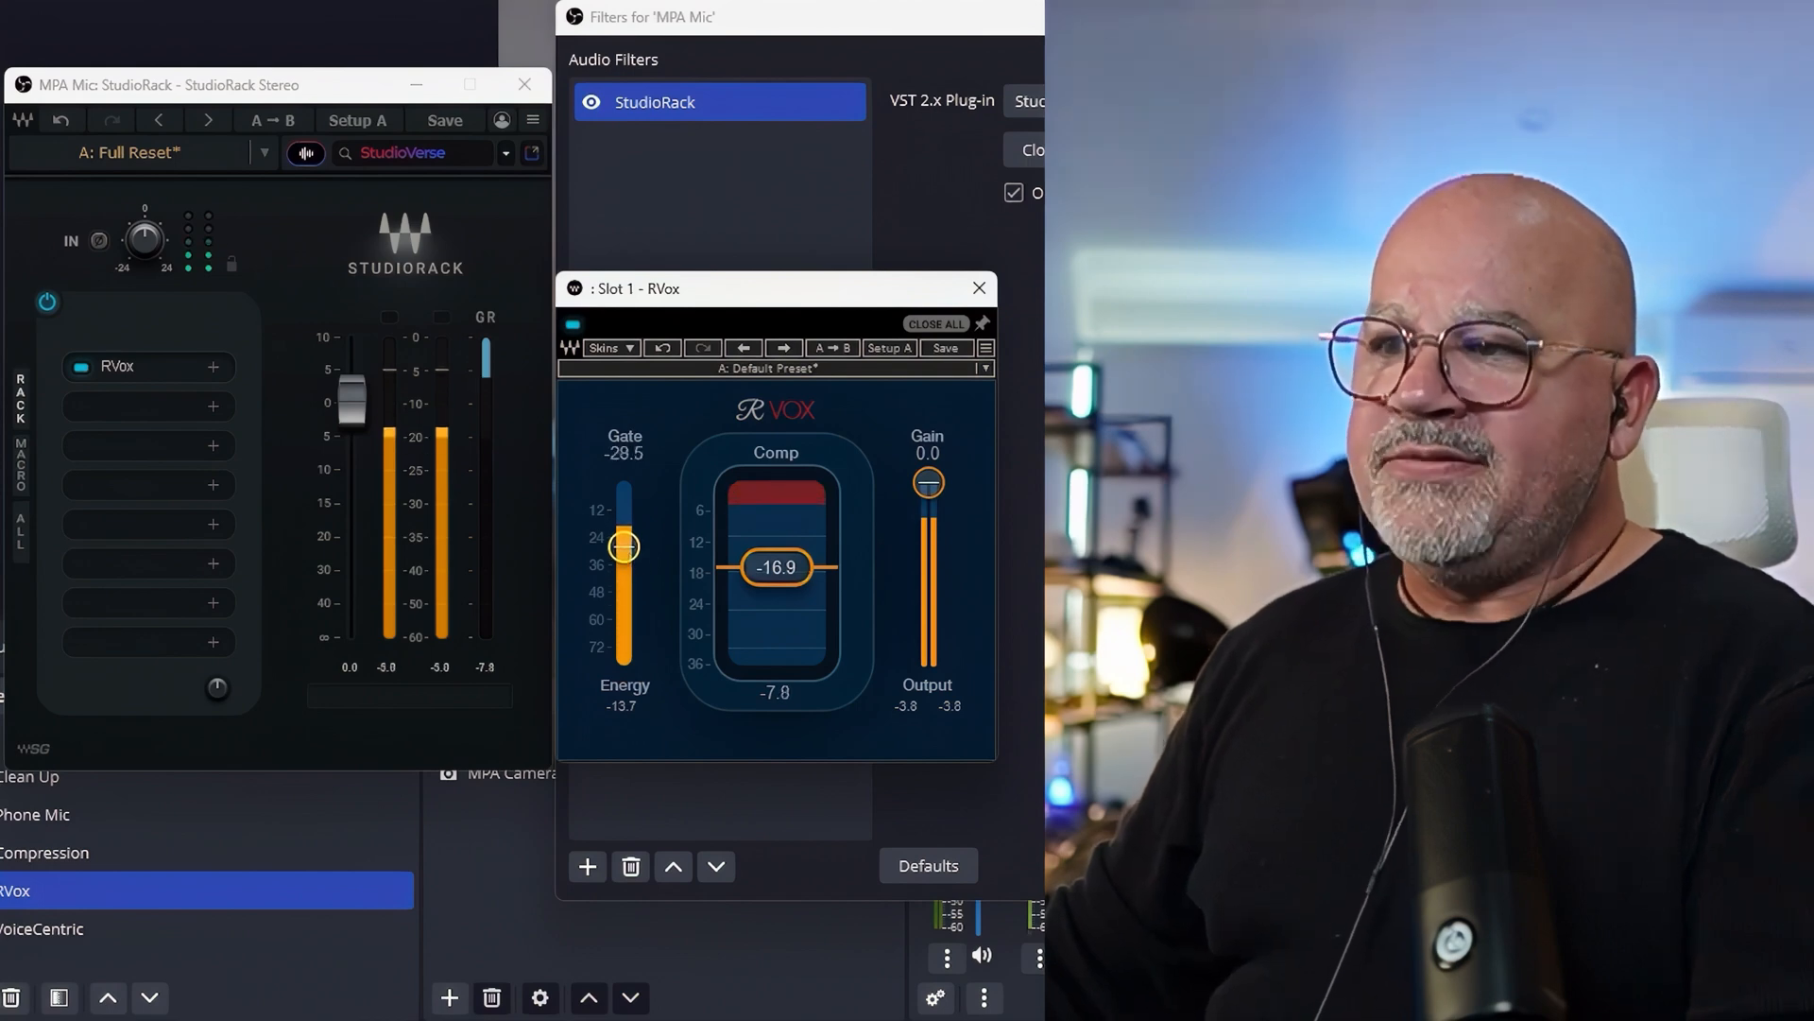
drag(623, 544, 624, 565)
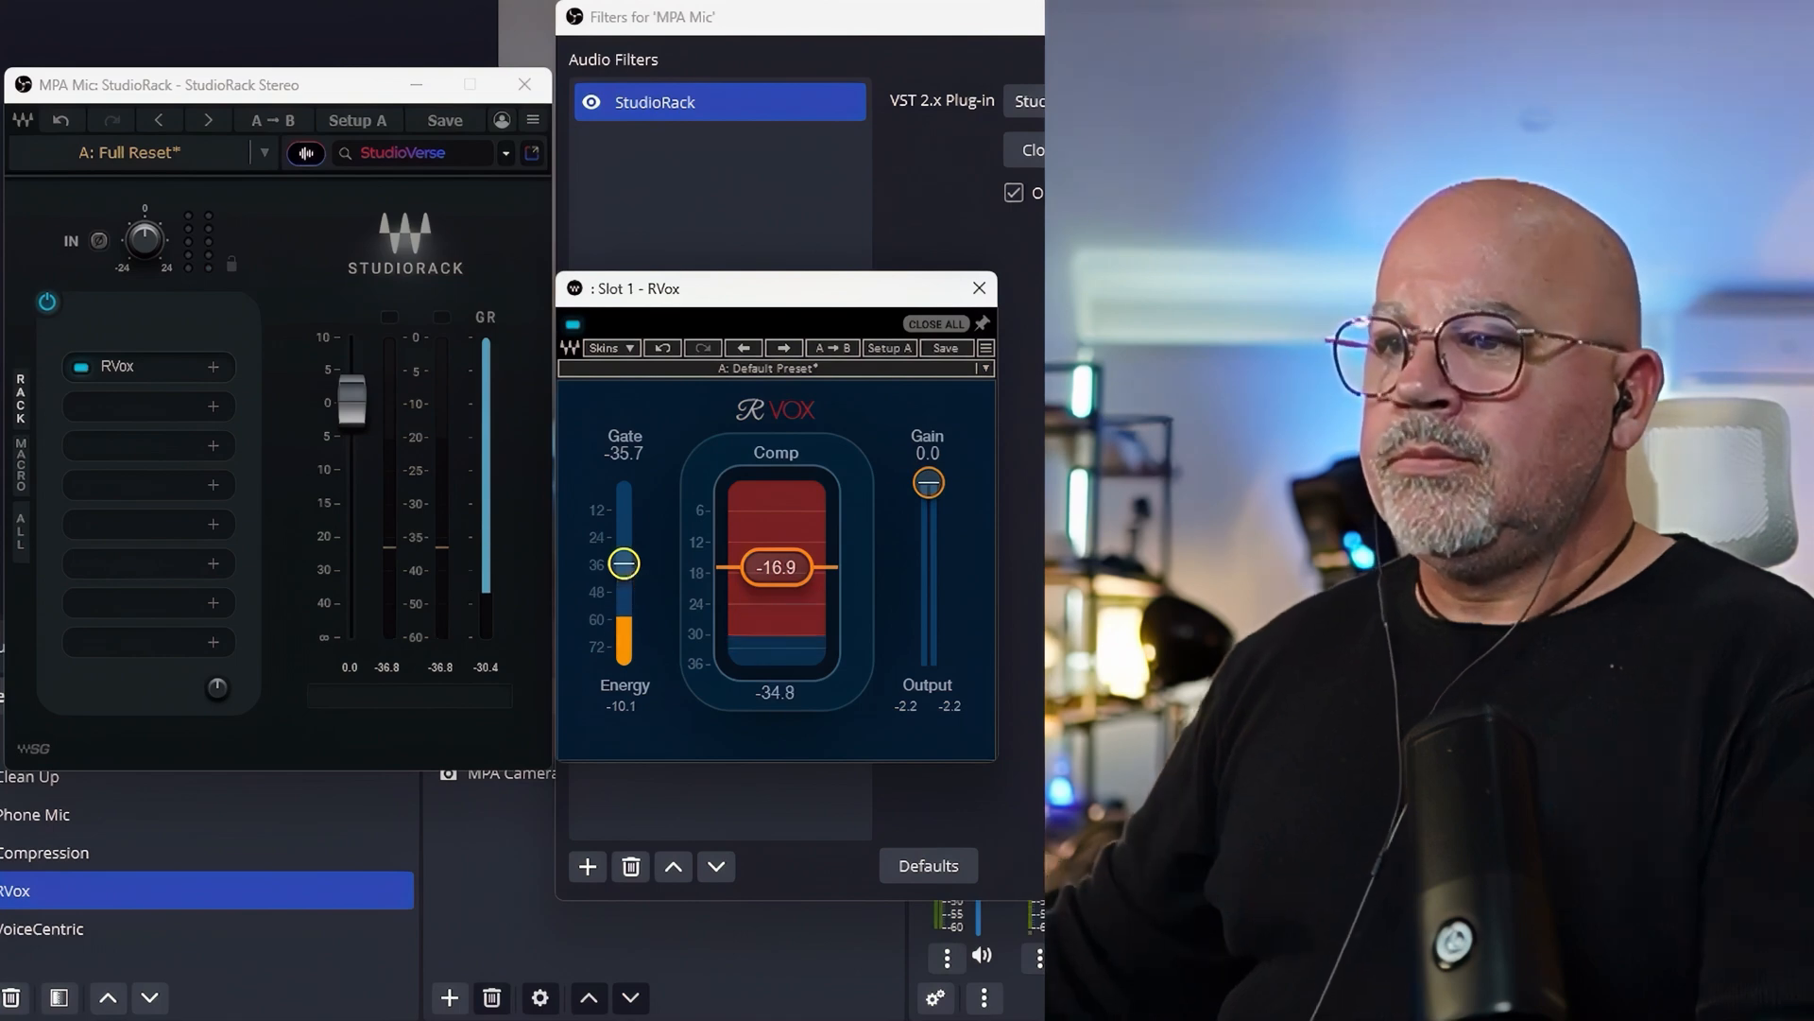
drag(624, 563, 623, 543)
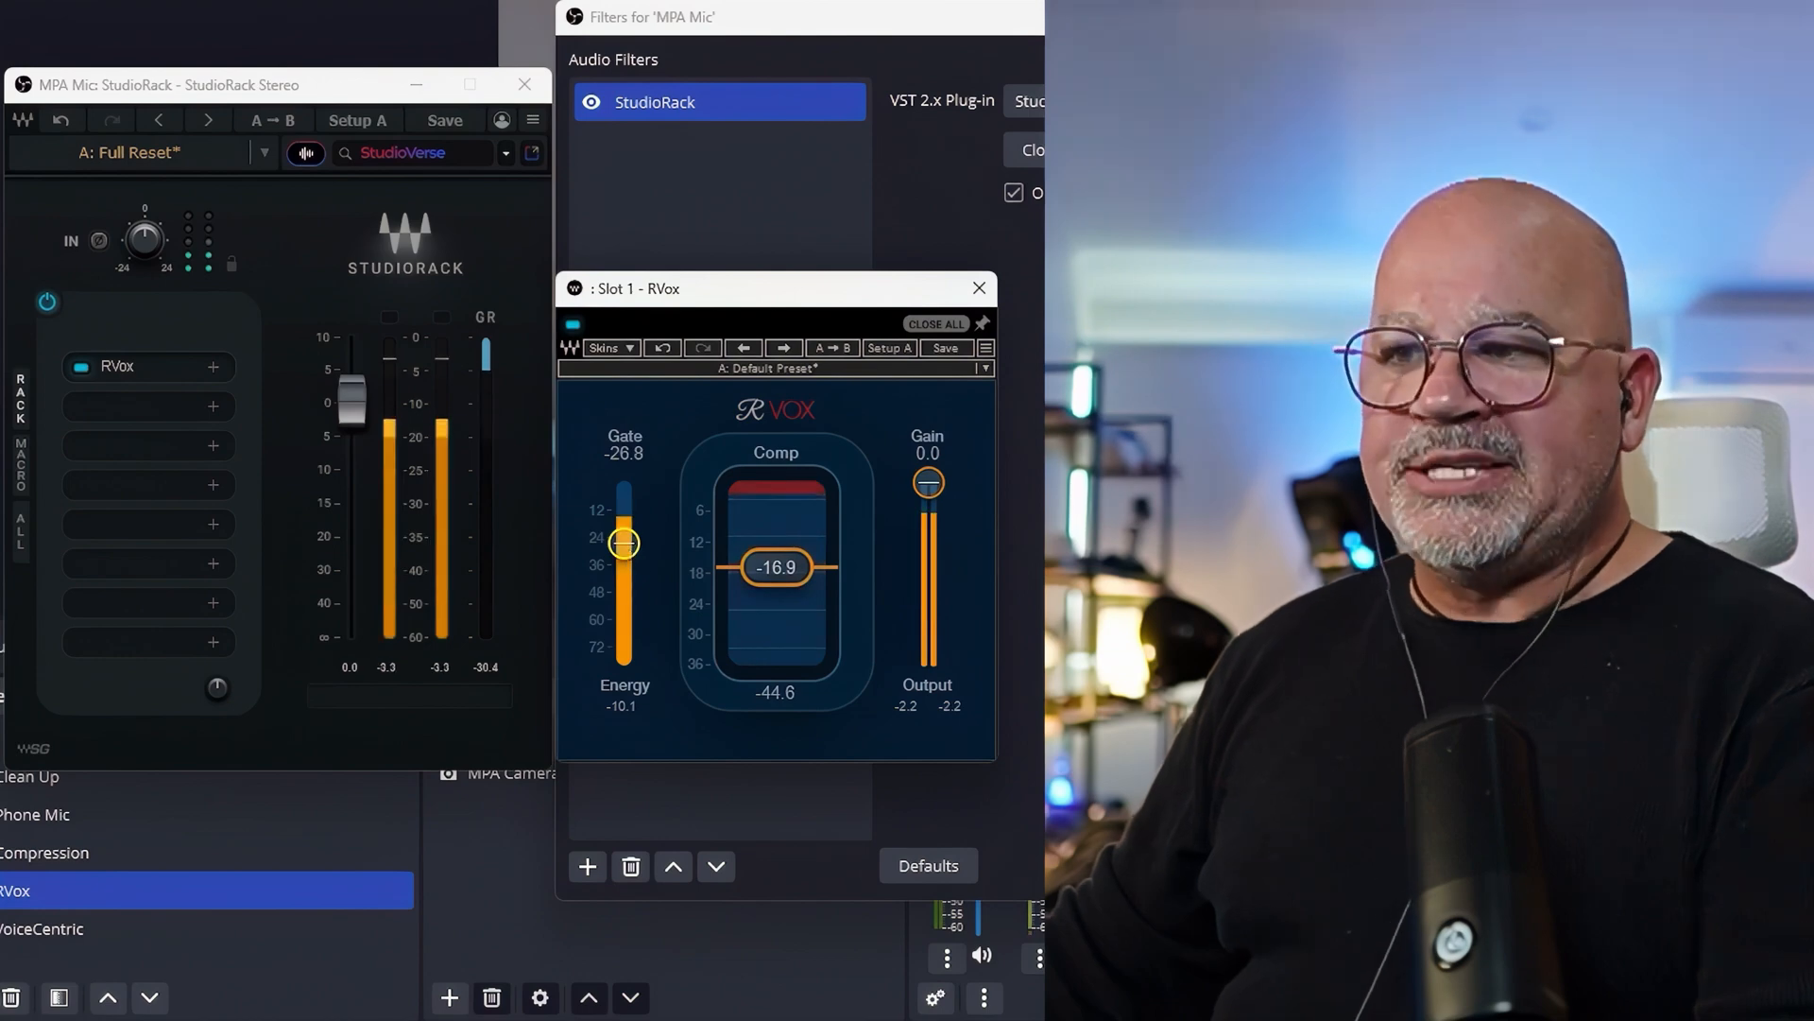
drag(624, 543, 624, 606)
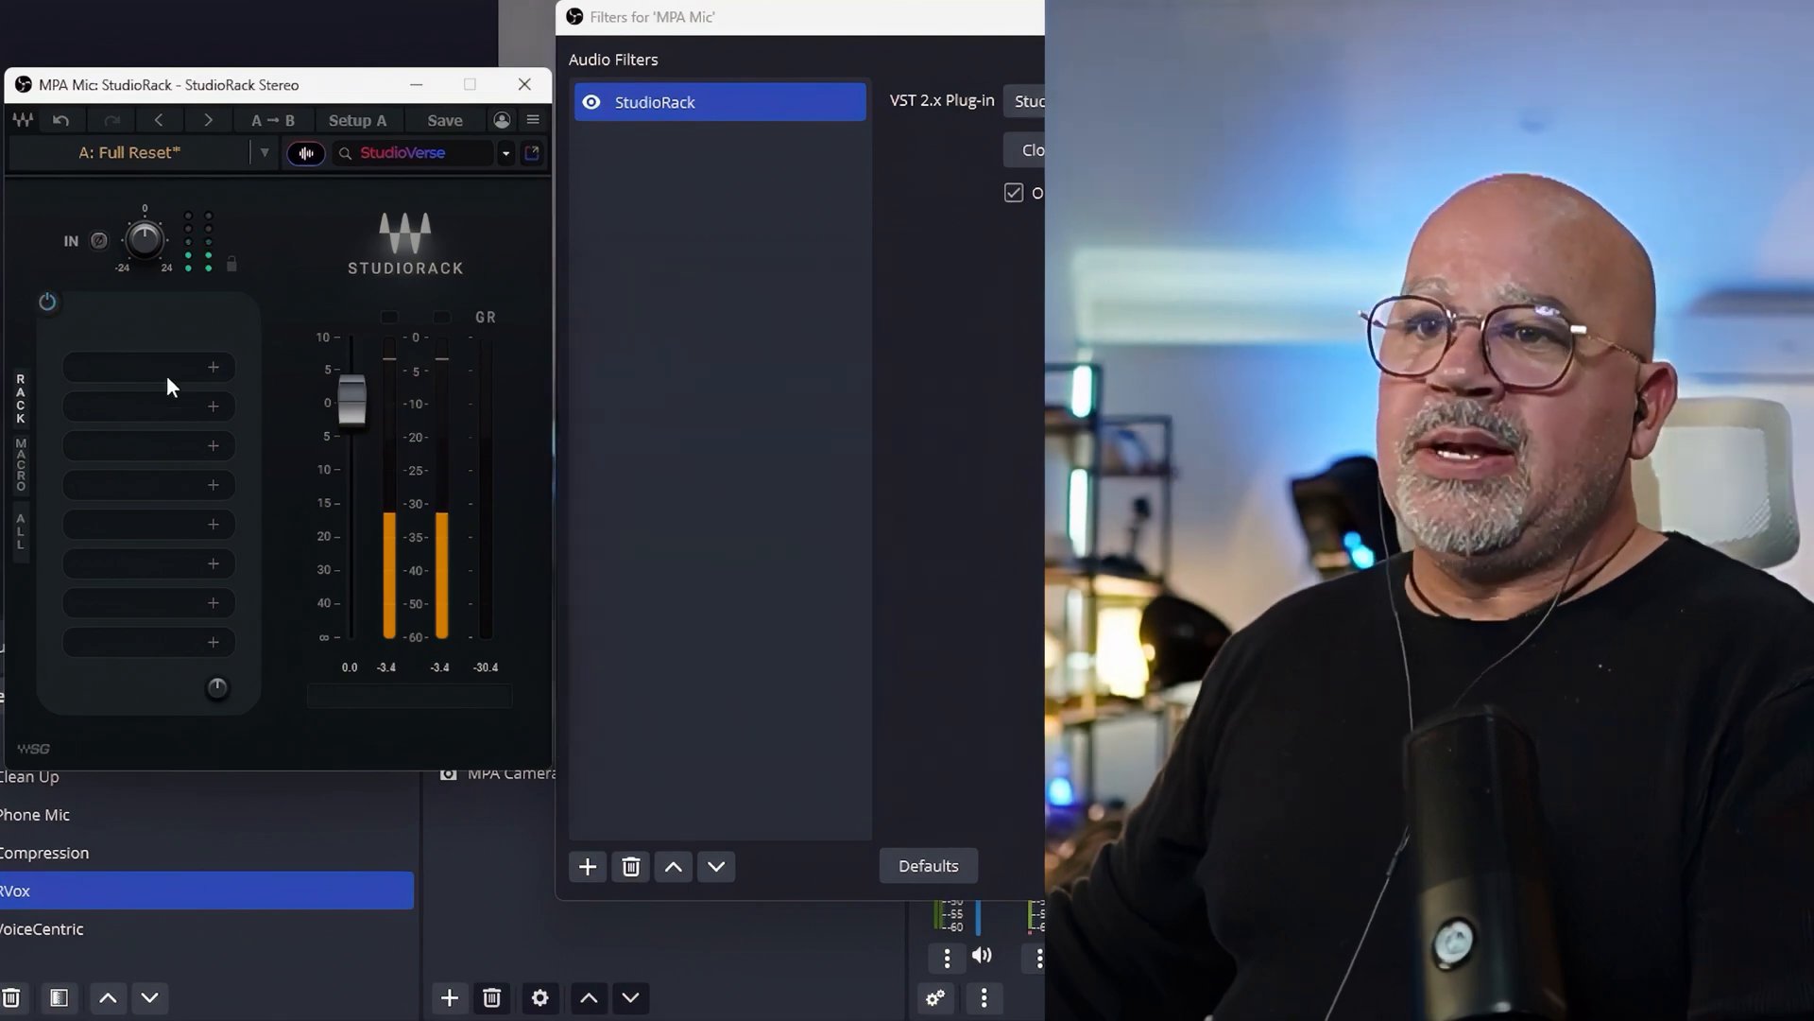
Step: Search 'voice' in the first rack slot to list GW VoiceCentric
text(voice)
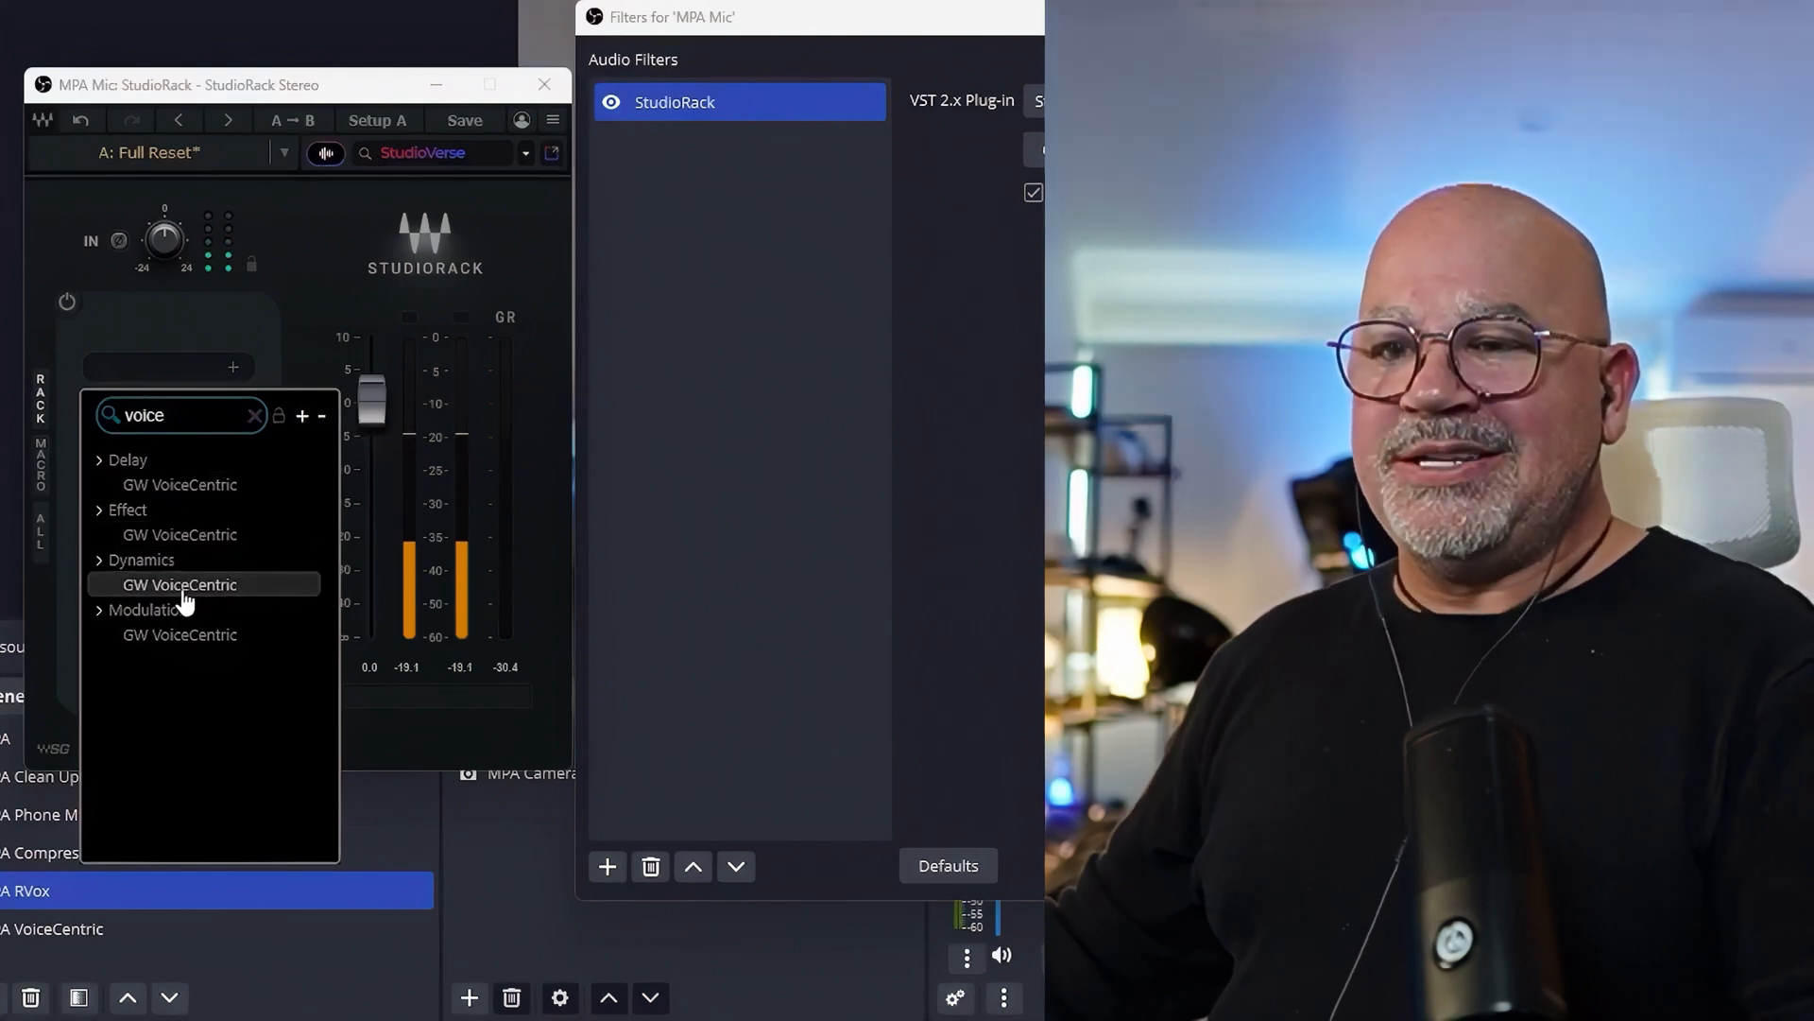
mouse_move(179, 584)
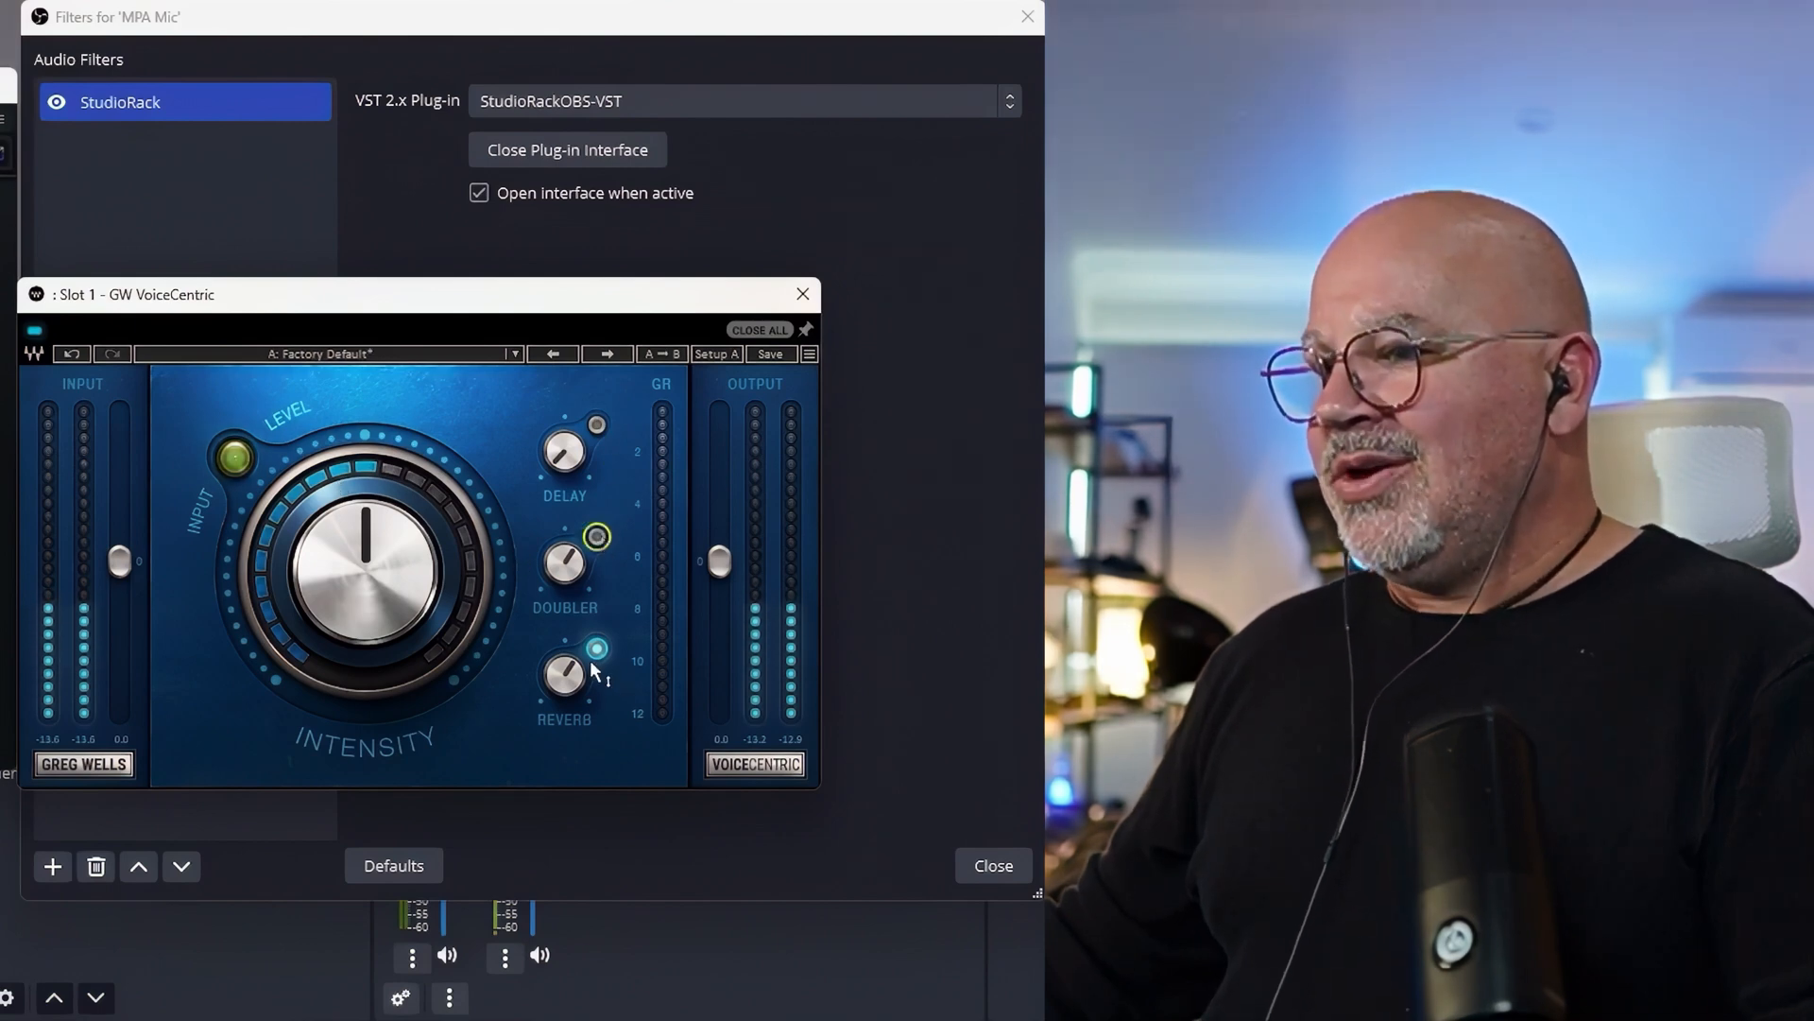
Step: Enable VoiceCentric's reverb, raise its input level and turn intensity up to about 47
click(596, 648)
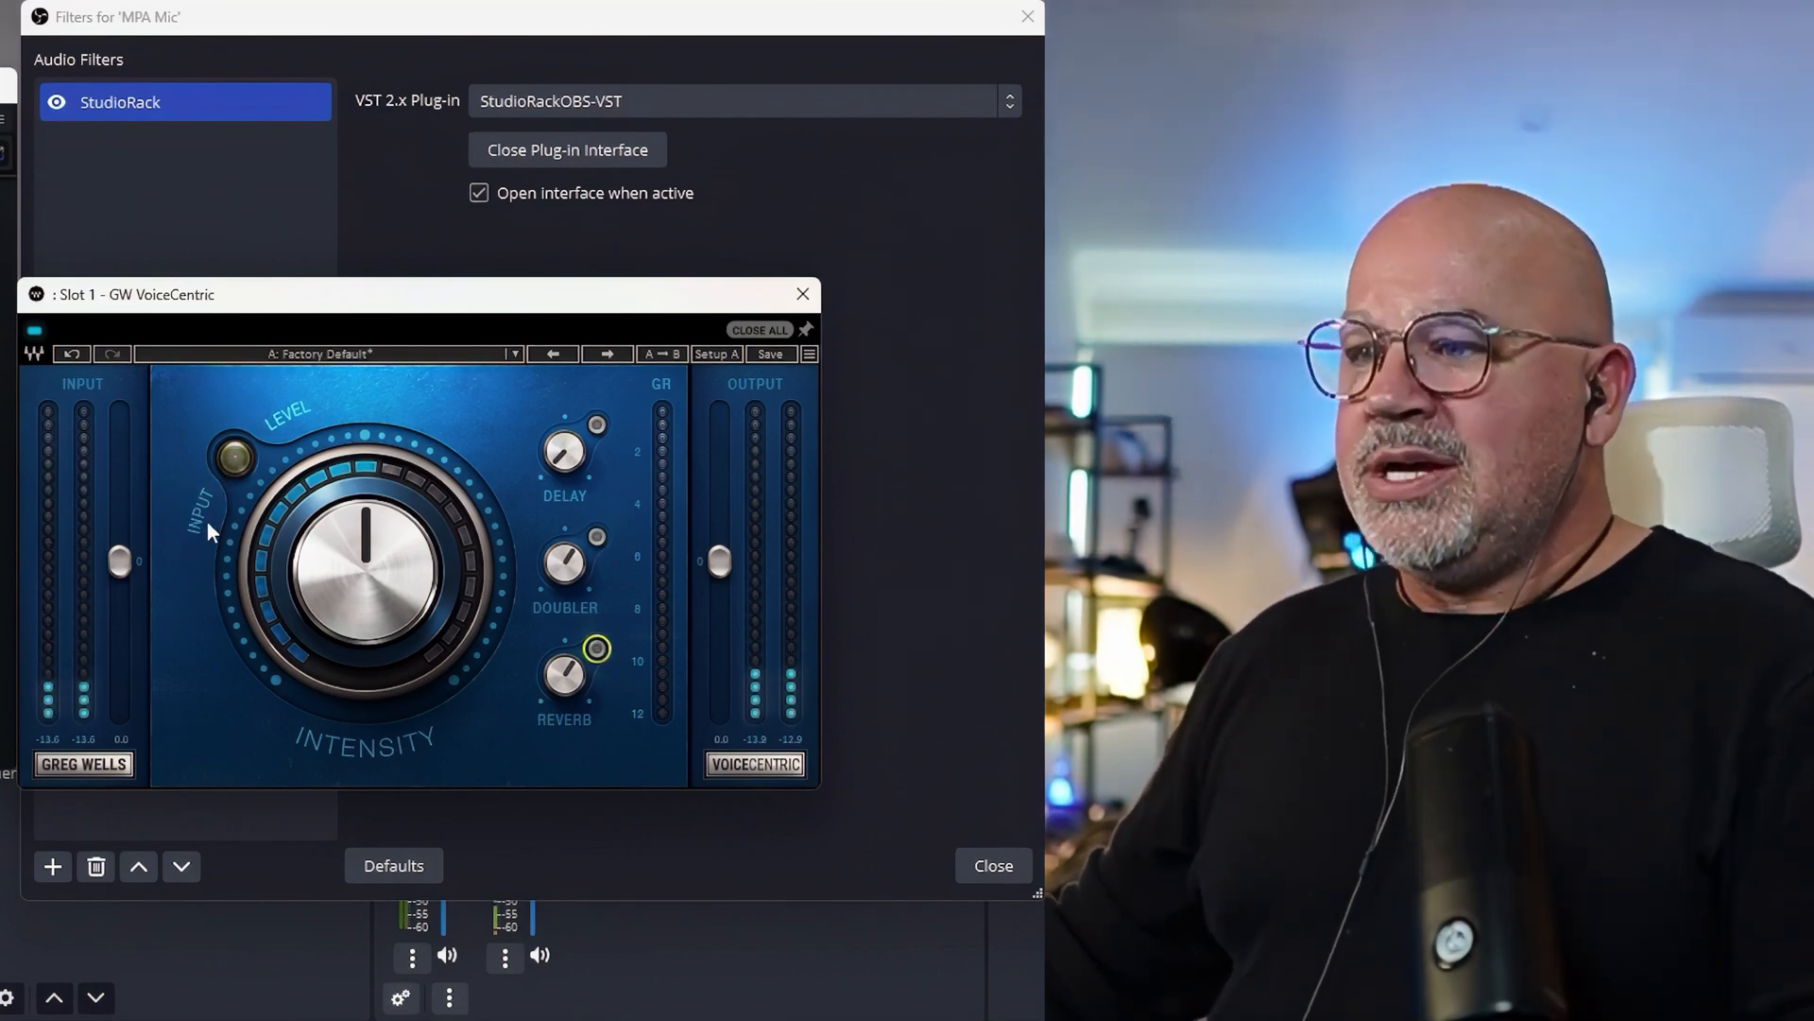
drag(123, 561, 120, 518)
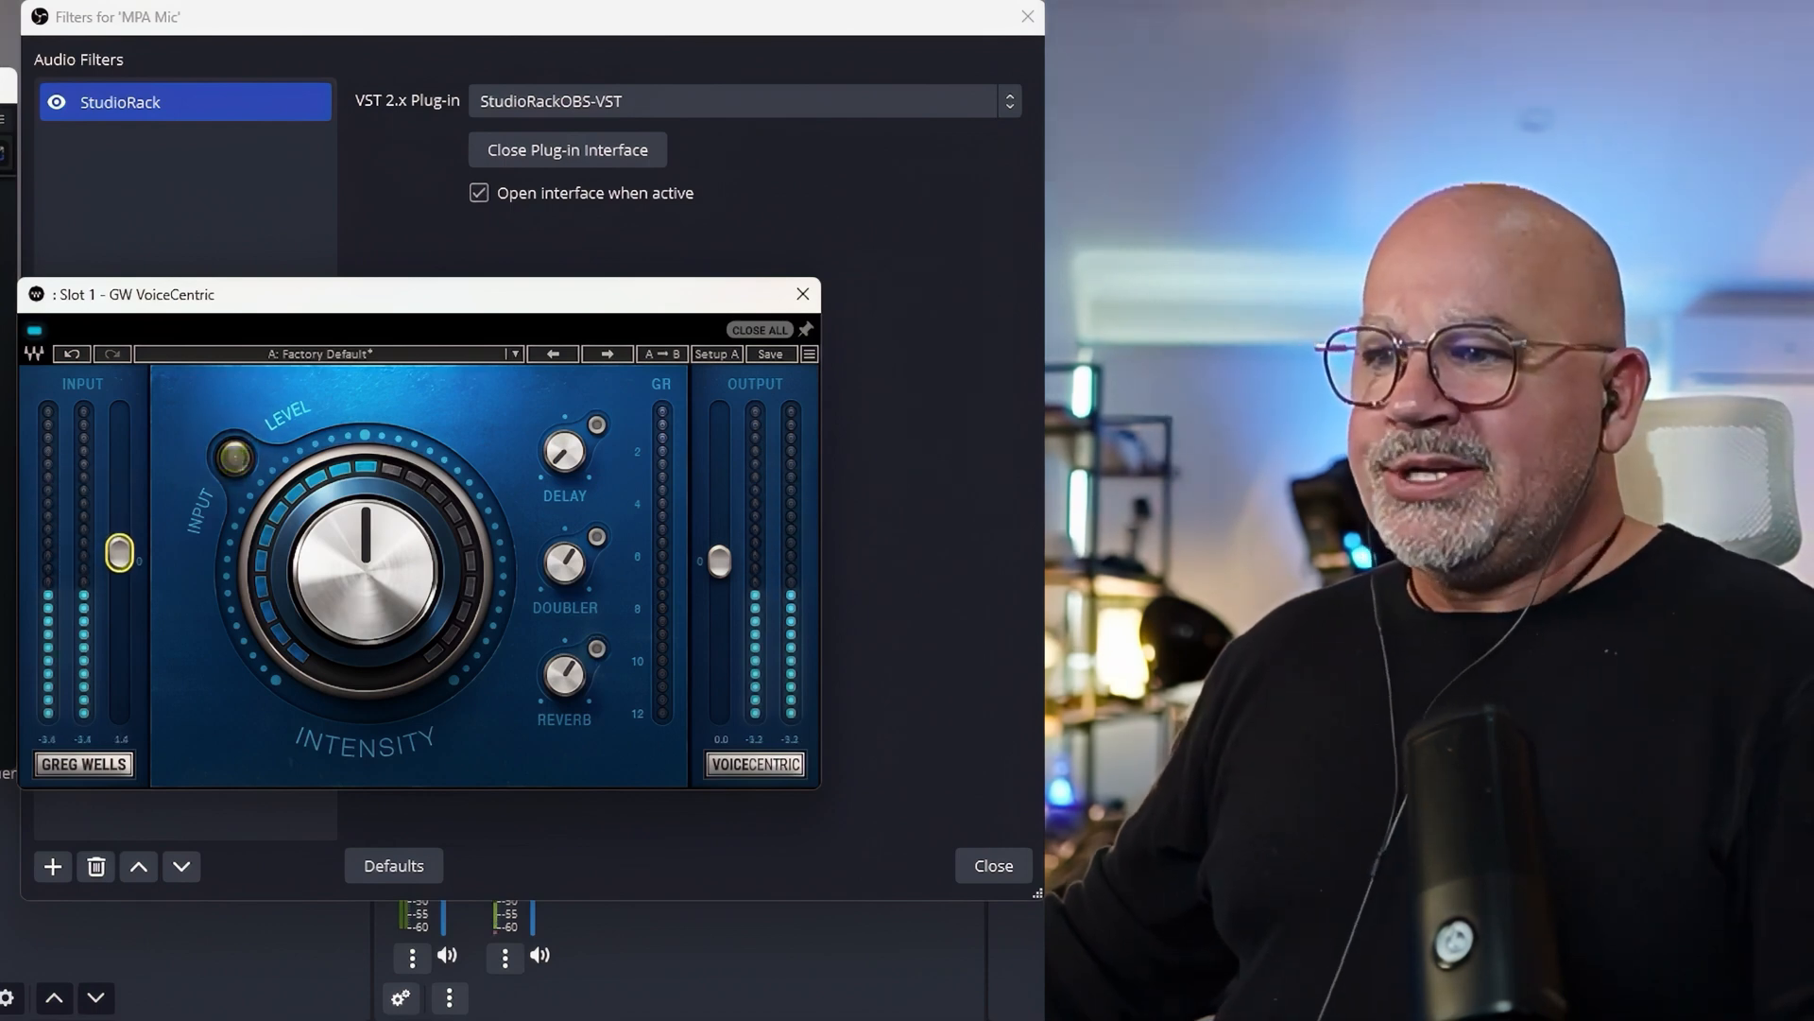
drag(119, 552, 119, 527)
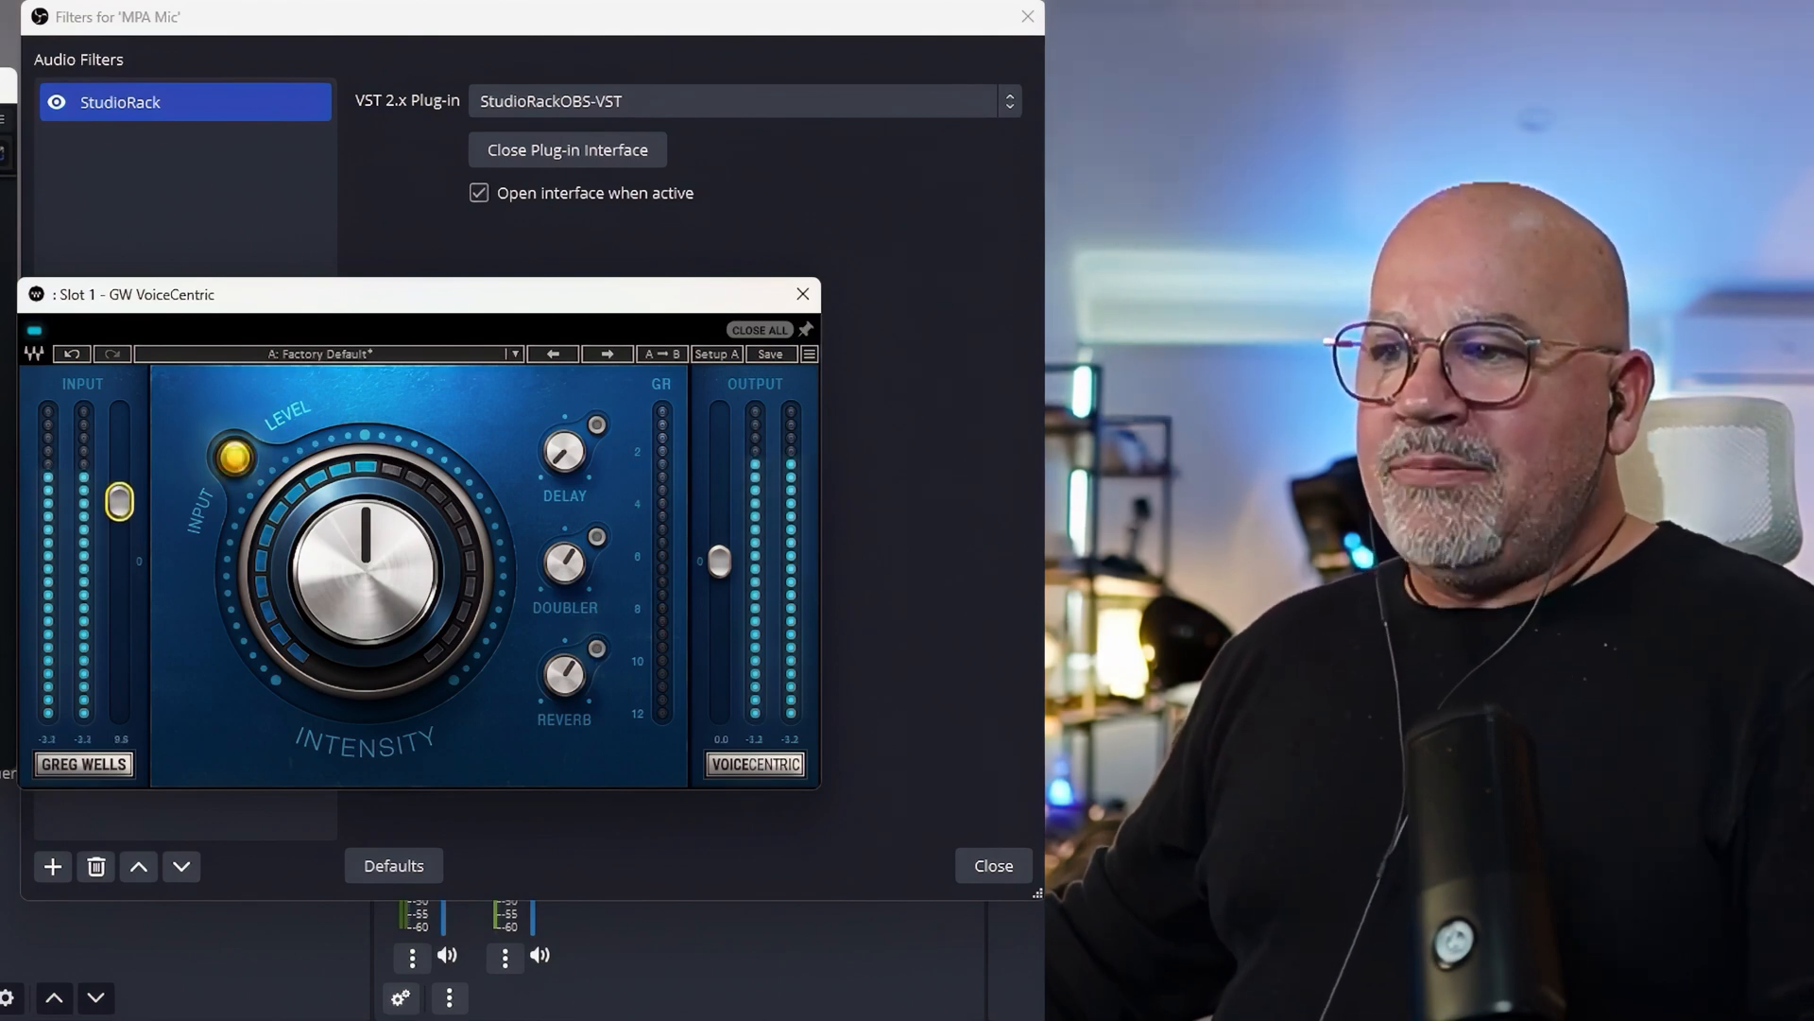
drag(119, 499, 119, 472)
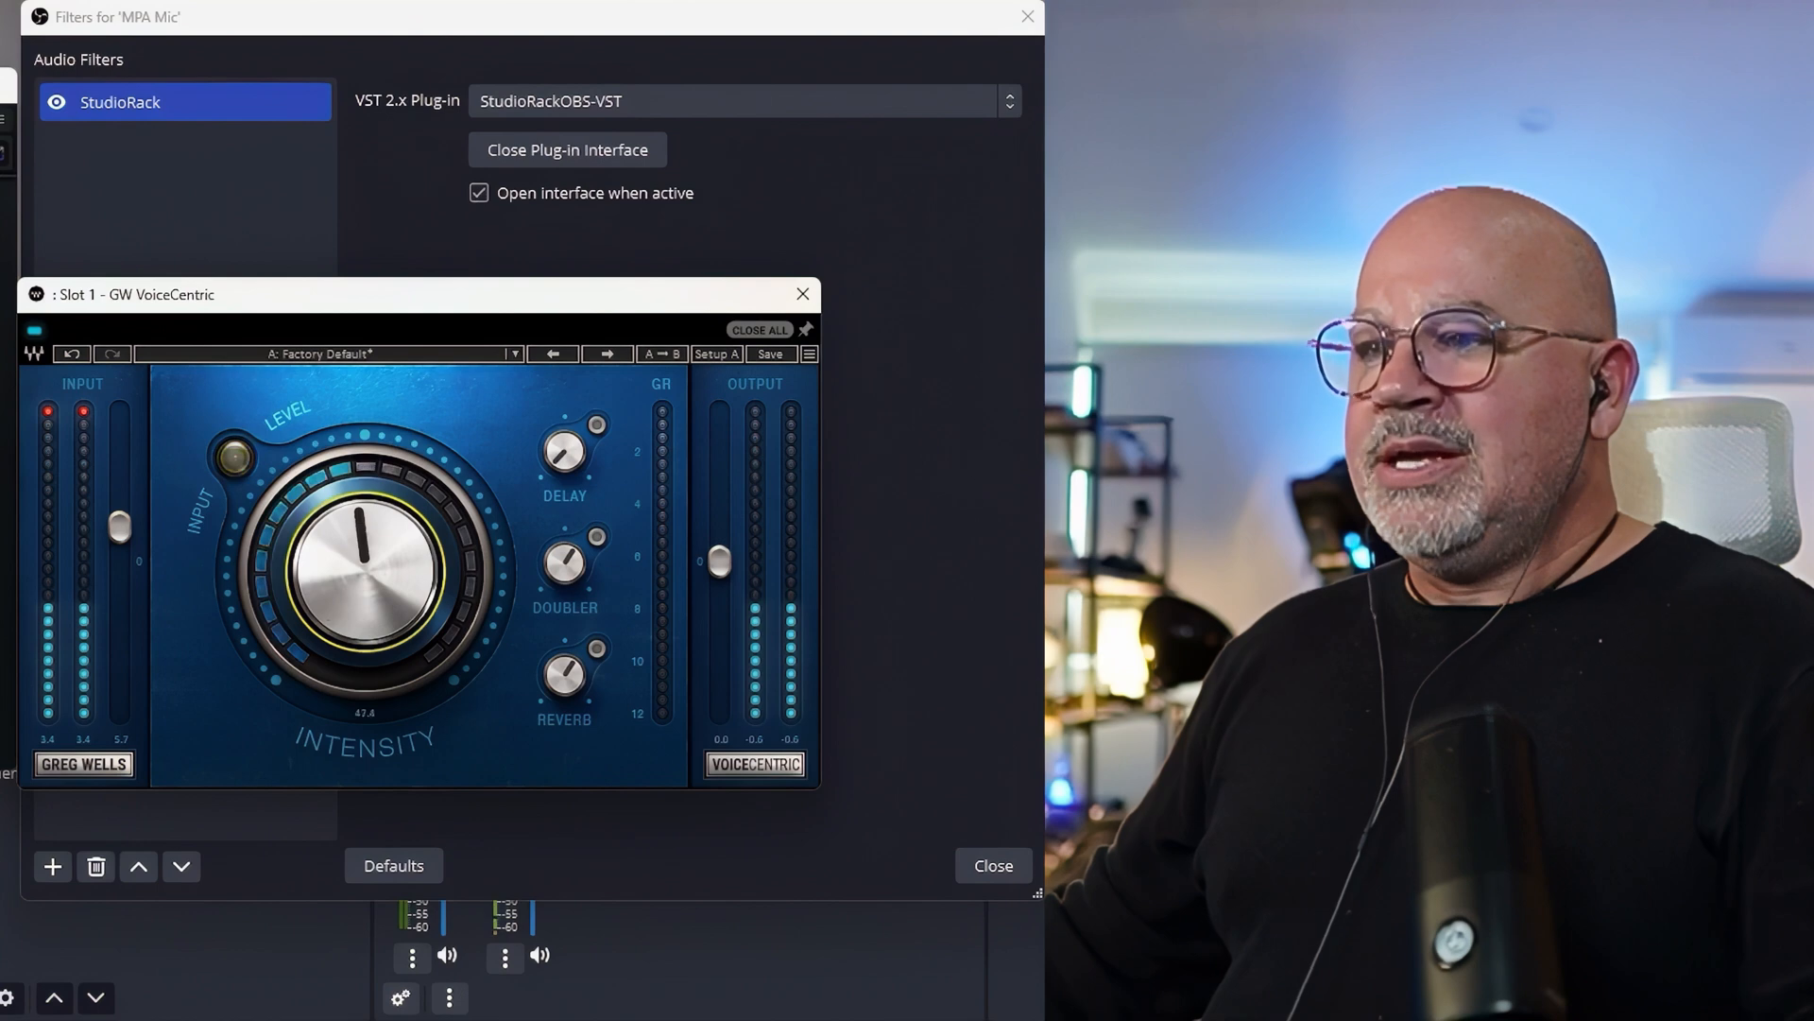
drag(361, 567, 416, 544)
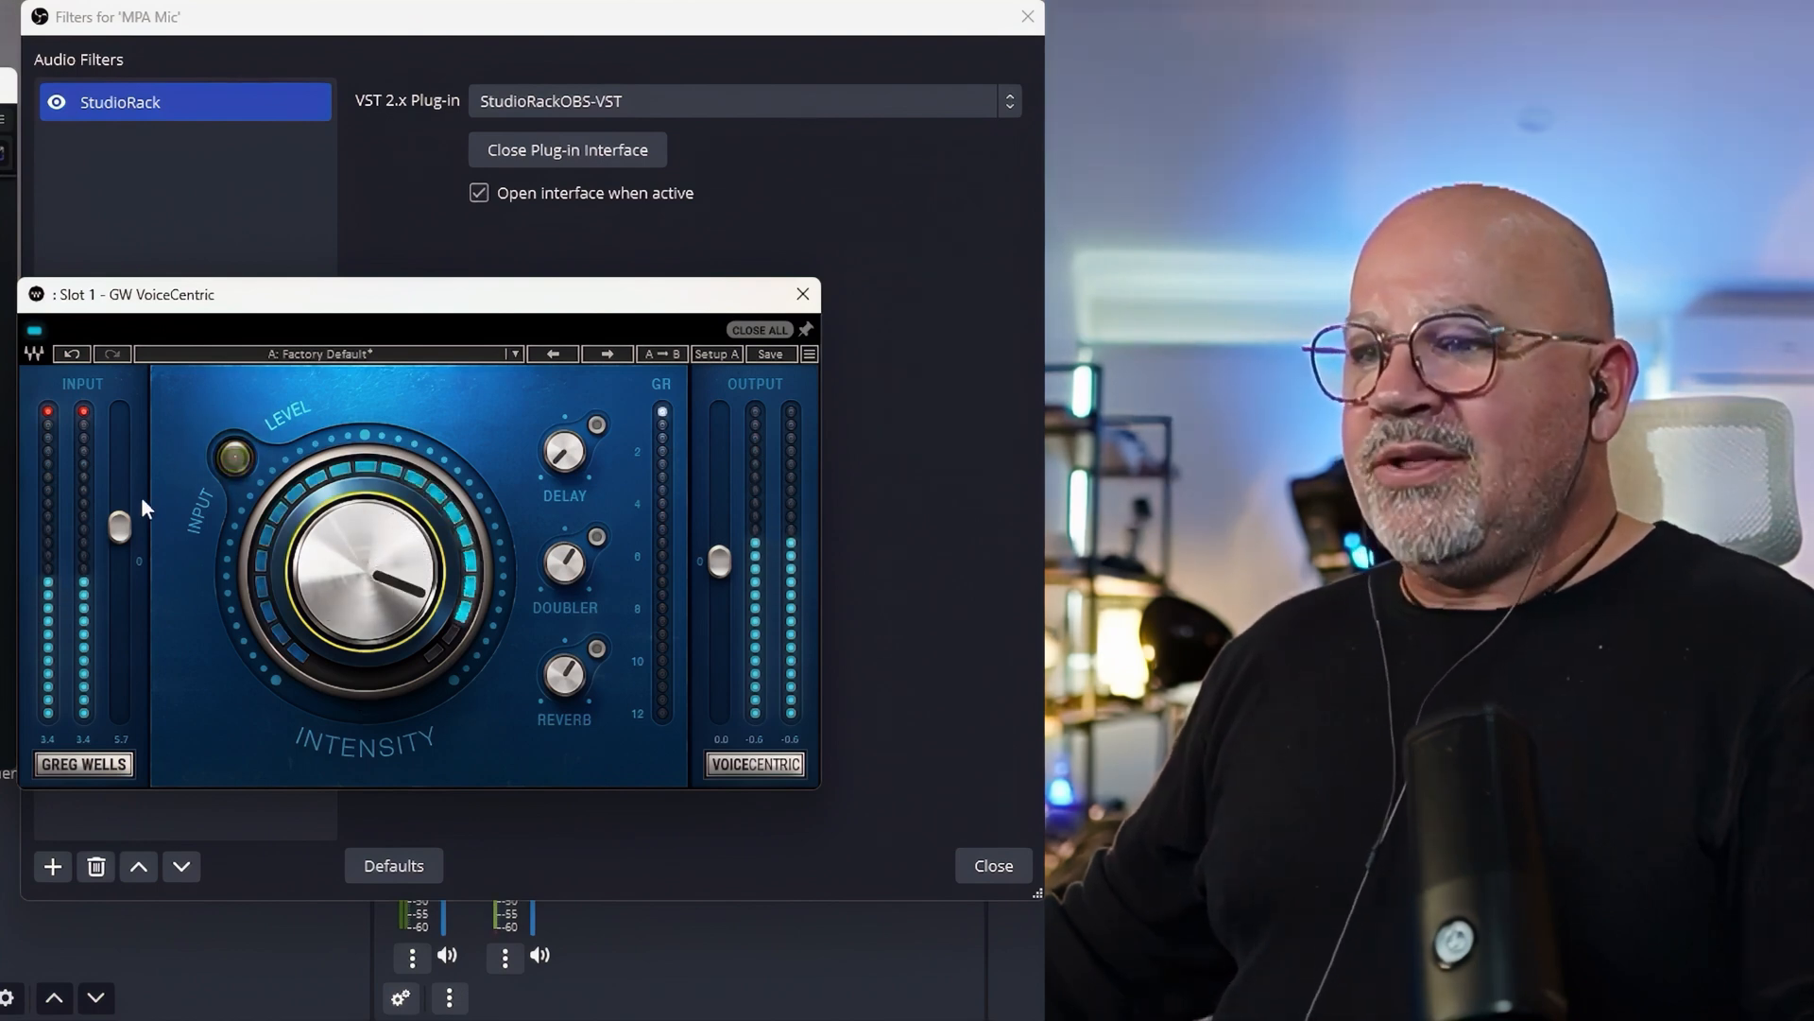
drag(115, 524, 121, 512)
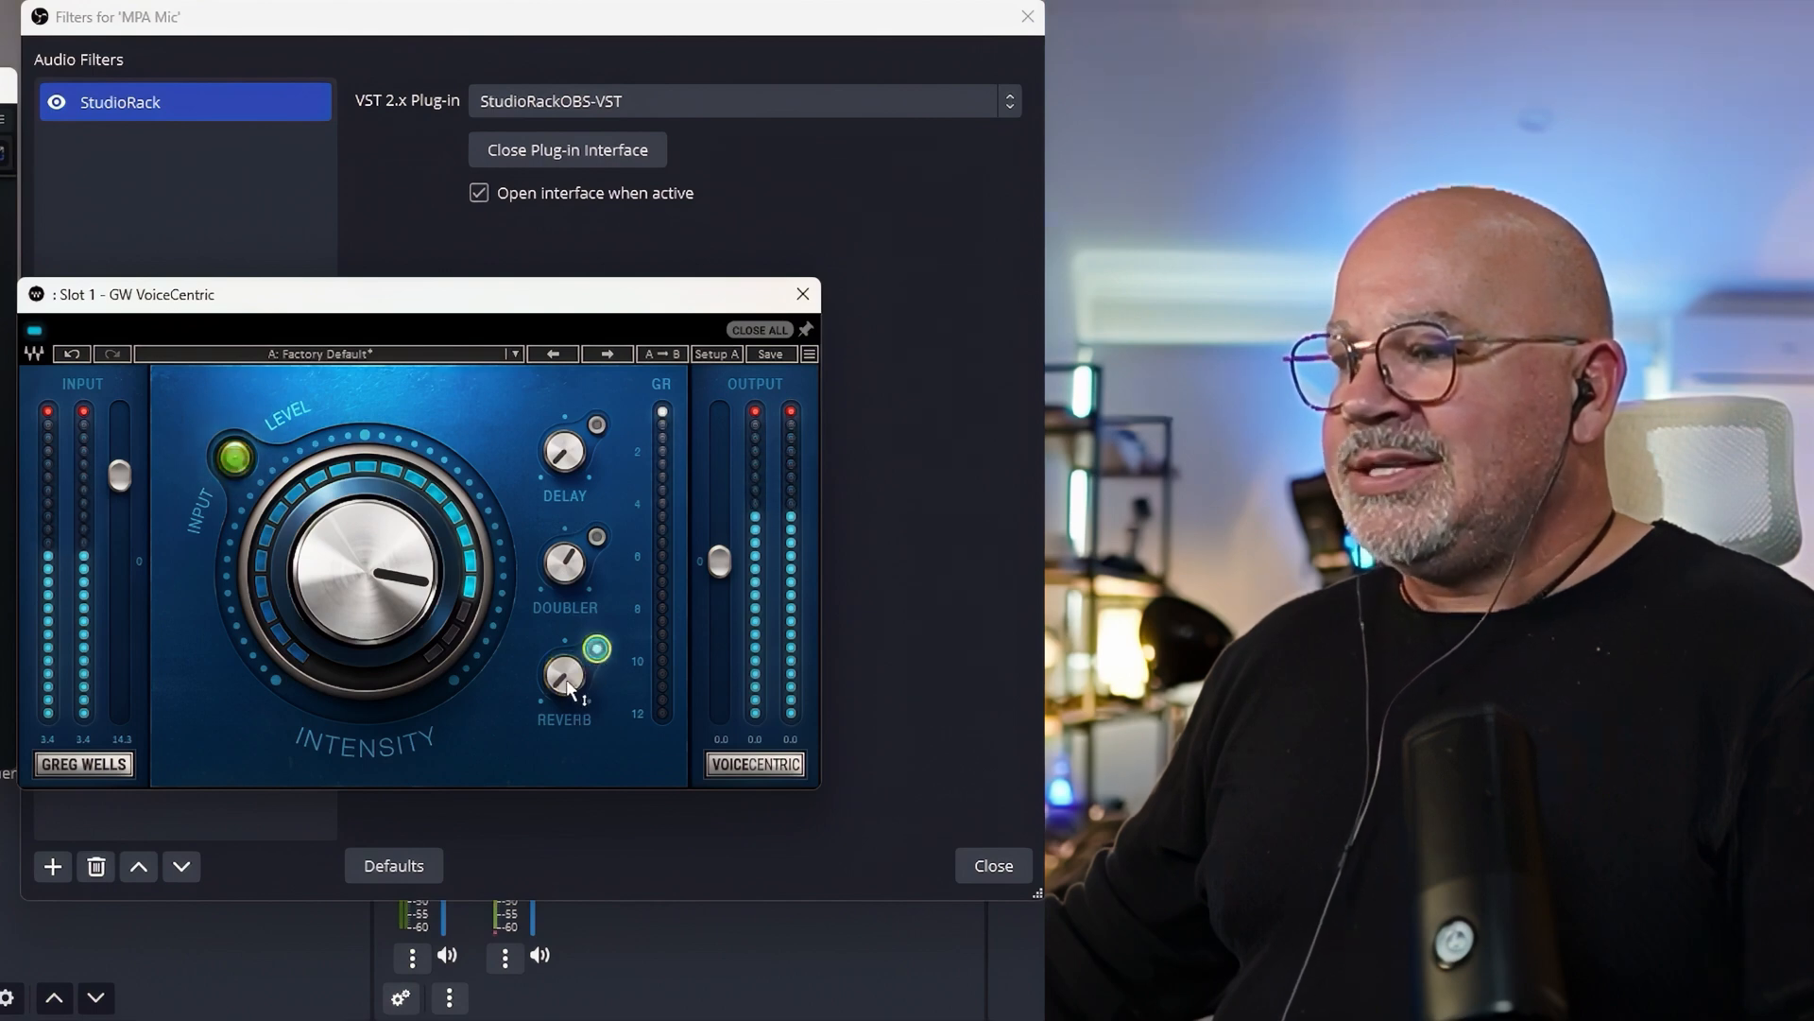
Step: Set the VoiceCentric reverb amount to about -31.4
drag(565, 675, 567, 682)
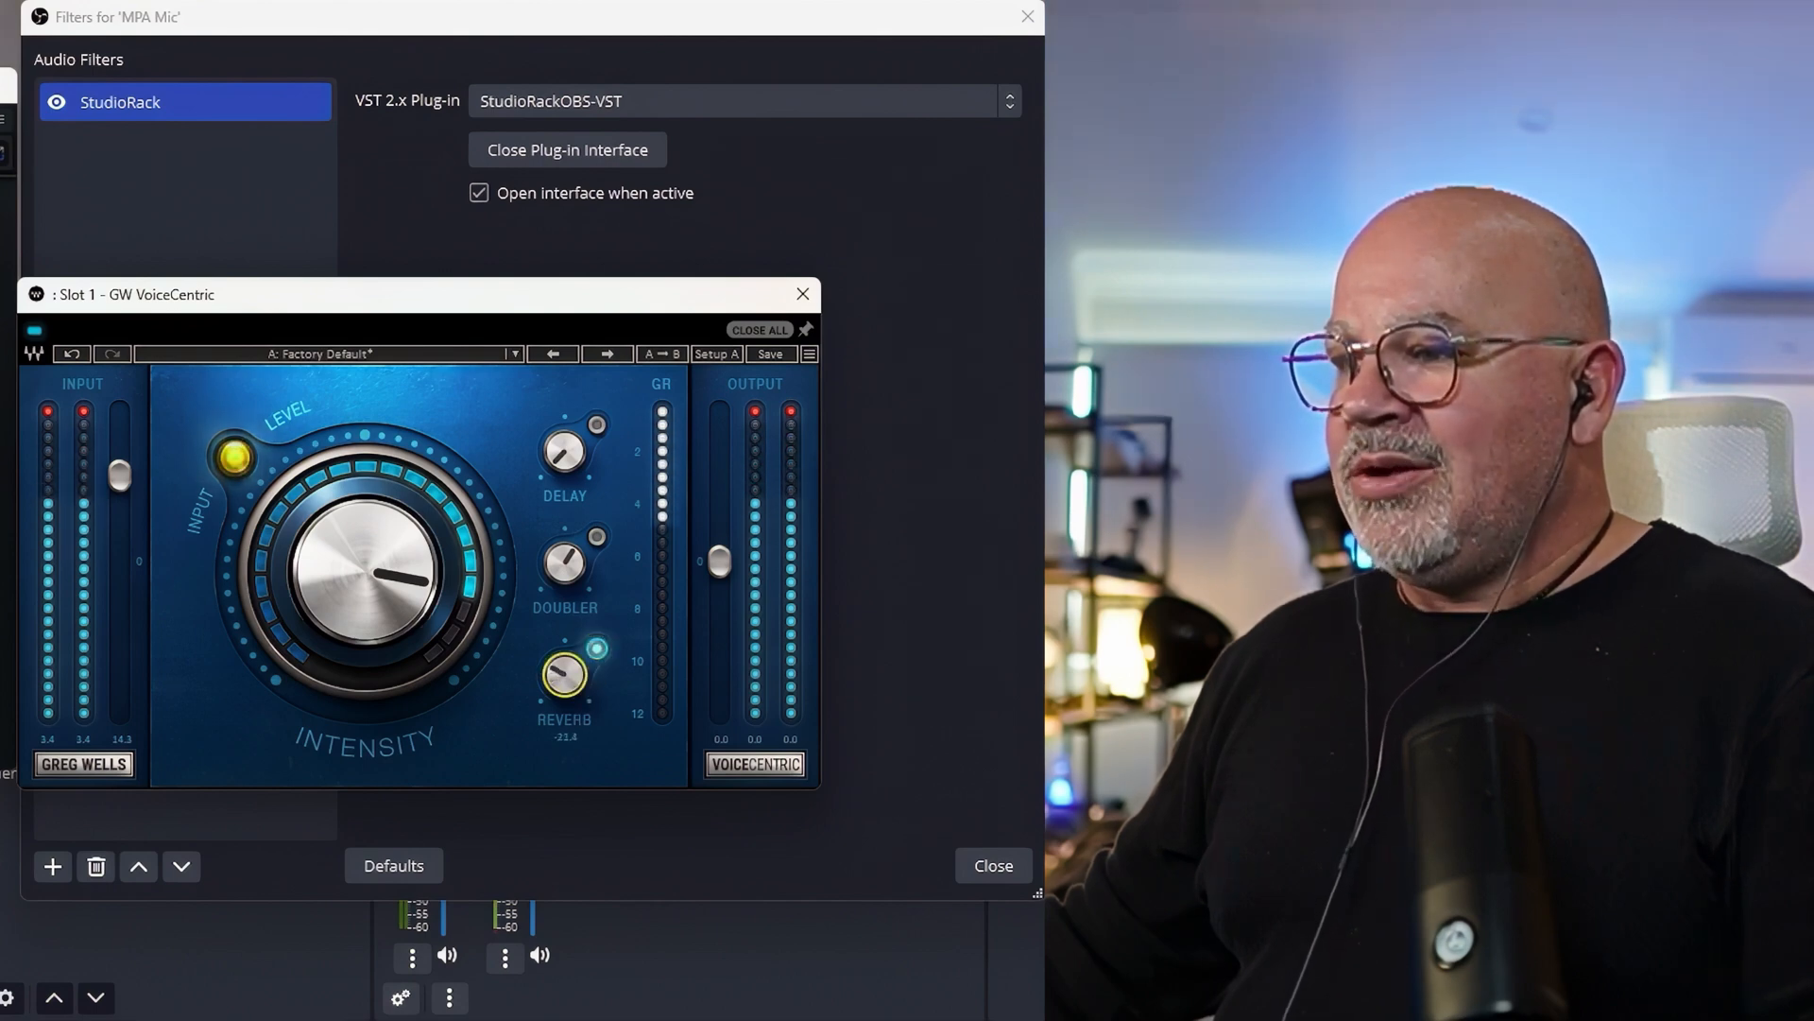
drag(565, 674, 565, 682)
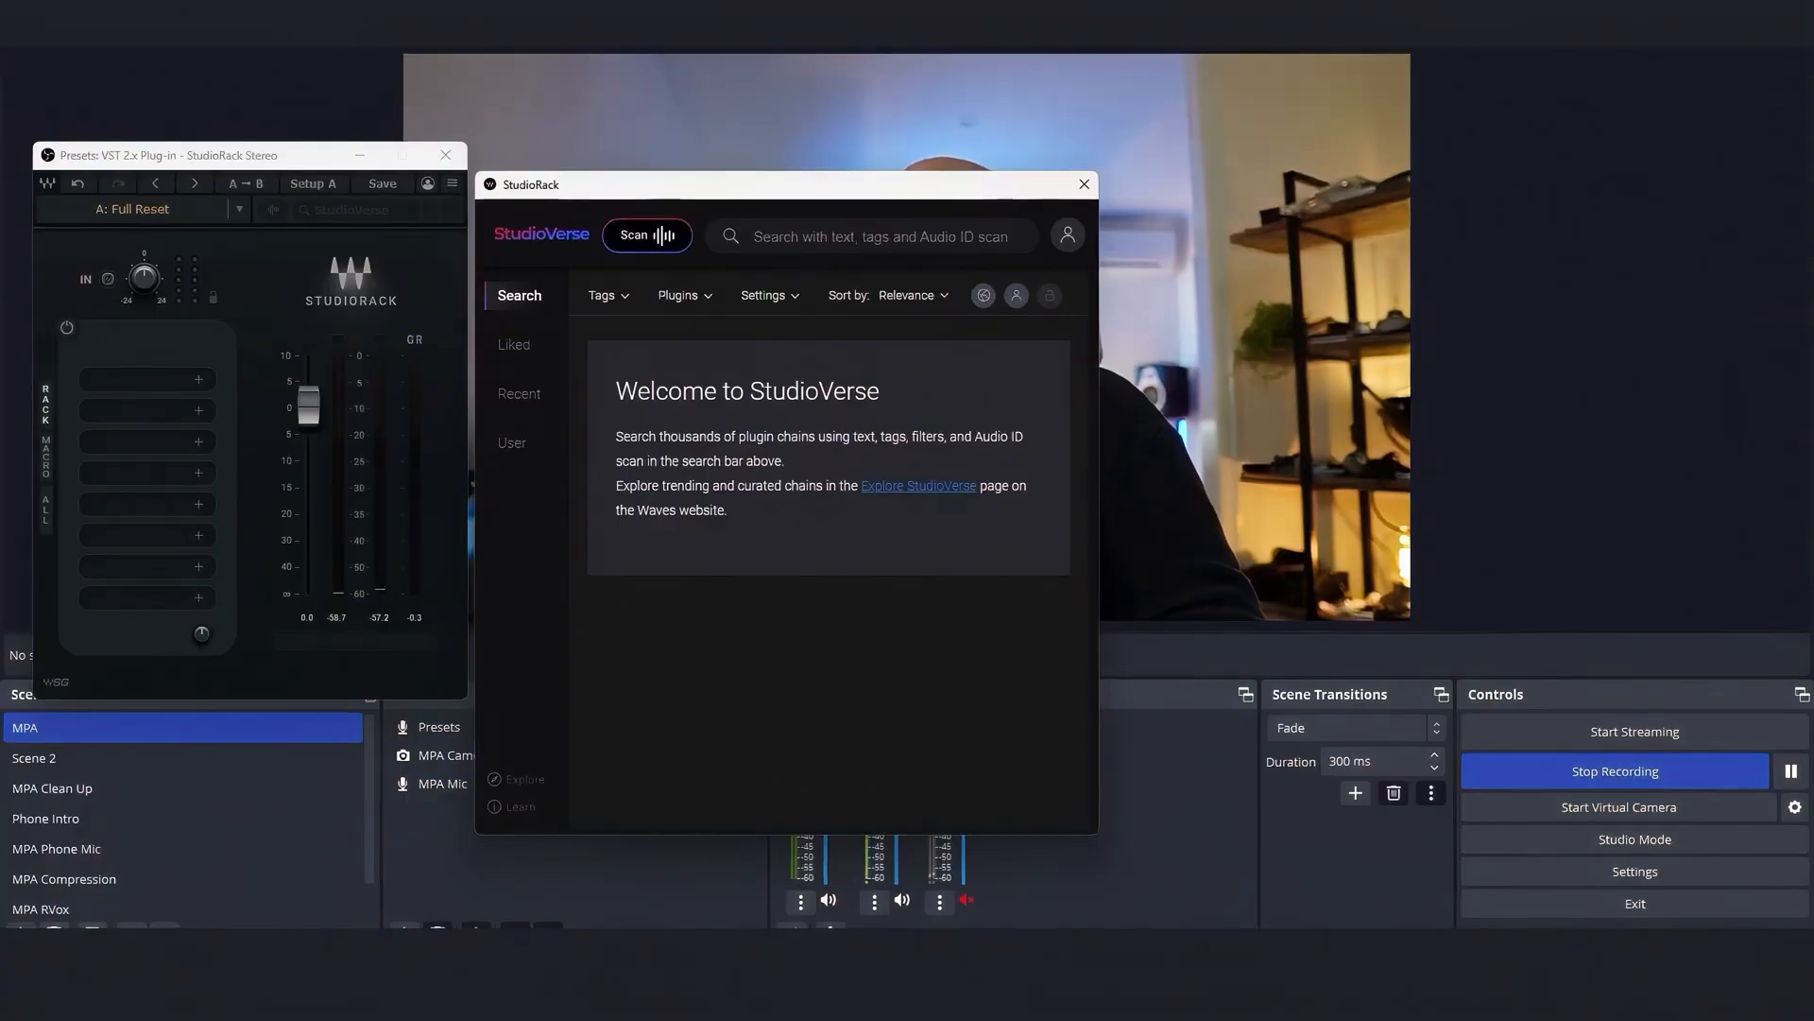
Step: Search 'obs' in StudioVerse and filter chains by the OBS Studio tag
text(obs)
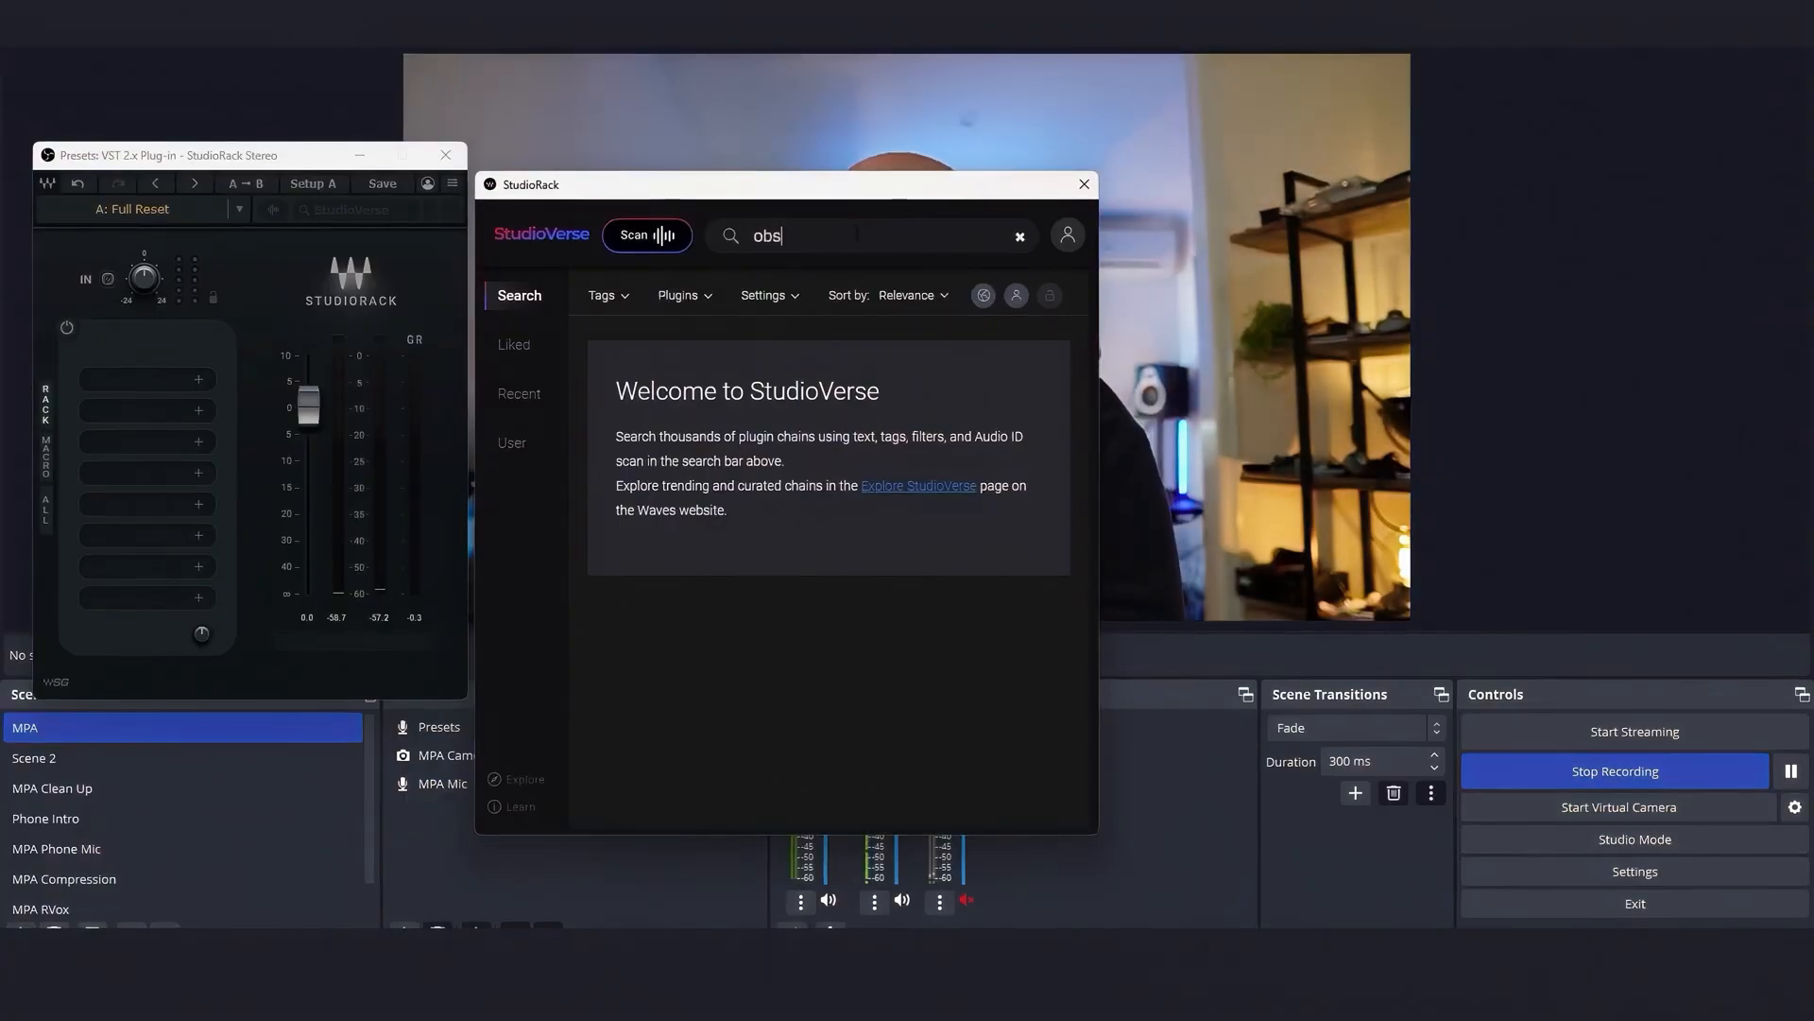
click(867, 234)
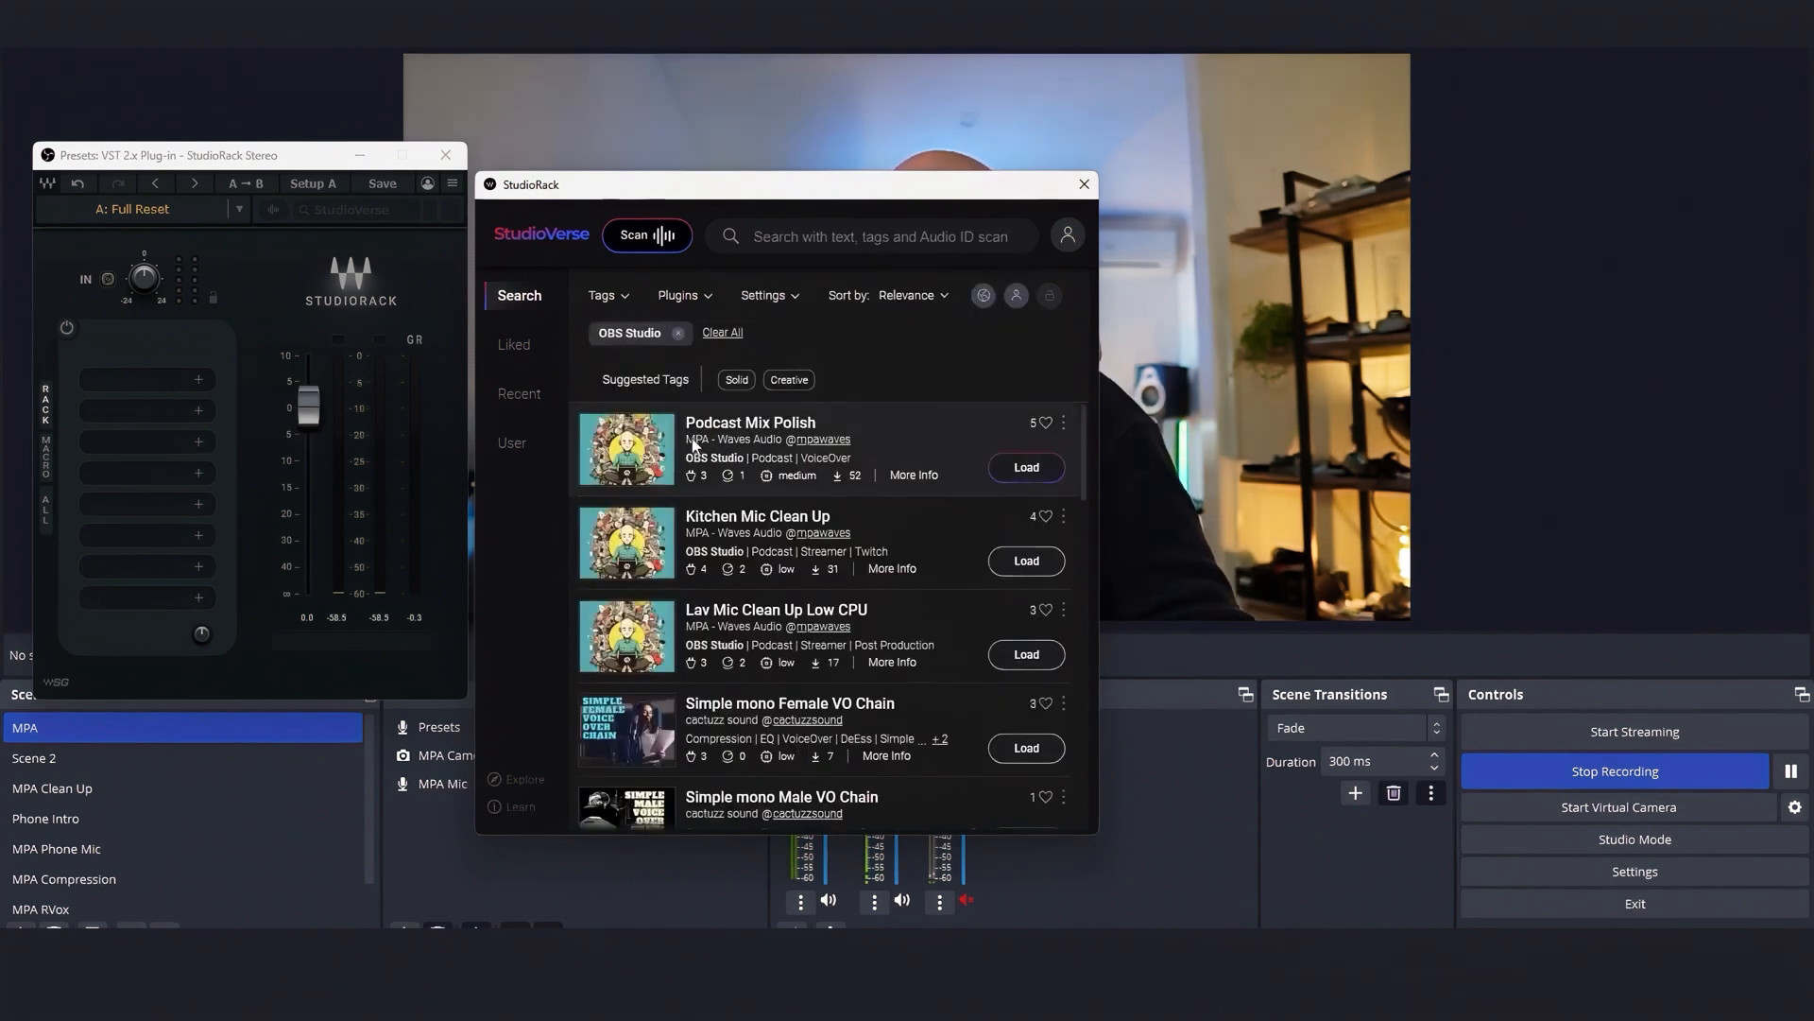
mouse_move(847, 529)
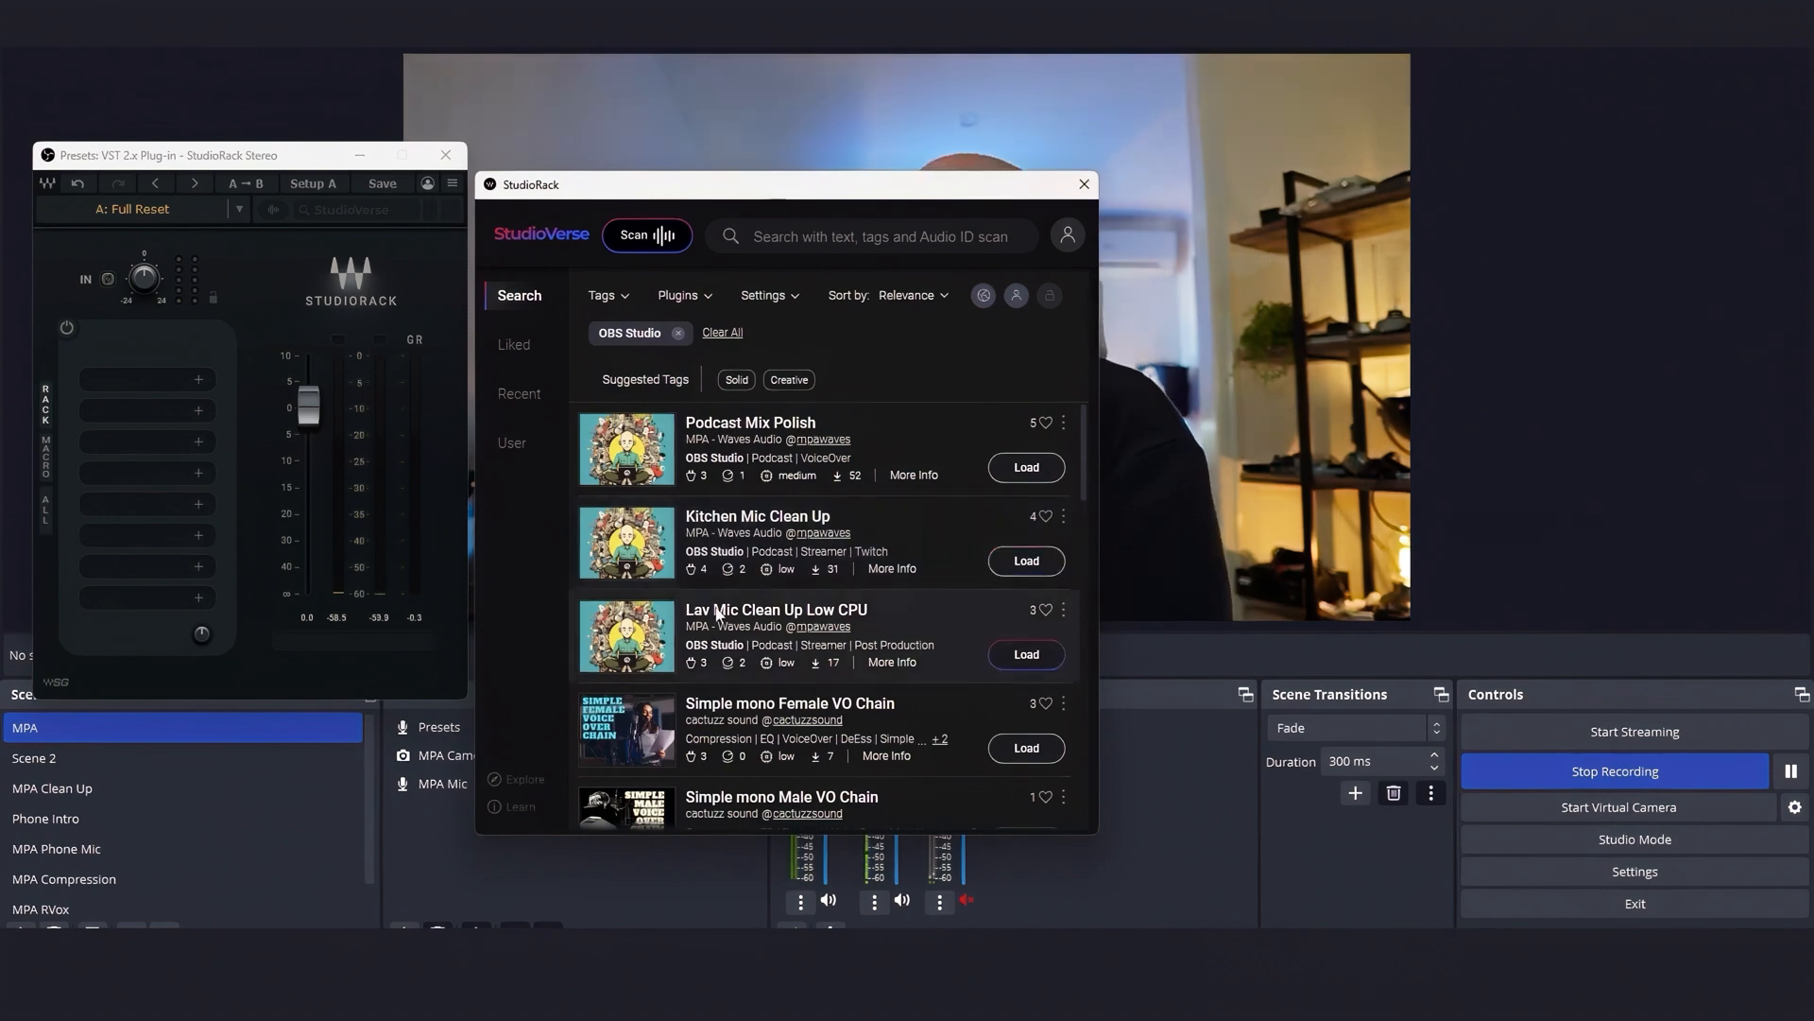
mouse_move(890, 620)
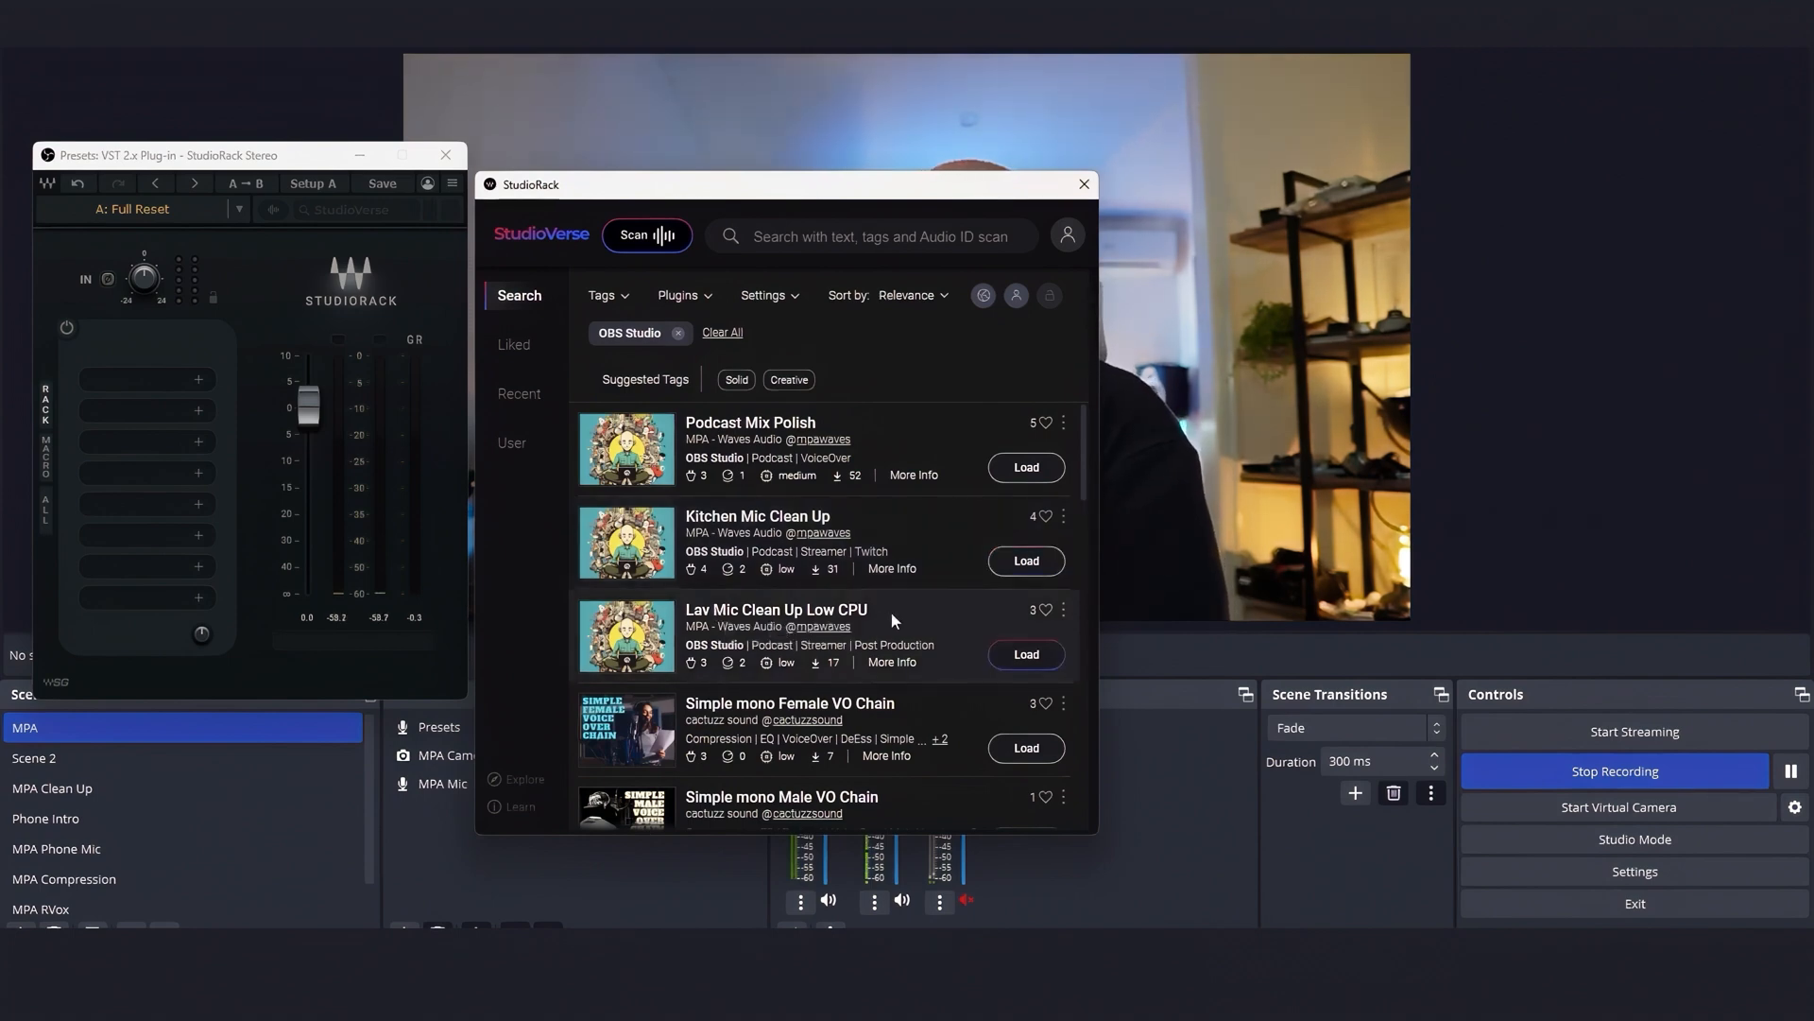